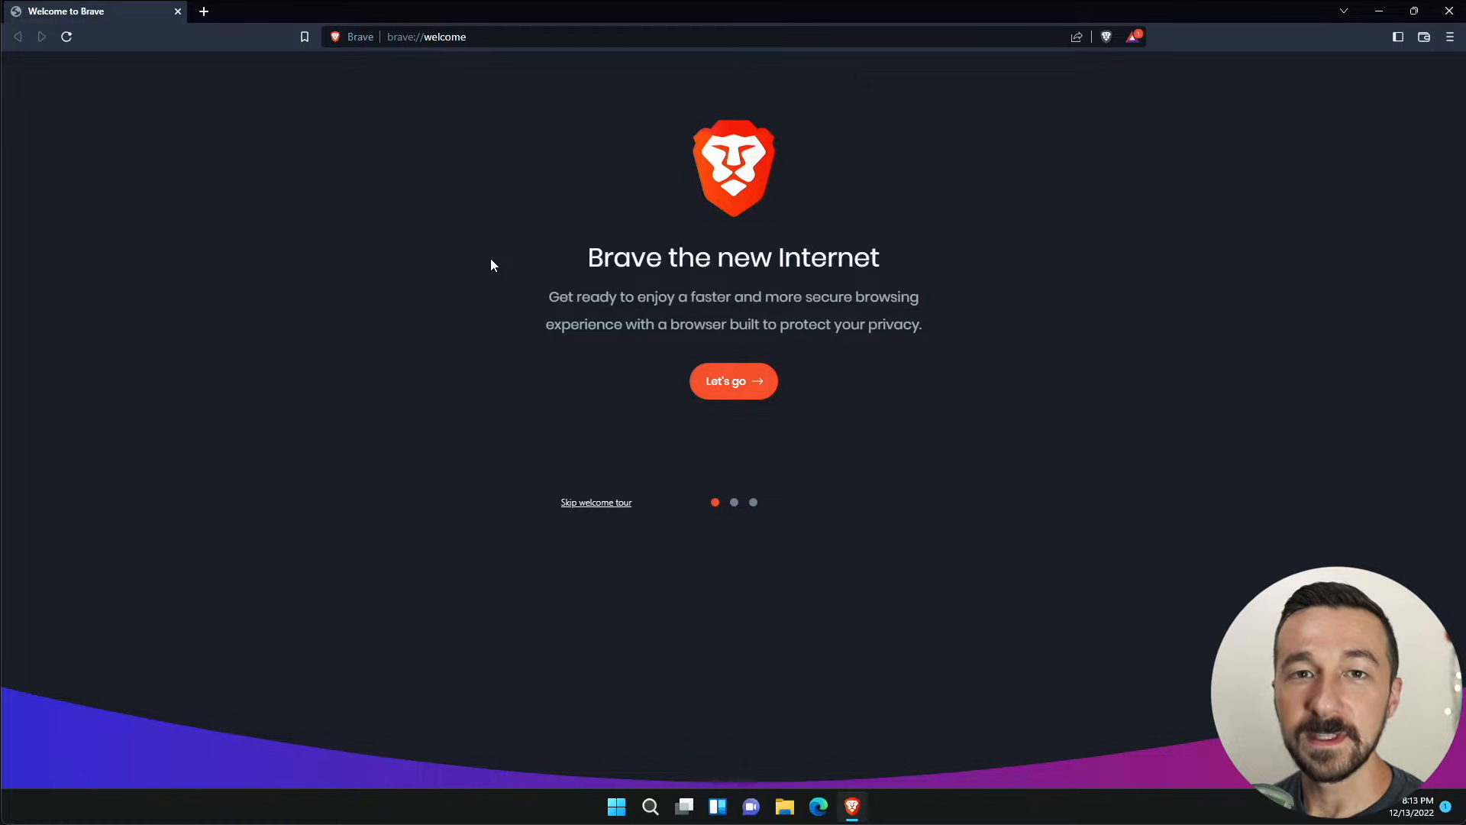
mouse_move(290, 422)
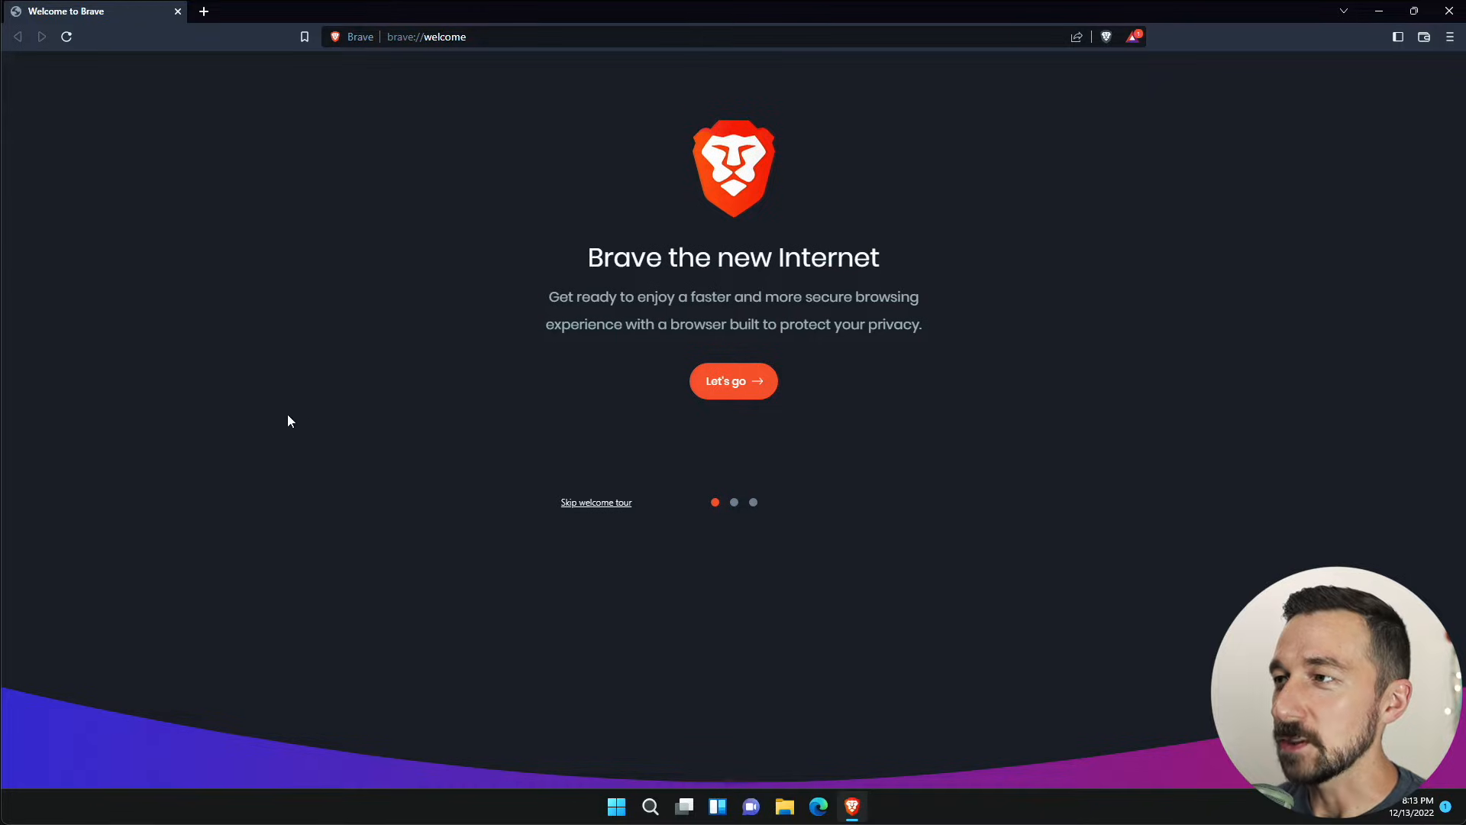
mouse_move(492, 545)
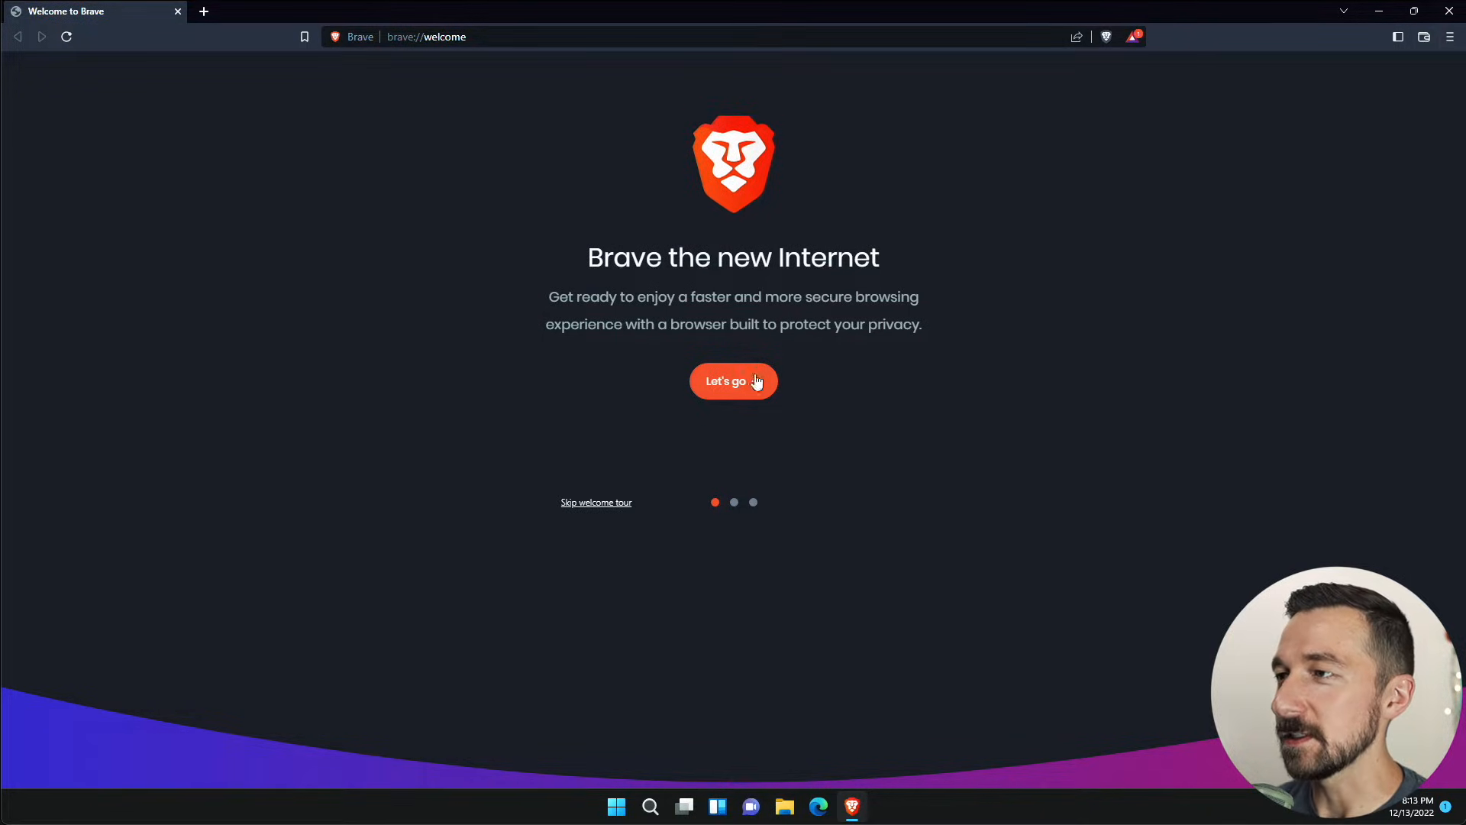
mouse_move(610, 507)
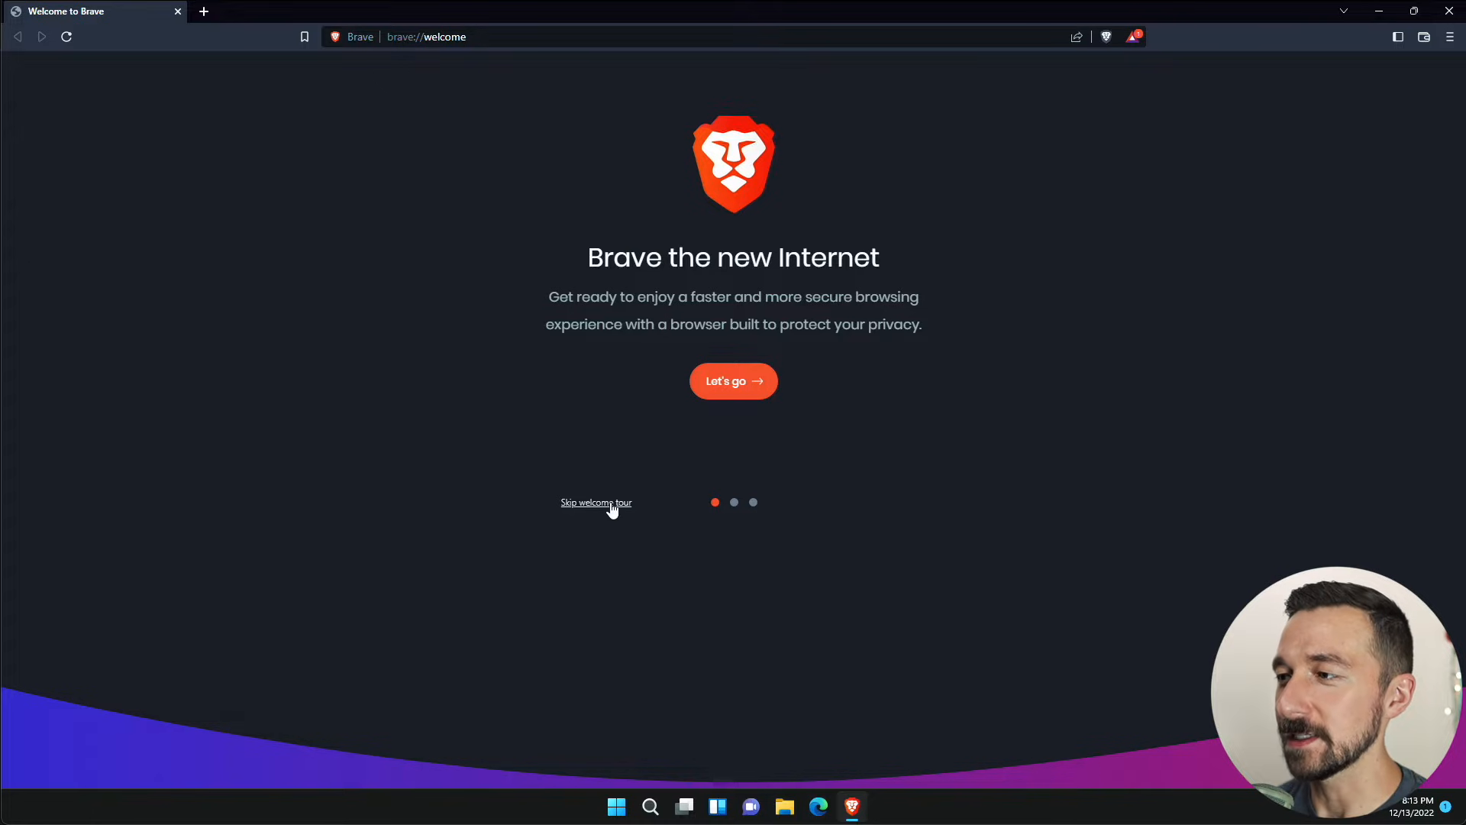
- Skip the welcome tour and open Brave Settings through the main menu
click(597, 502)
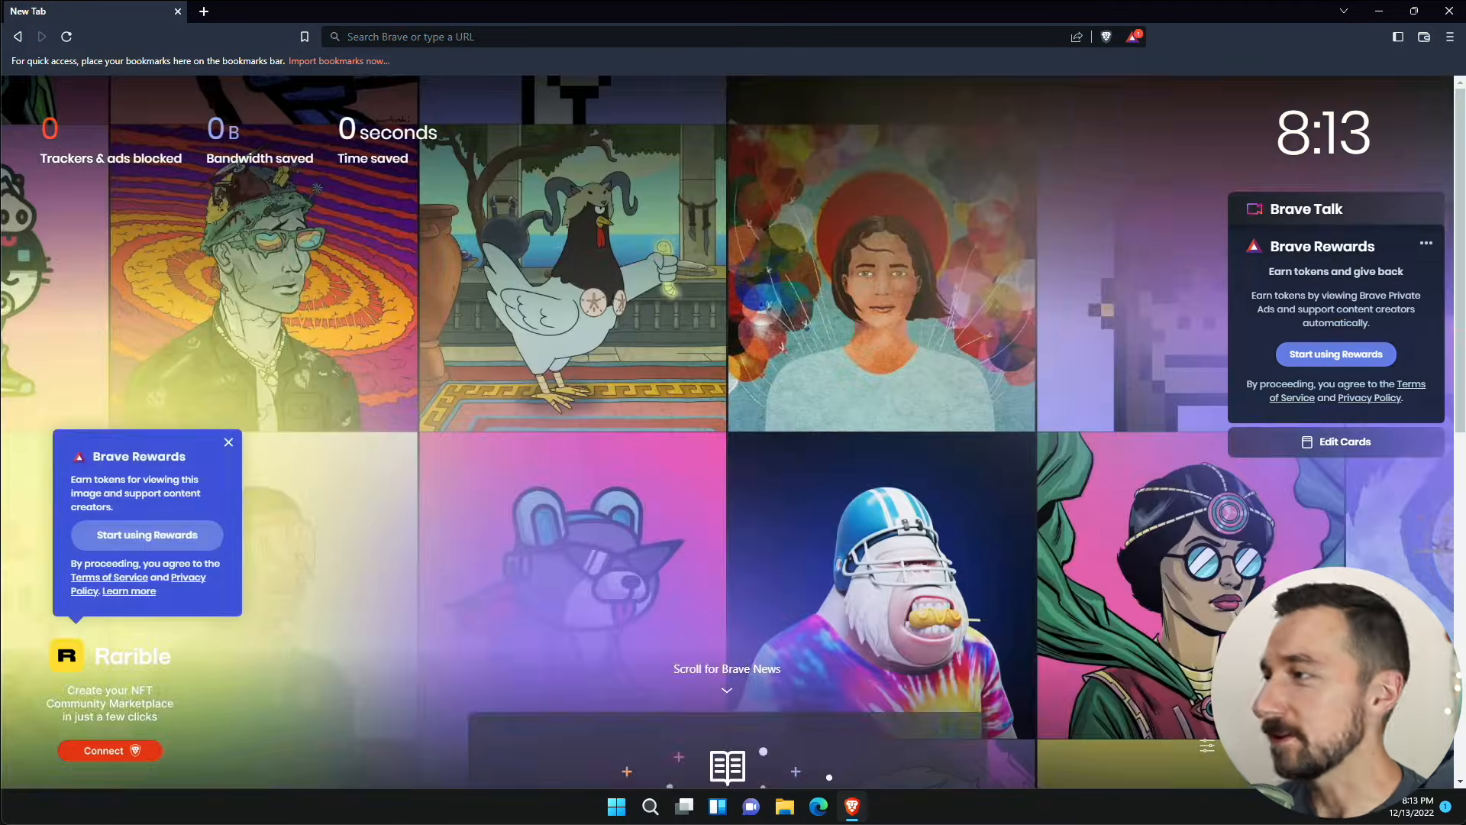
mouse_move(1259, 470)
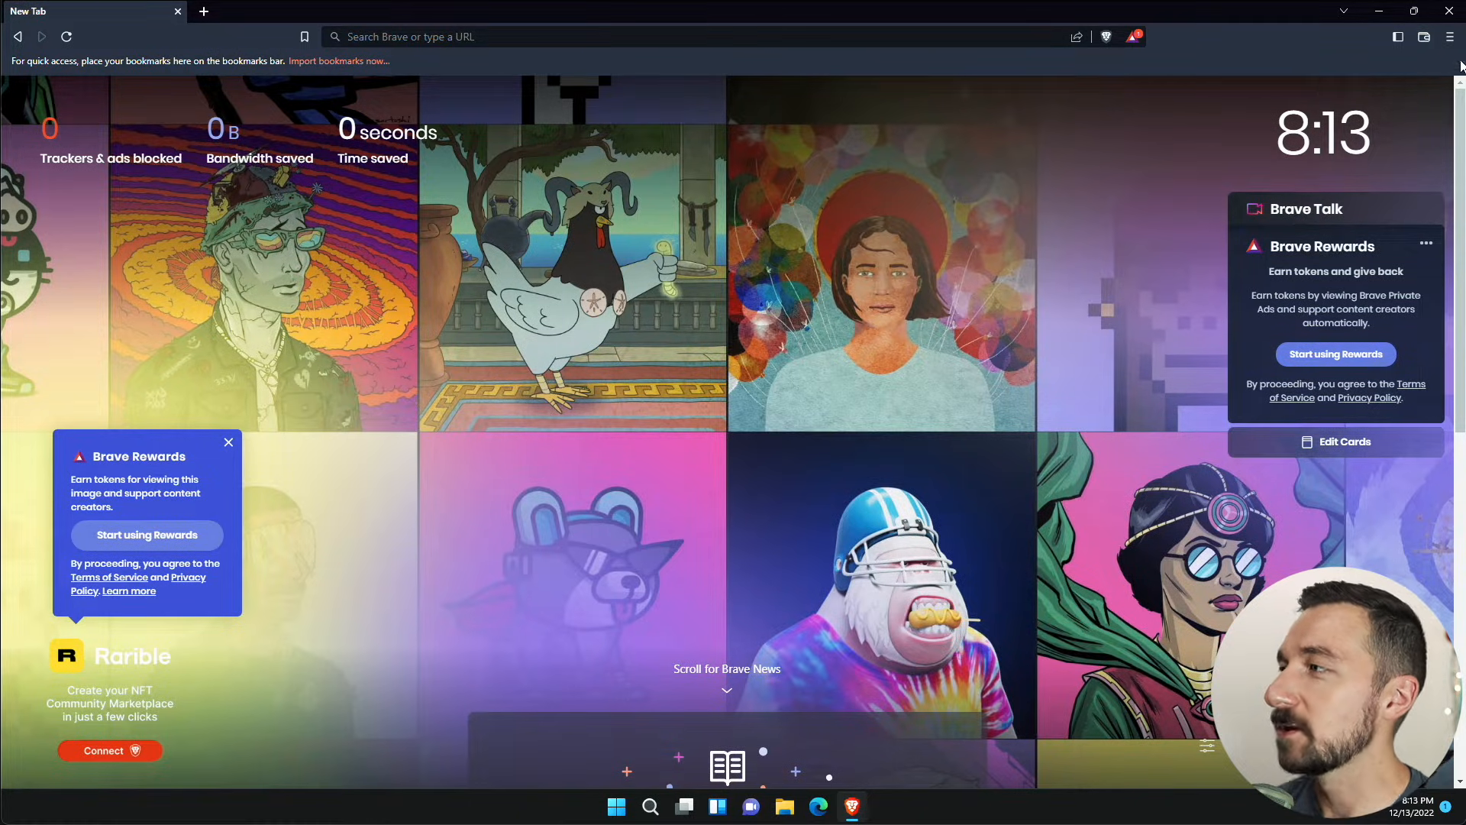
click(1451, 37)
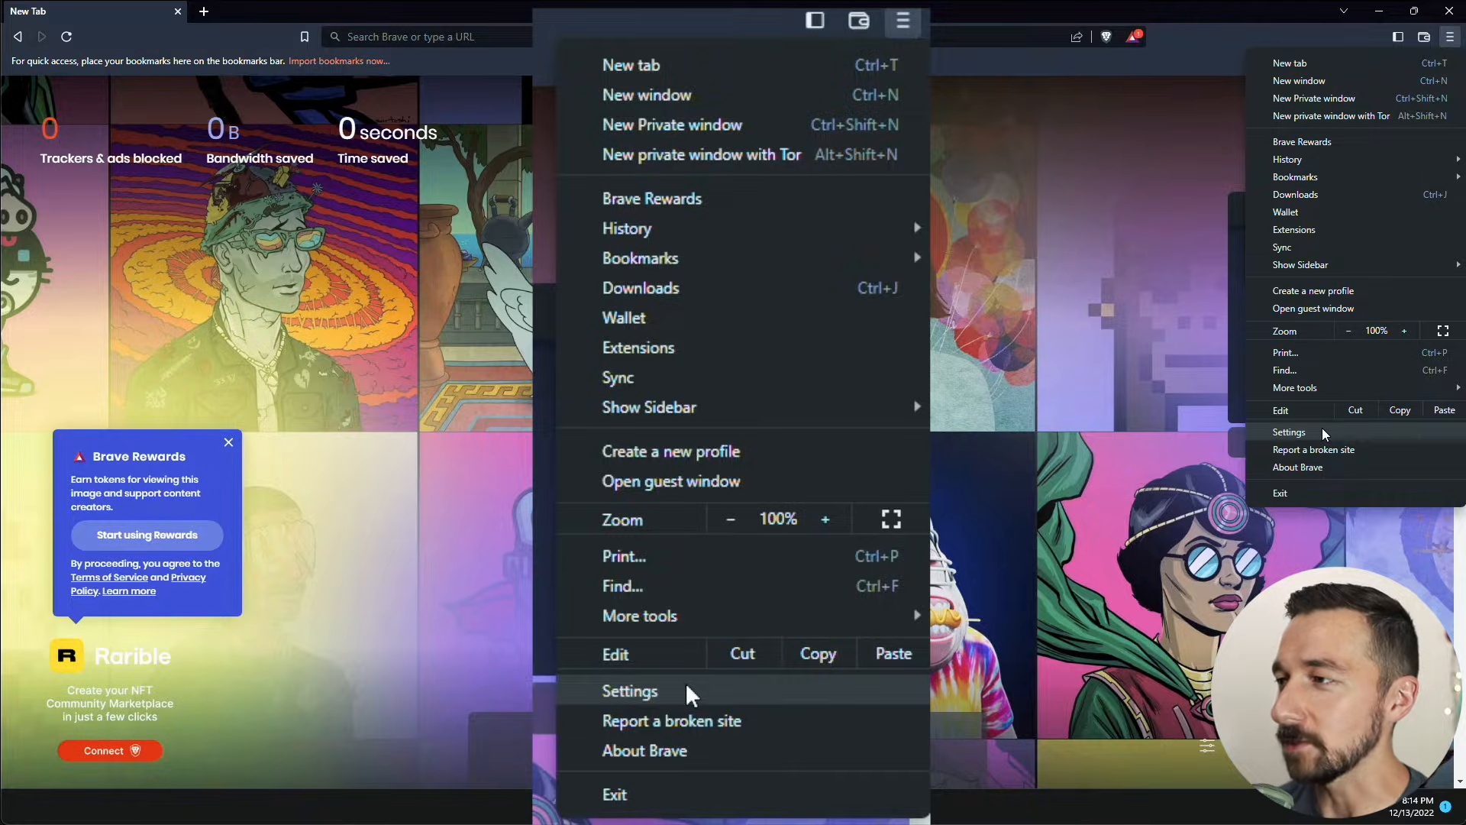
click(629, 691)
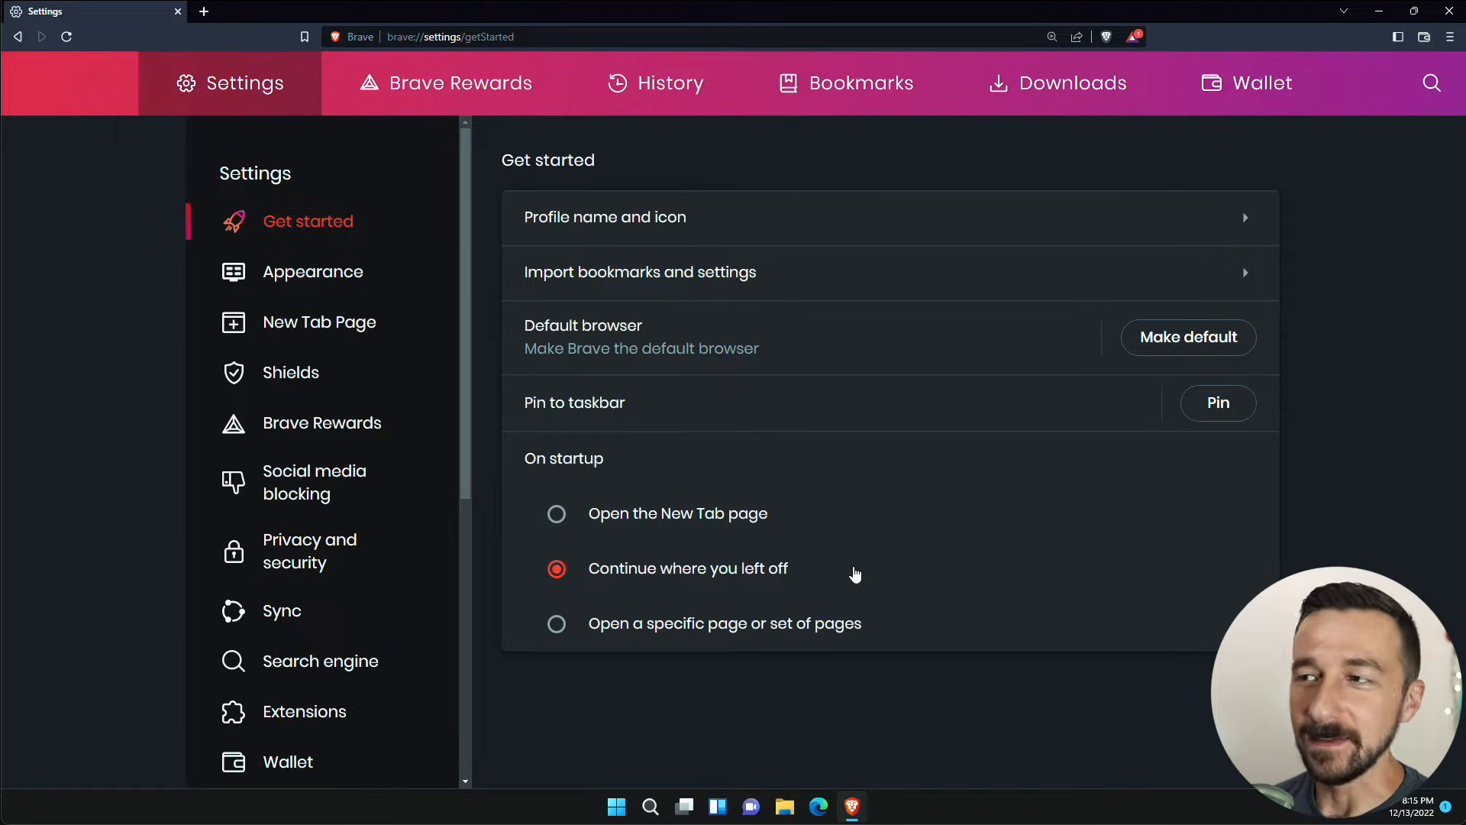
mouse_move(690, 417)
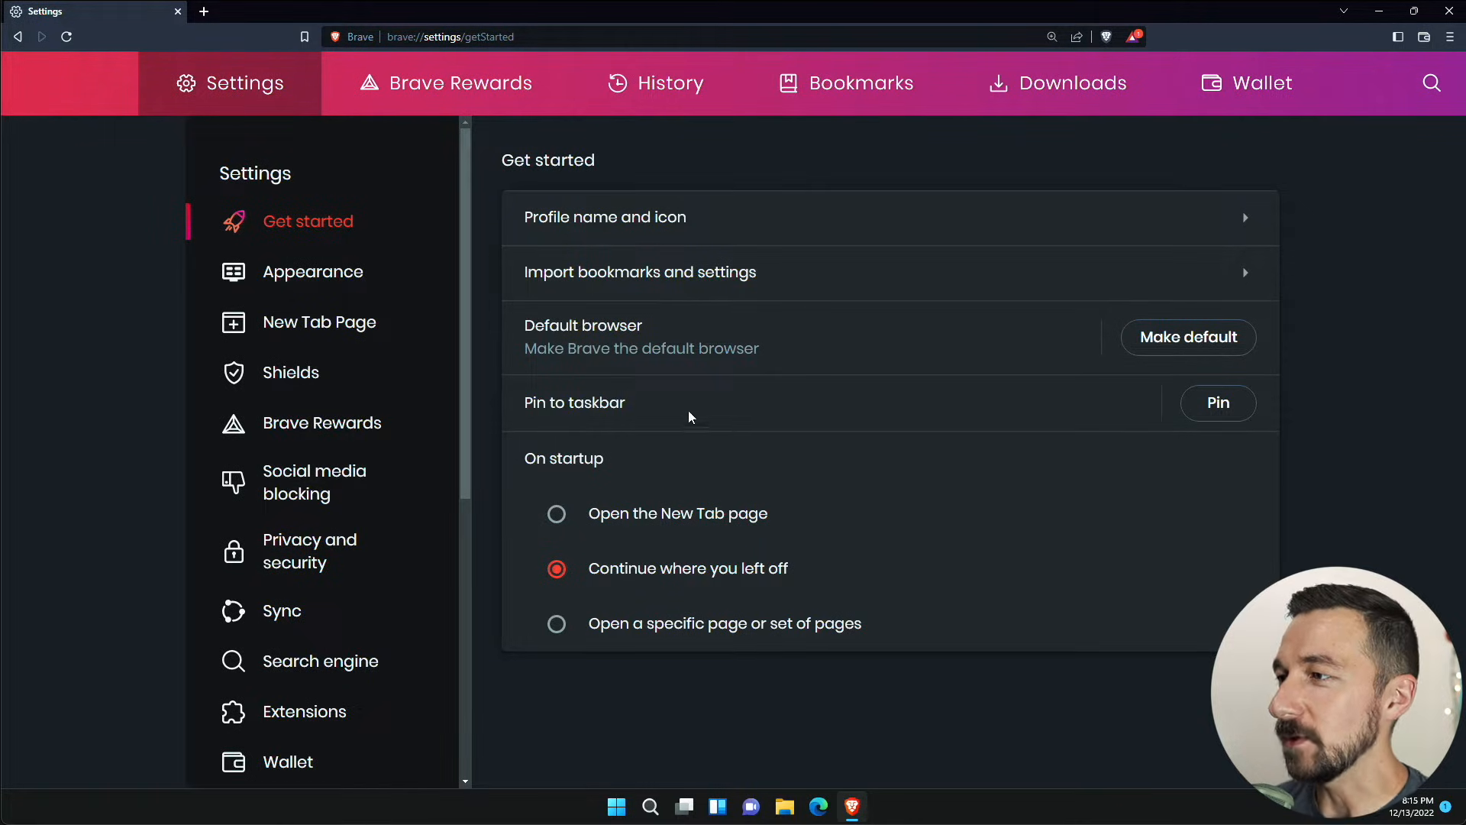
mouse_move(1152, 337)
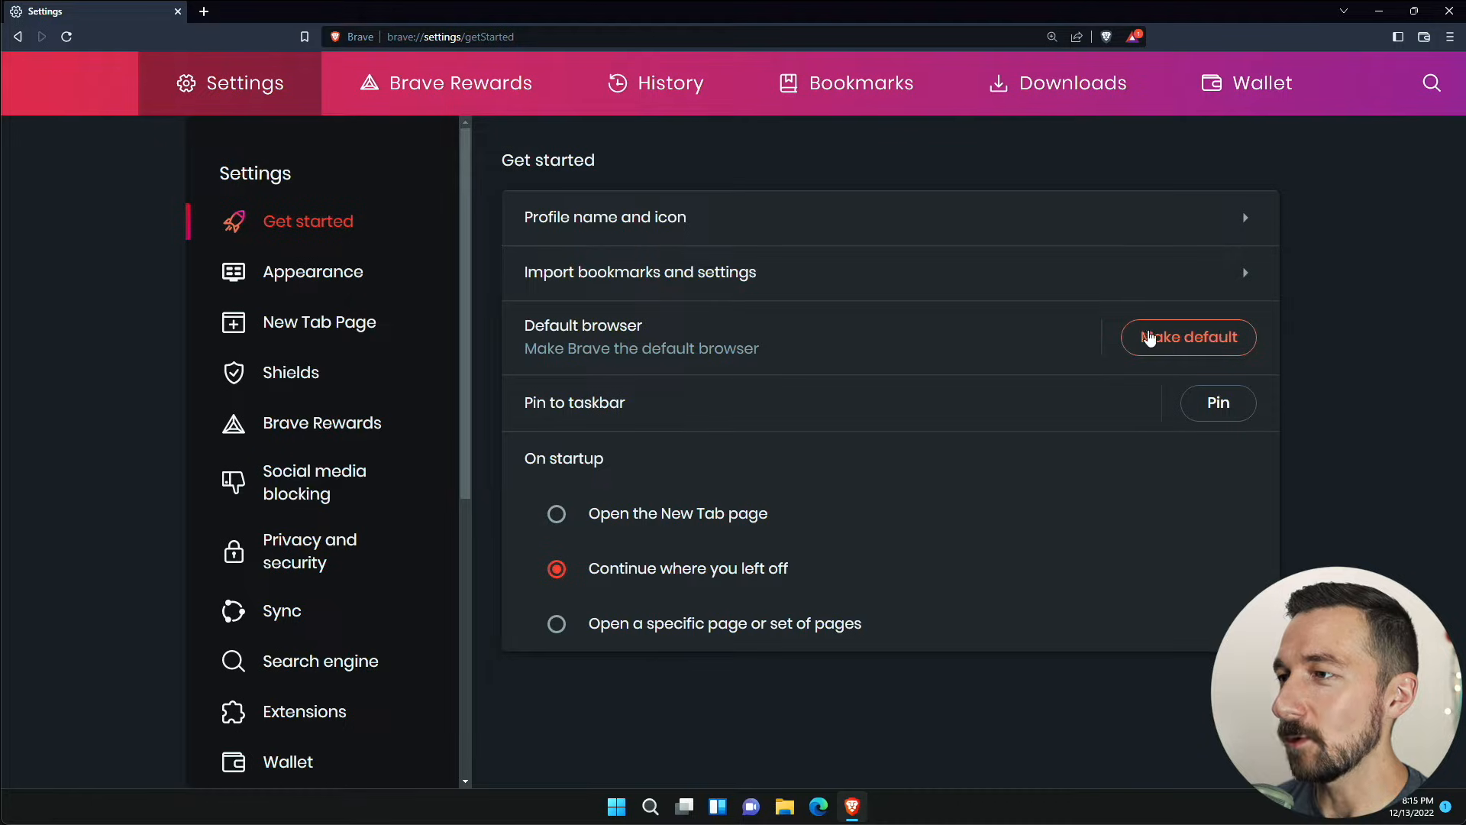
- In Appearance, turn off 'Show side panel button' and turn on 'Always show full URLs'
click(313, 272)
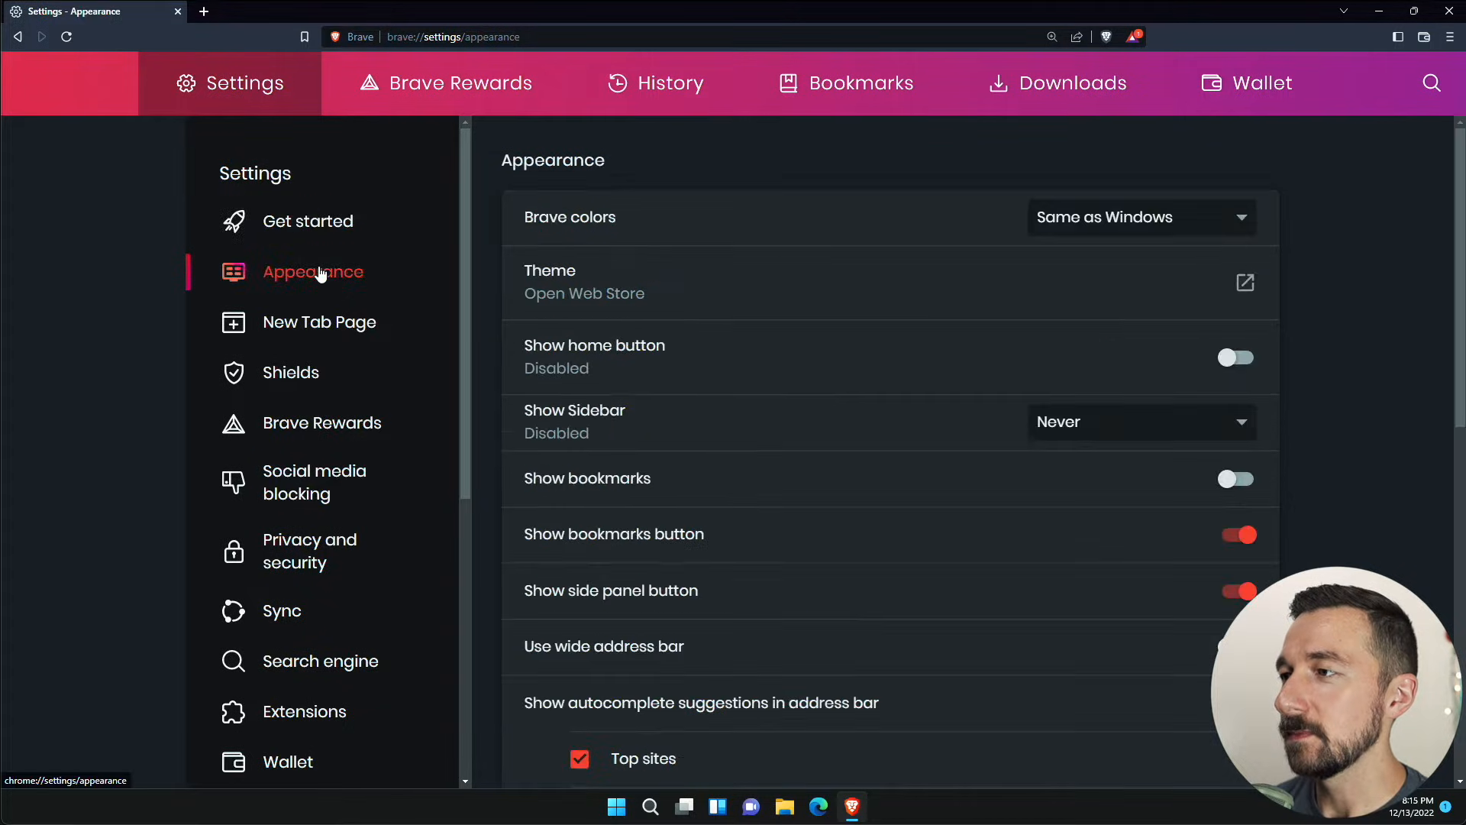
scroll(down, 3)
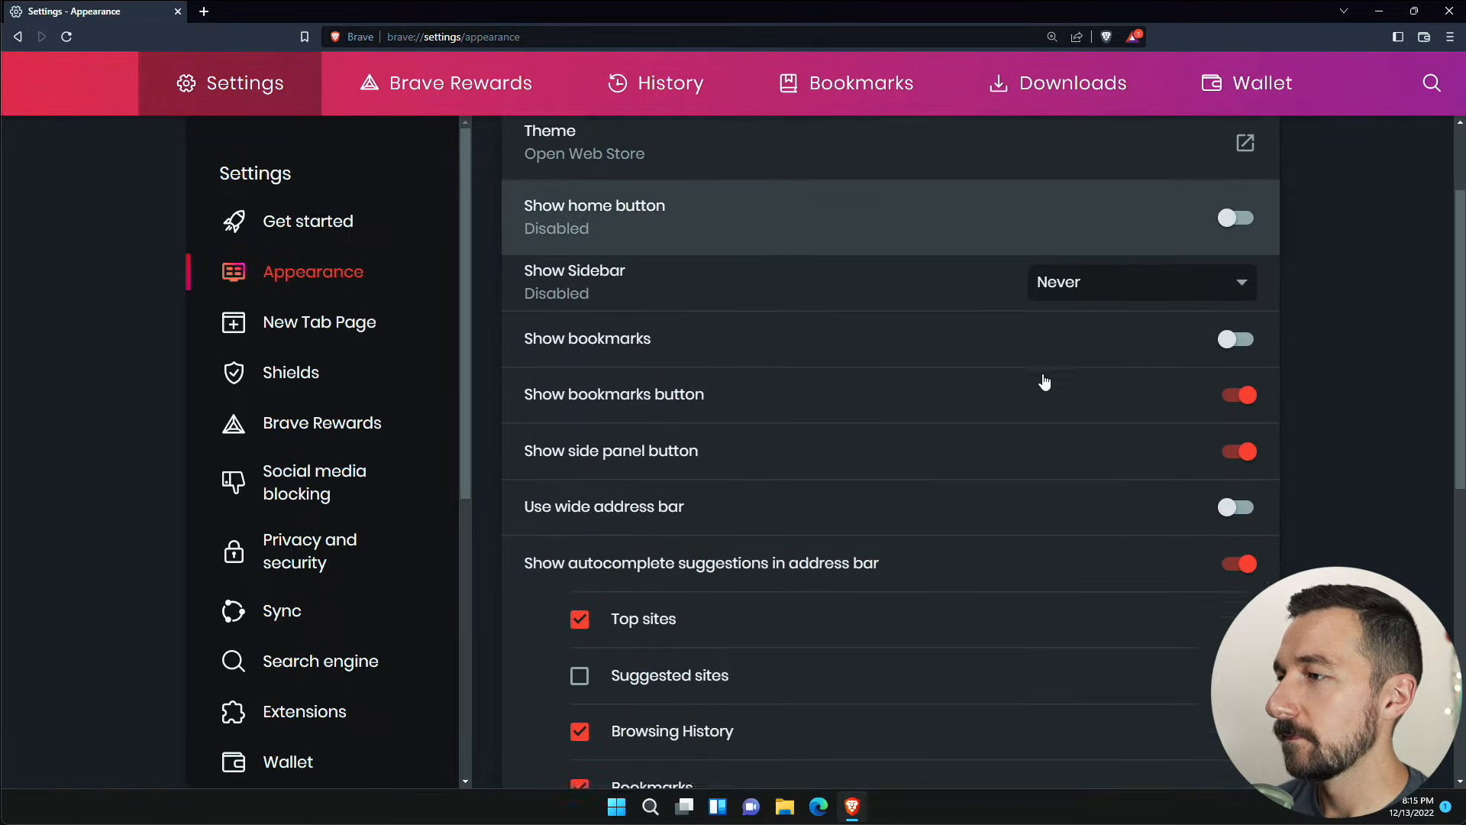
scroll(down, 3)
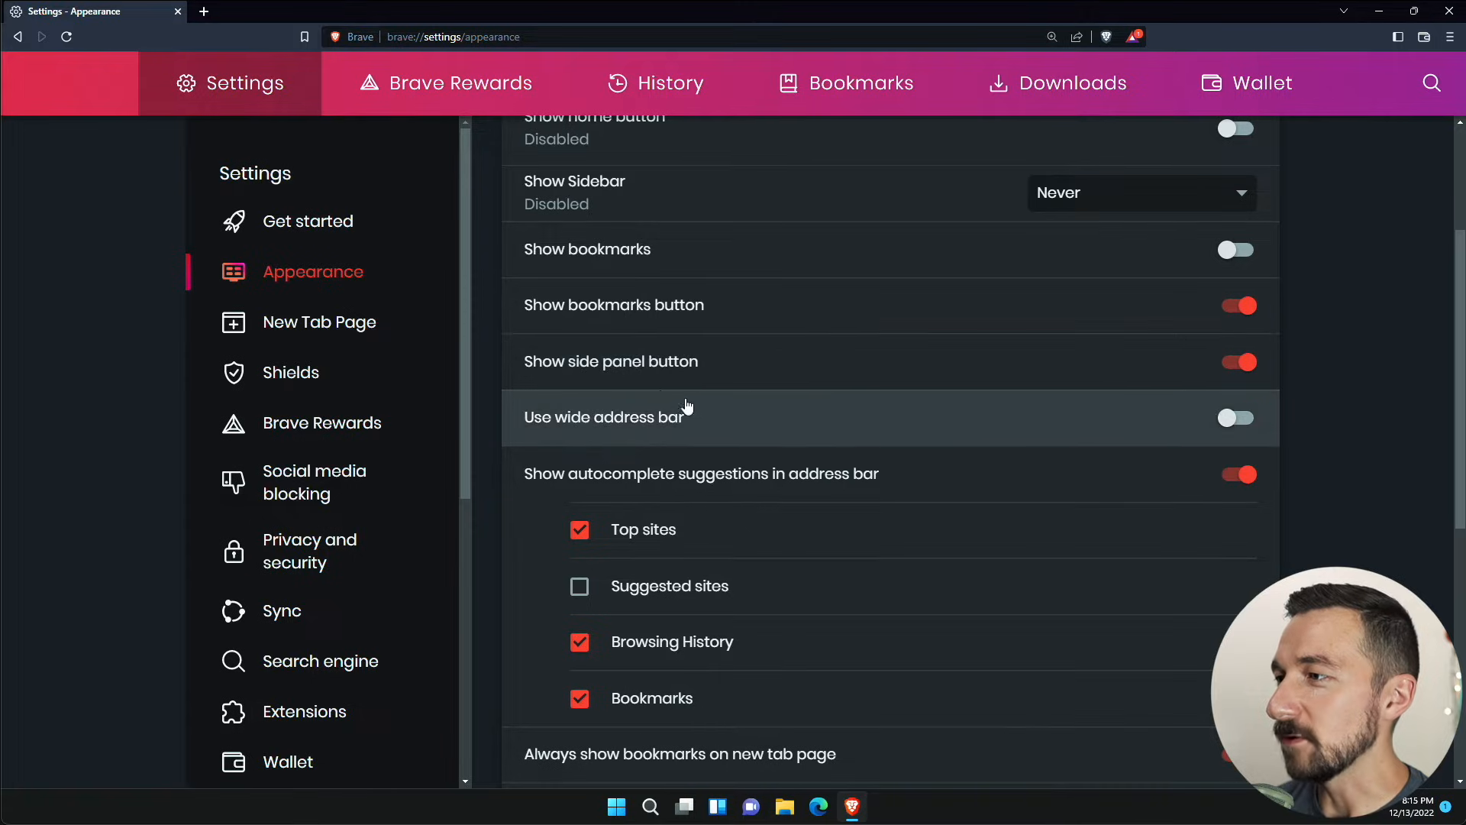
mouse_move(1305, 64)
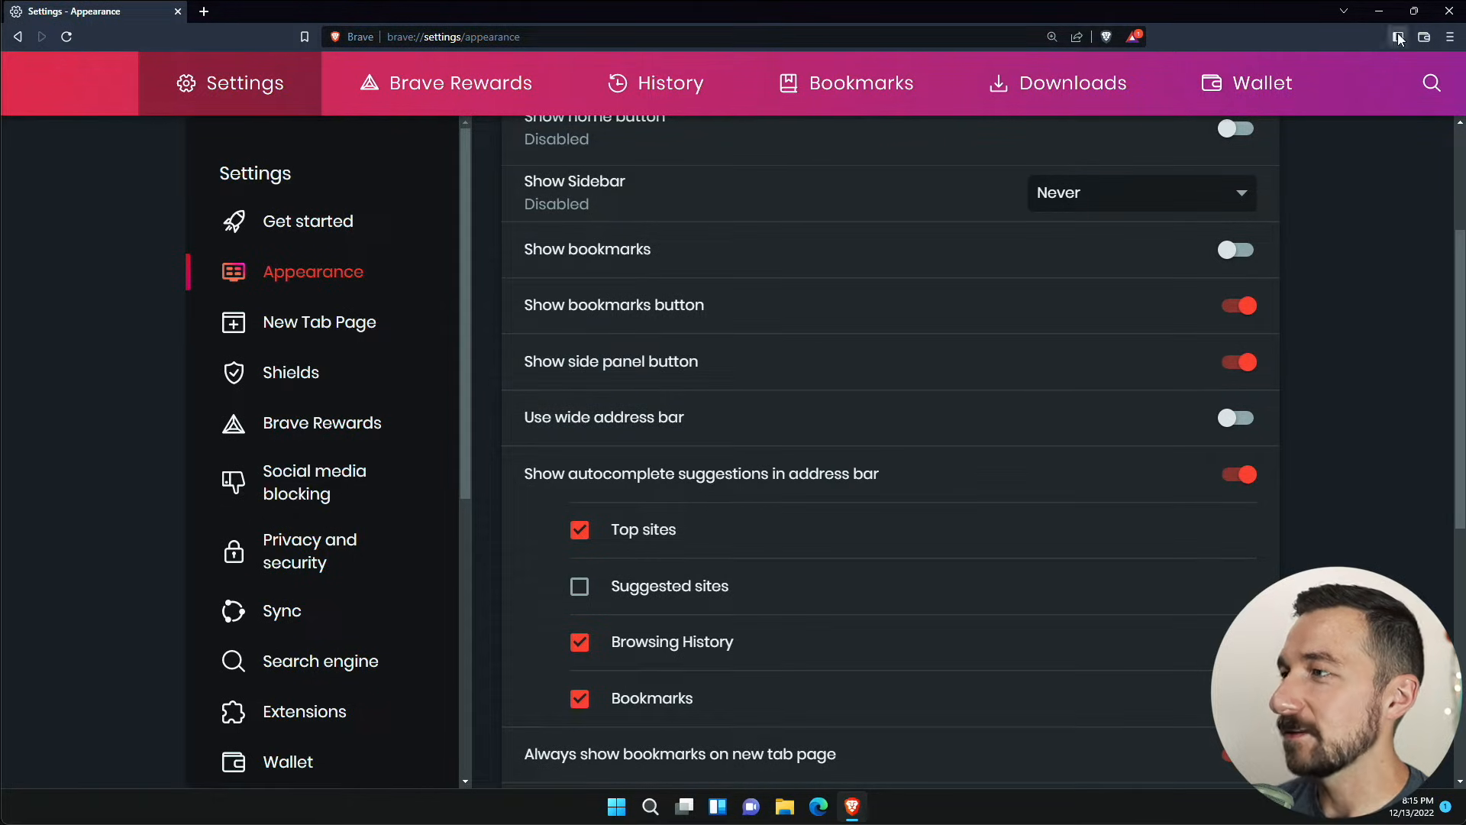
click(1398, 37)
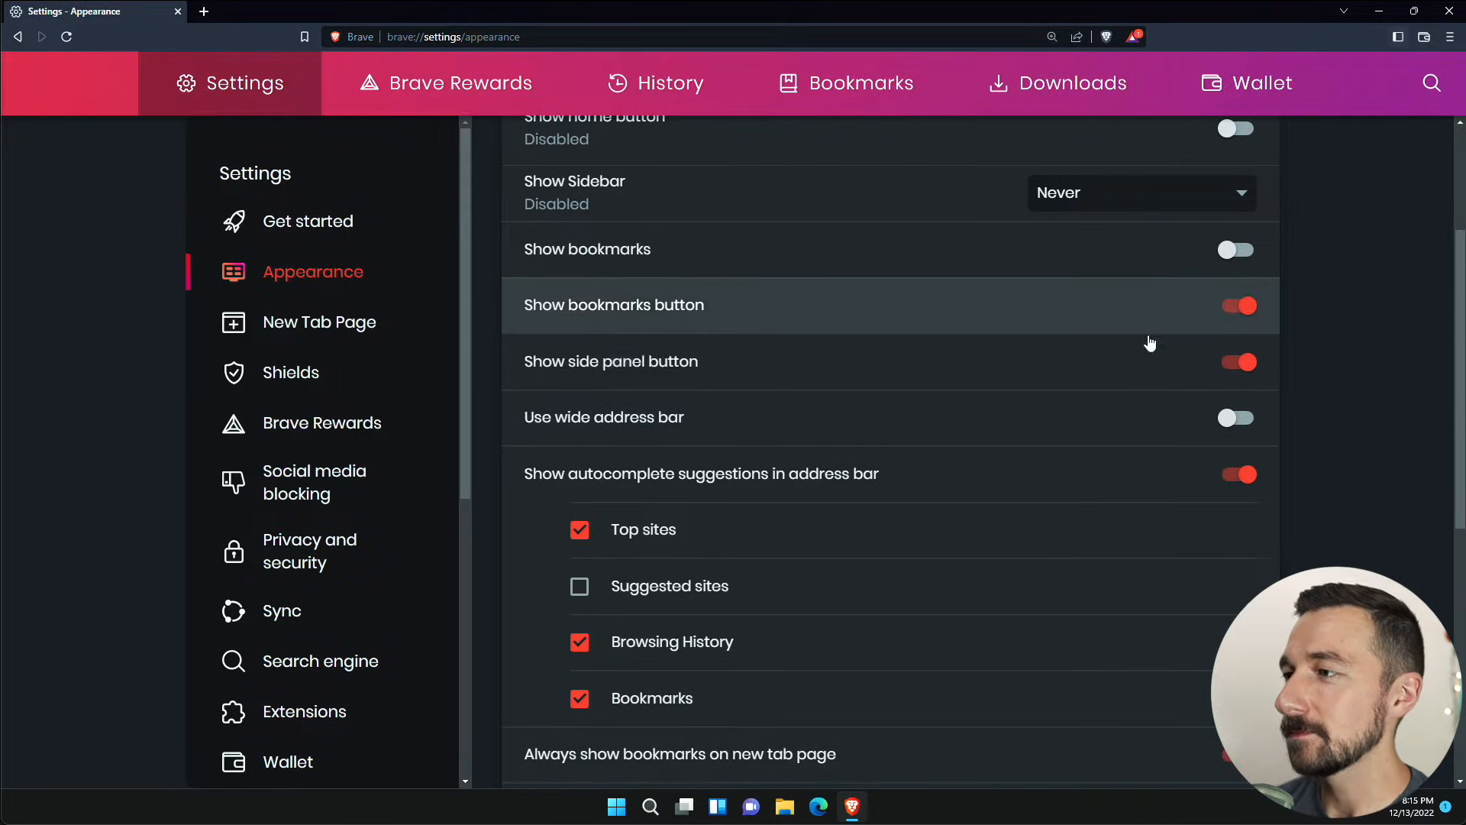
click(1237, 362)
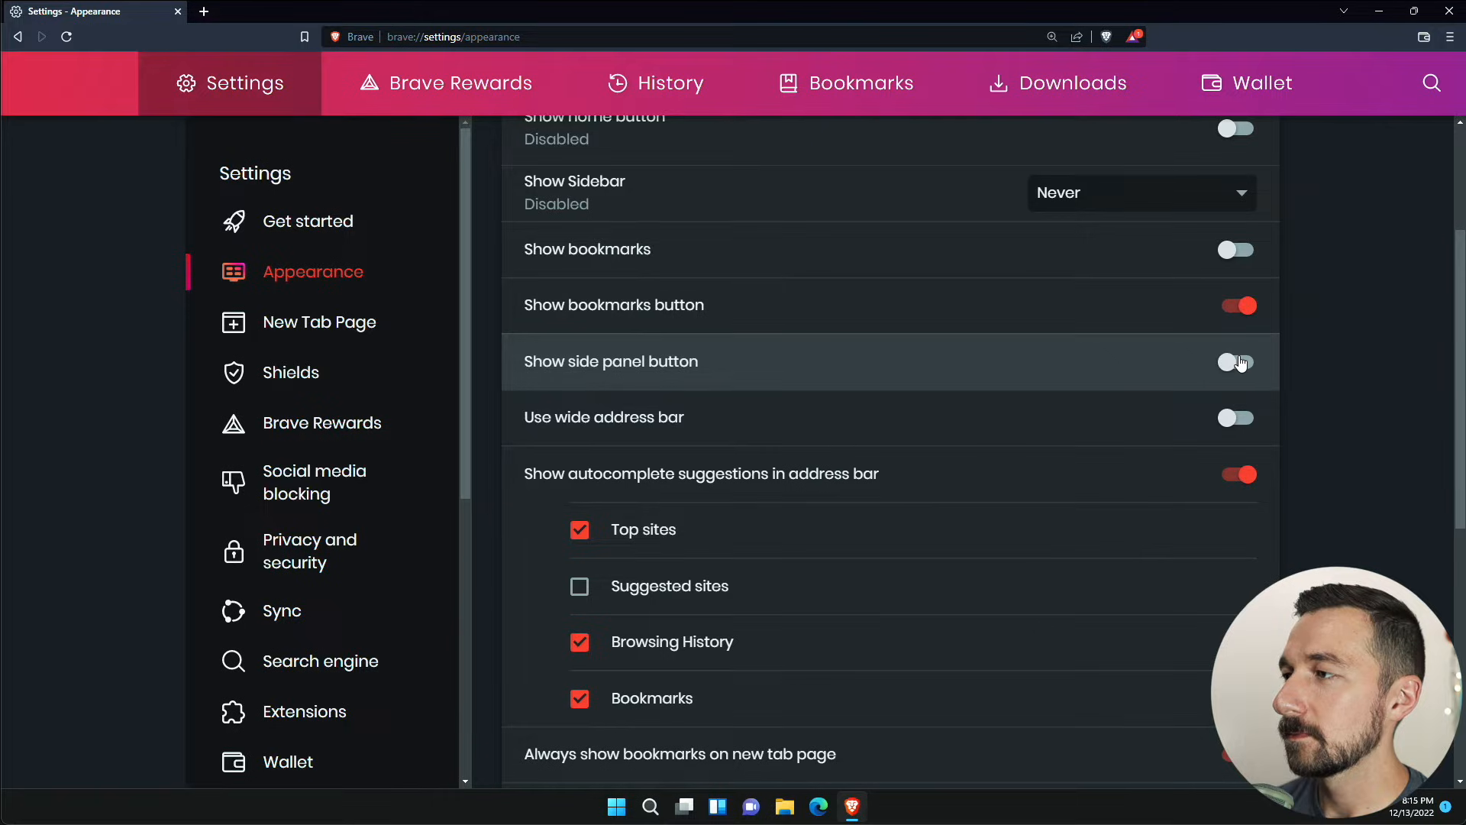
scroll(down, 3)
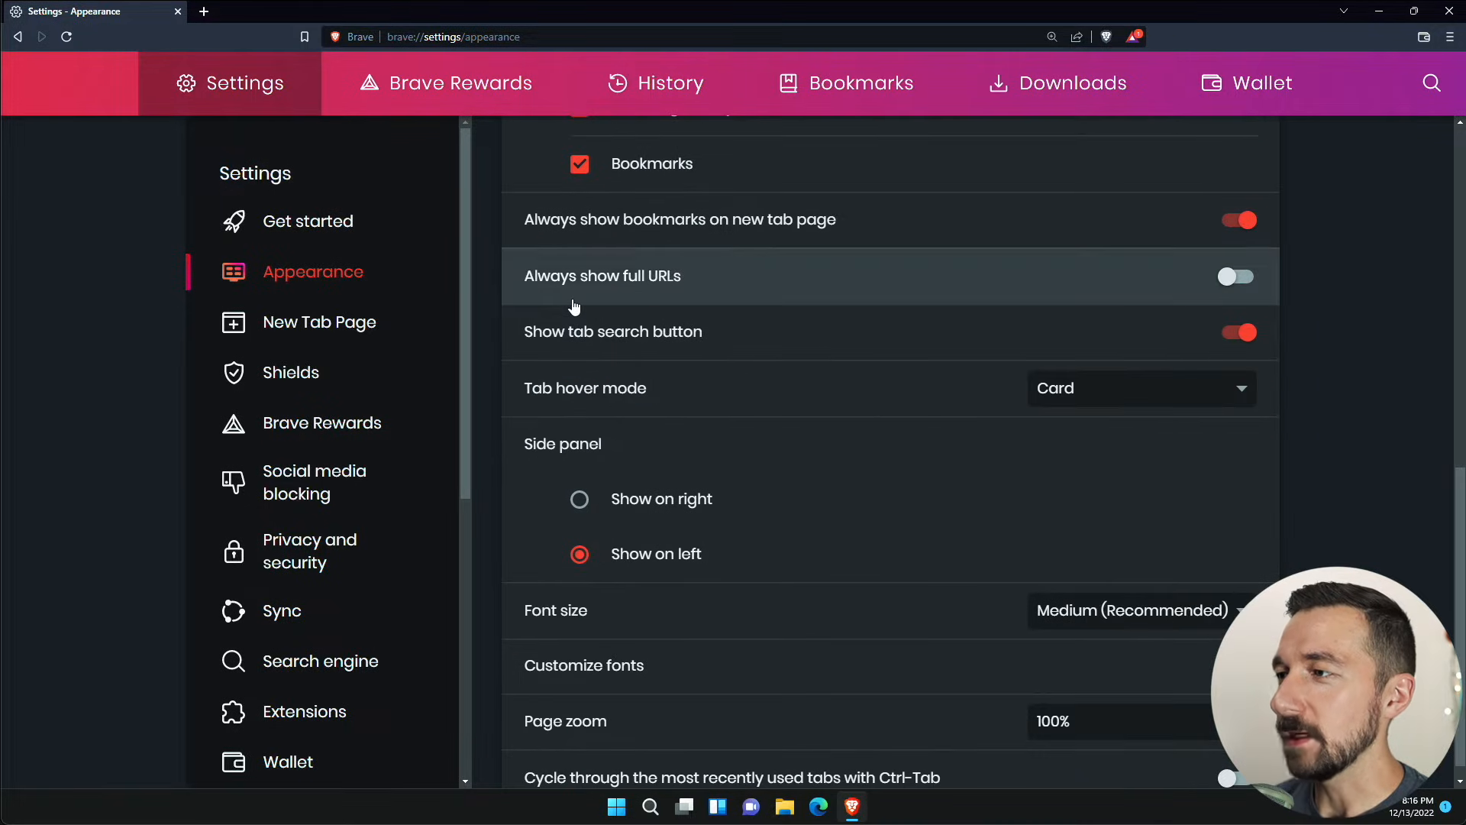
mouse_move(593, 299)
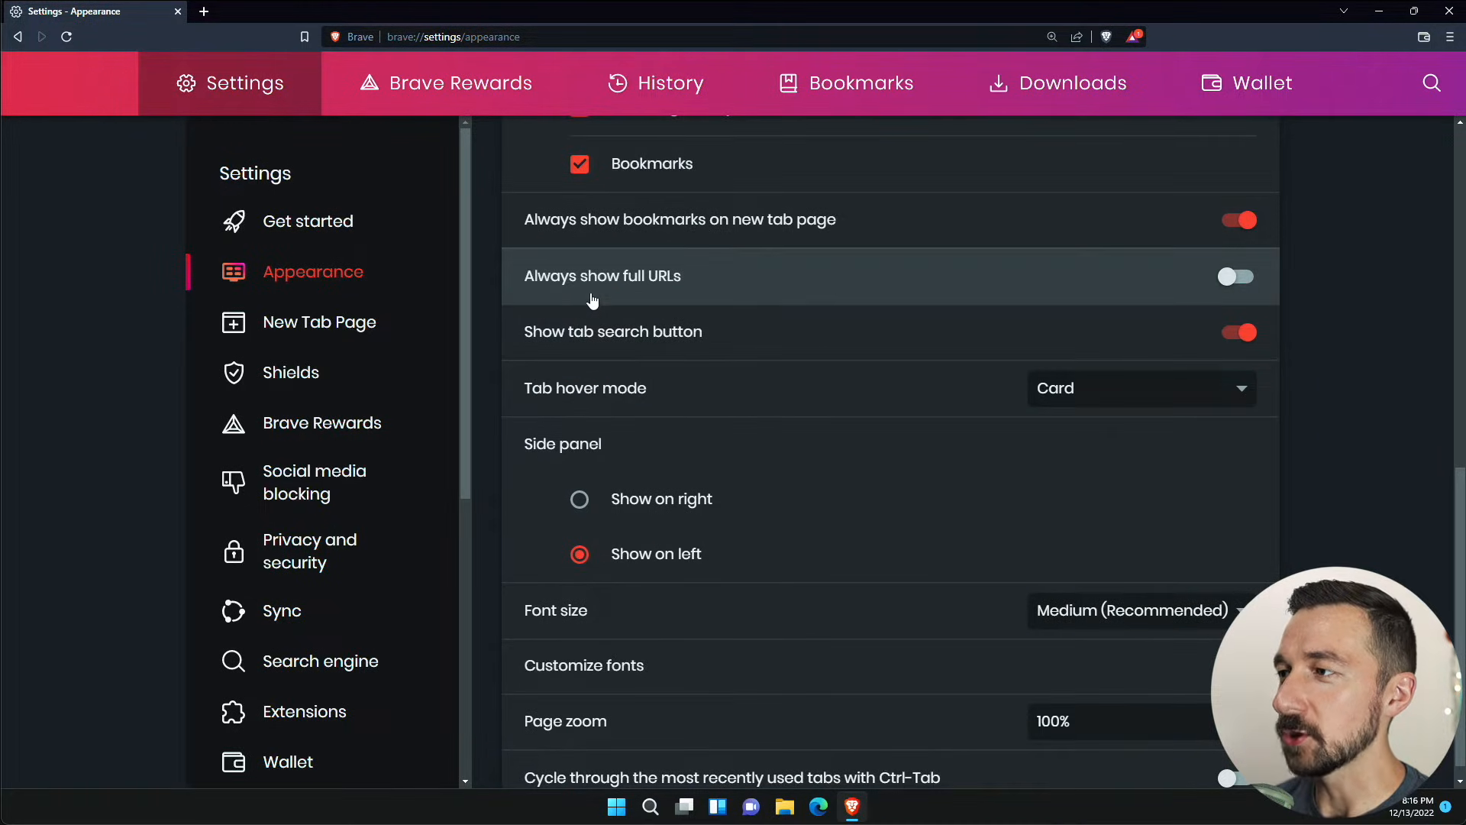
click(1237, 276)
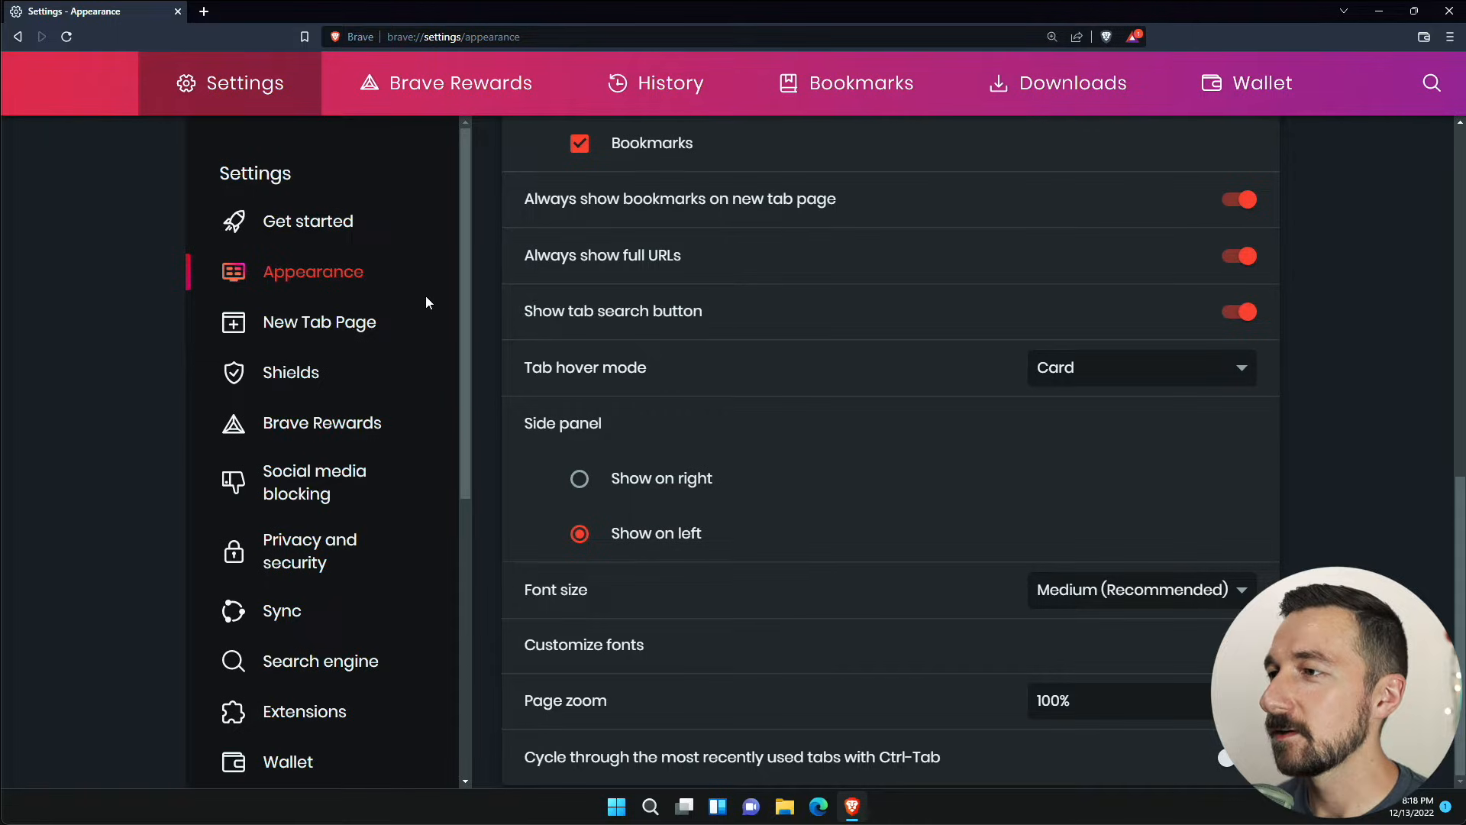
- Set 'New tab page shows' to Blank page, verify in a new tab, and return to Settings
click(319, 322)
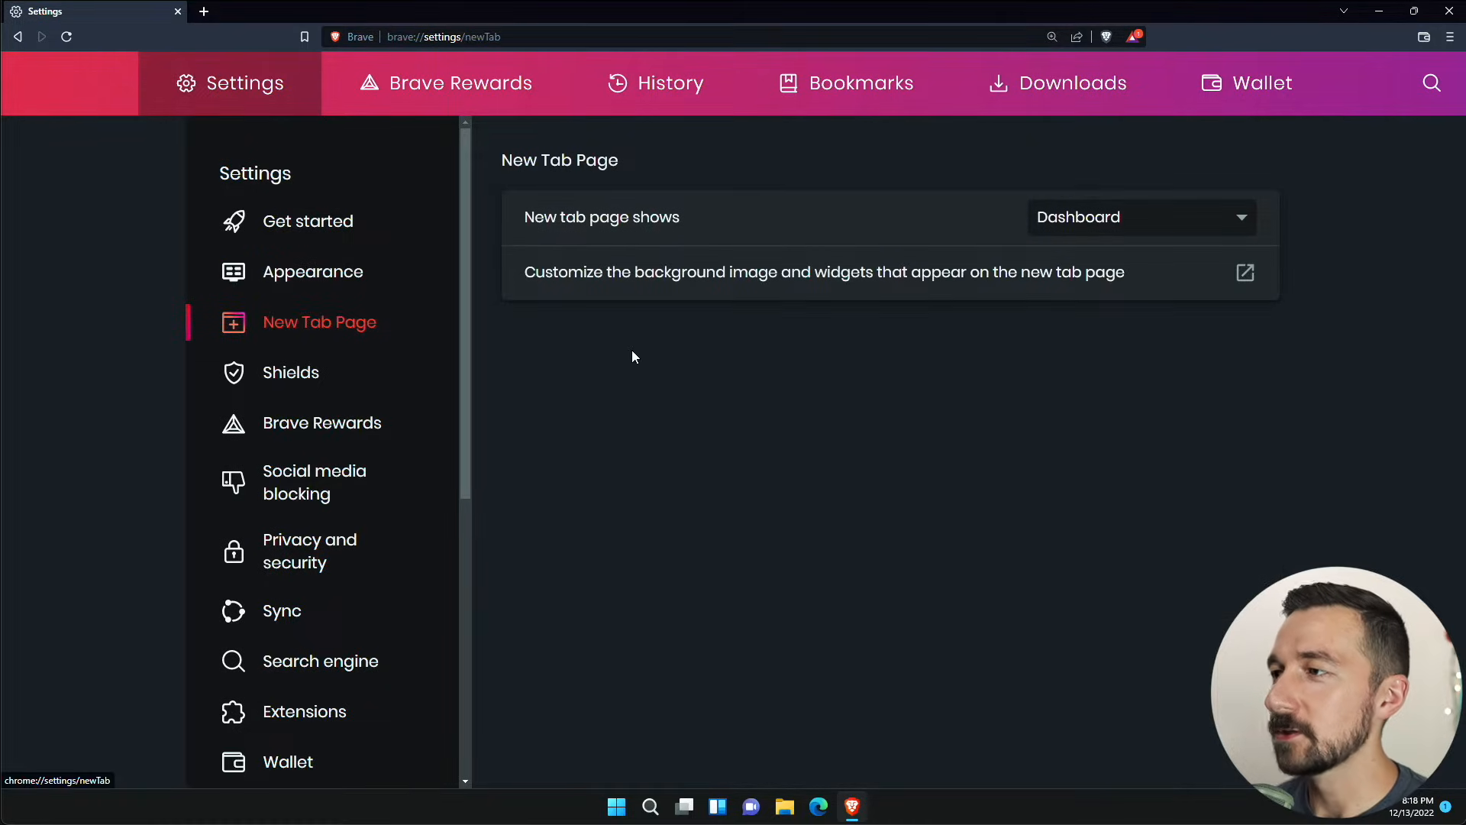
mouse_move(204, 9)
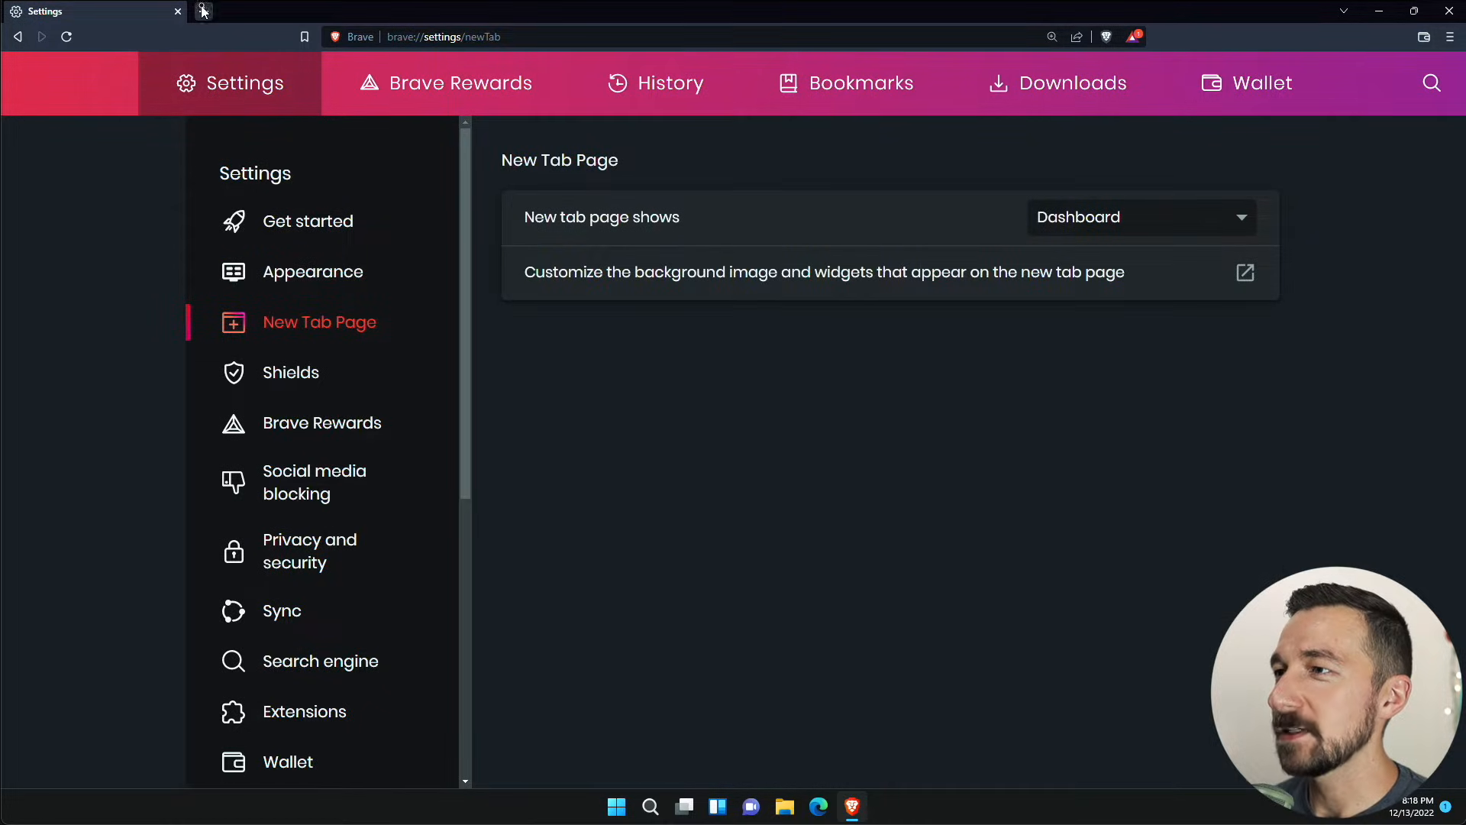
click(205, 10)
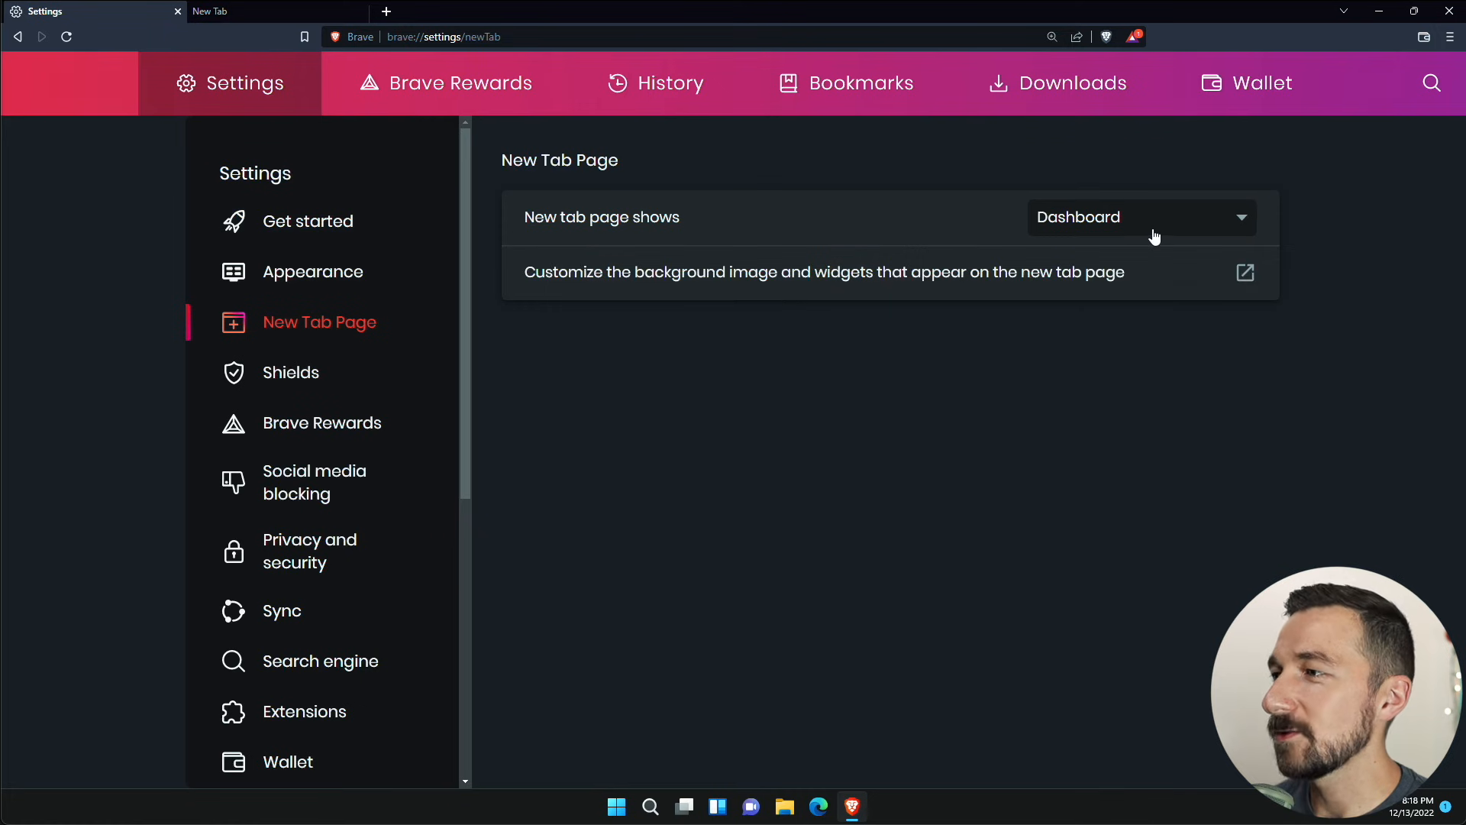
click(1142, 217)
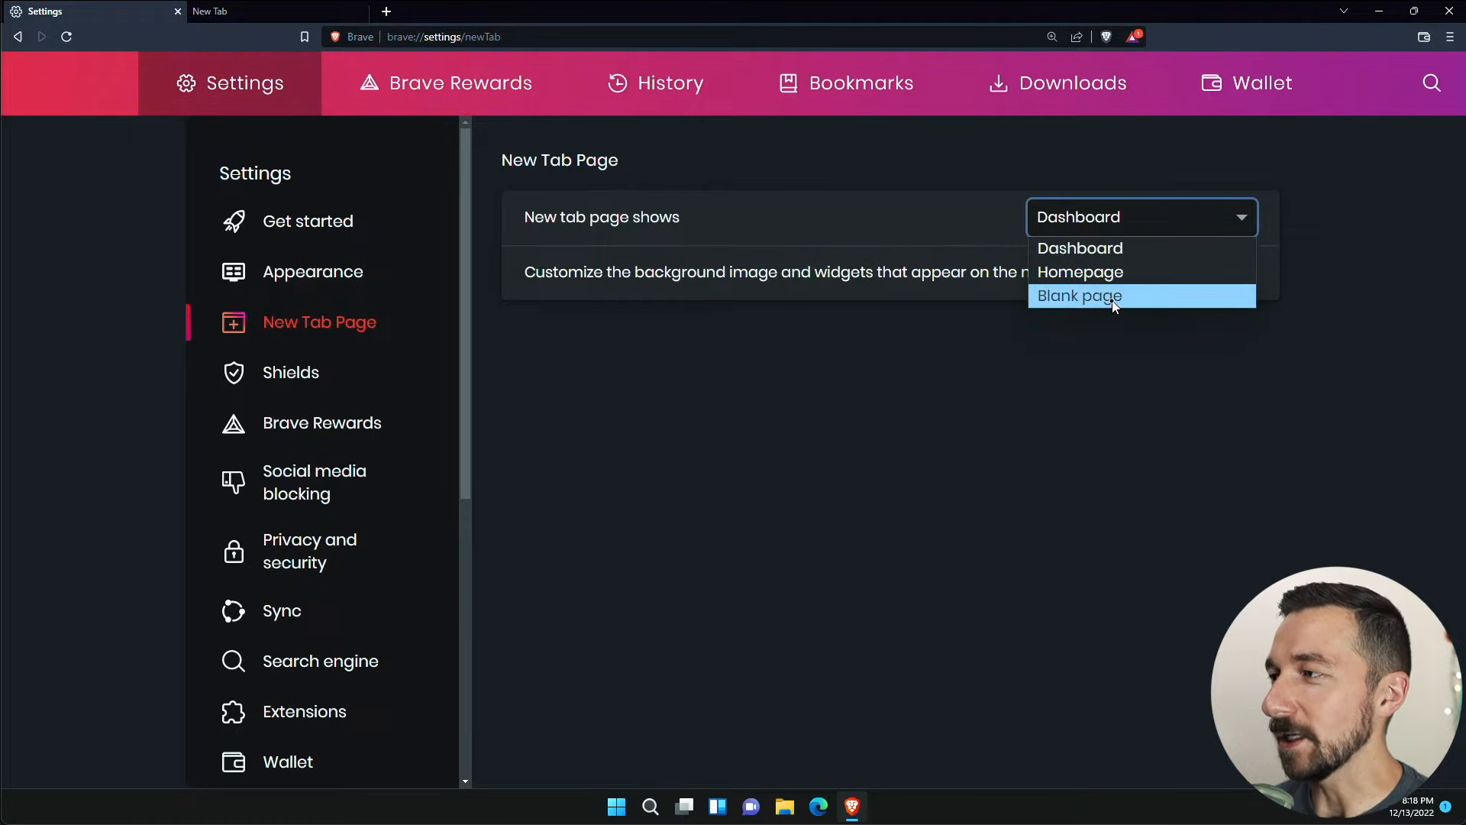
click(1110, 296)
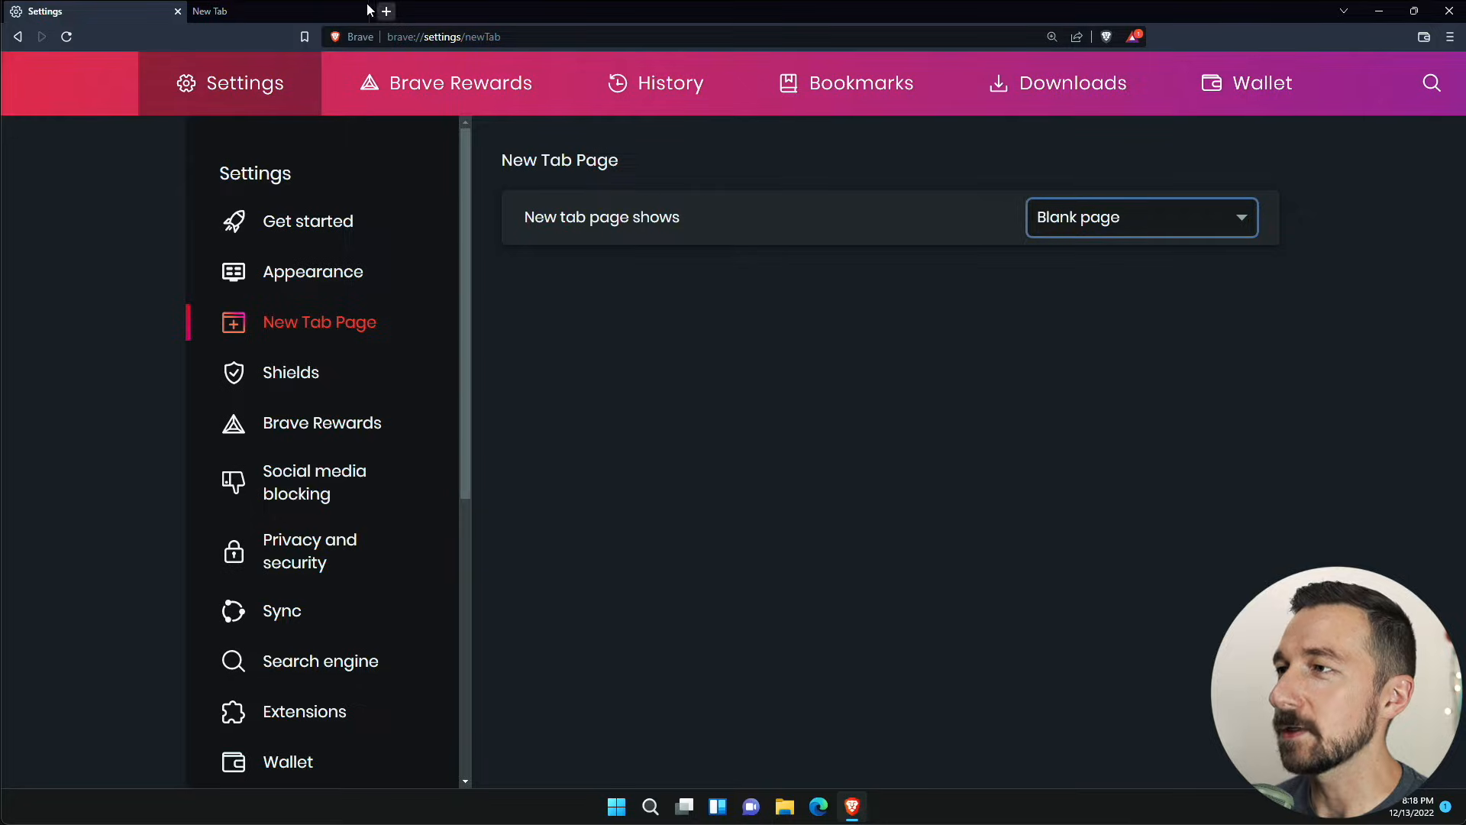
click(230, 11)
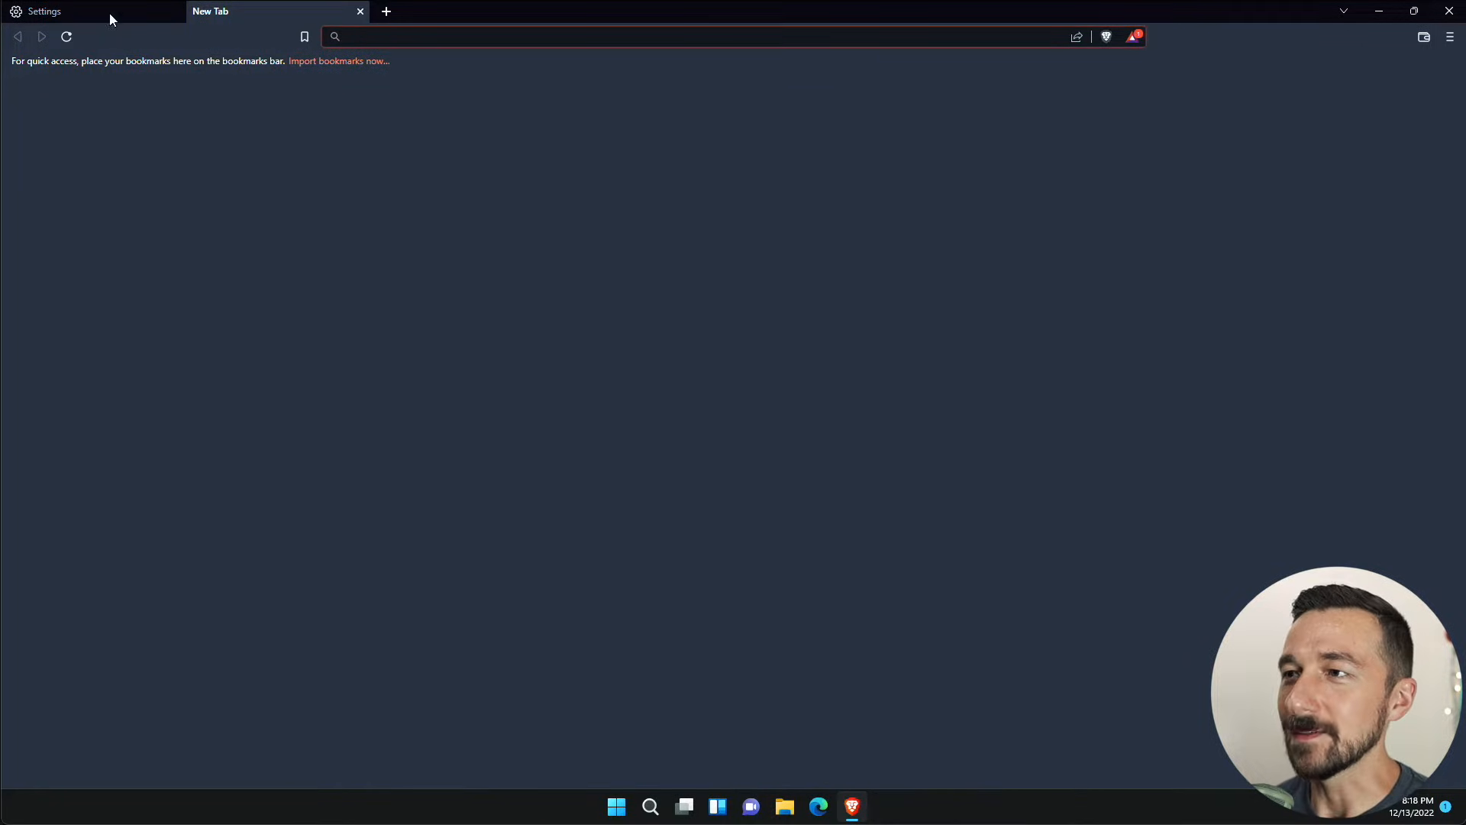
click(53, 11)
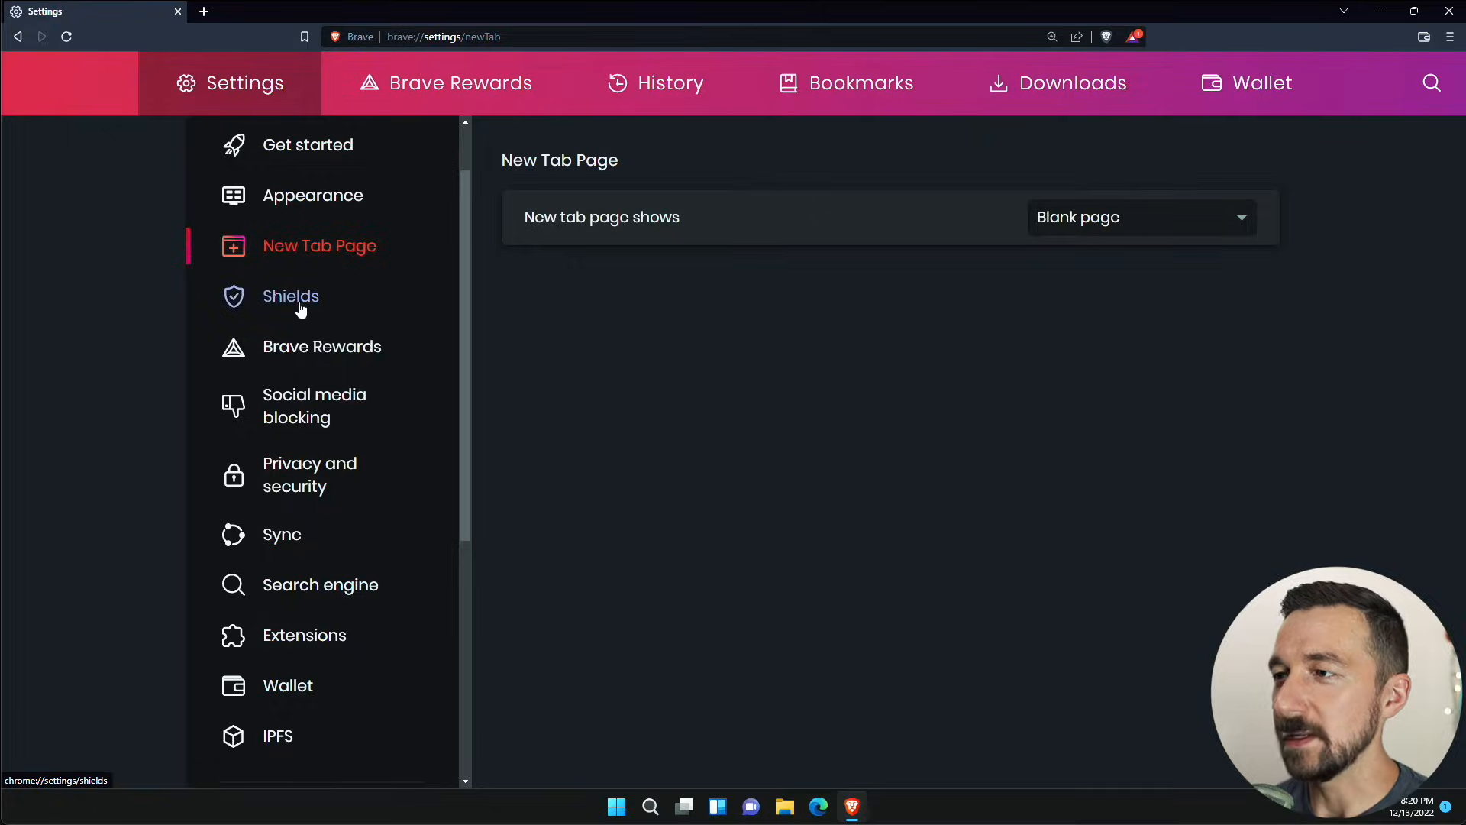
- In Shields, keep trackers & ads blocking at Standard and block only cross-site cookies
click(291, 295)
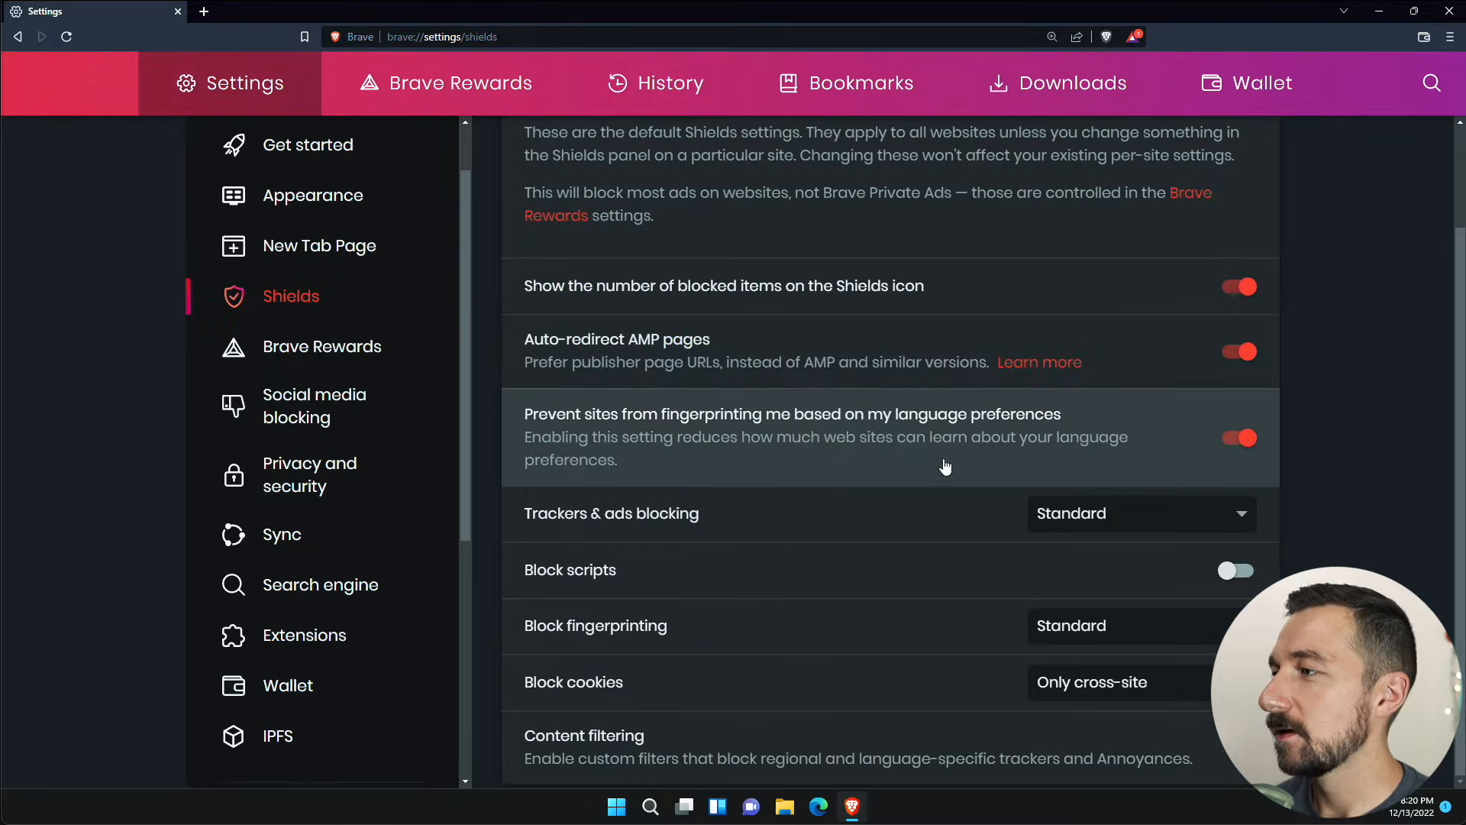
mouse_move(1146, 510)
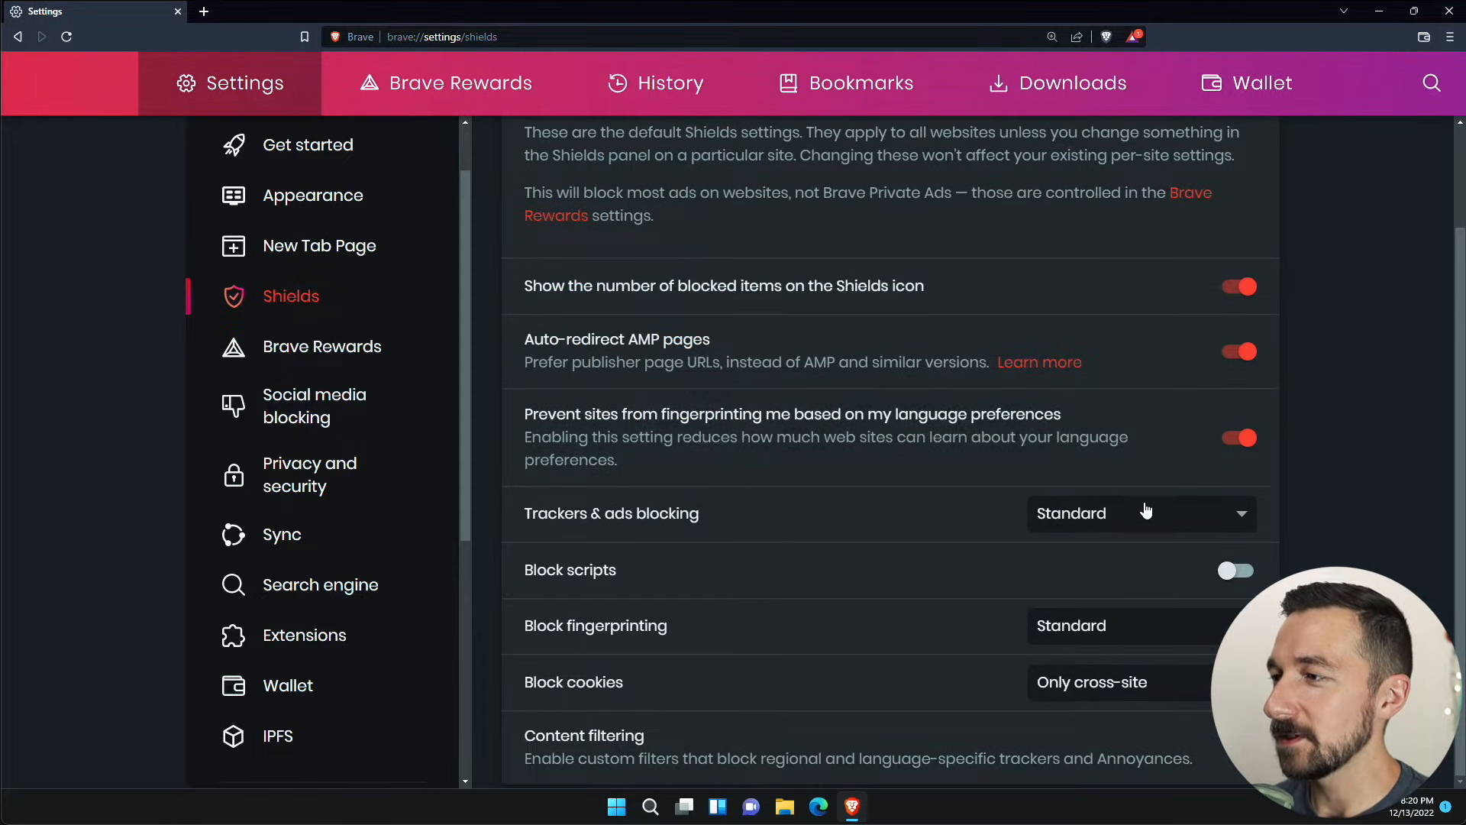
click(1144, 513)
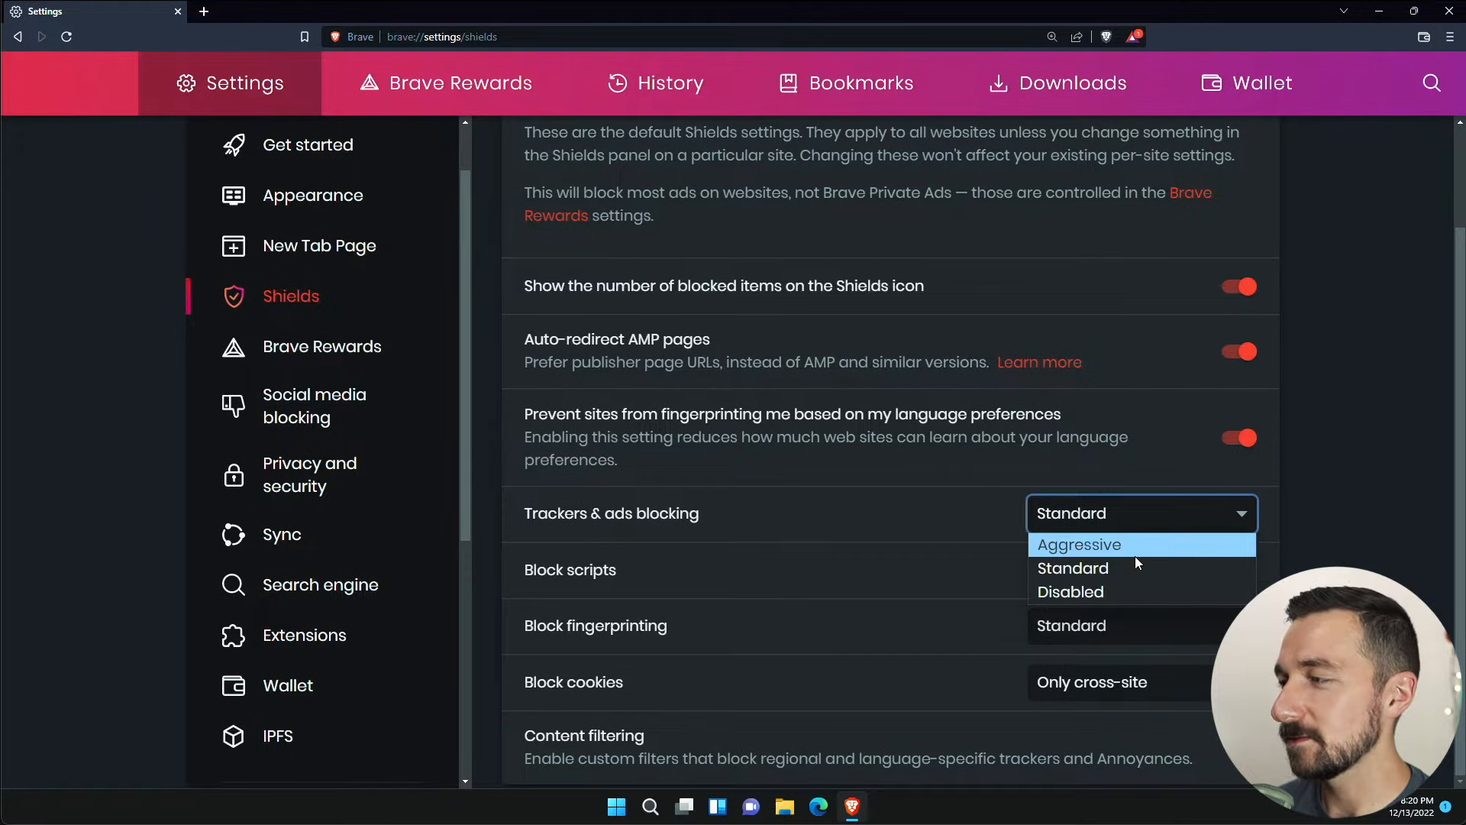
mouse_move(1122, 551)
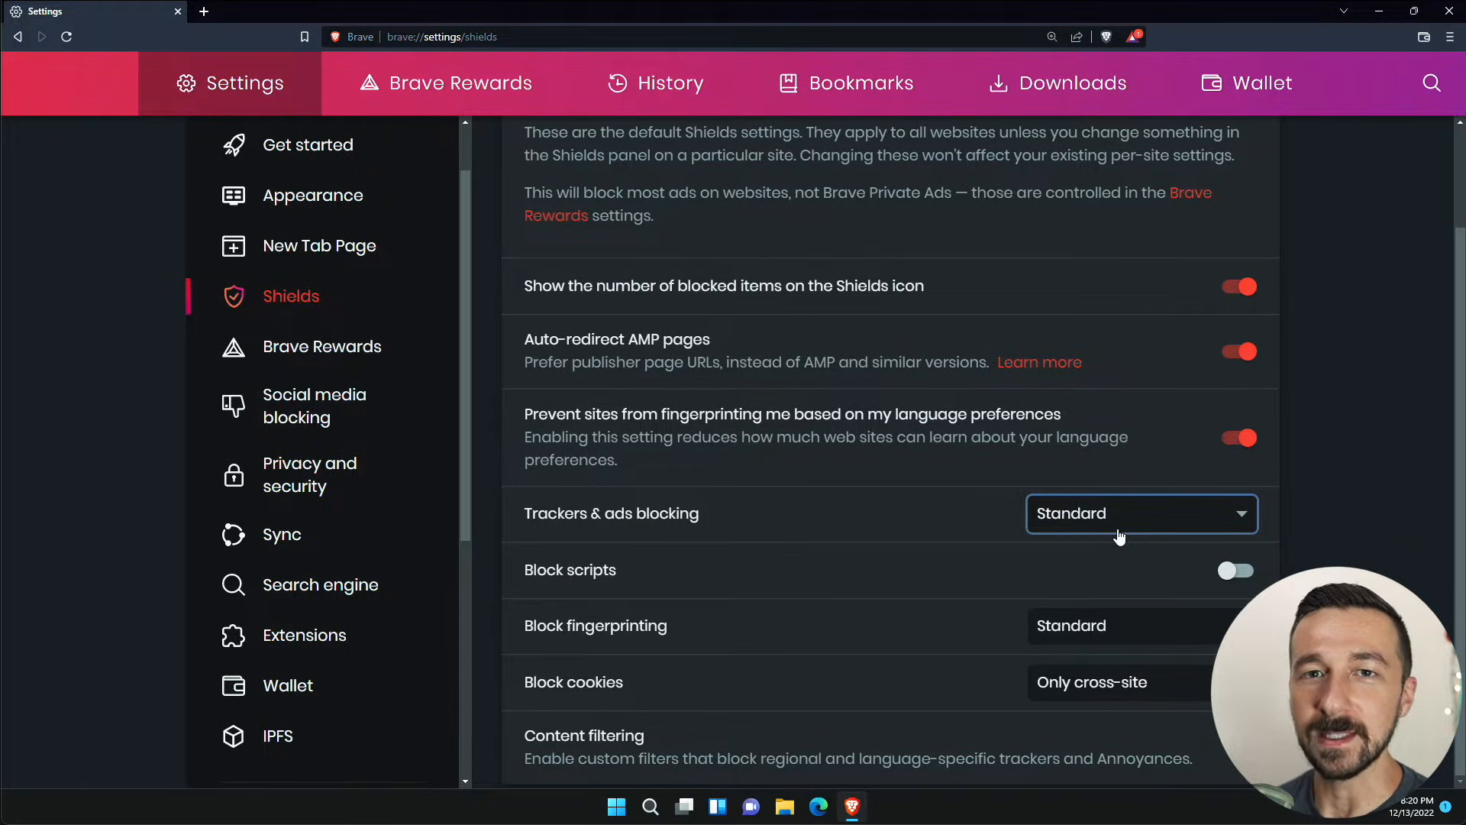
mouse_move(1112, 547)
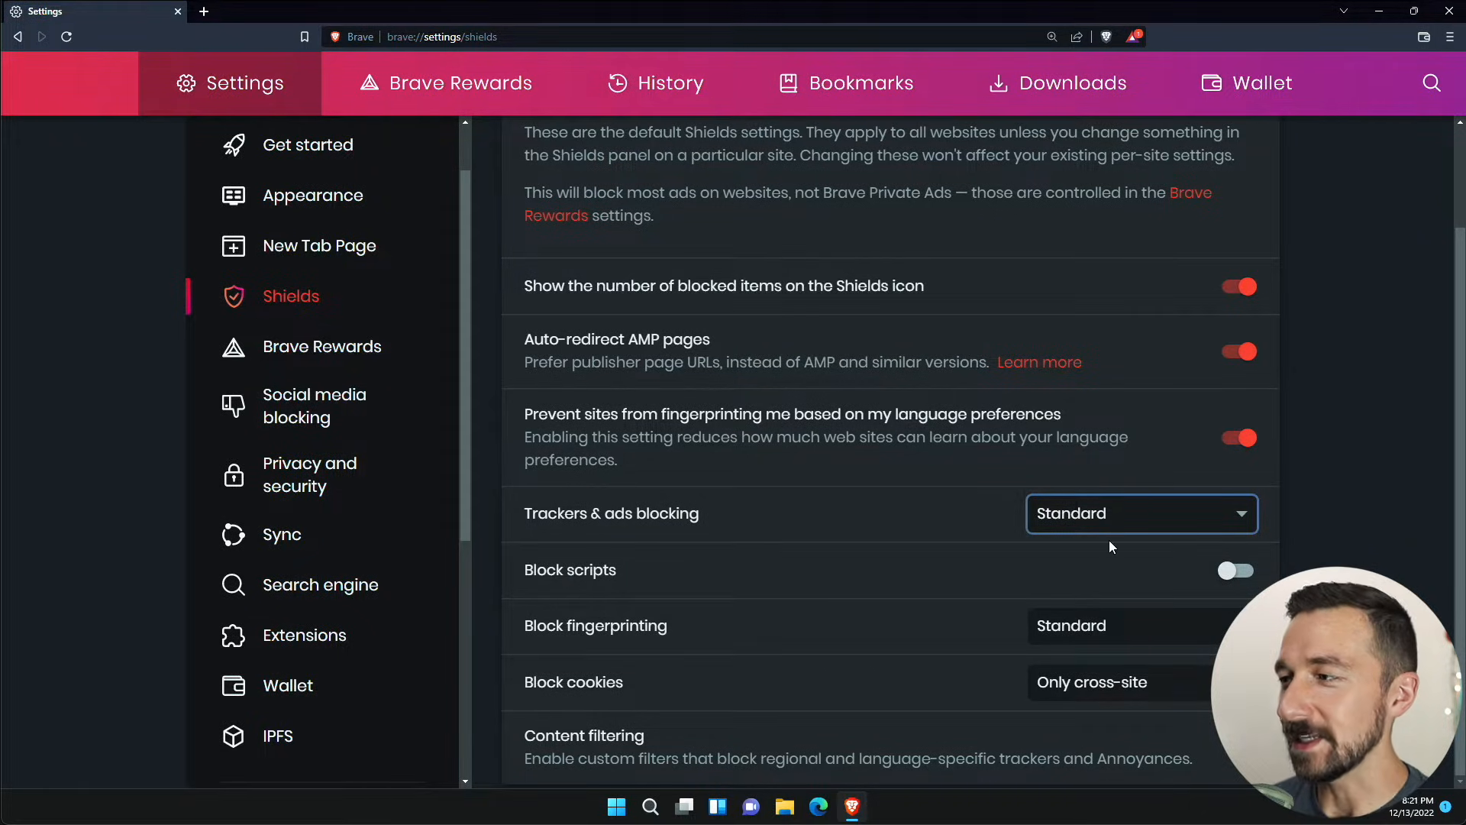
mouse_move(1062, 584)
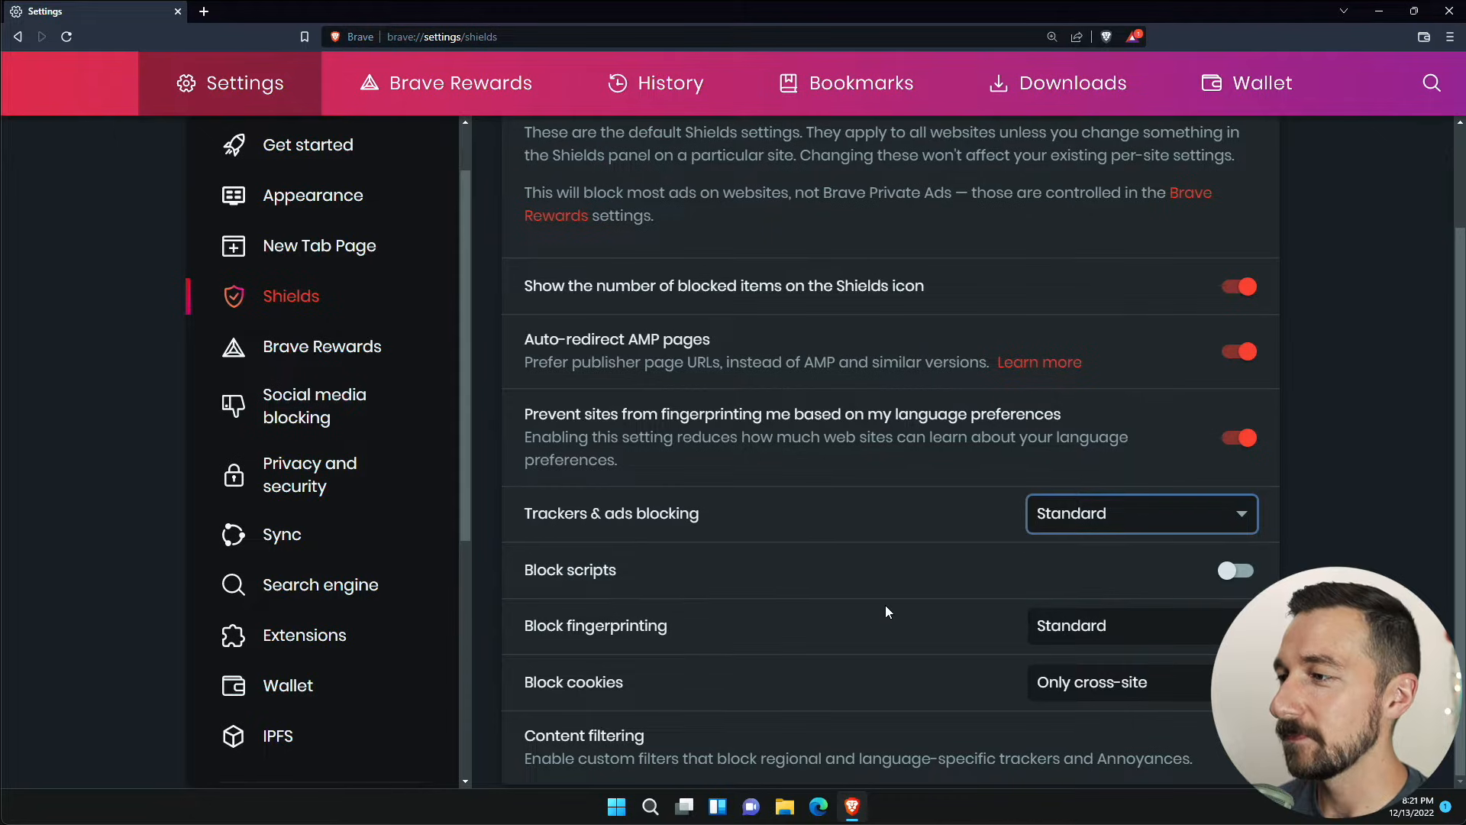
click(1101, 626)
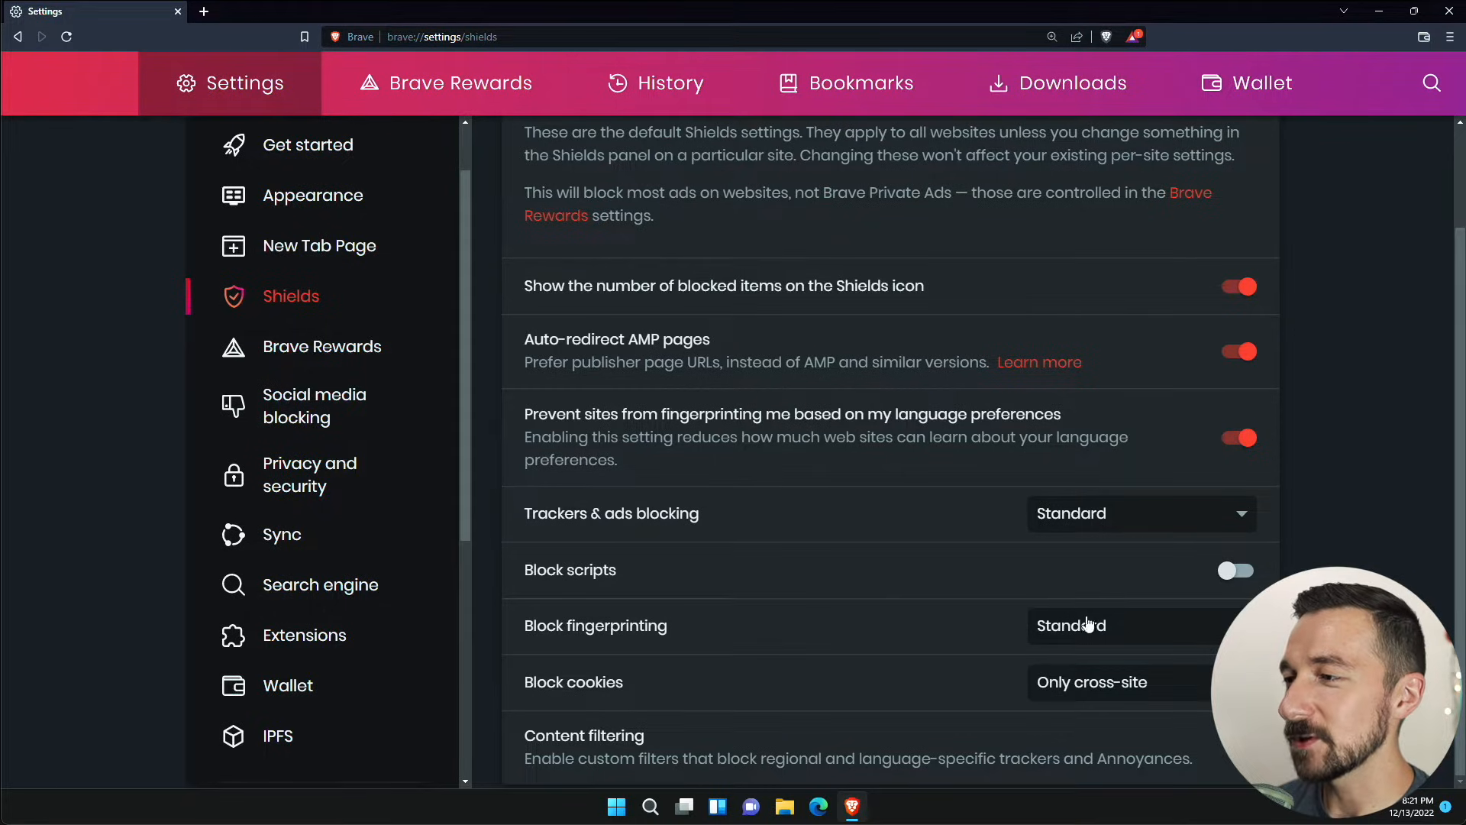
mouse_move(967, 646)
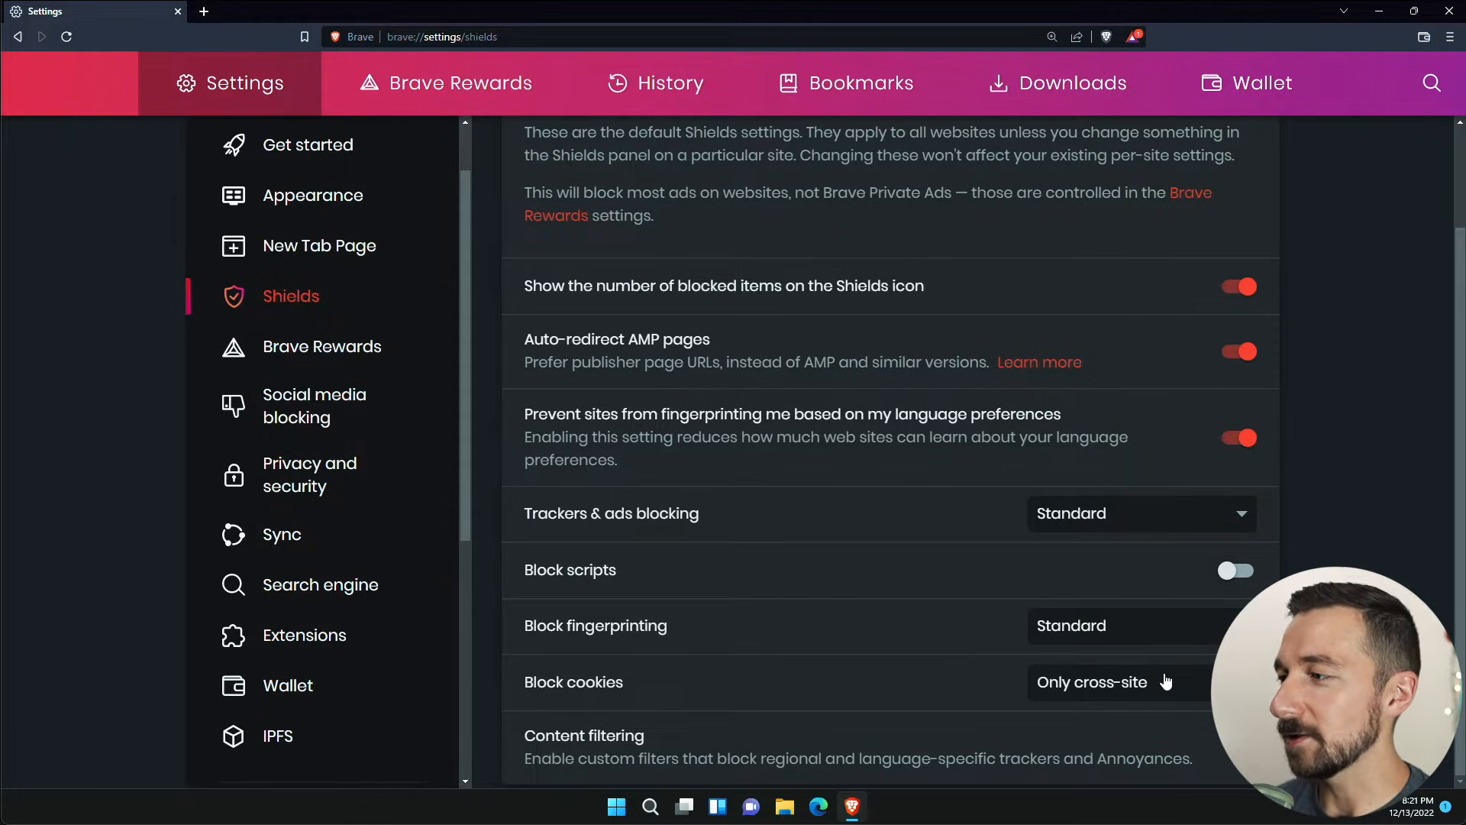
click(1092, 682)
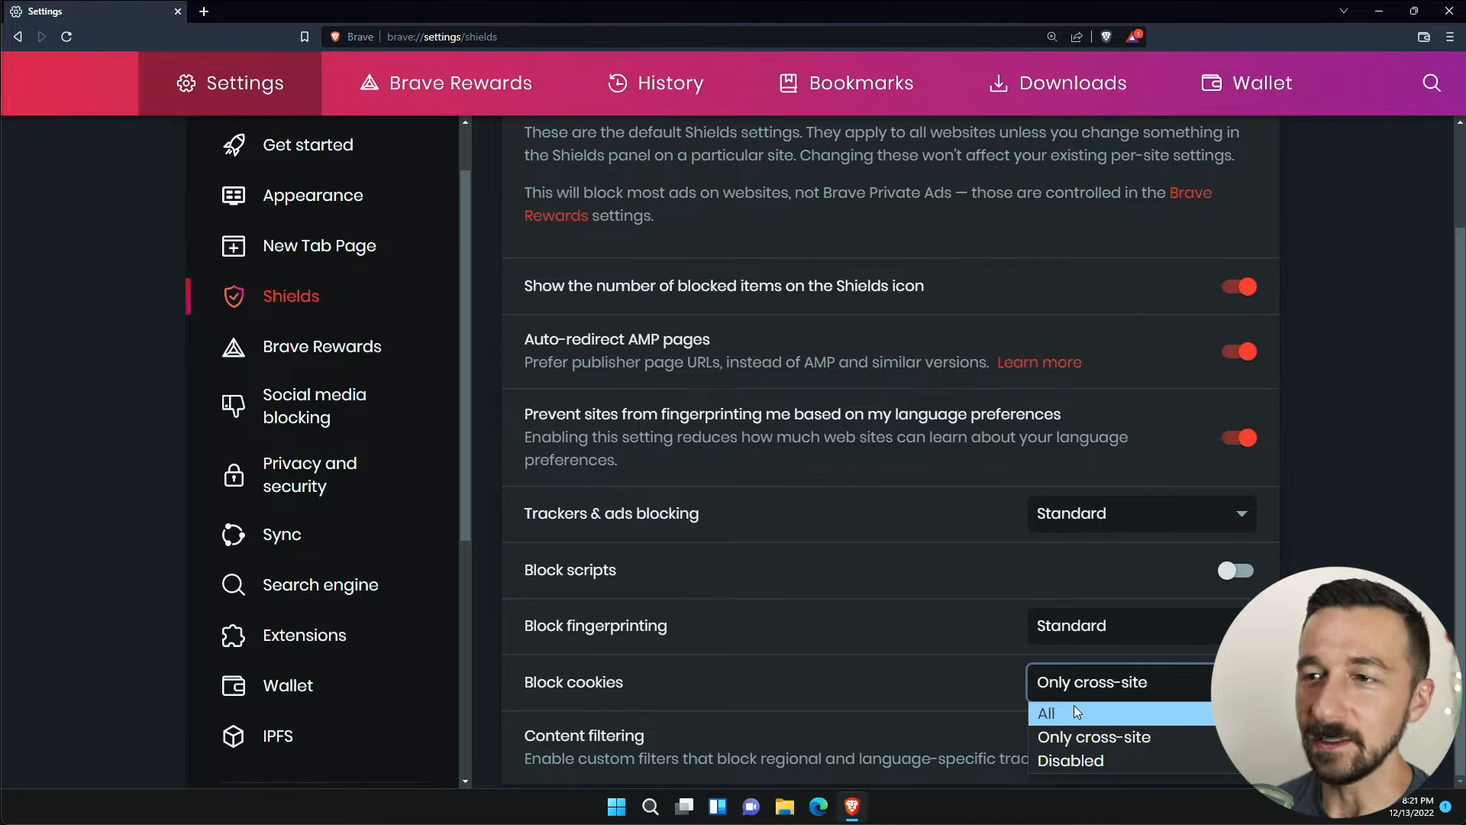
mouse_move(1068, 737)
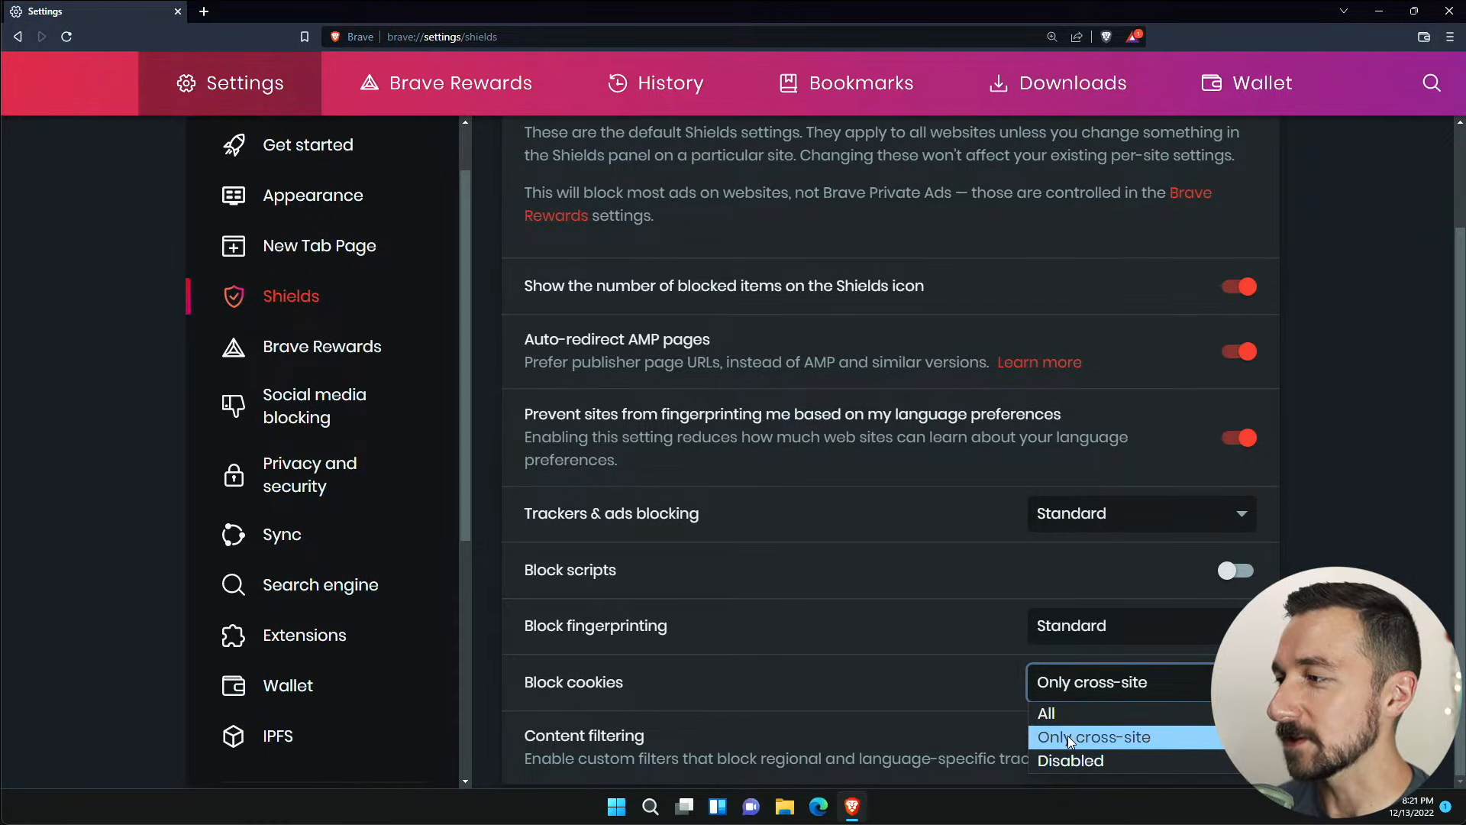
click(322, 347)
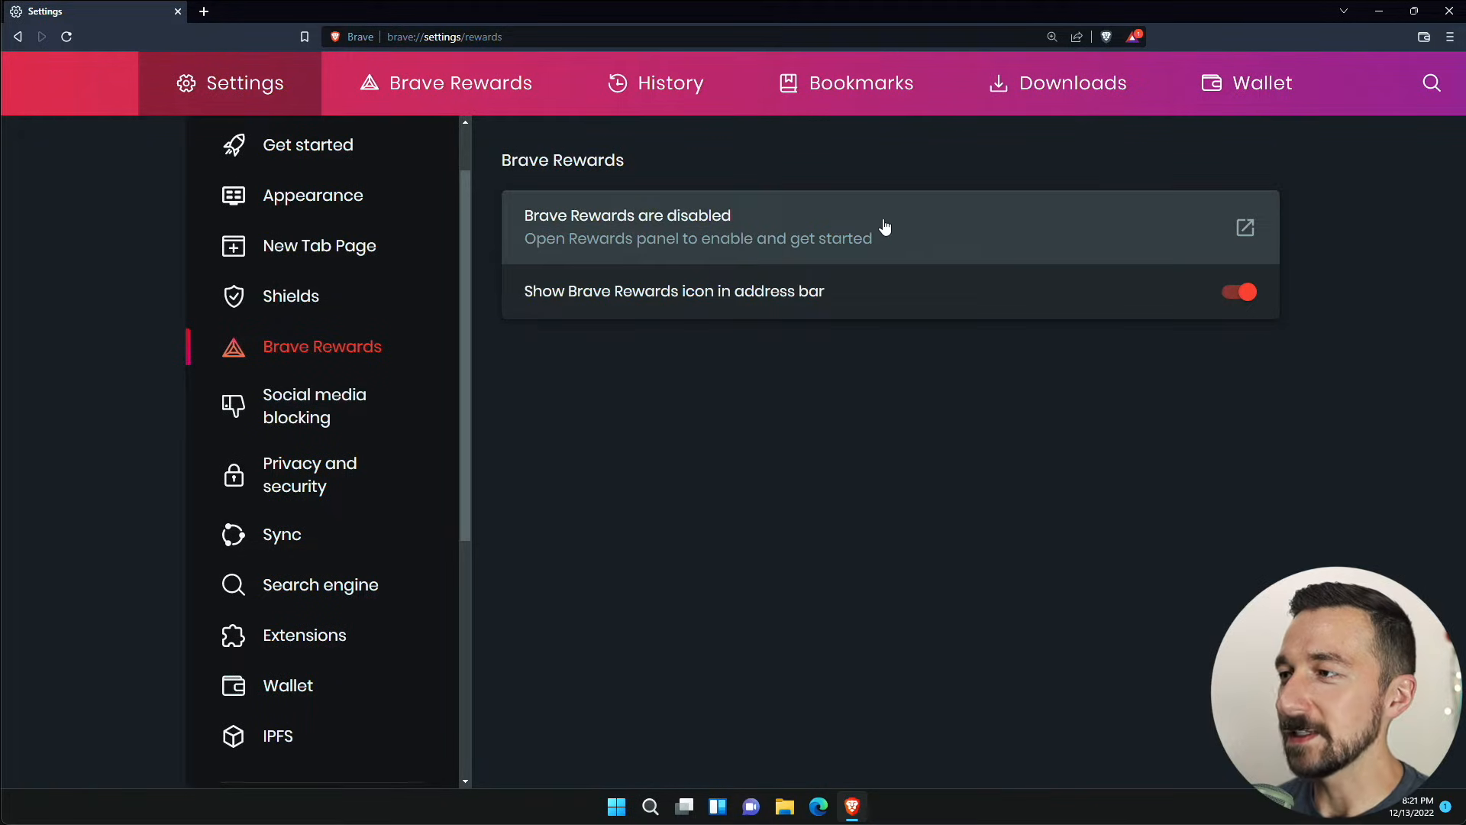
mouse_move(1232, 308)
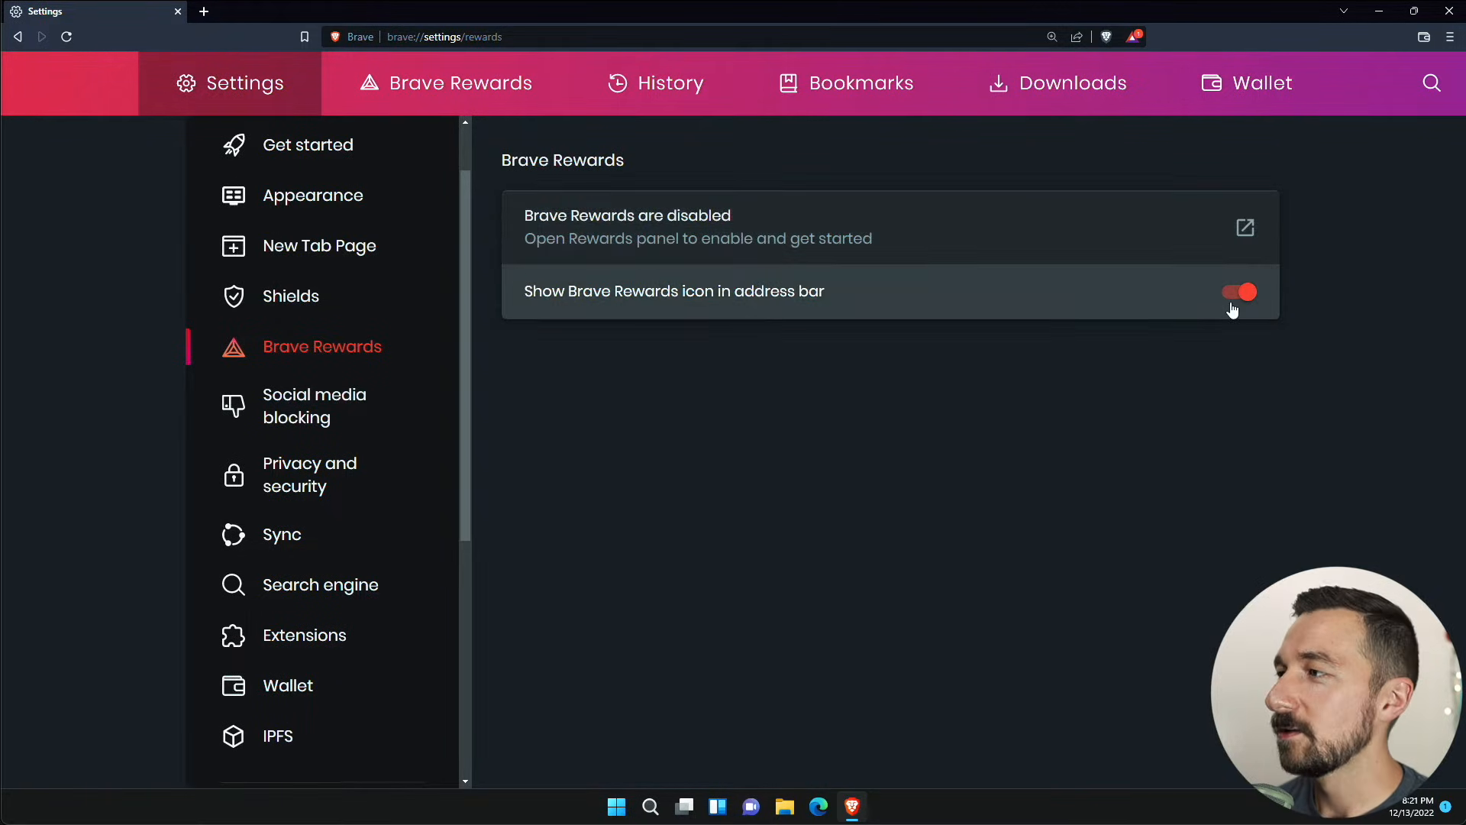
- Switch off 'Show Brave Rewards icon in address bar'
click(1238, 292)
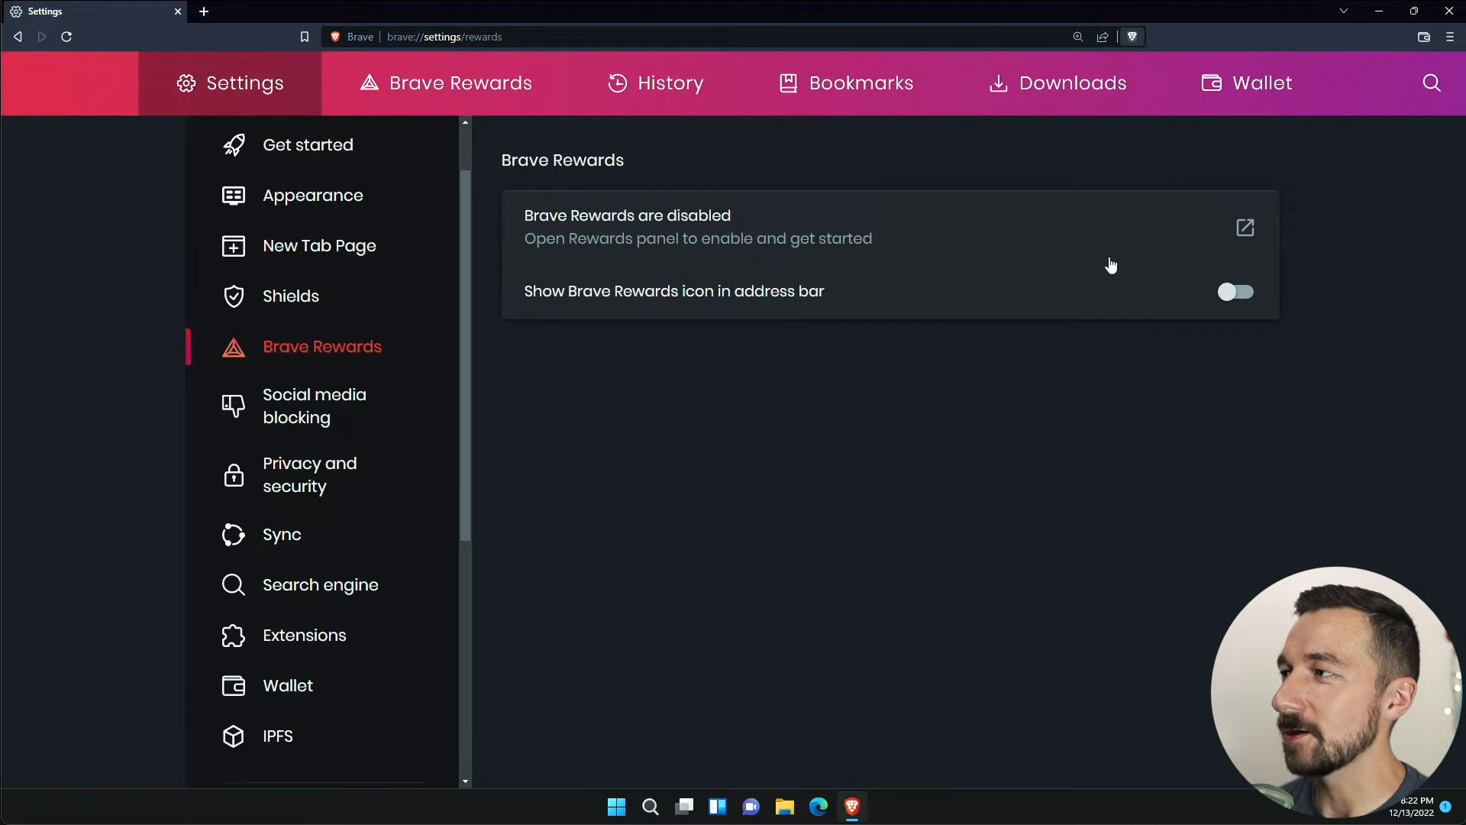
- In Social media blocking, switch off Facebook logins and posts and Twitter embeds
click(314, 406)
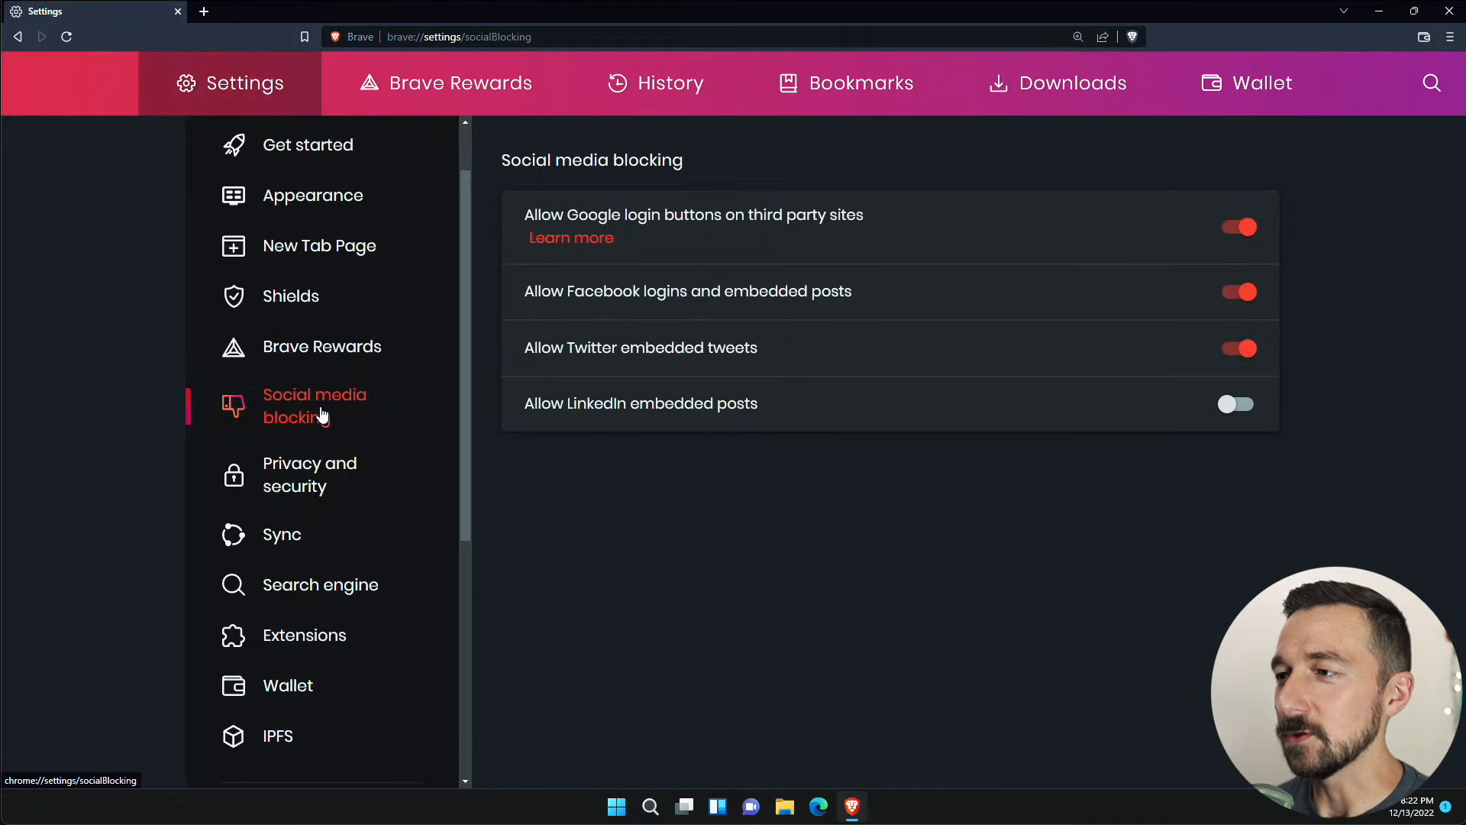
mouse_move(935, 612)
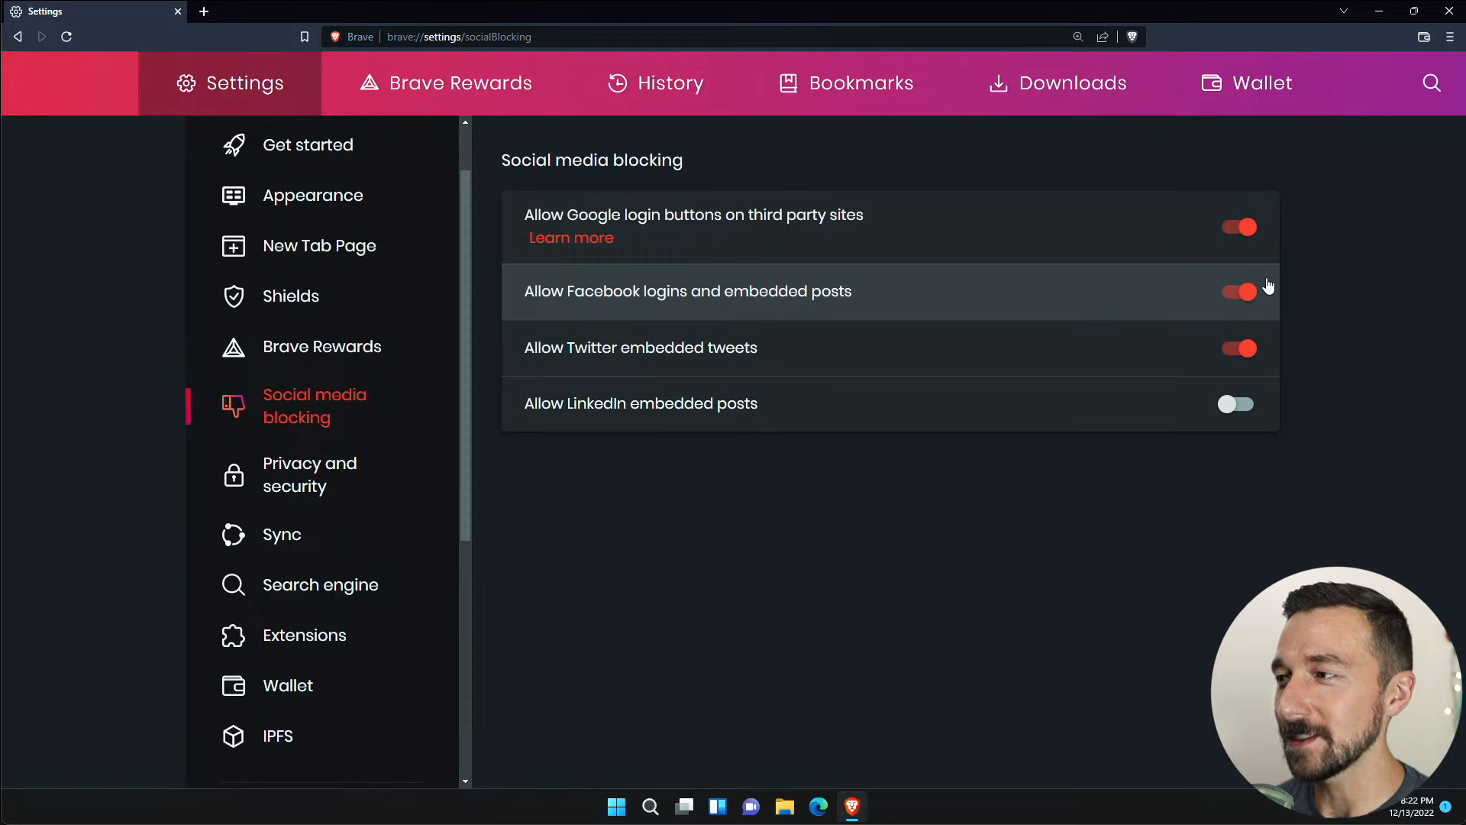
click(1236, 291)
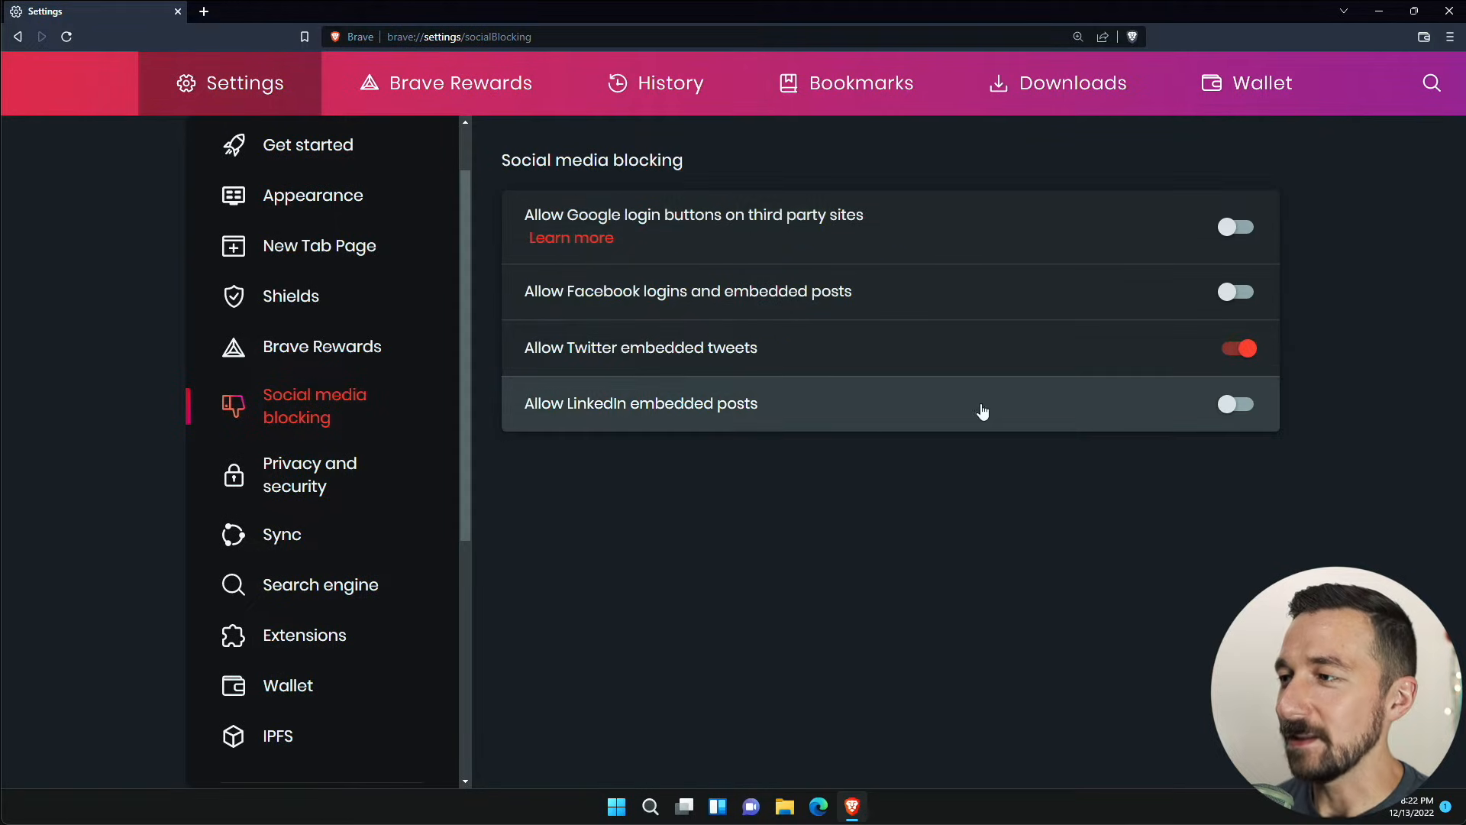
mouse_move(754, 378)
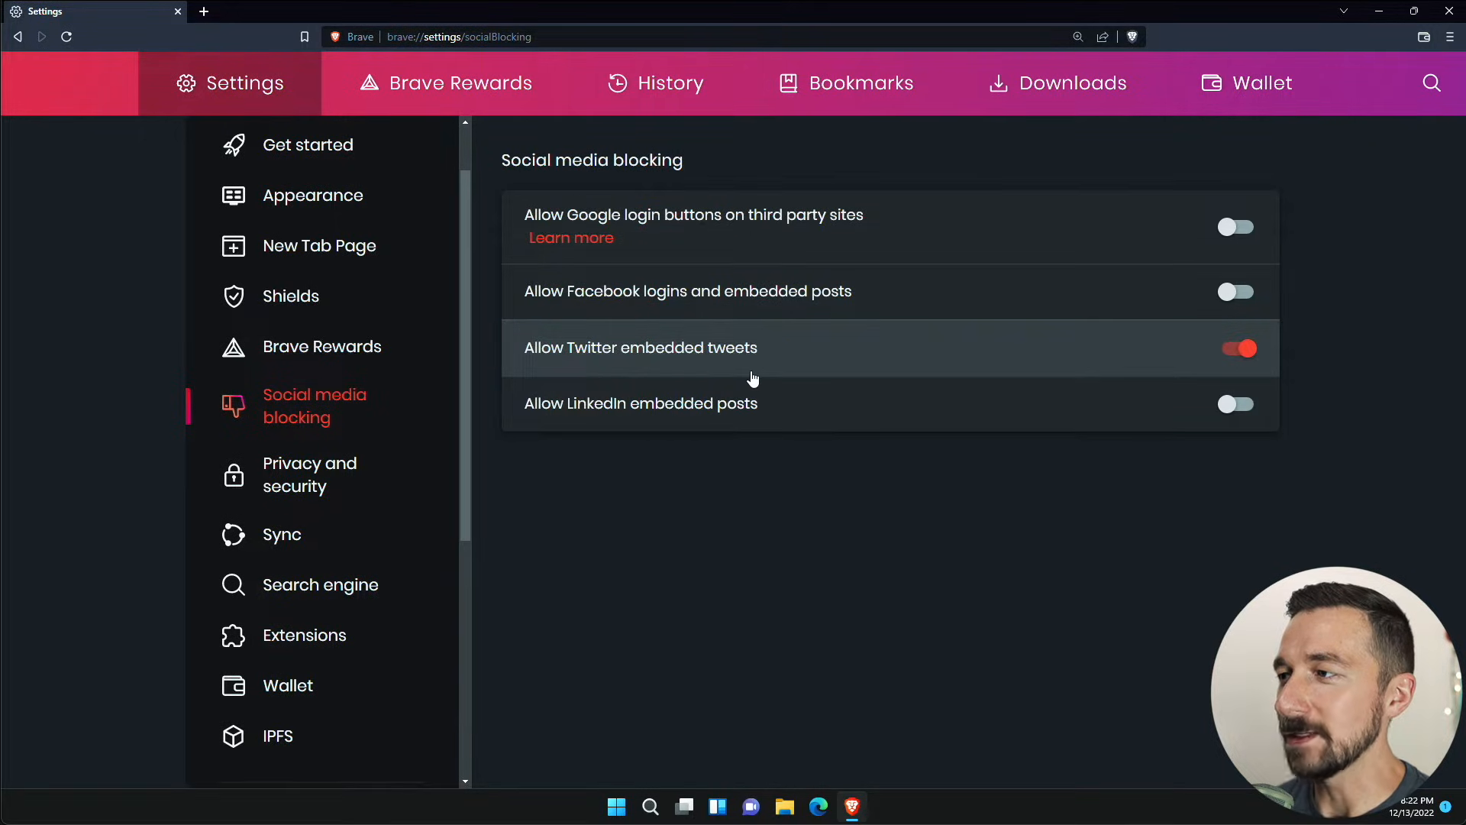
mouse_move(925, 555)
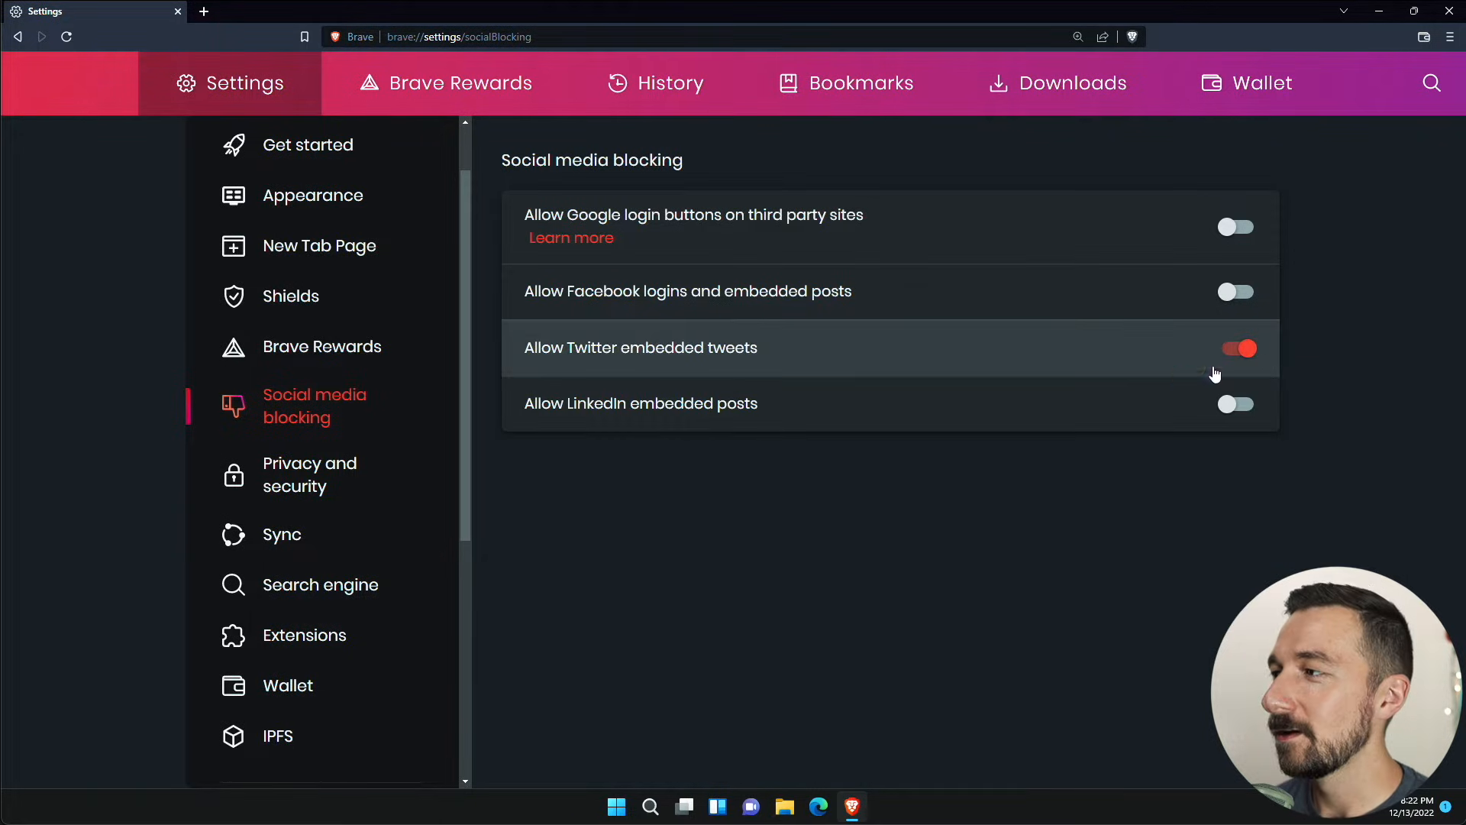
click(1236, 348)
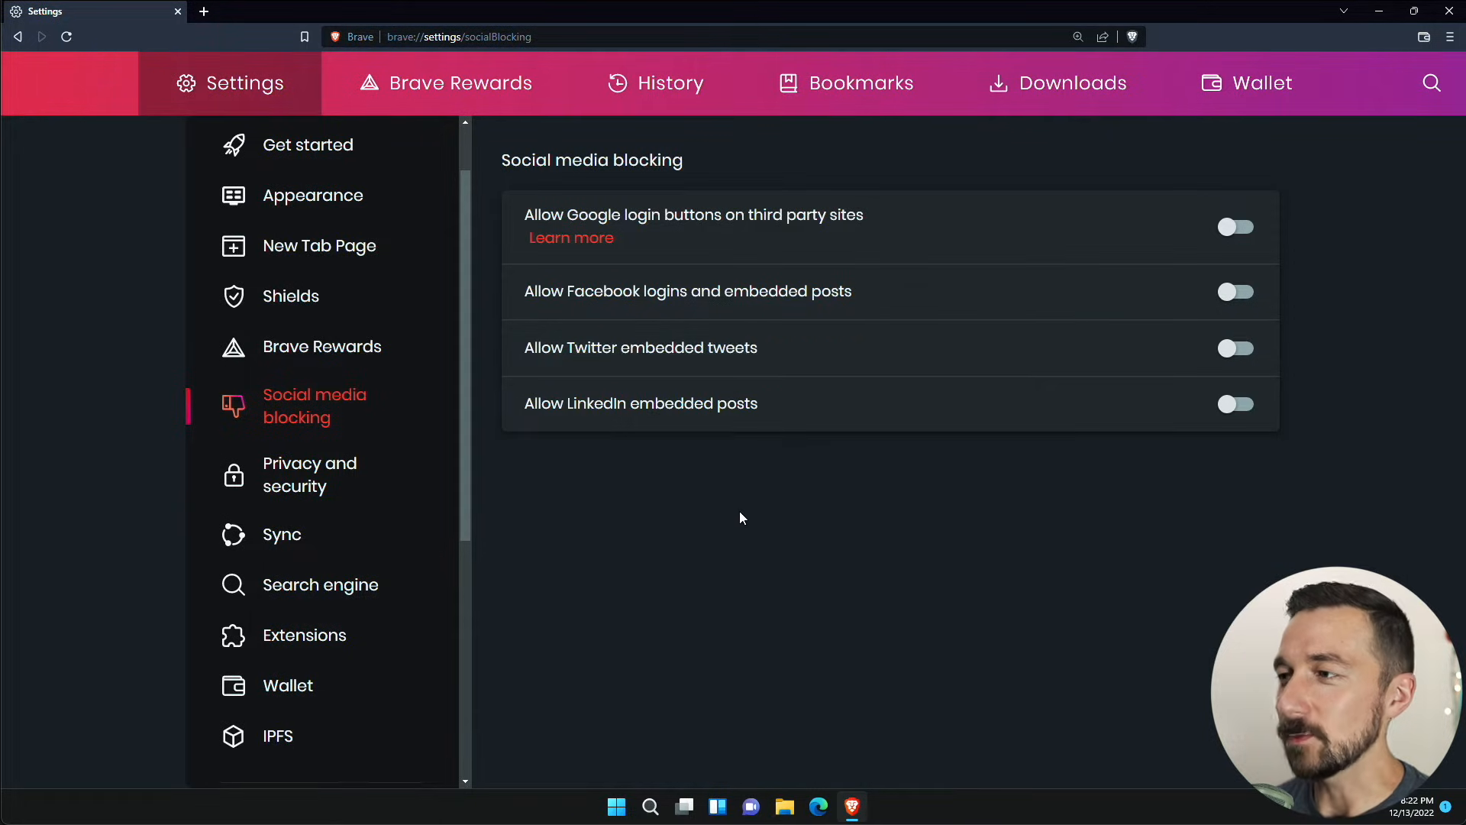
mouse_move(731, 521)
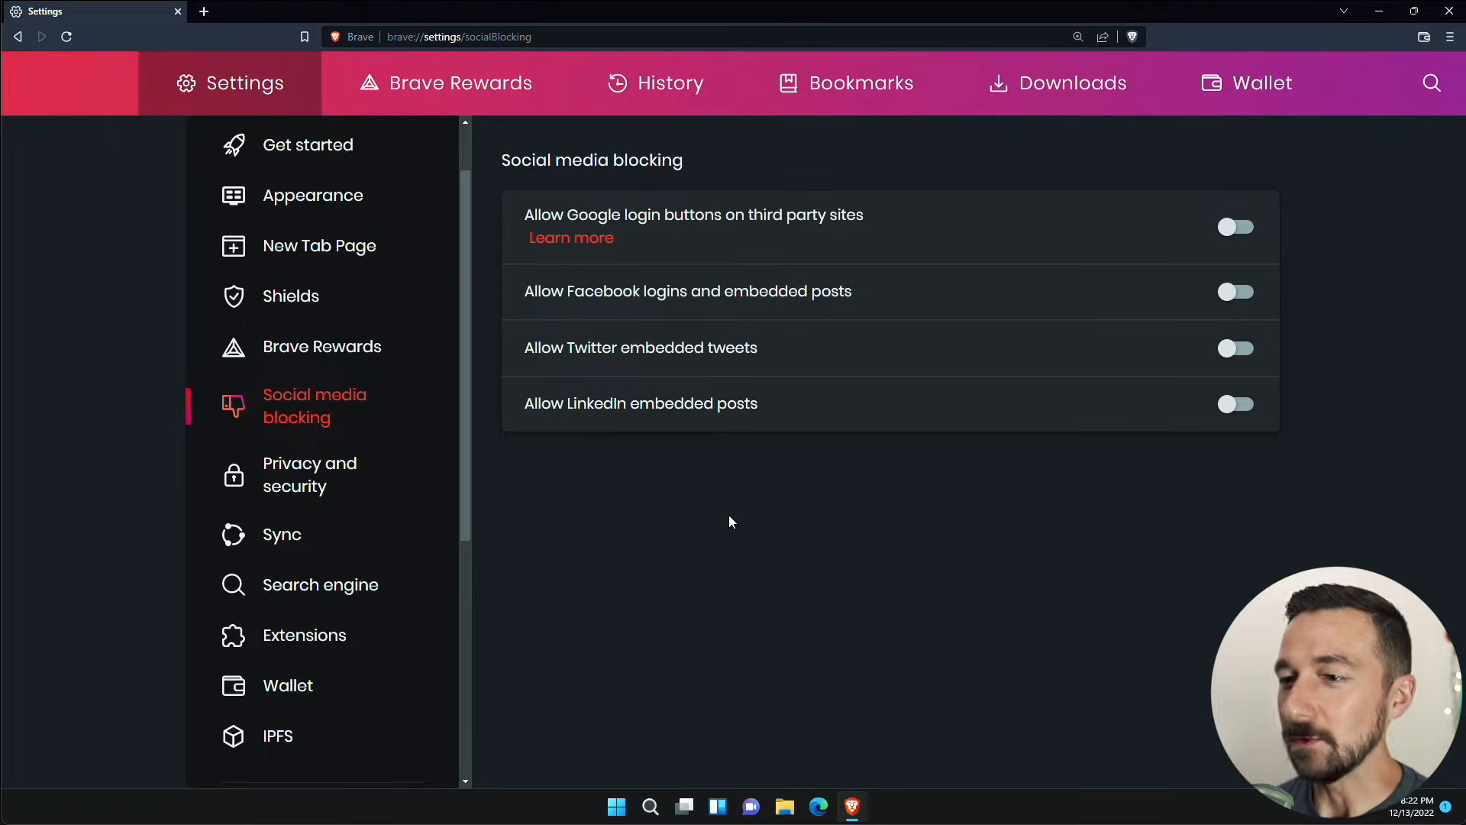
mouse_move(1018, 347)
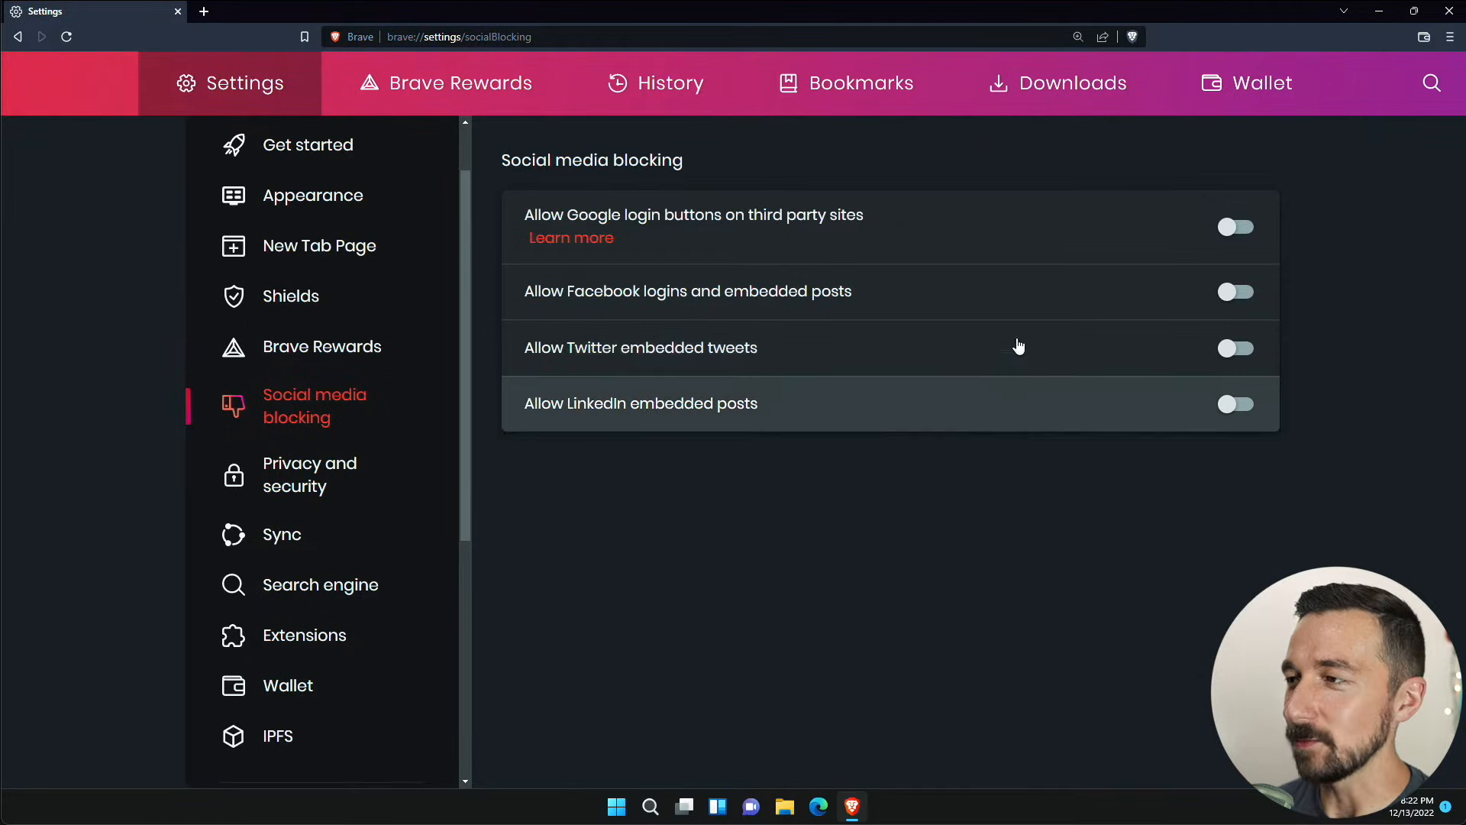
mouse_move(334, 481)
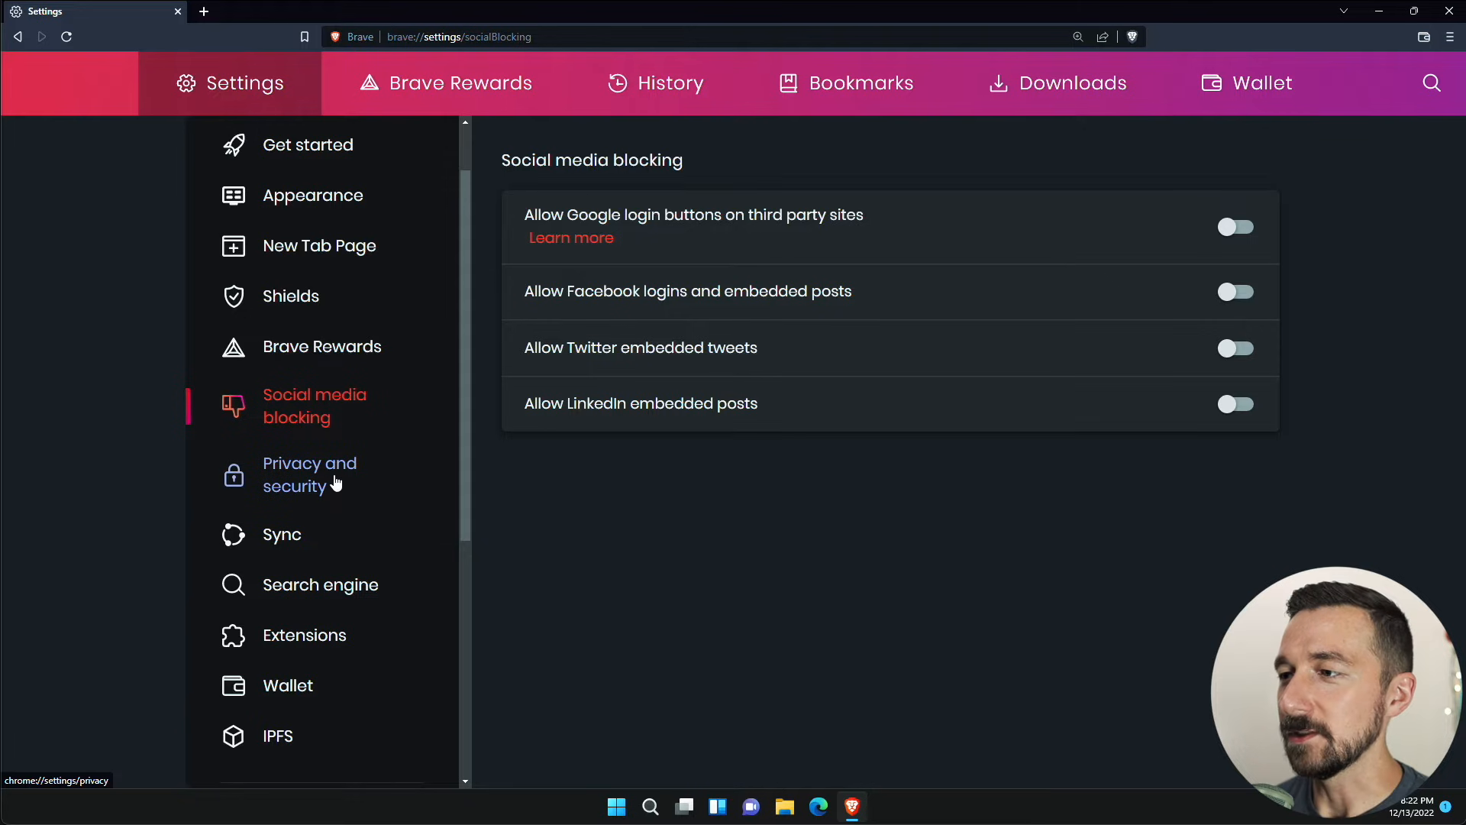
- Open Privacy and security from the Settings sidebar
click(309, 475)
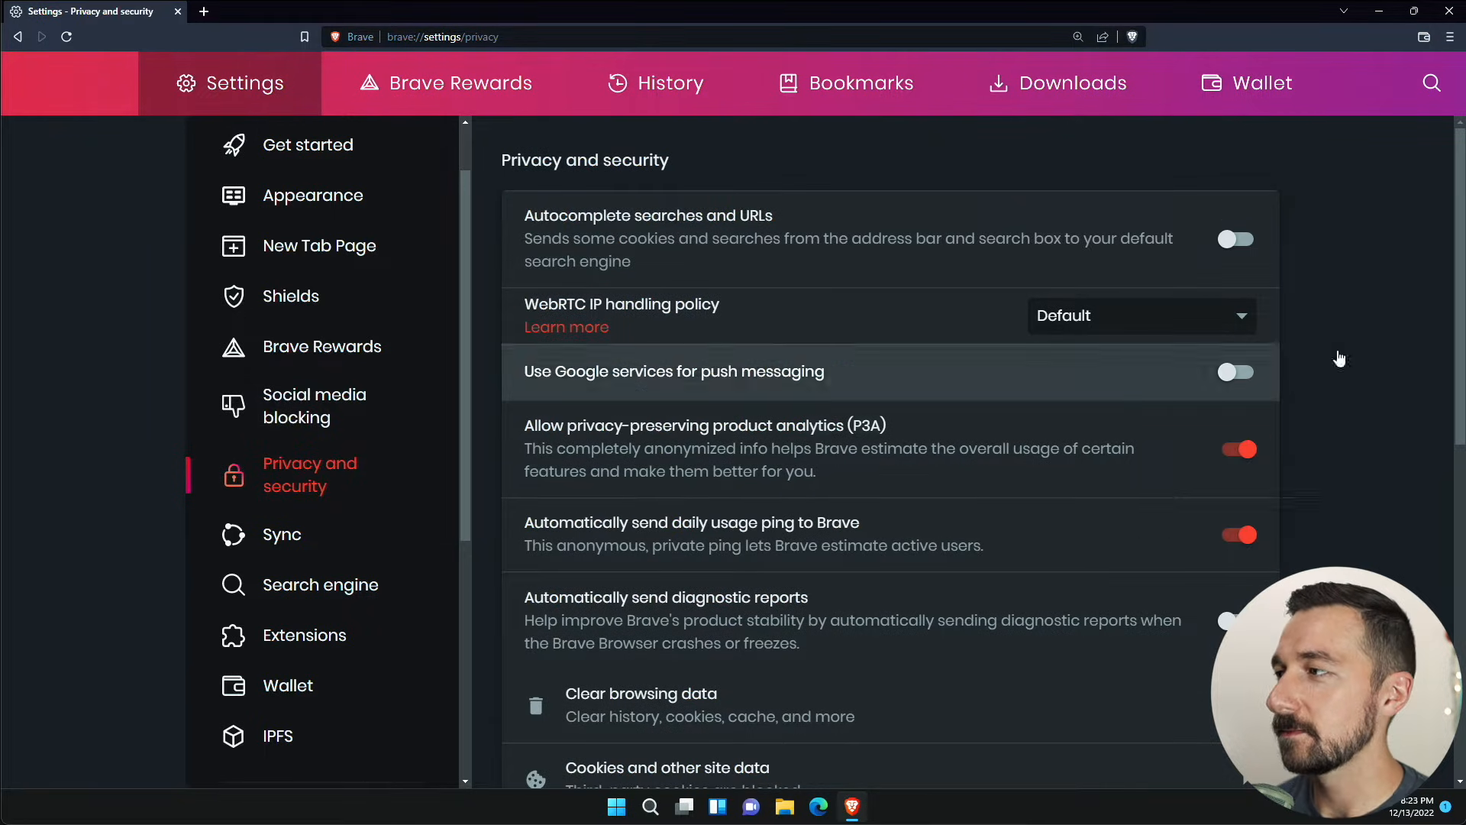
mouse_move(997, 225)
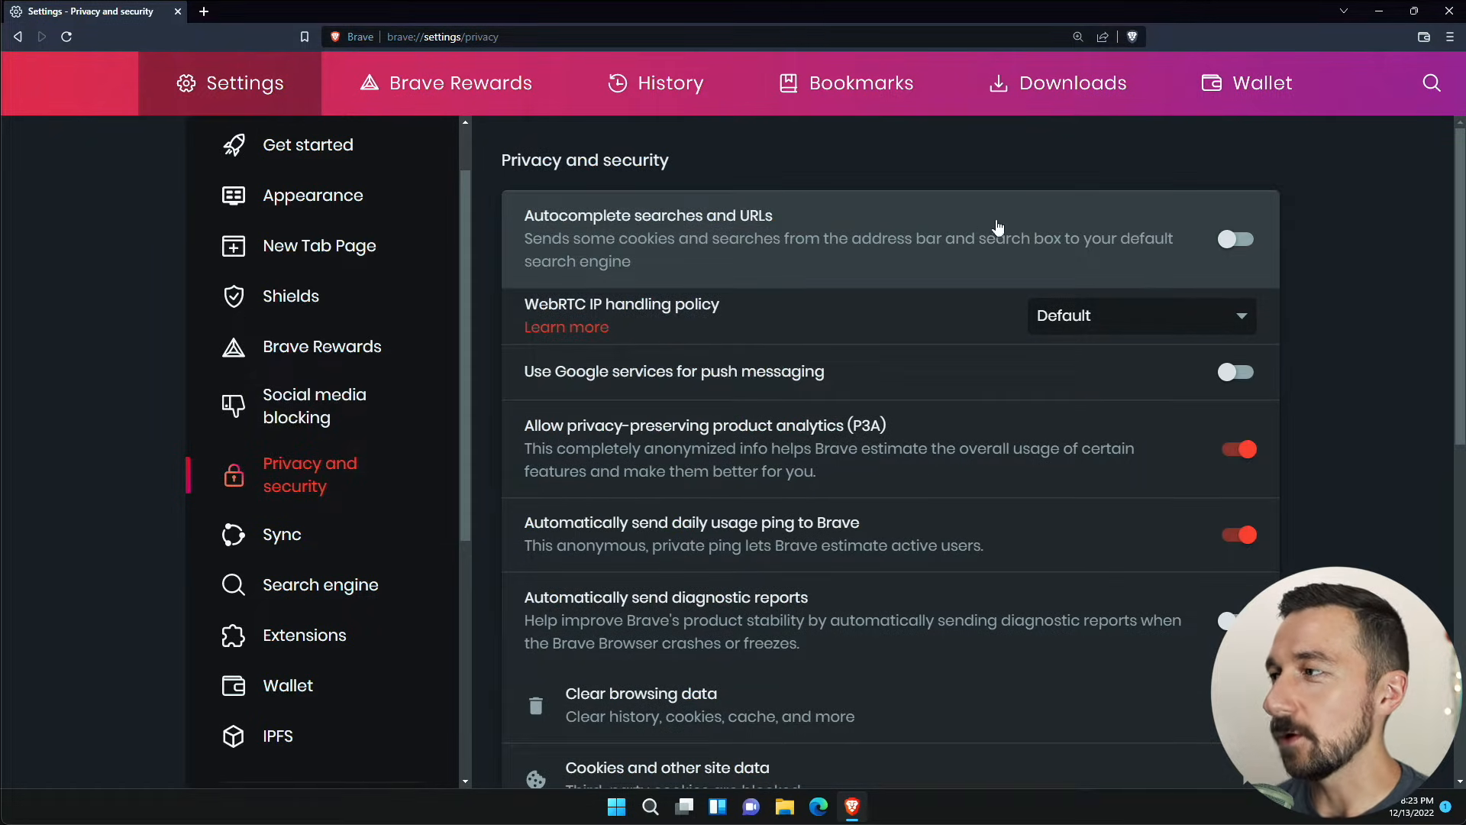
mouse_move(1192, 250)
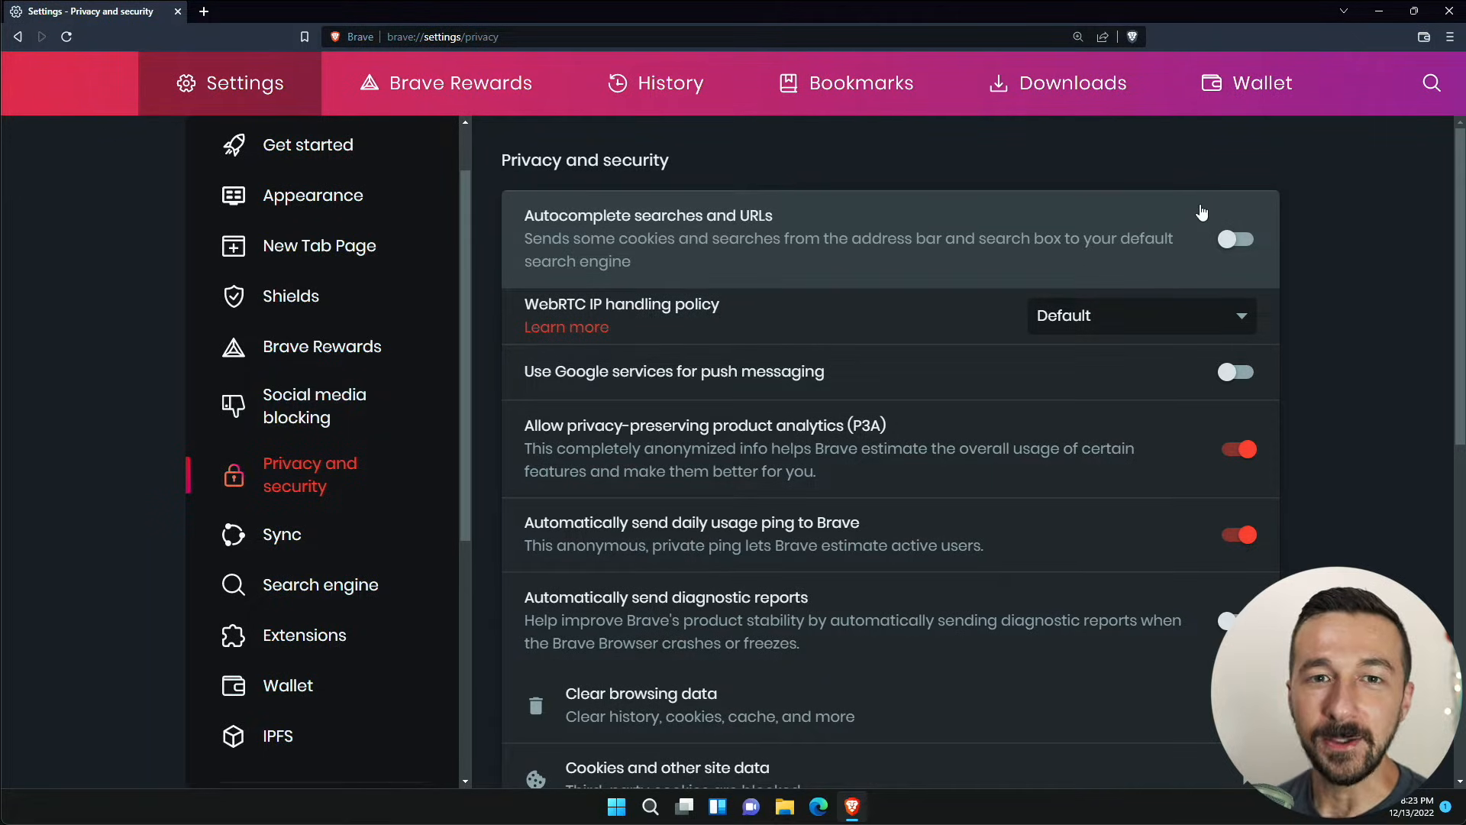
mouse_move(1087, 253)
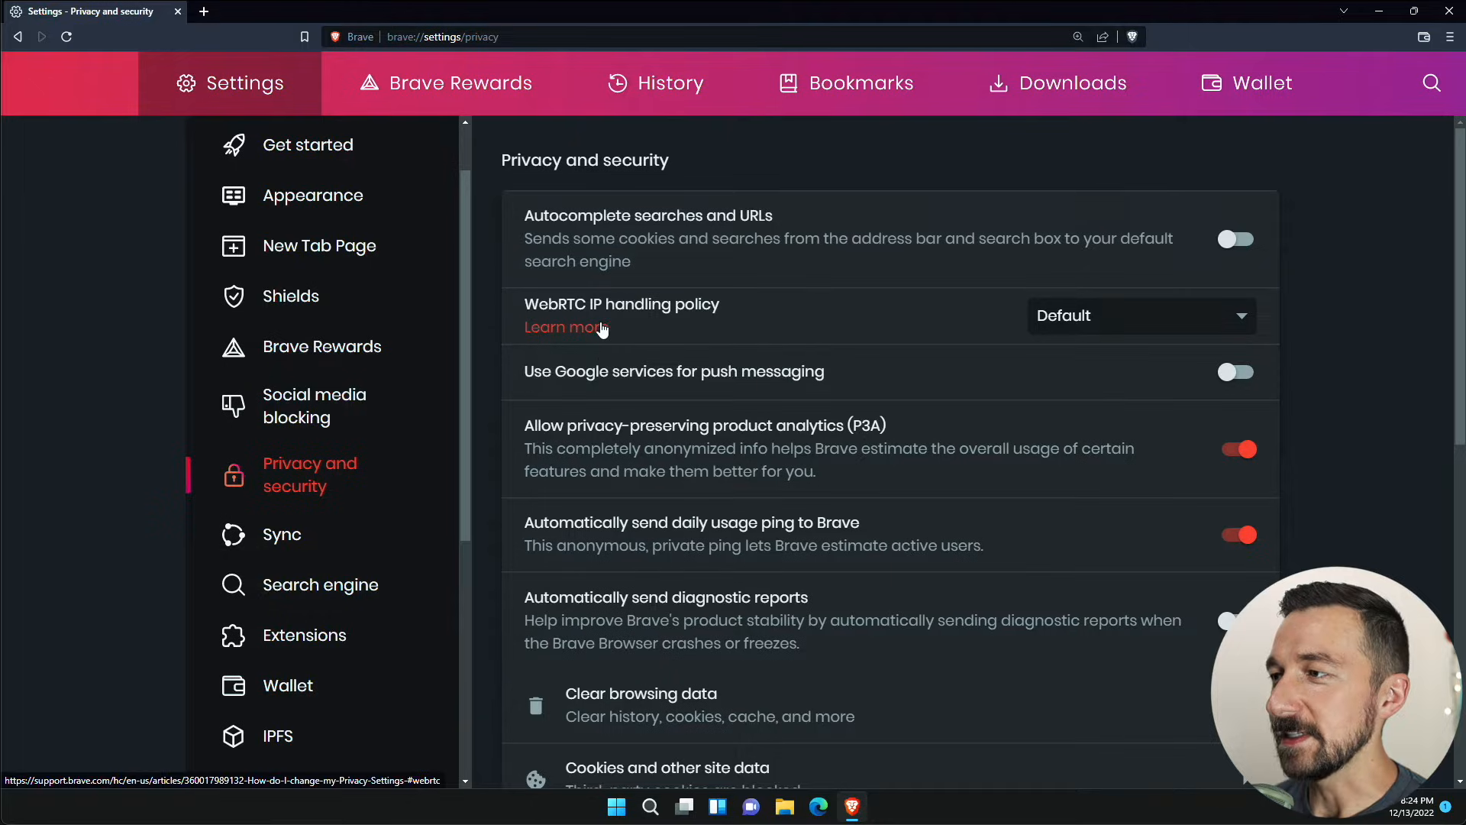
- Open the 'Learn more' support article on WebRTC IP handling policy
click(564, 327)
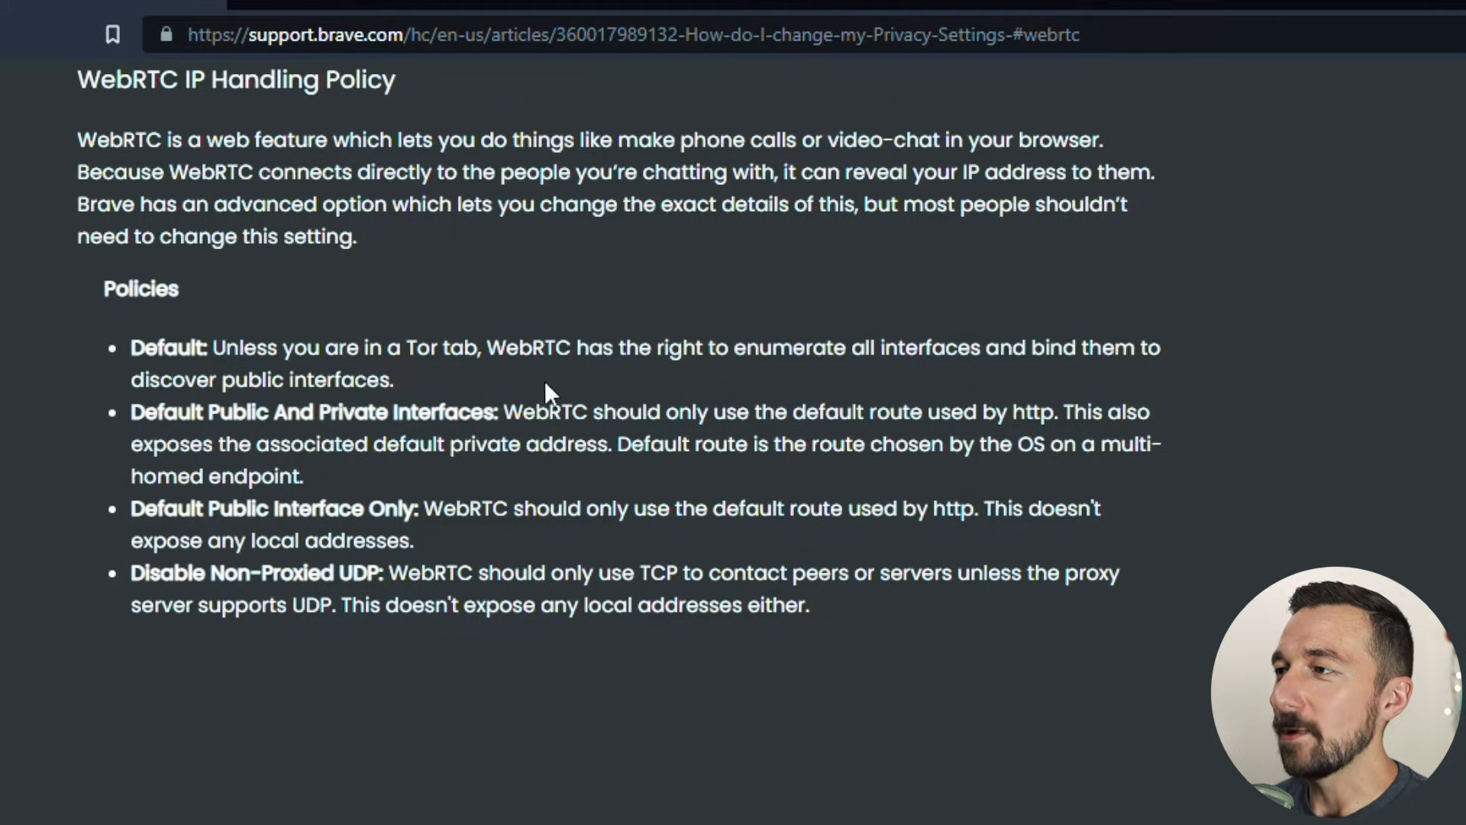
mouse_move(968, 335)
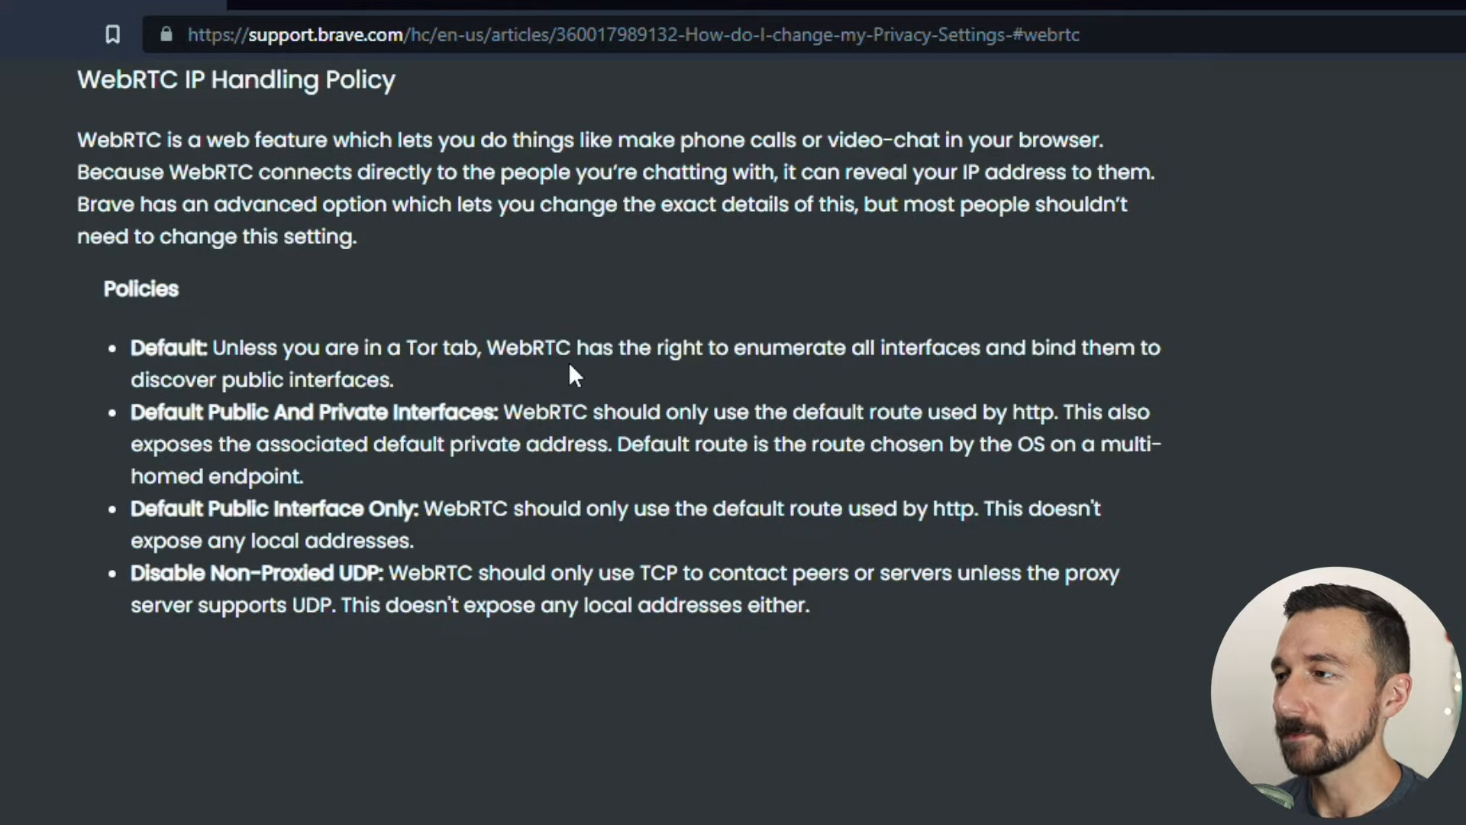
mouse_move(130, 581)
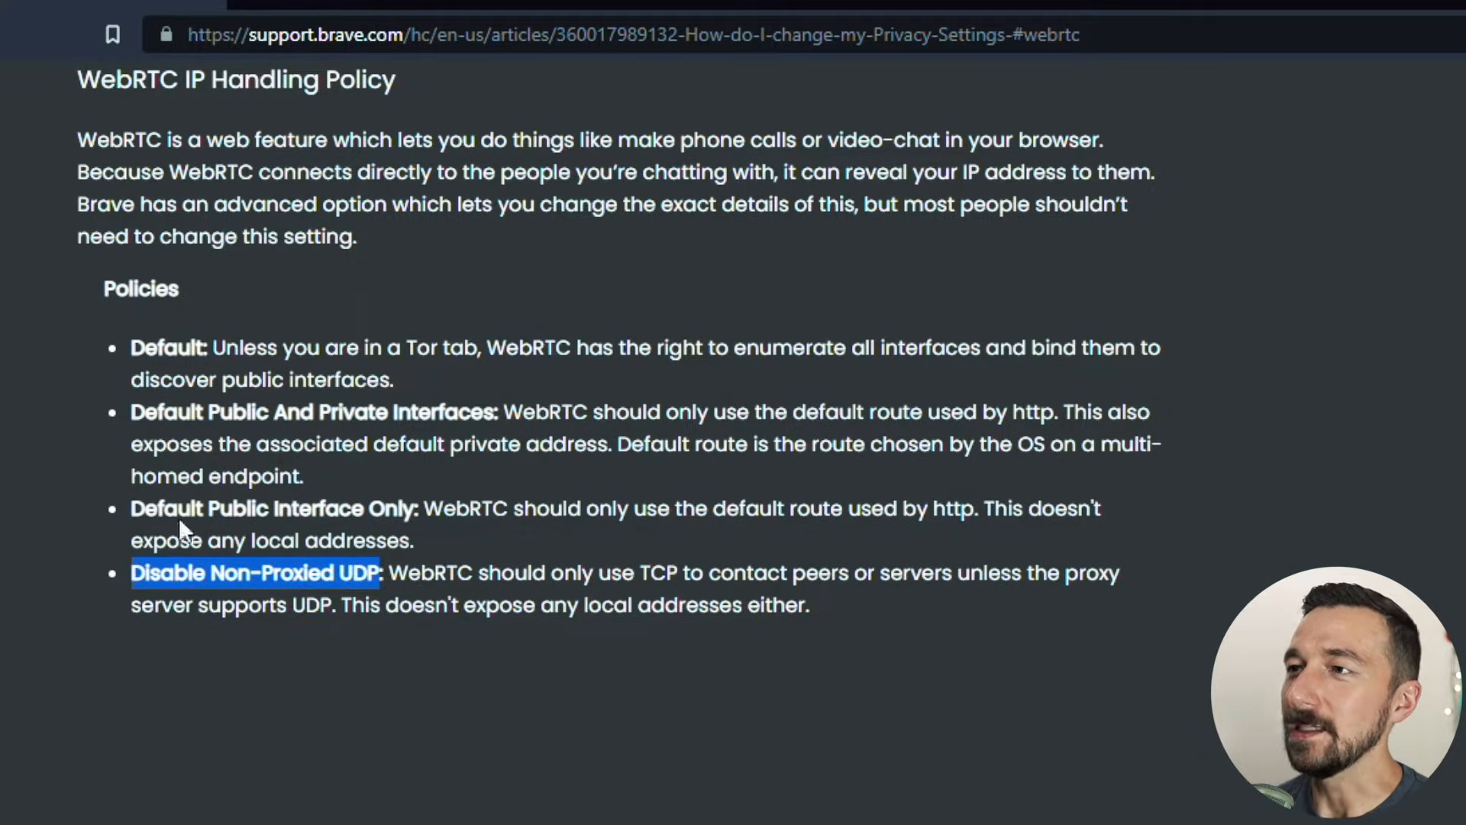
- Search 'web rtc' in a new tab and open hide.me's WebRTC Leak Test
click(569, 11)
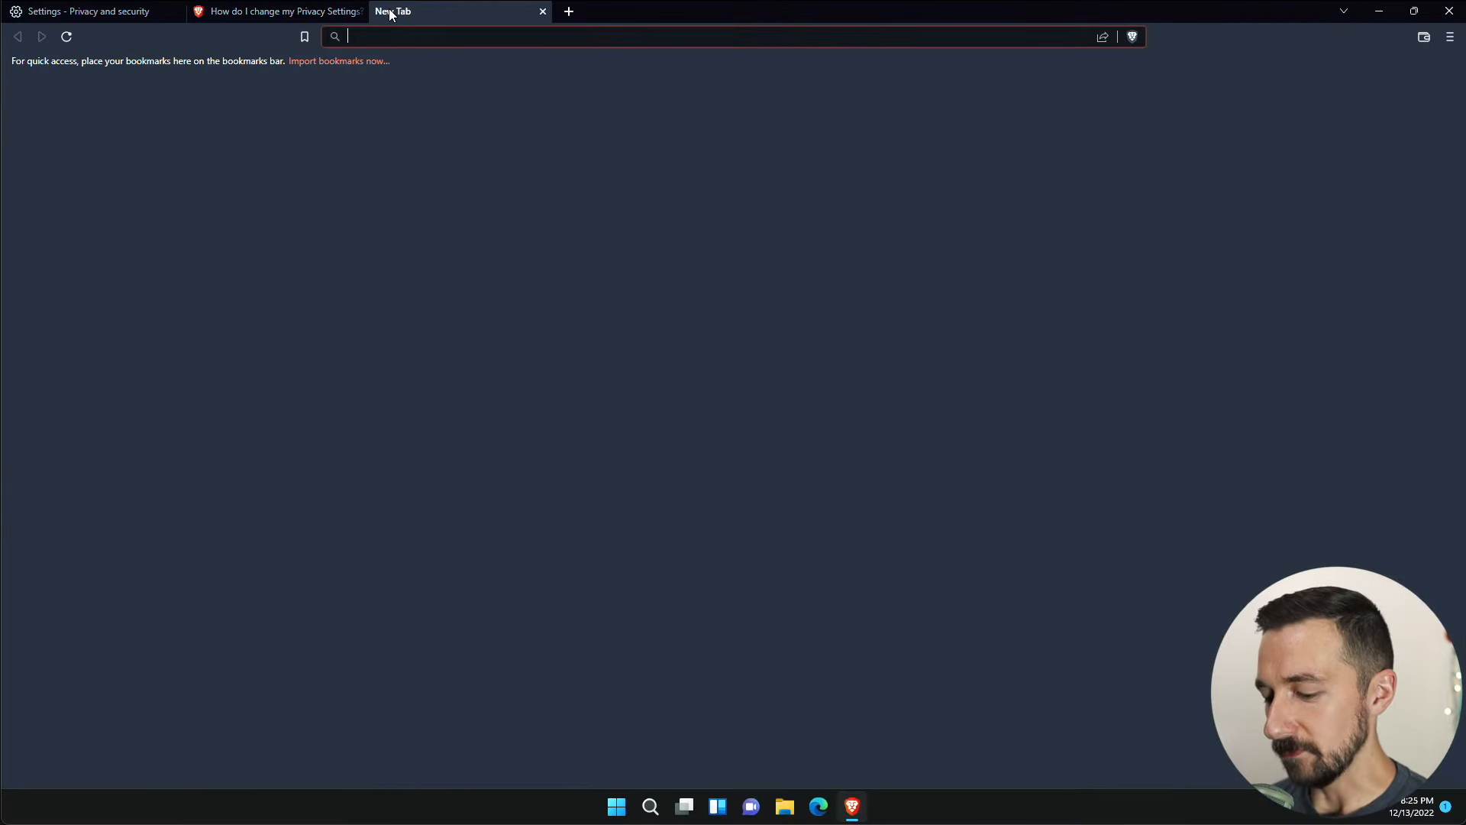
text(web rtc leak test)
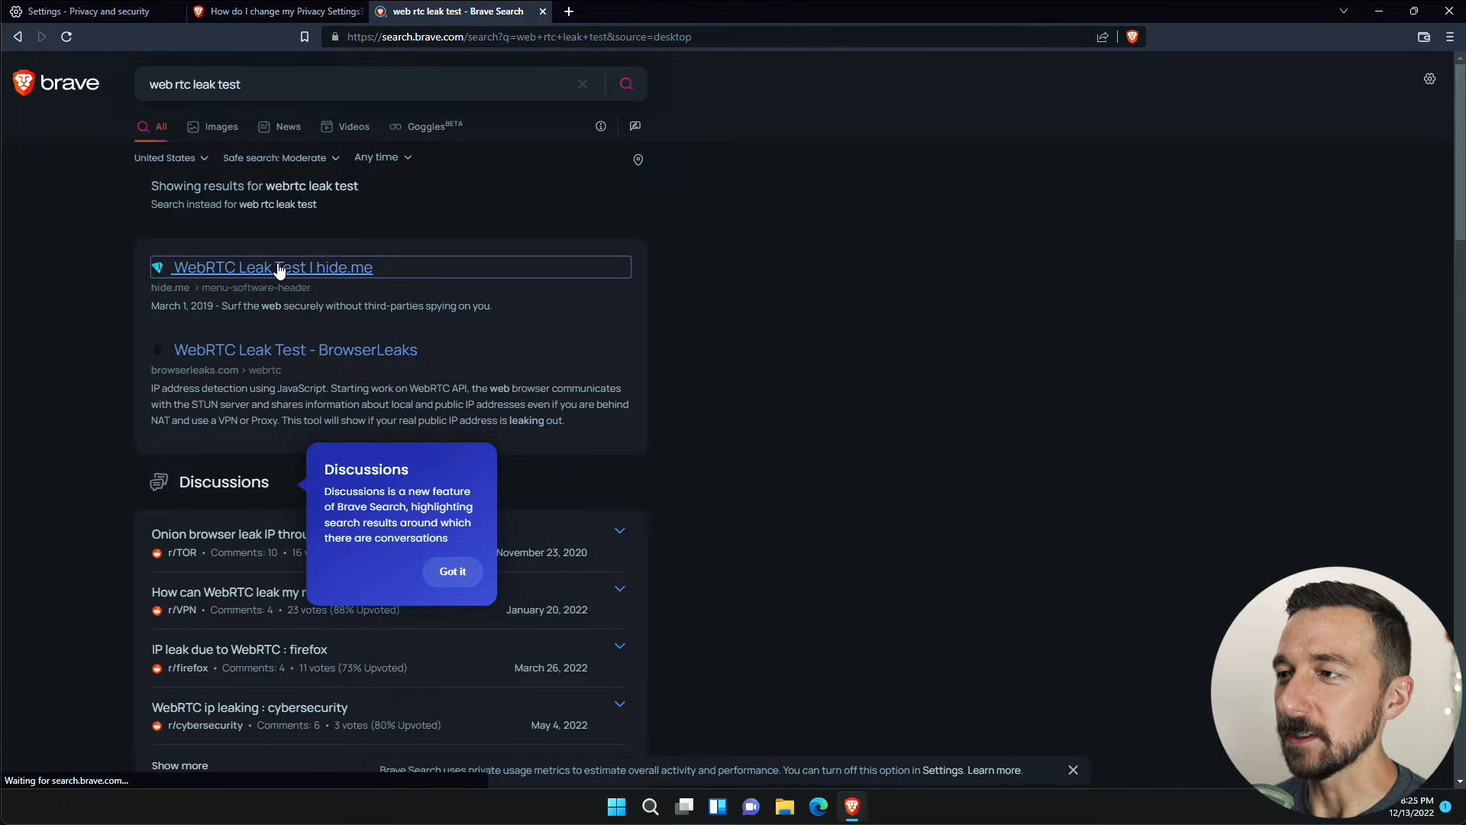
click(272, 267)
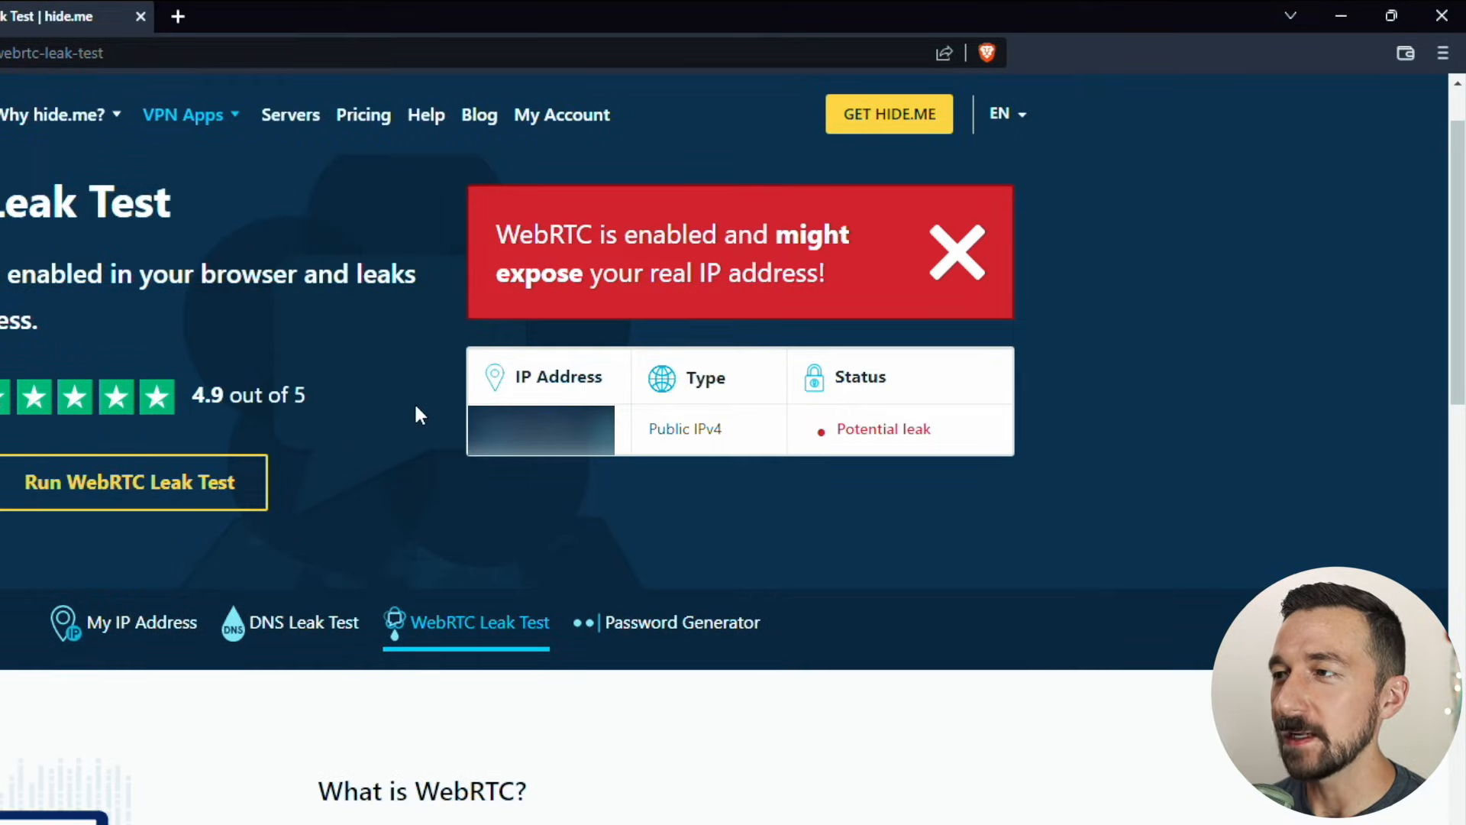
mouse_move(414, 420)
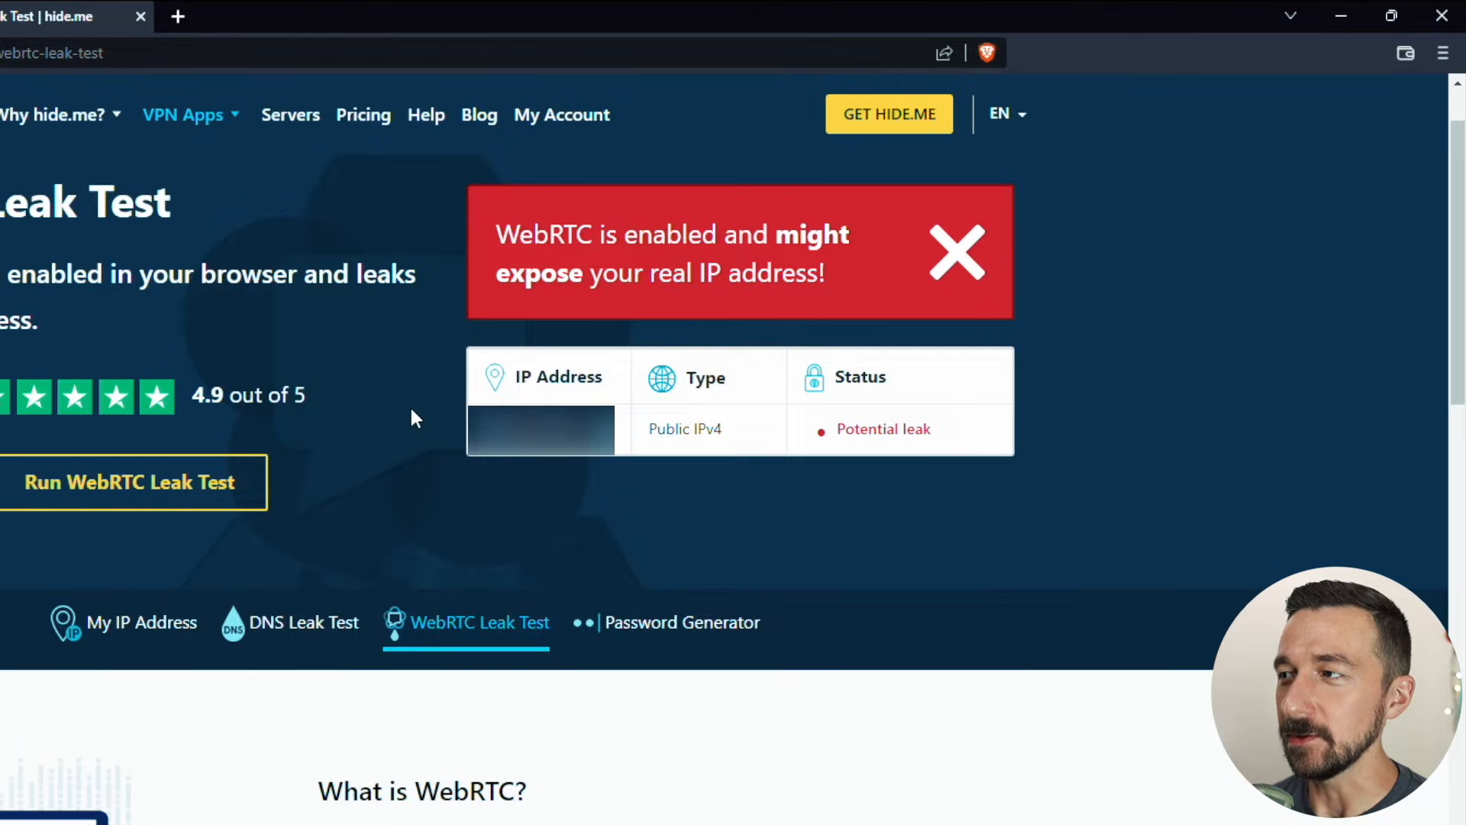
mouse_move(409, 421)
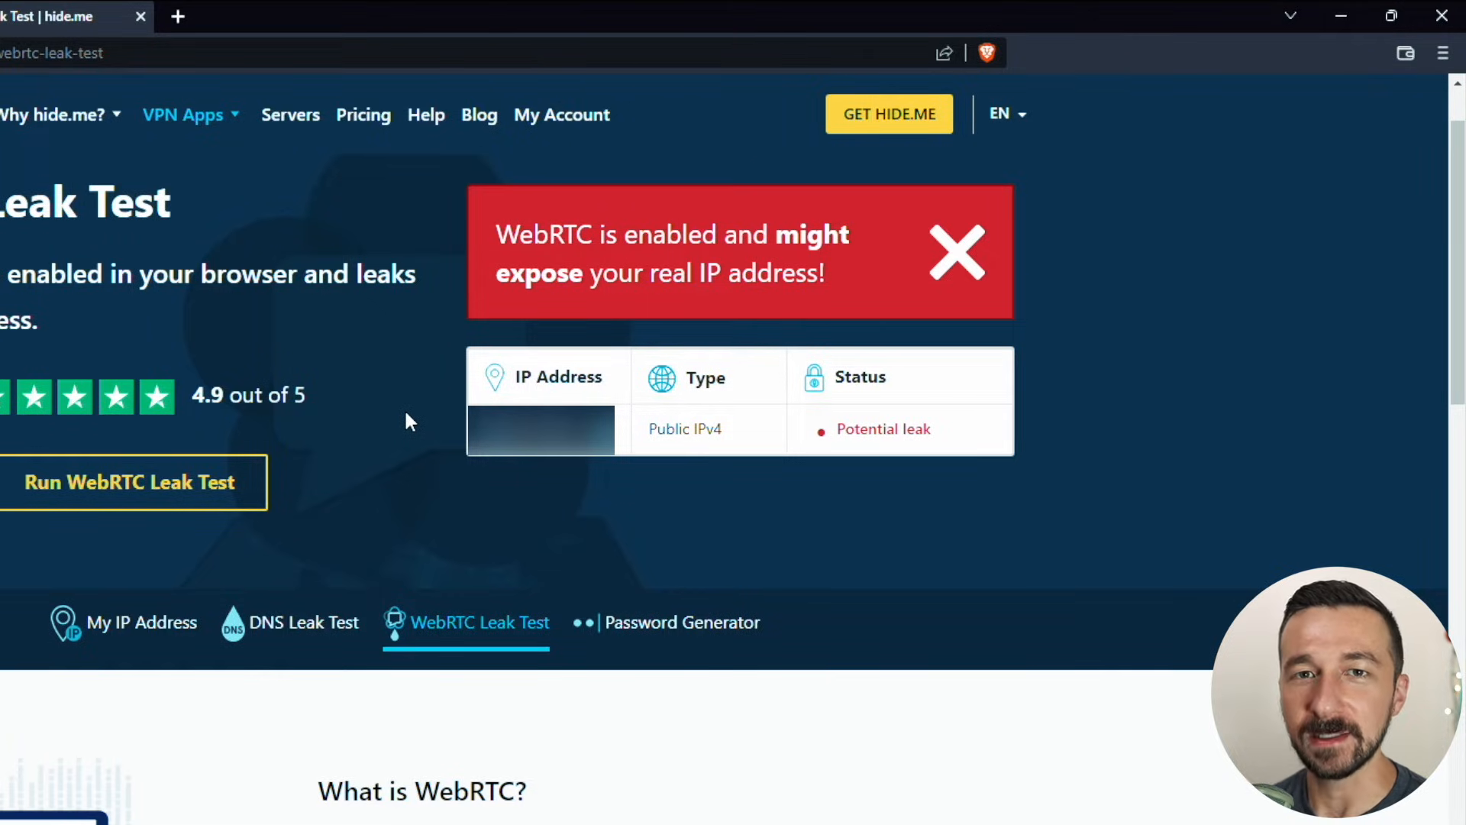
mouse_move(398, 416)
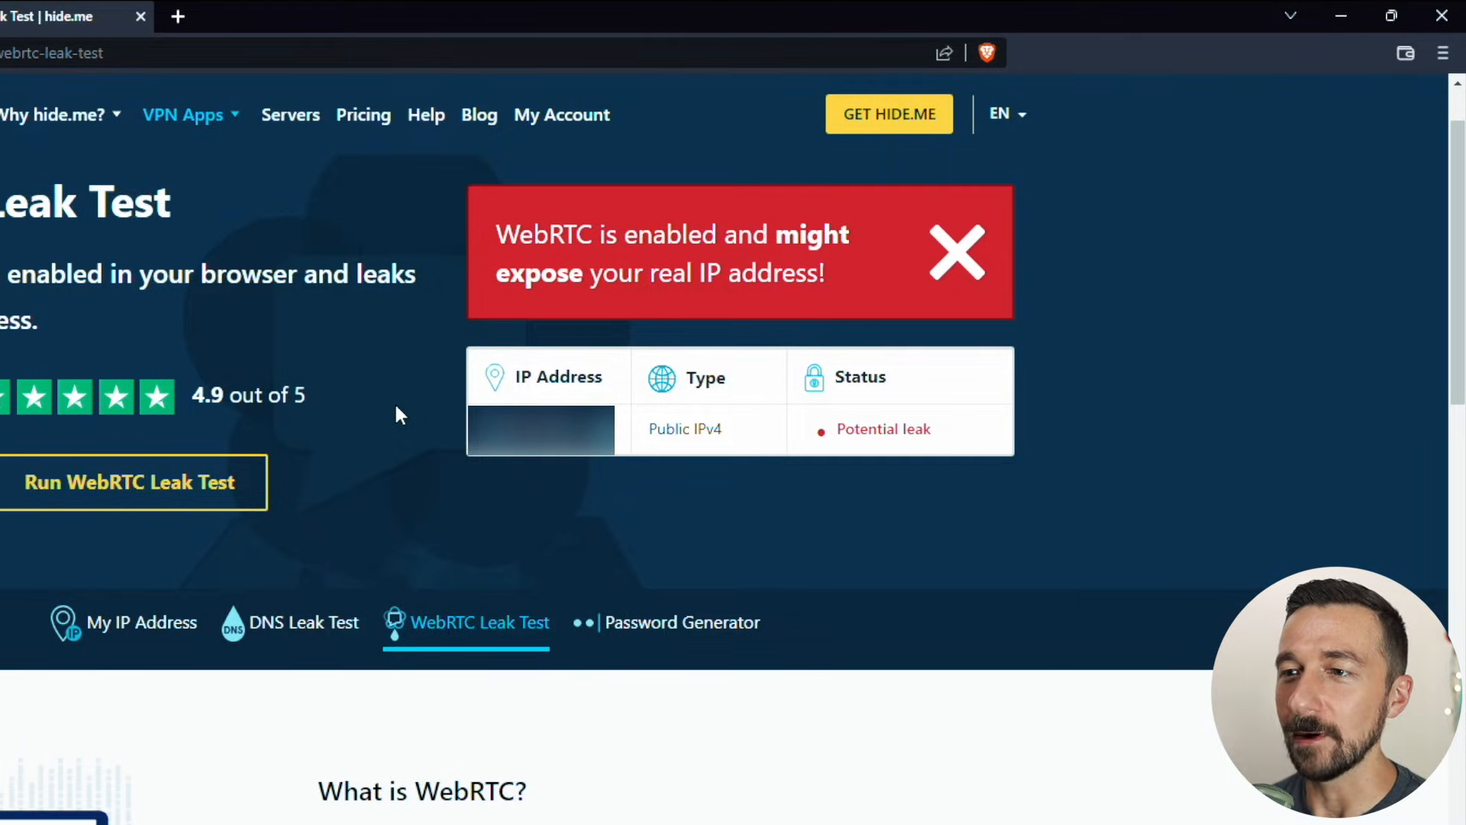
mouse_move(384, 432)
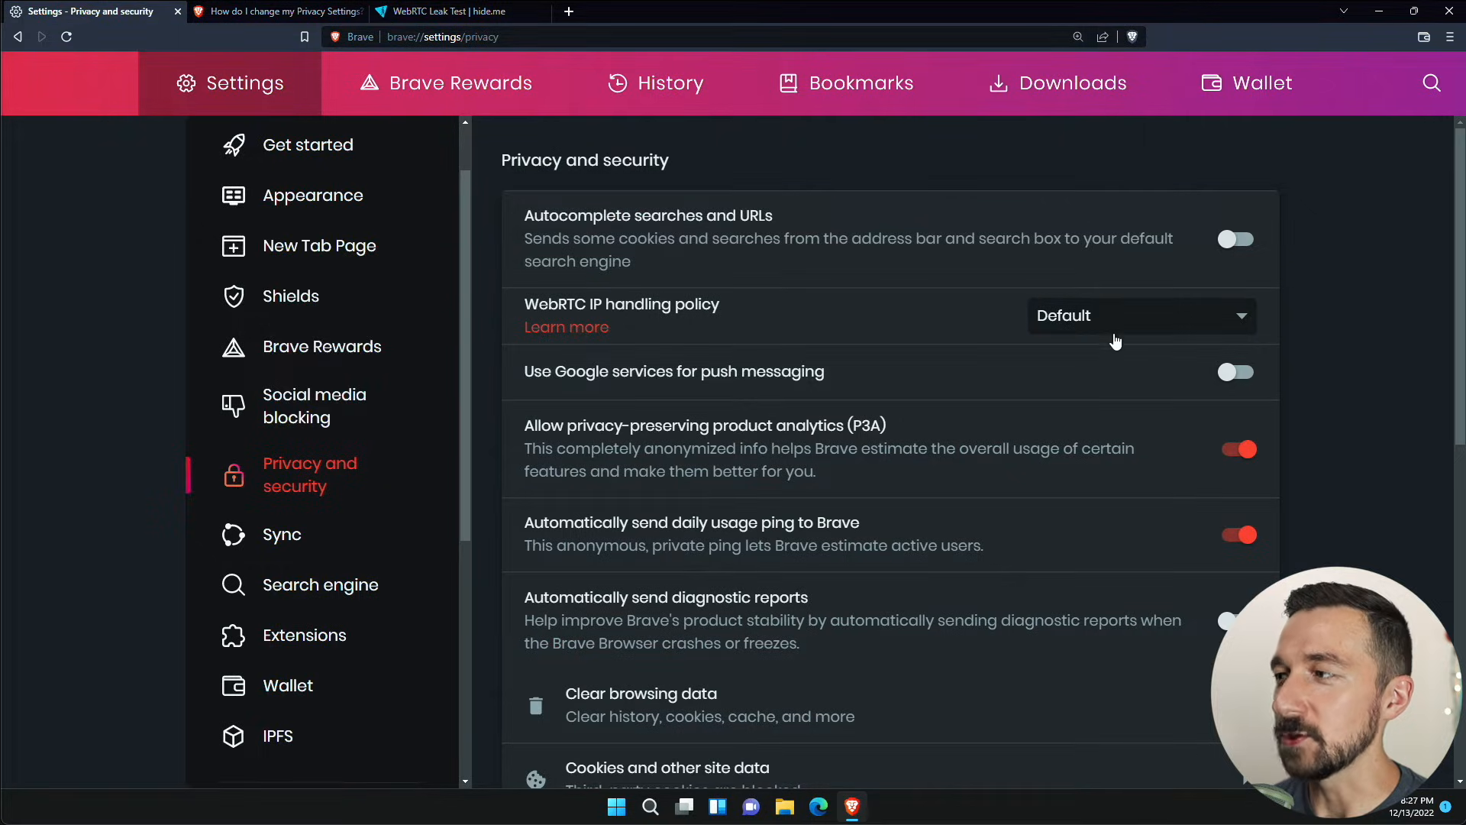
- Set WebRTC IP handling policy to Disable non-proxied UDP and recheck the hide.me test
click(1142, 315)
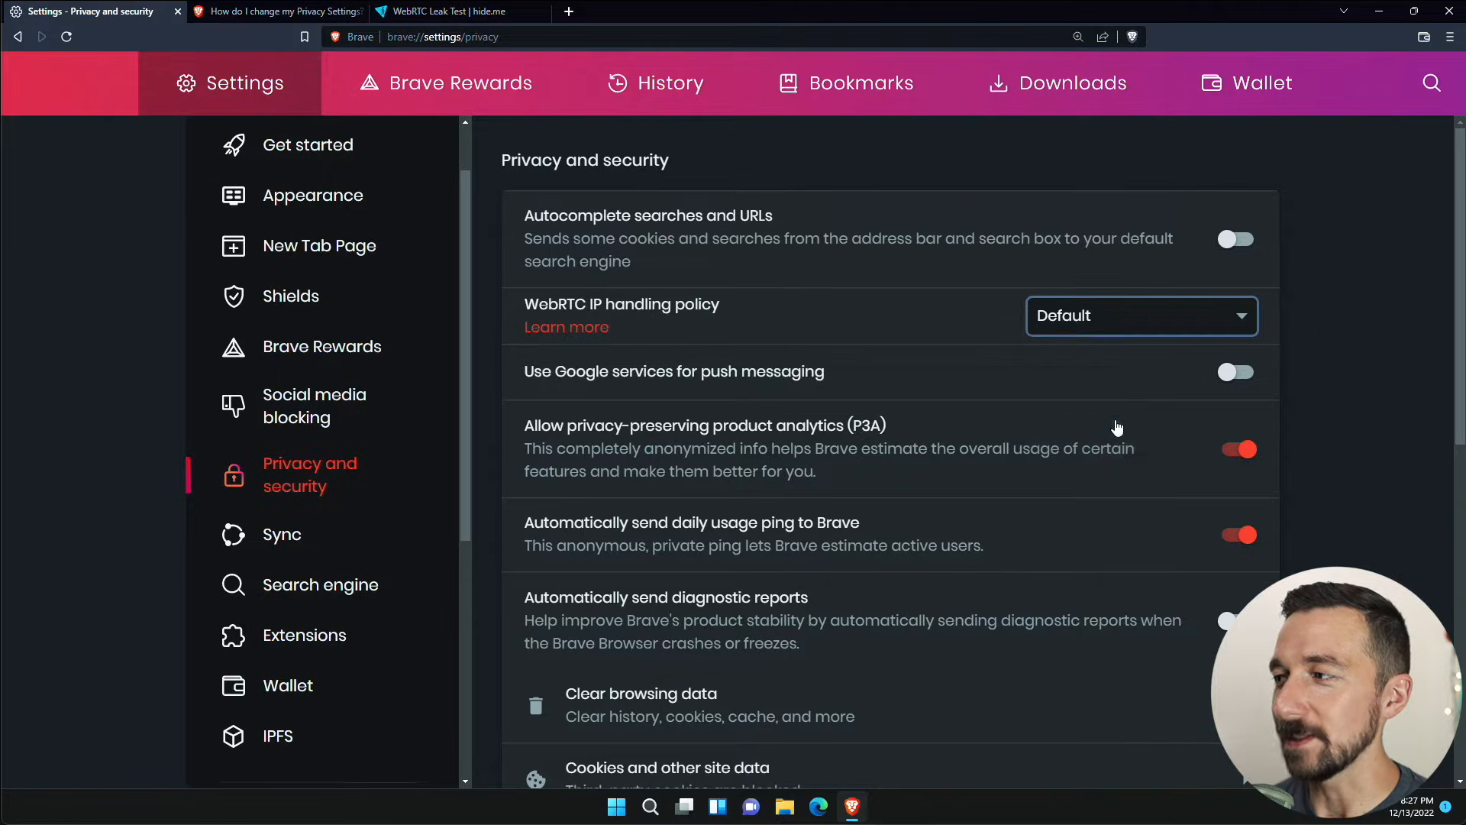
click(450, 12)
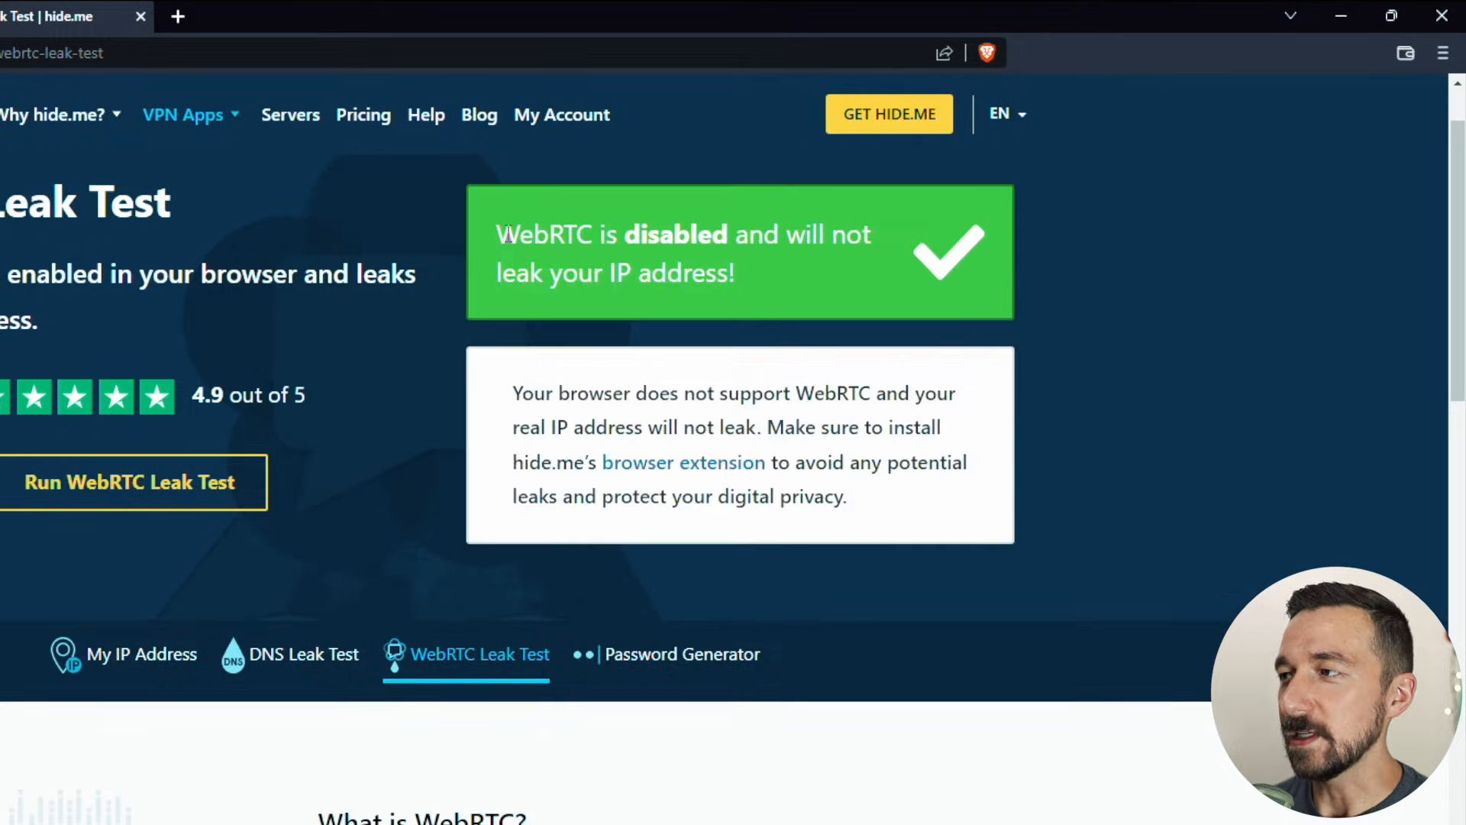
drag(497, 234, 737, 273)
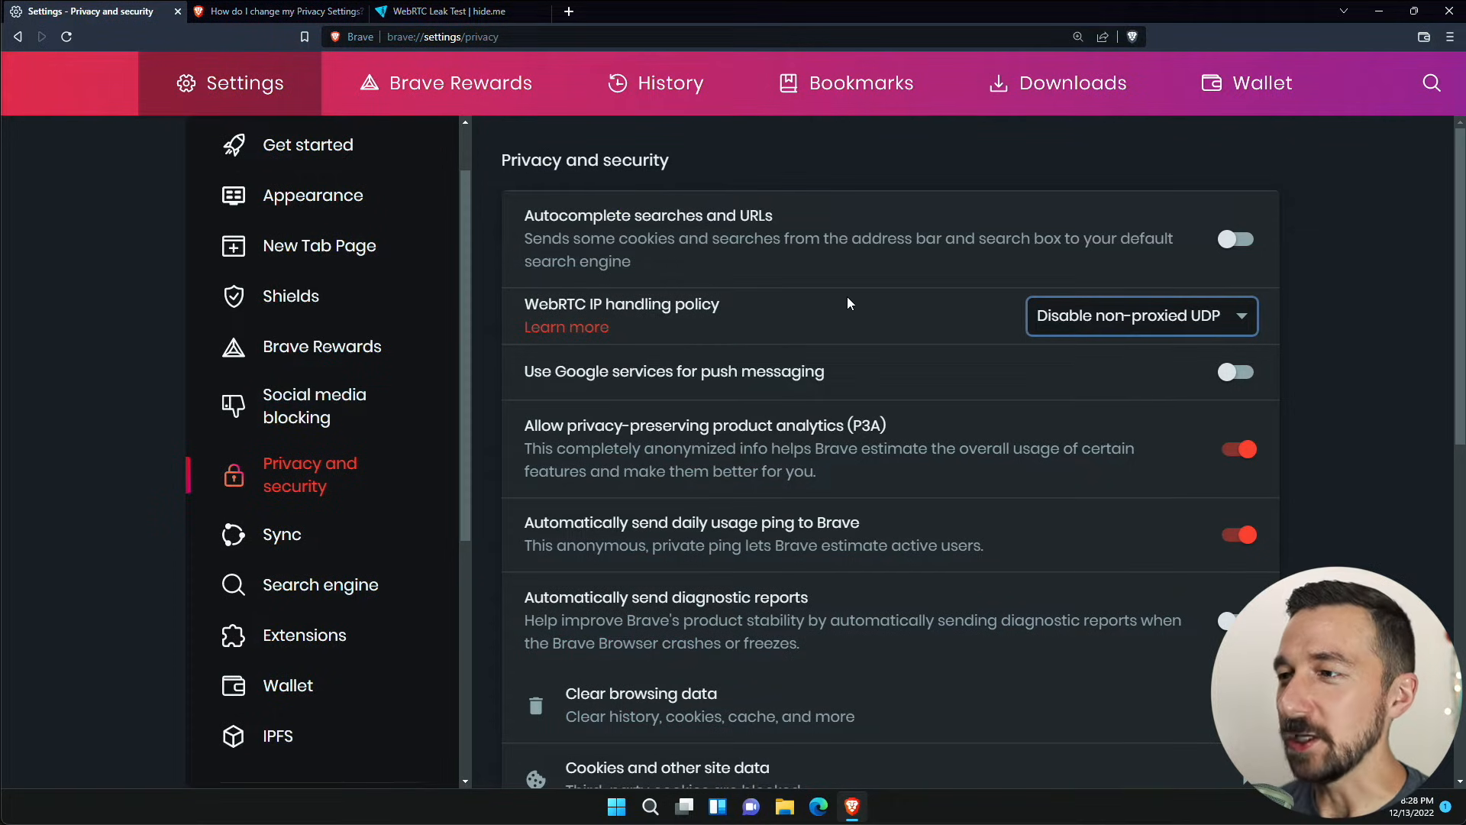
mouse_move(724, 330)
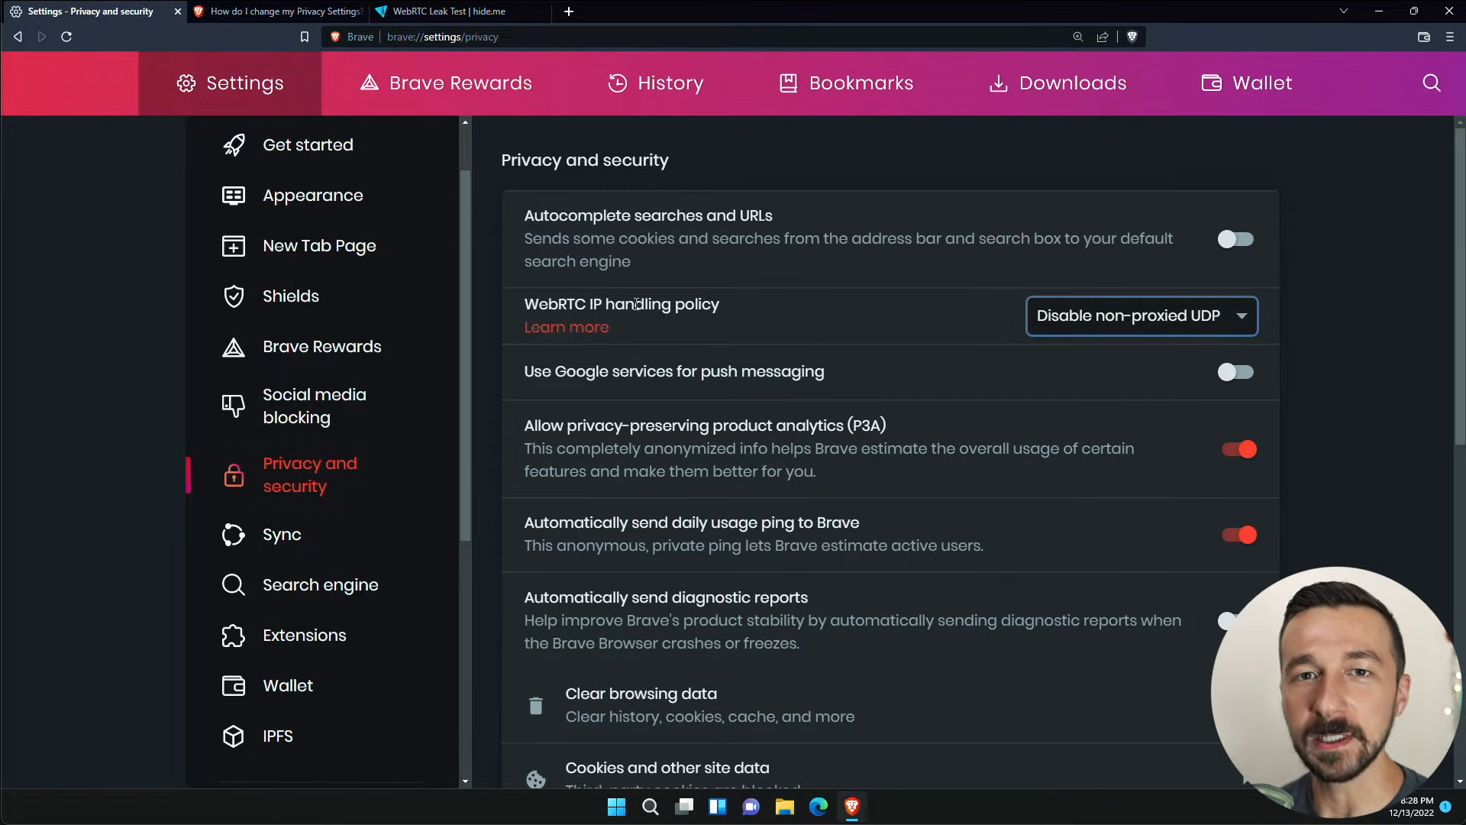
- Switch off privacy-preserving product analytics (P3A) and the automatic daily usage ping
scroll(down, 3)
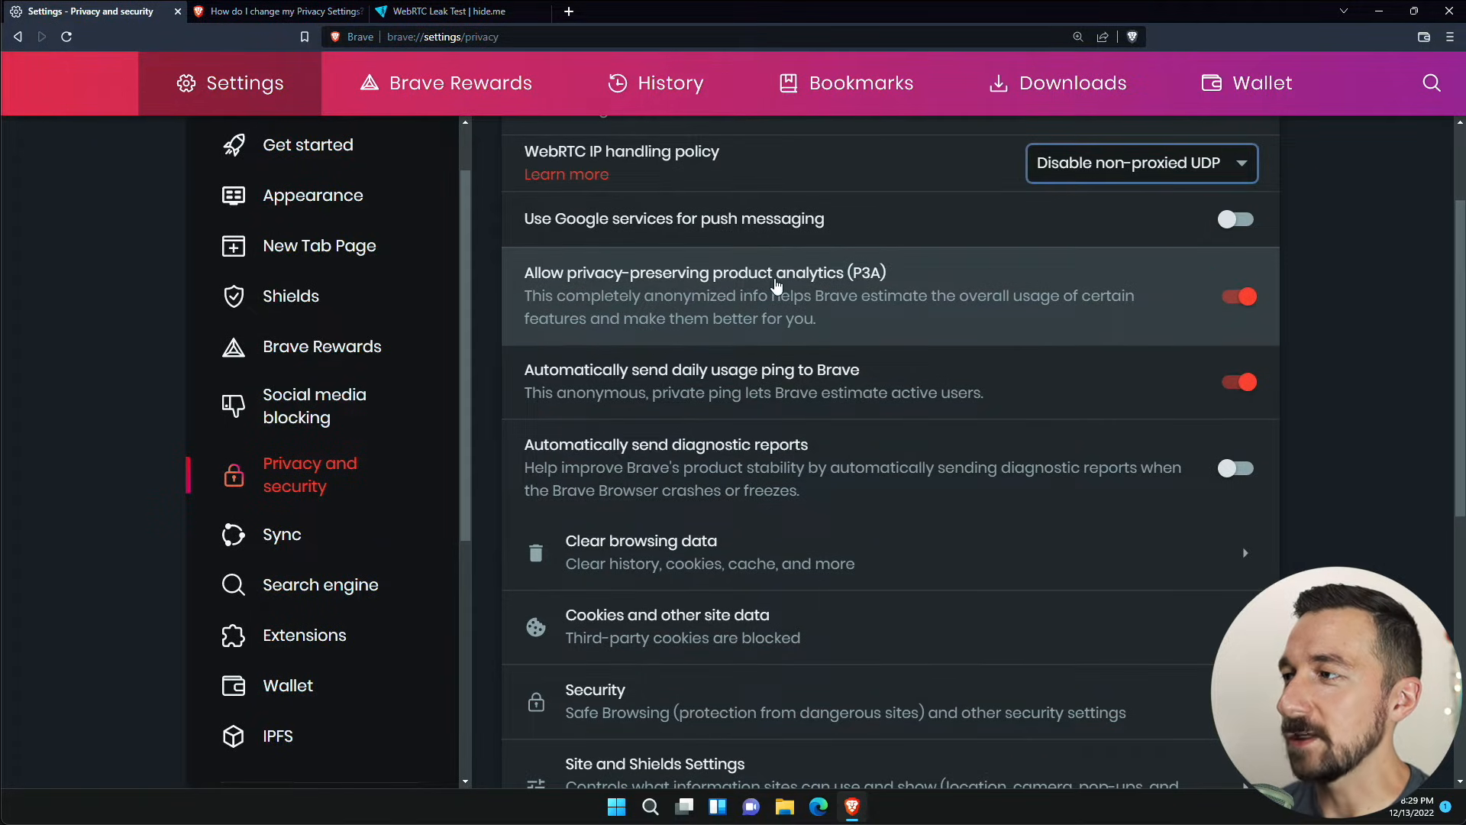
click(1236, 296)
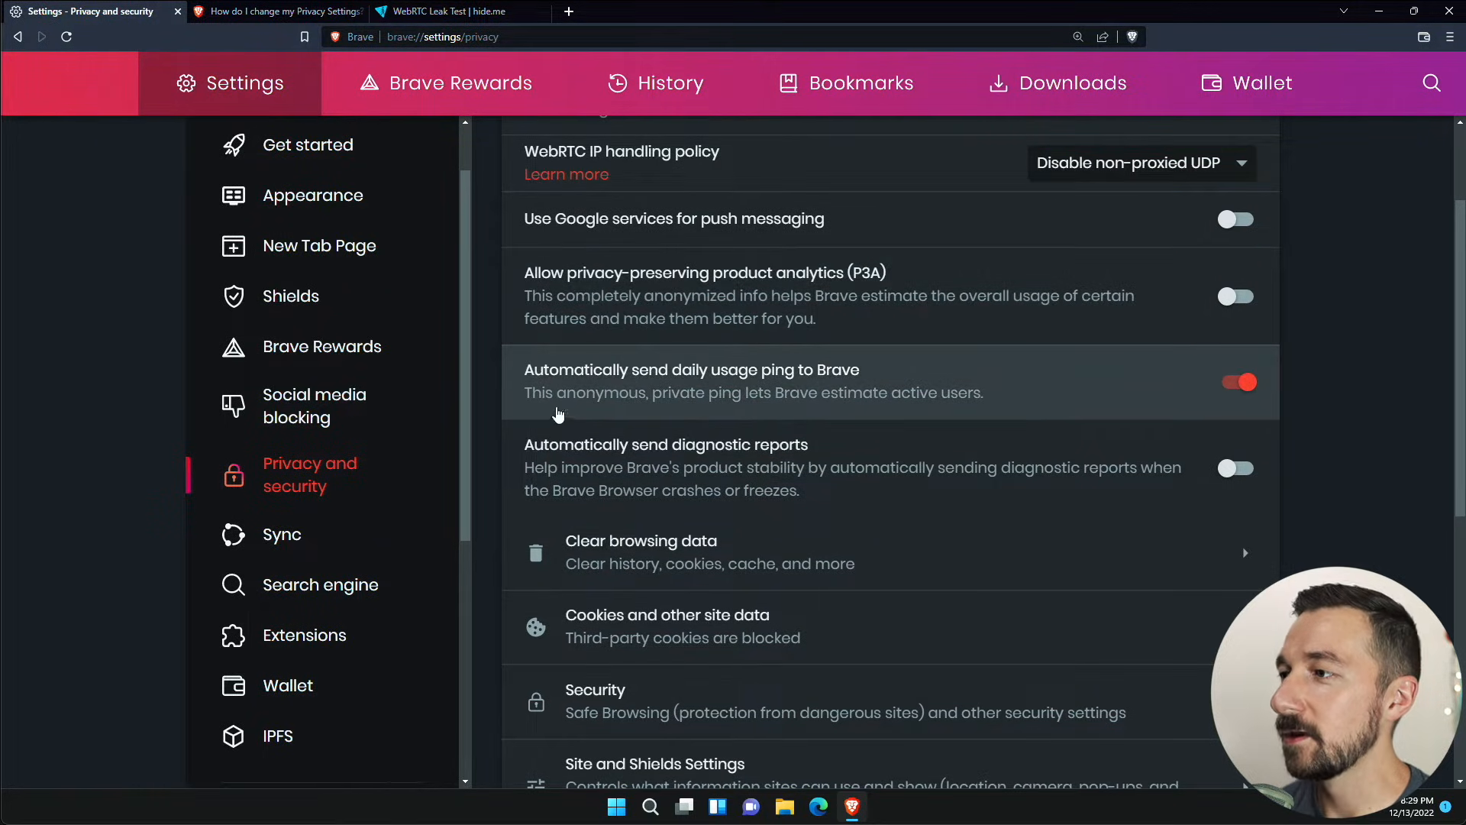
mouse_move(931, 392)
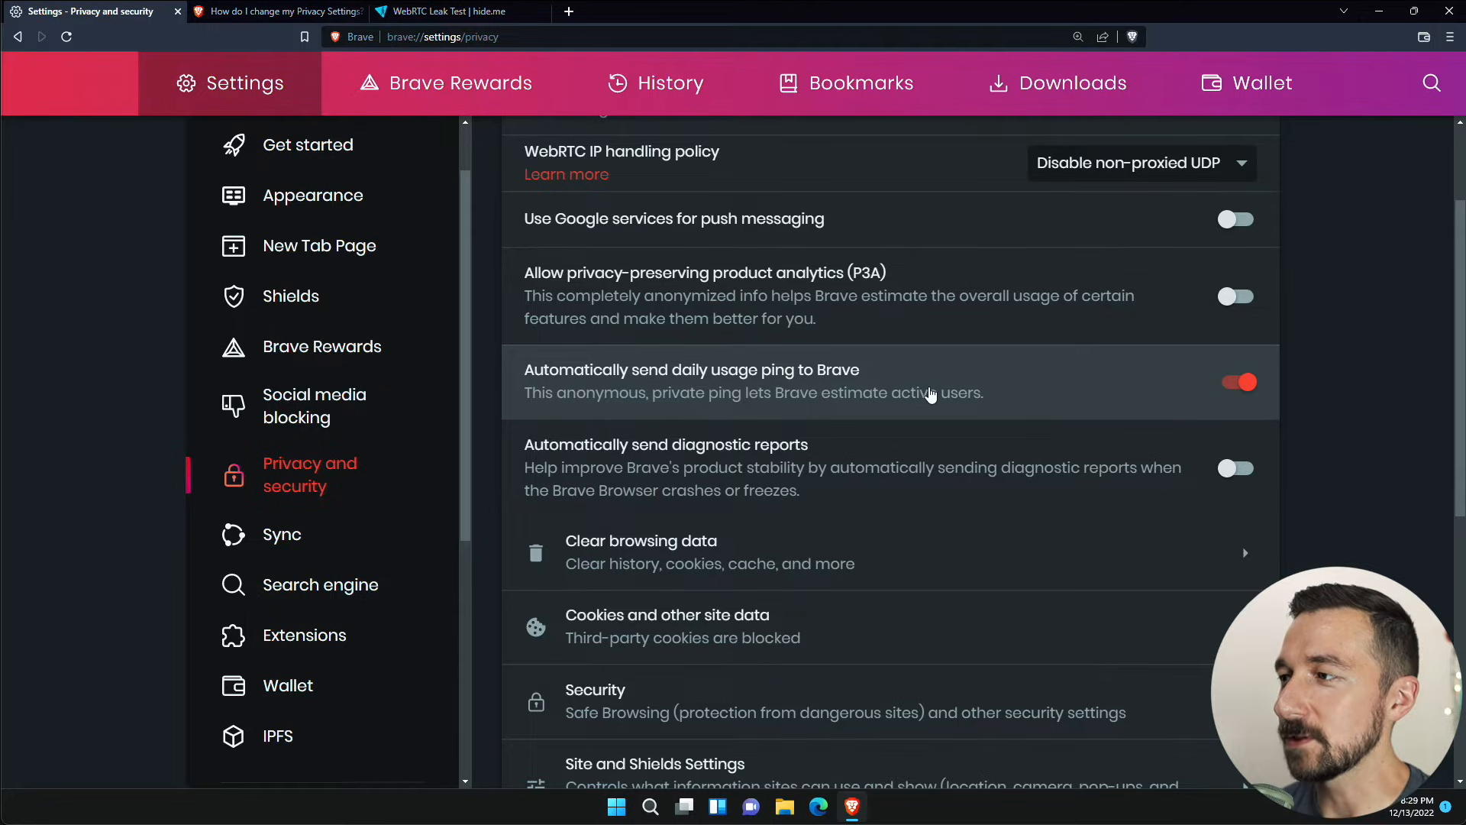
click(1236, 382)
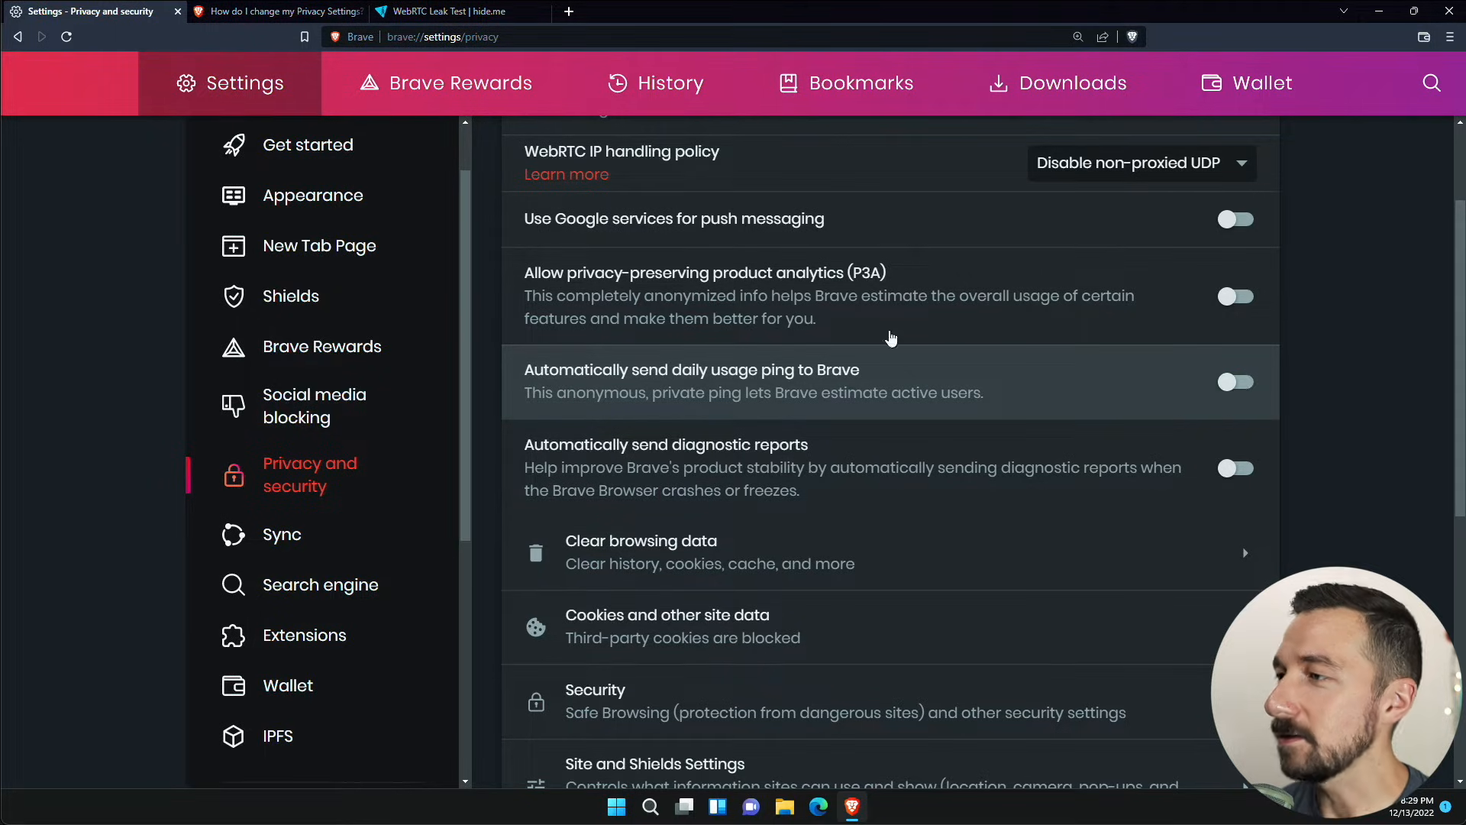
- Look over the Clear browsing data On exit options and cancel without changes
scroll(down, 3)
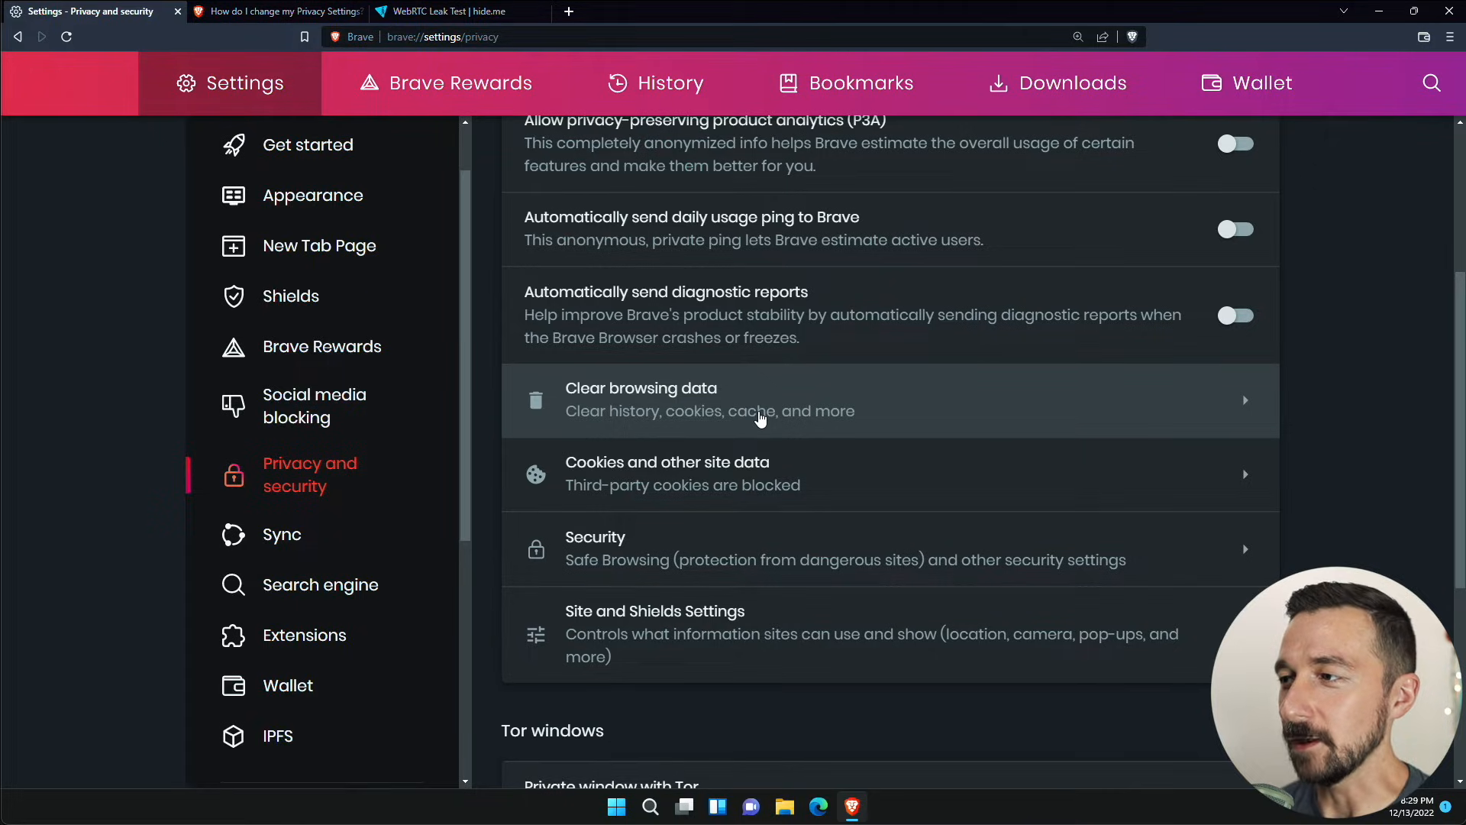
click(761, 414)
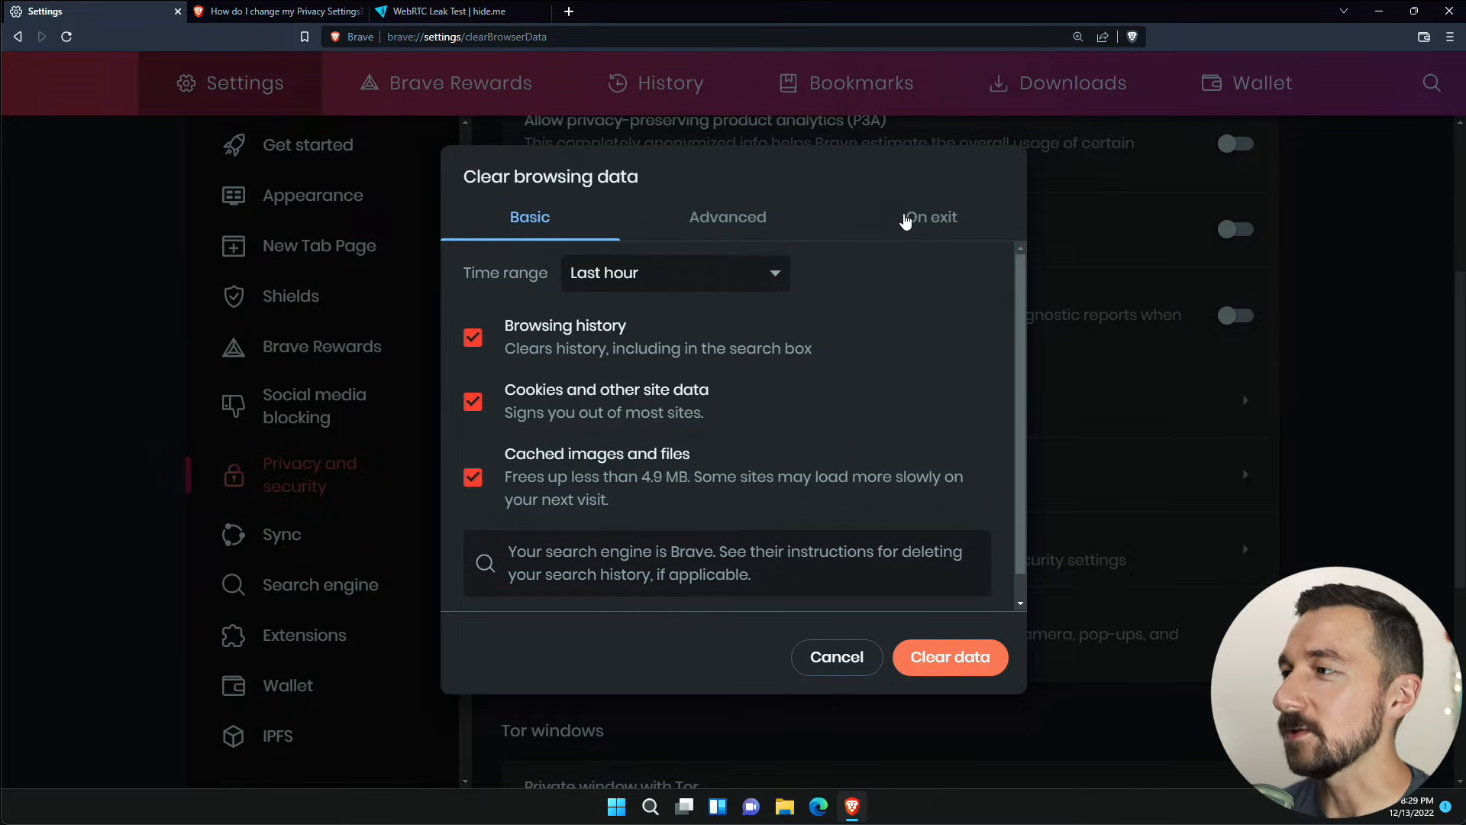
click(931, 217)
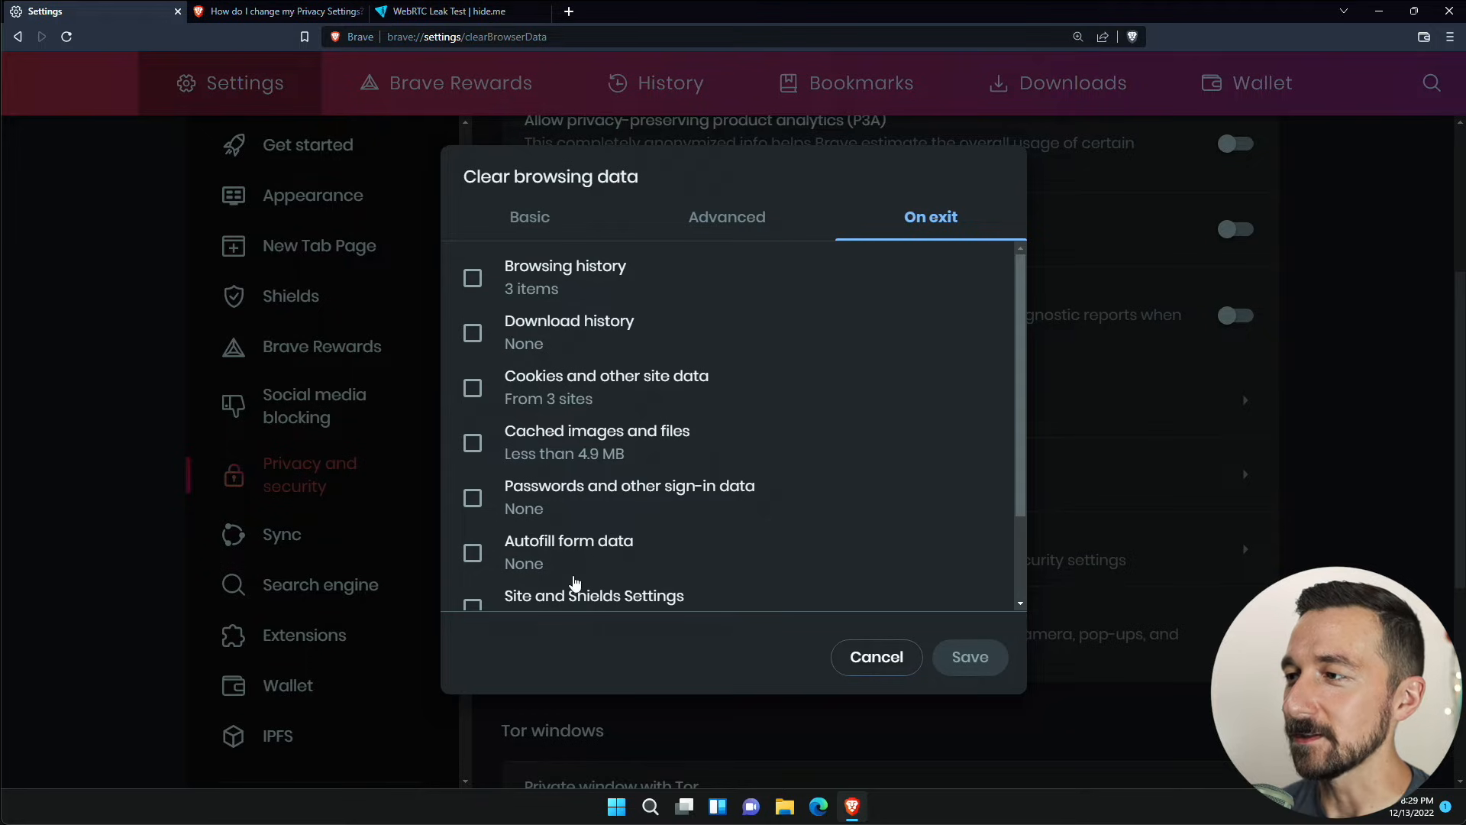
click(876, 657)
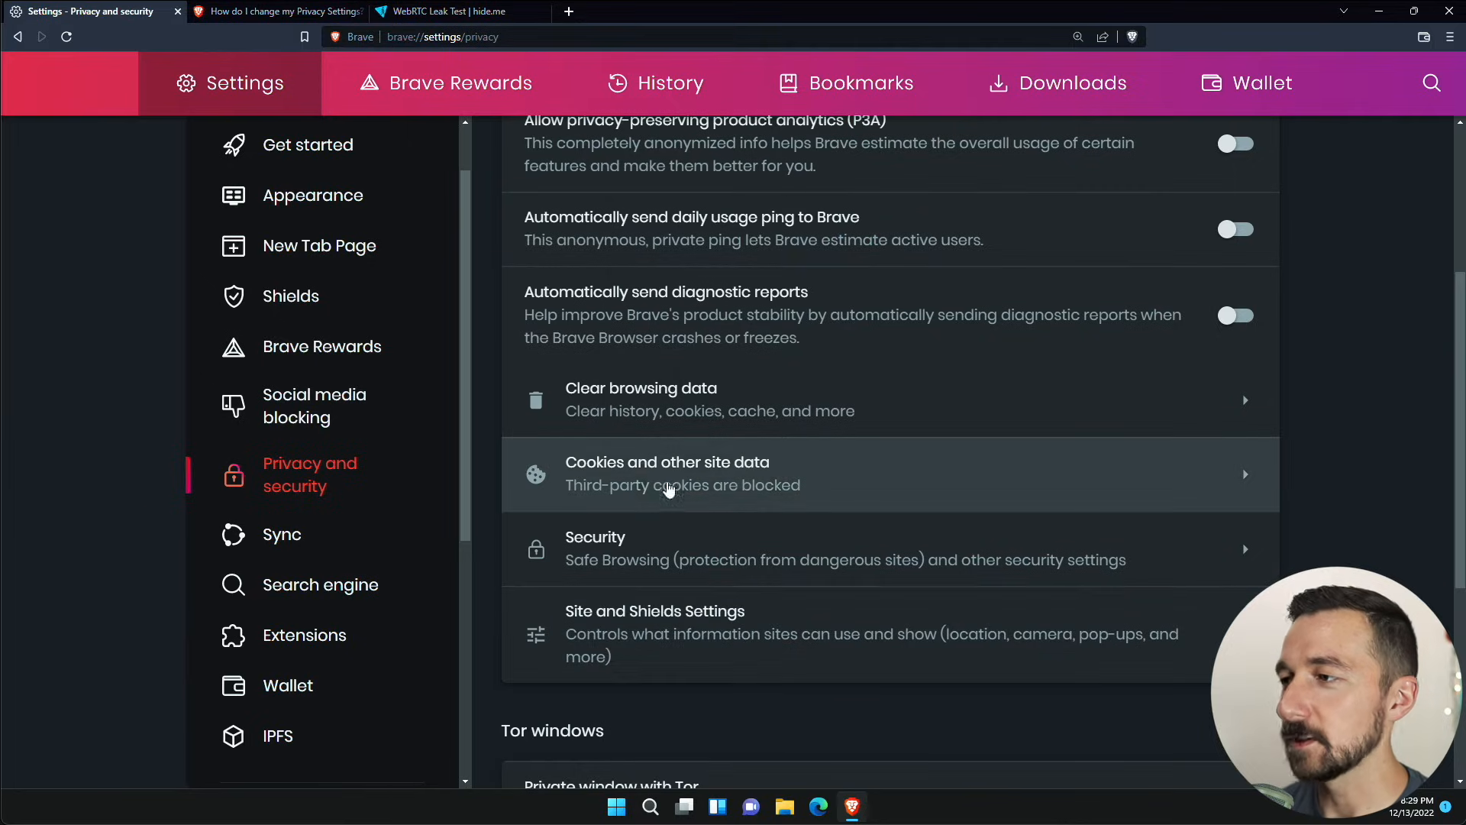
- Scroll to the Security settings and dismiss the Windows build expiry notice
scroll(down, 3)
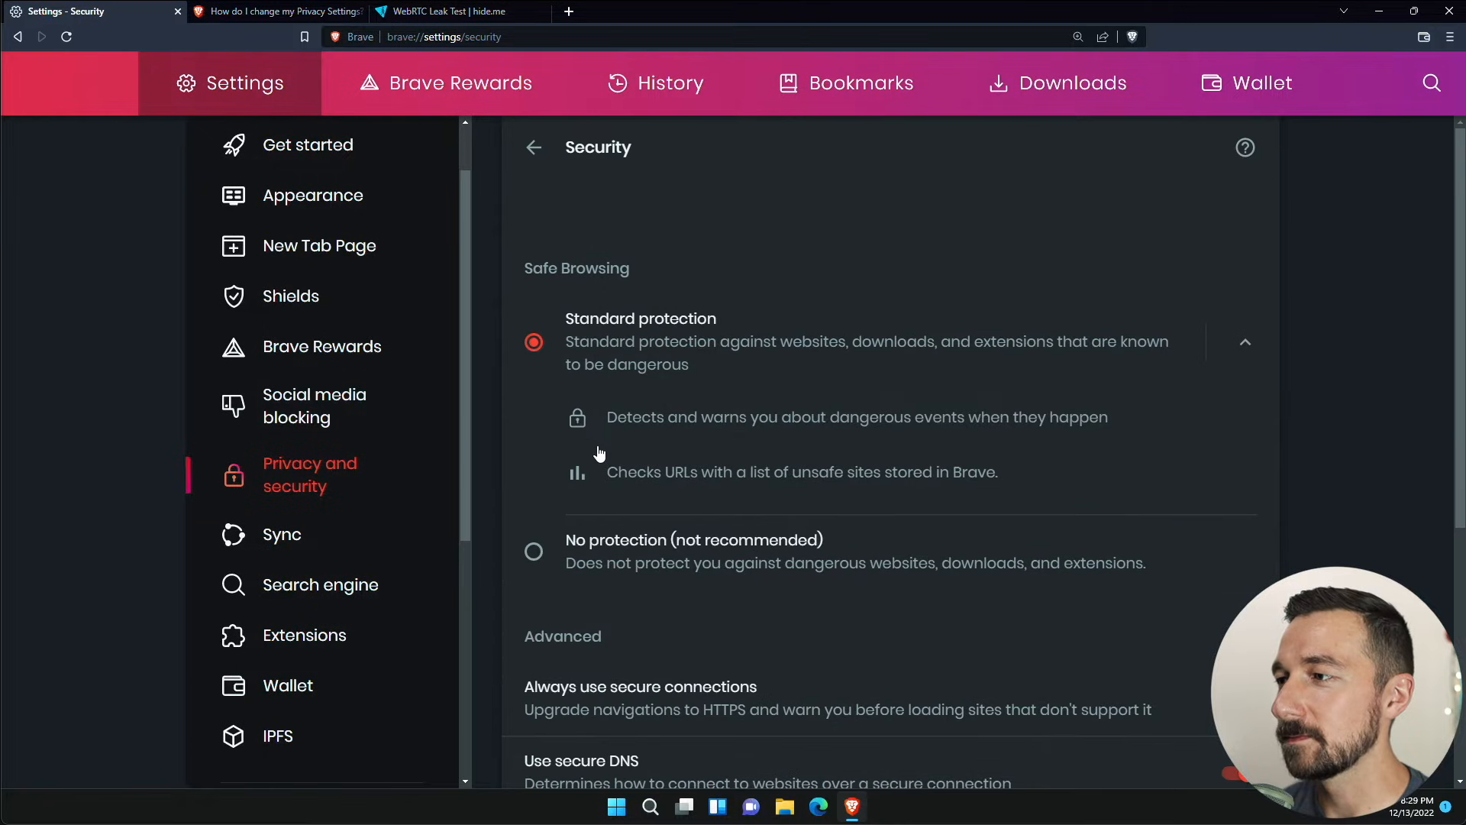
mouse_move(721, 642)
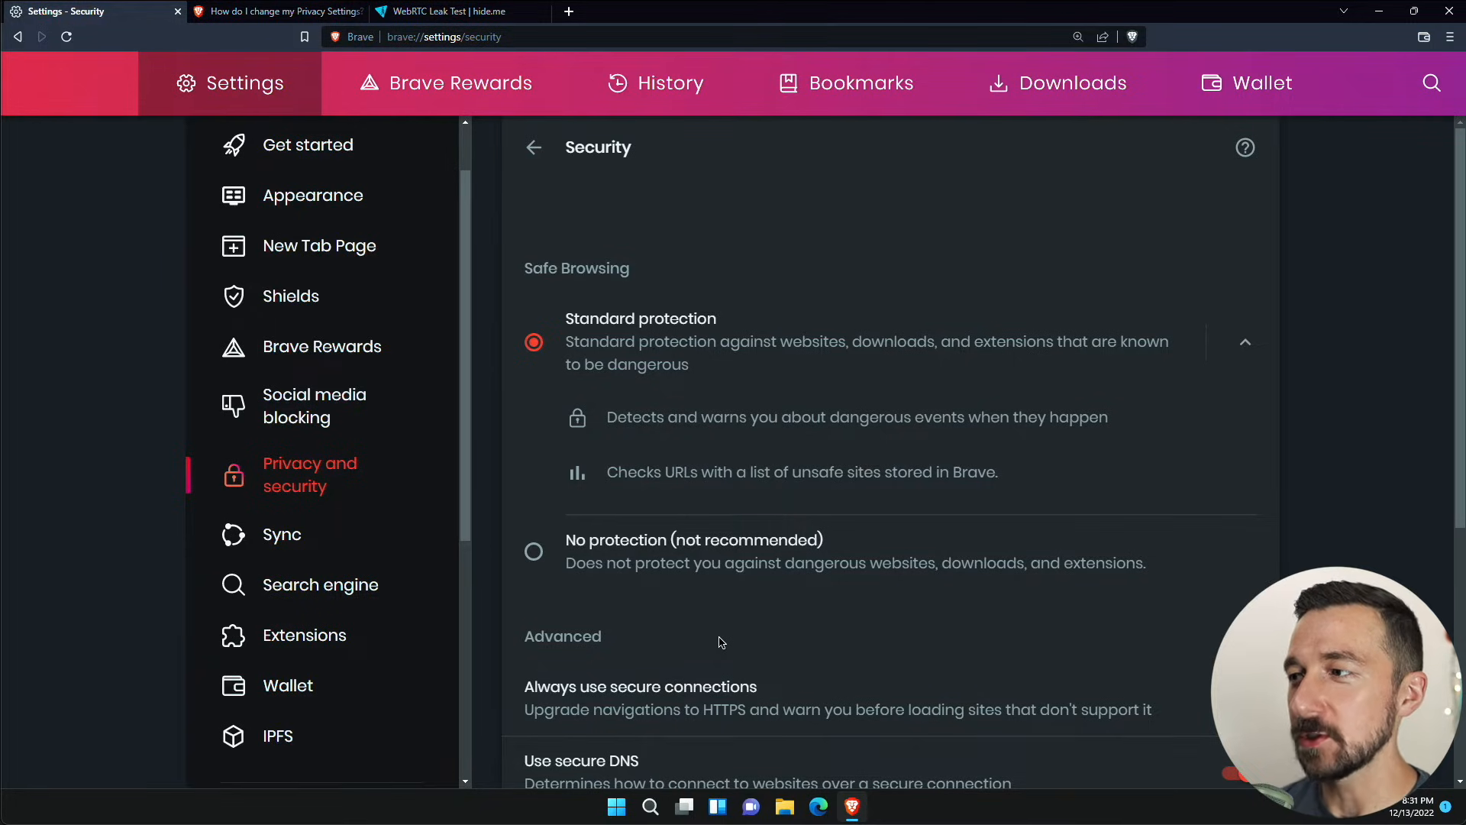
mouse_move(749, 614)
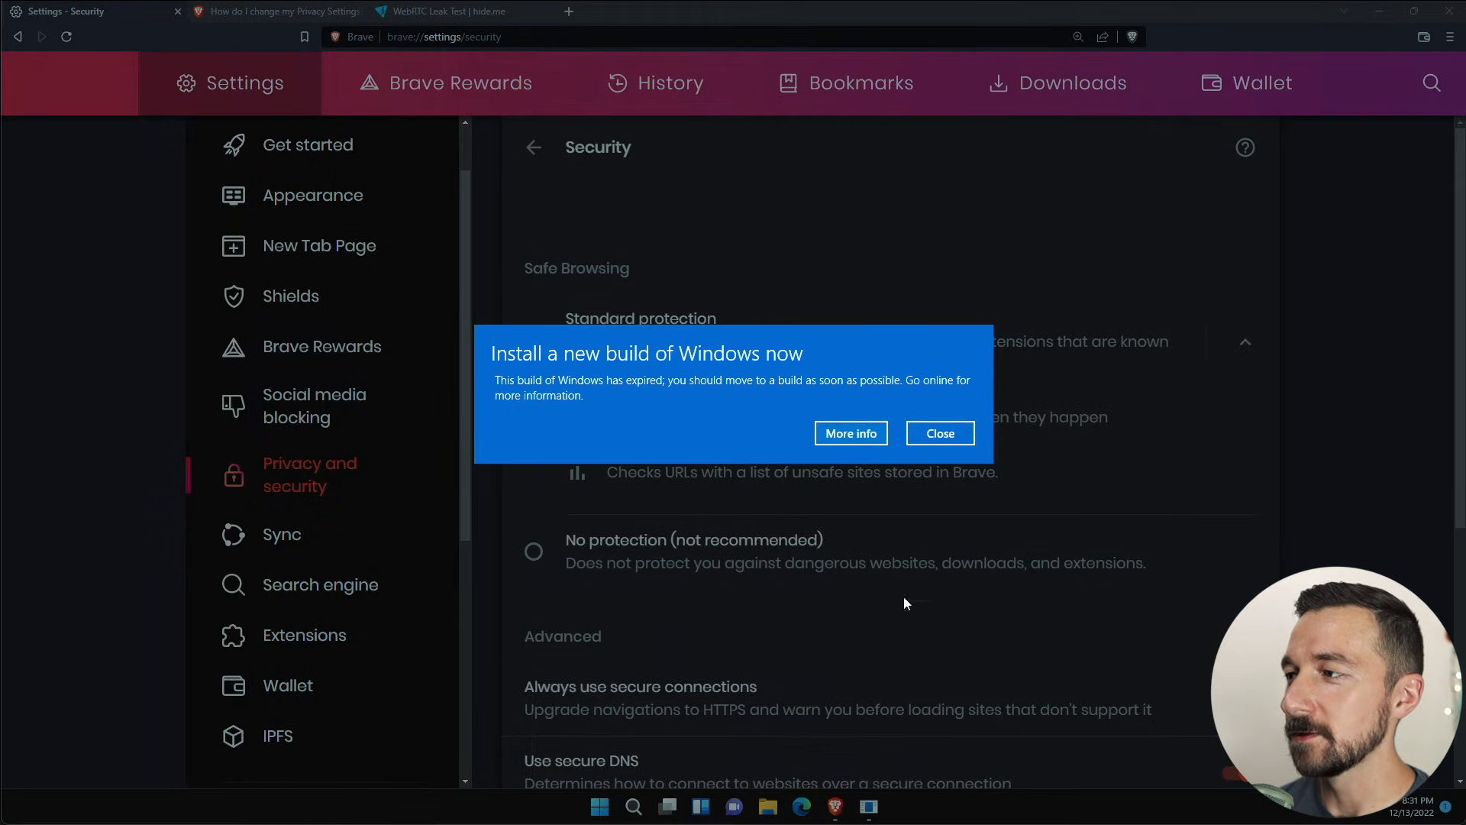
click(941, 433)
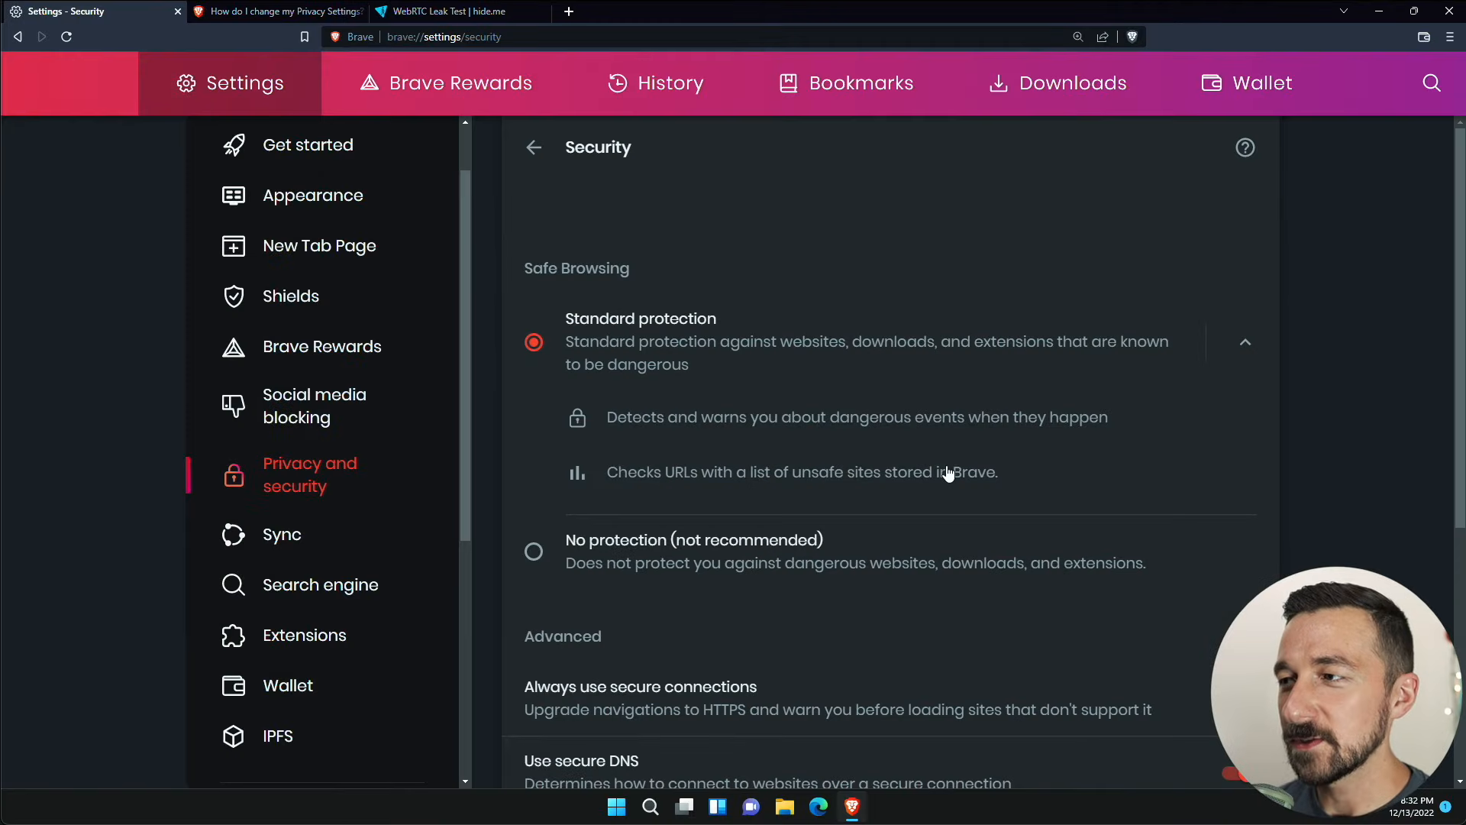
mouse_move(938, 457)
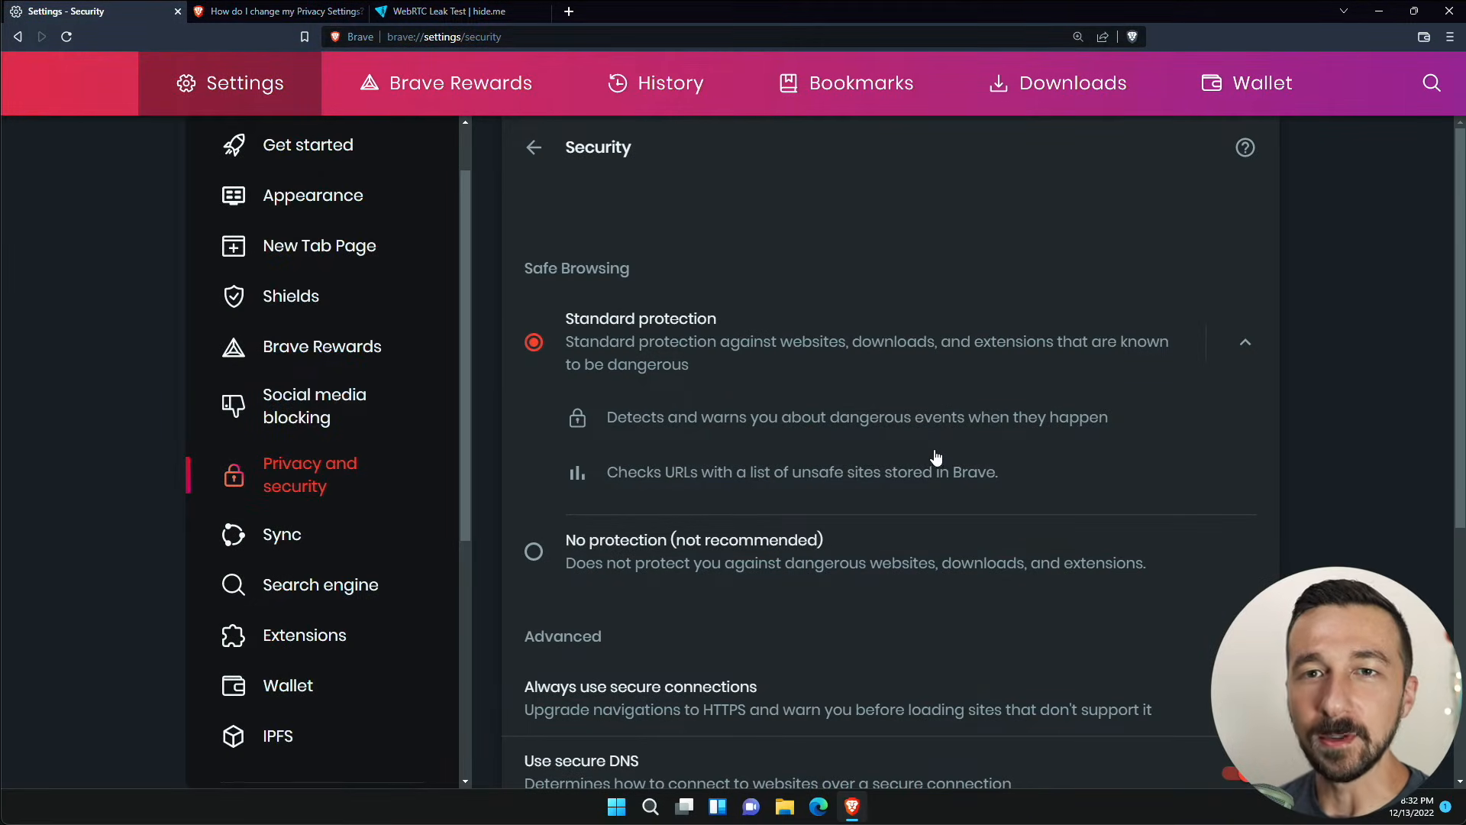
mouse_move(918, 459)
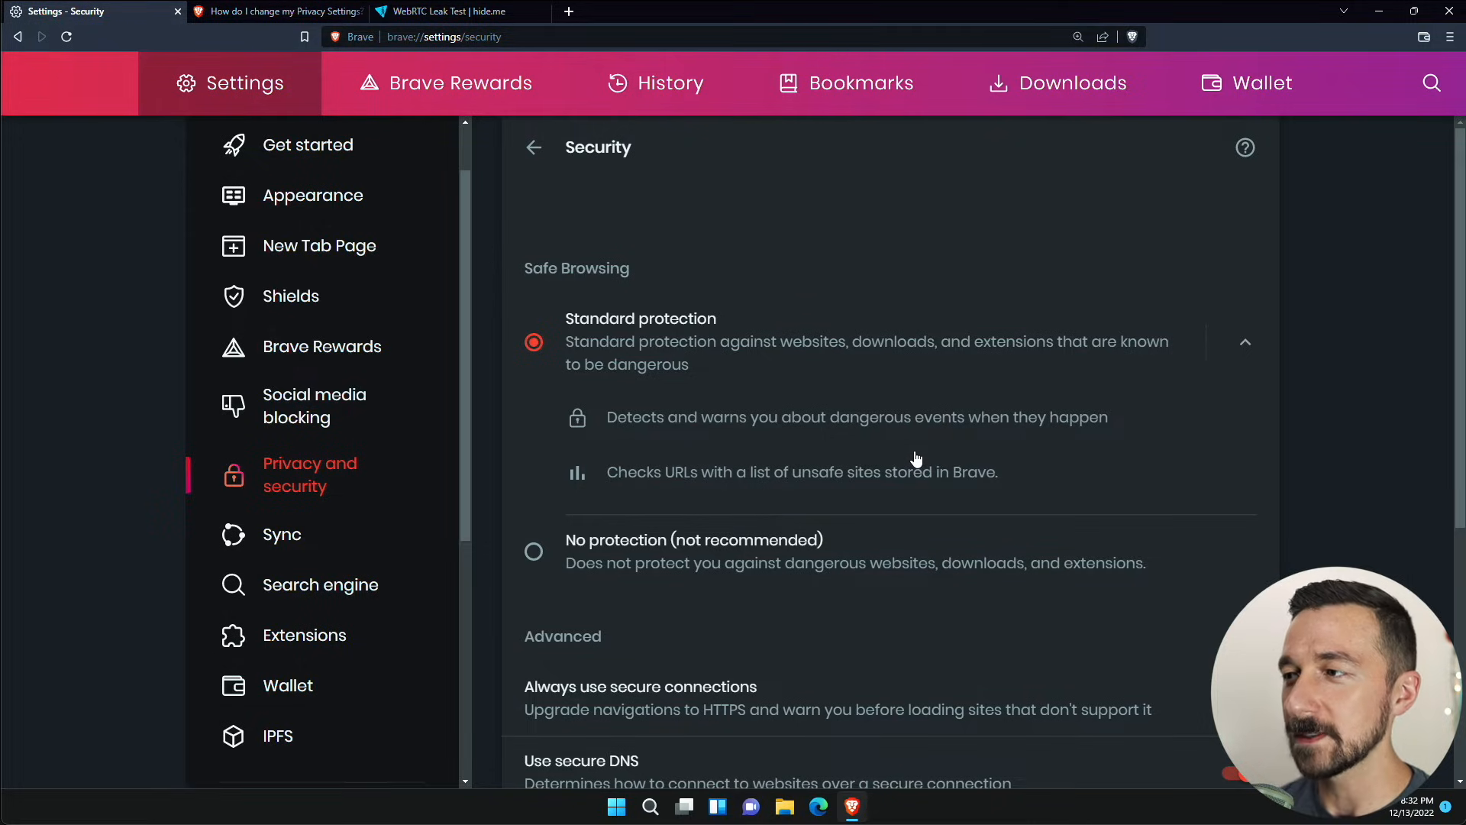
mouse_move(721, 595)
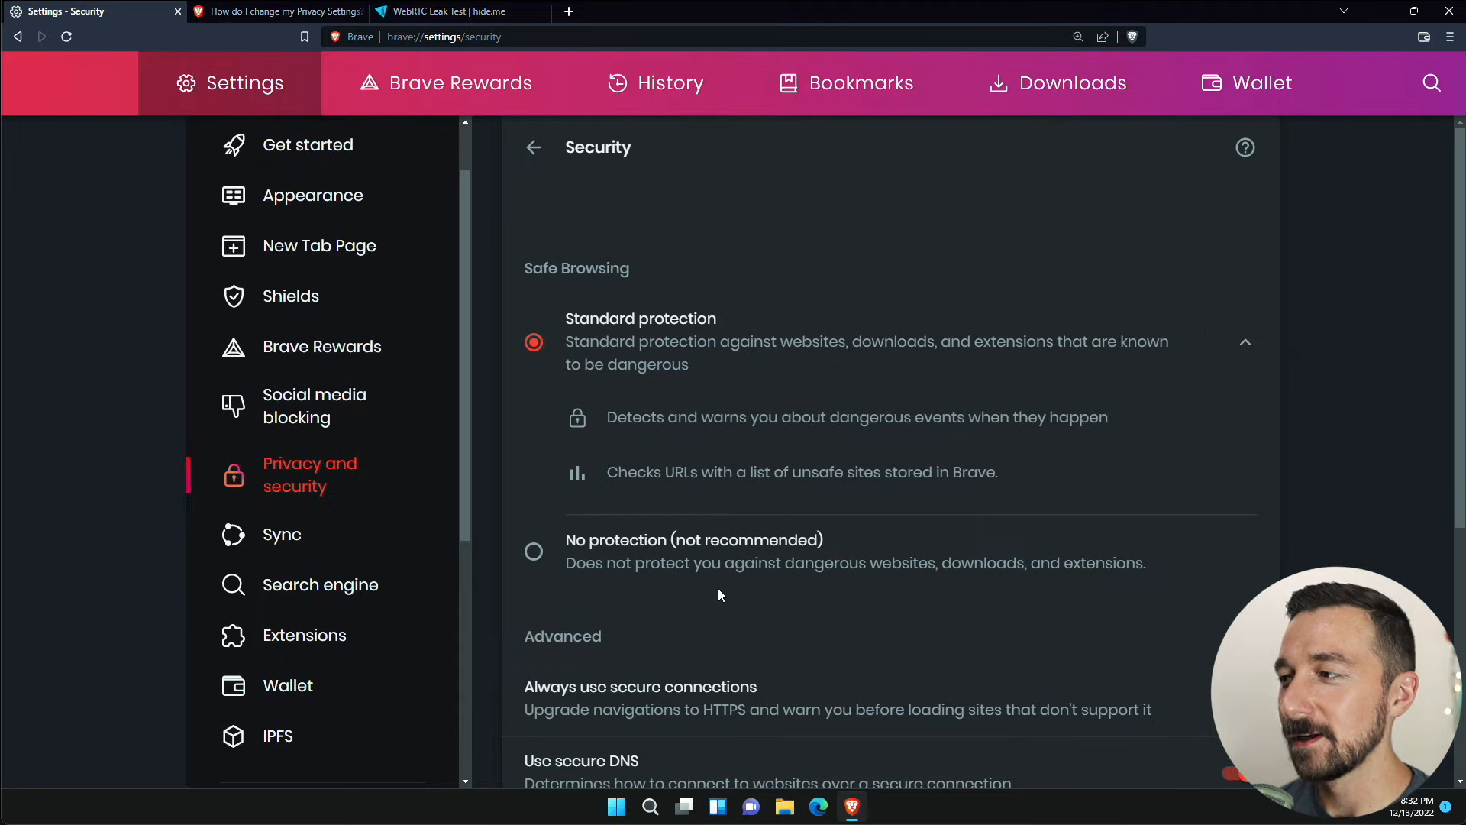
- Set Safe Browsing to No protection and confirm the turn-off warning
click(533, 551)
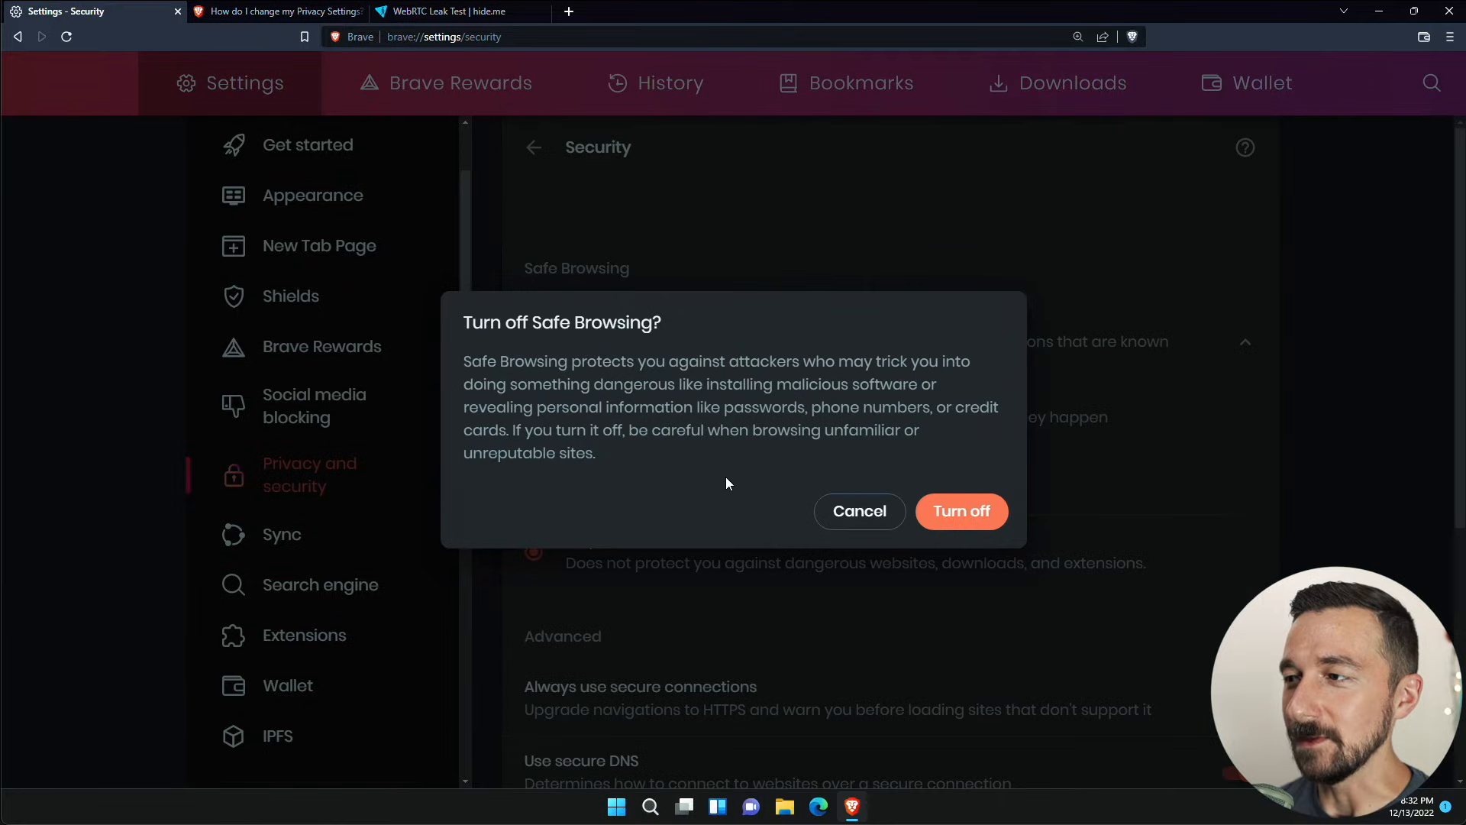
click(962, 511)
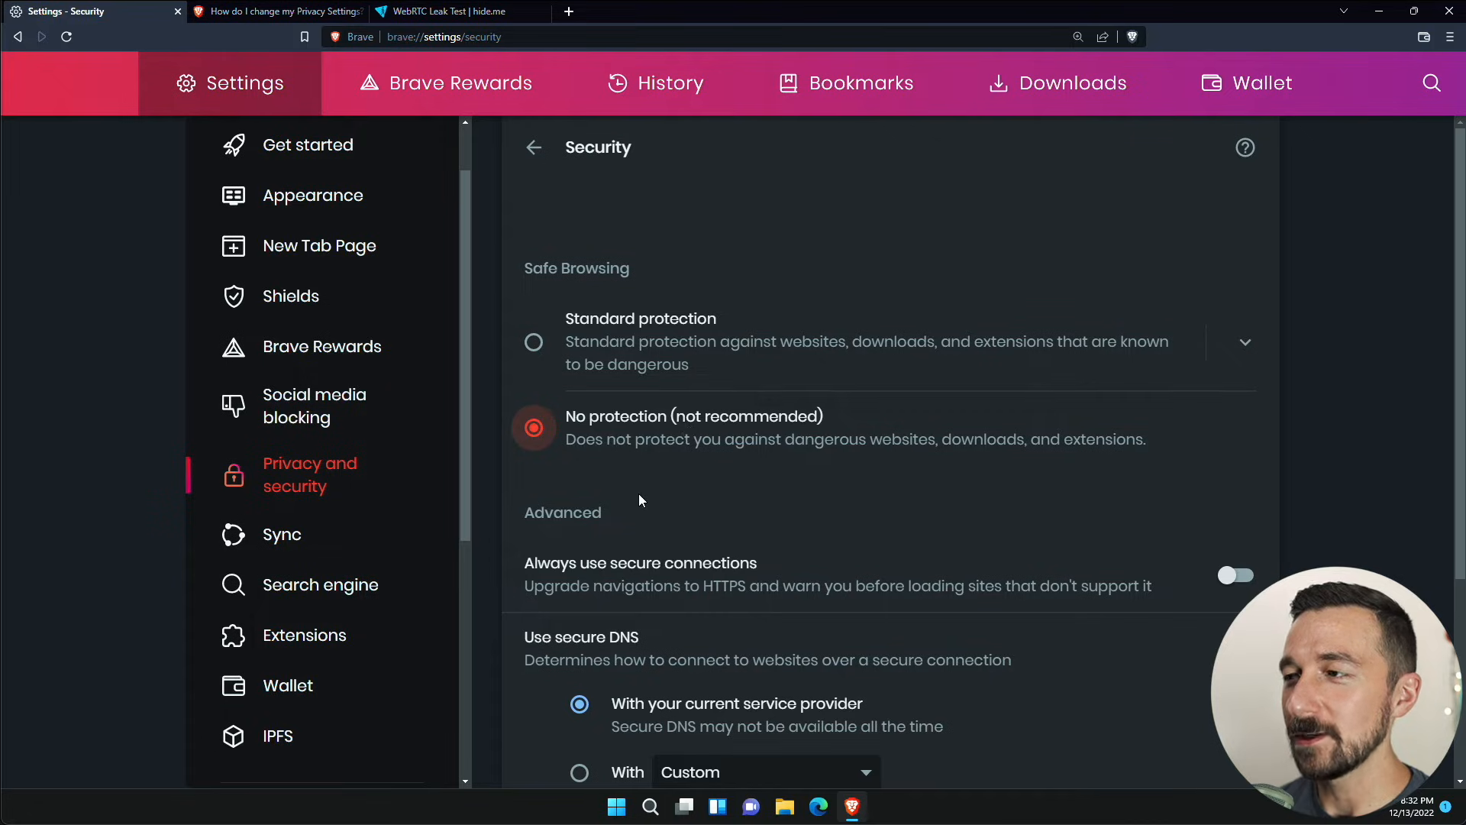
mouse_move(630, 505)
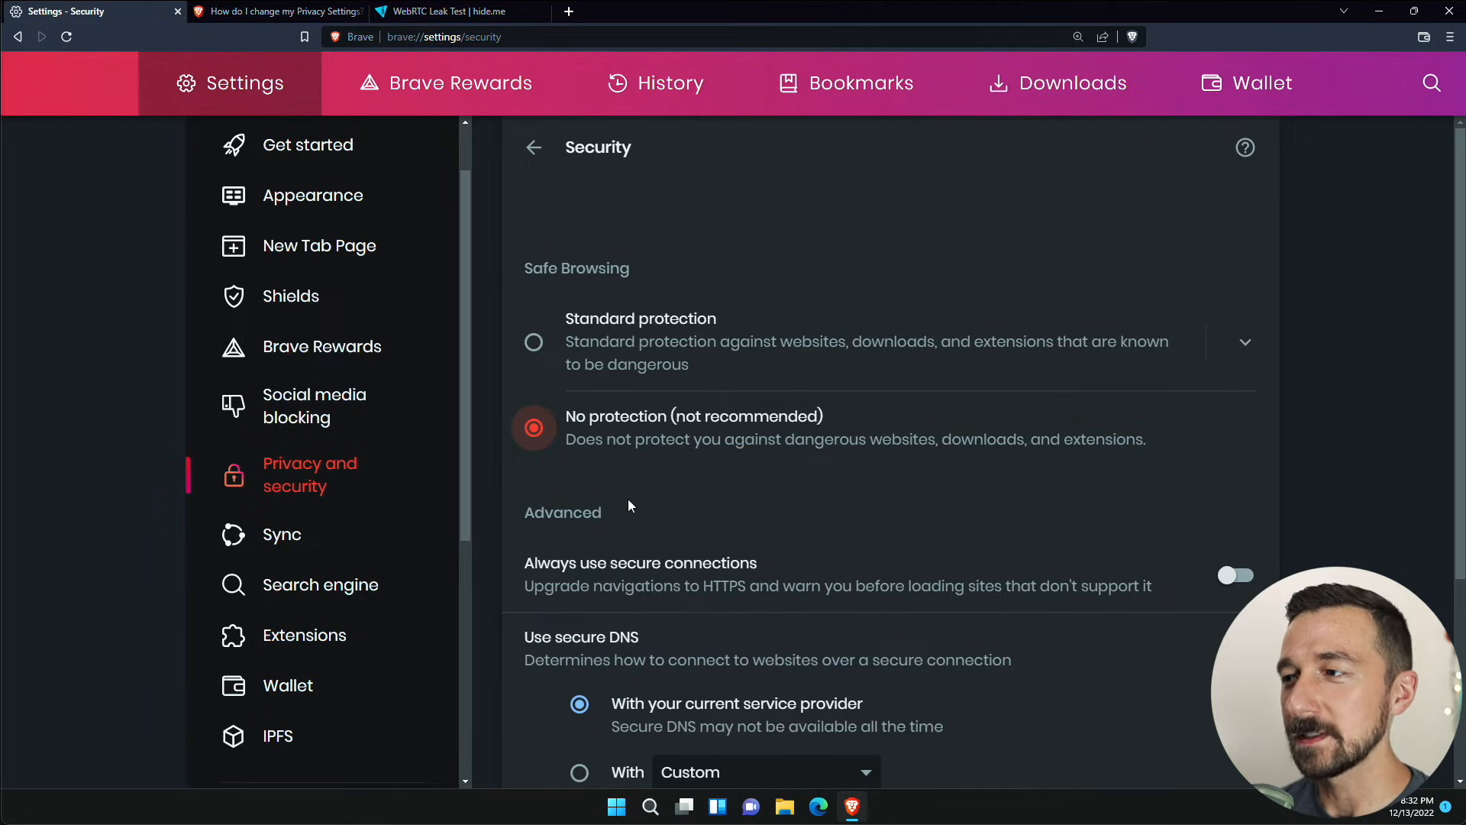
mouse_move(622, 489)
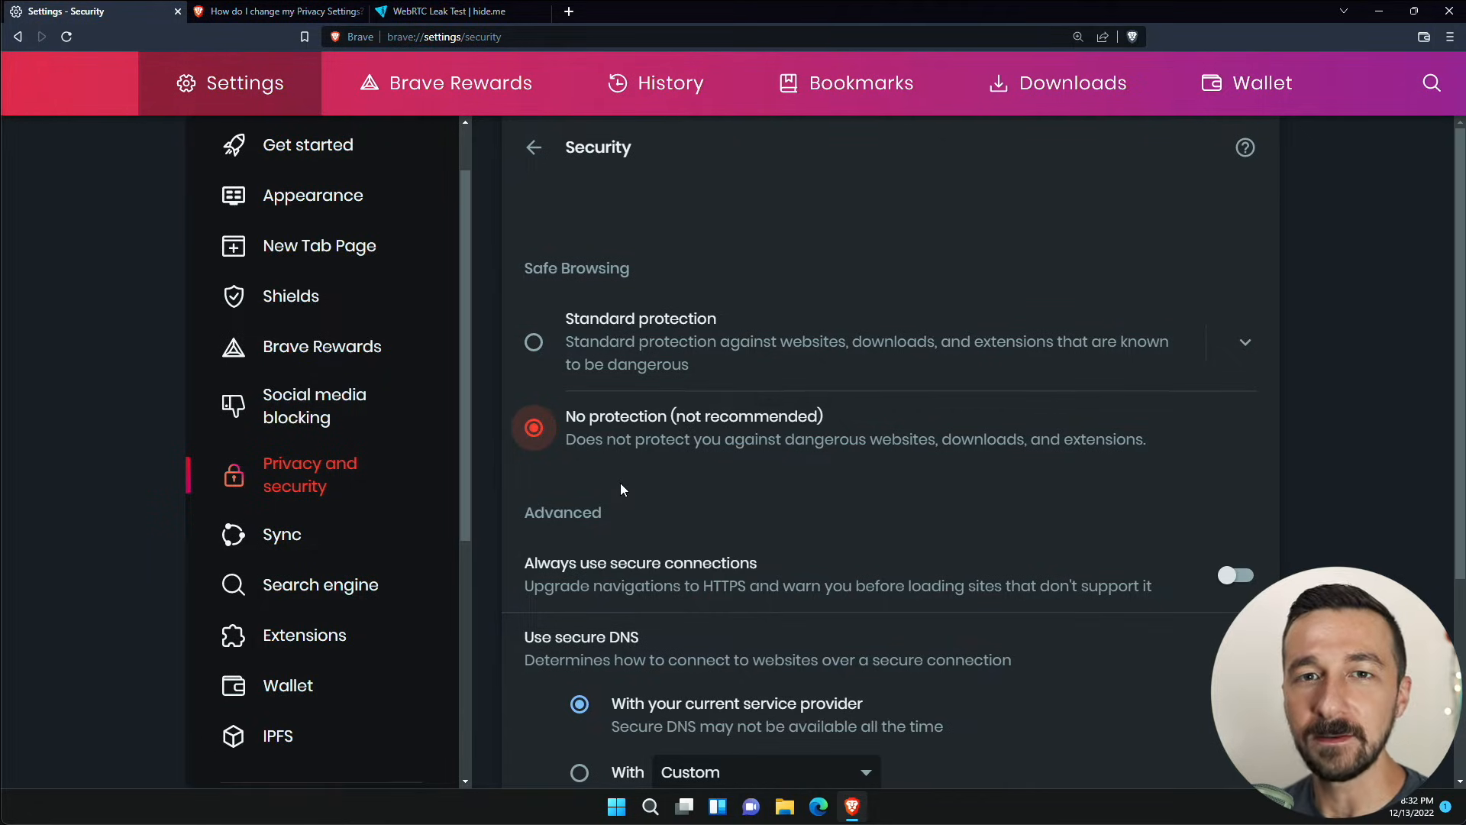
mouse_move(1180, 451)
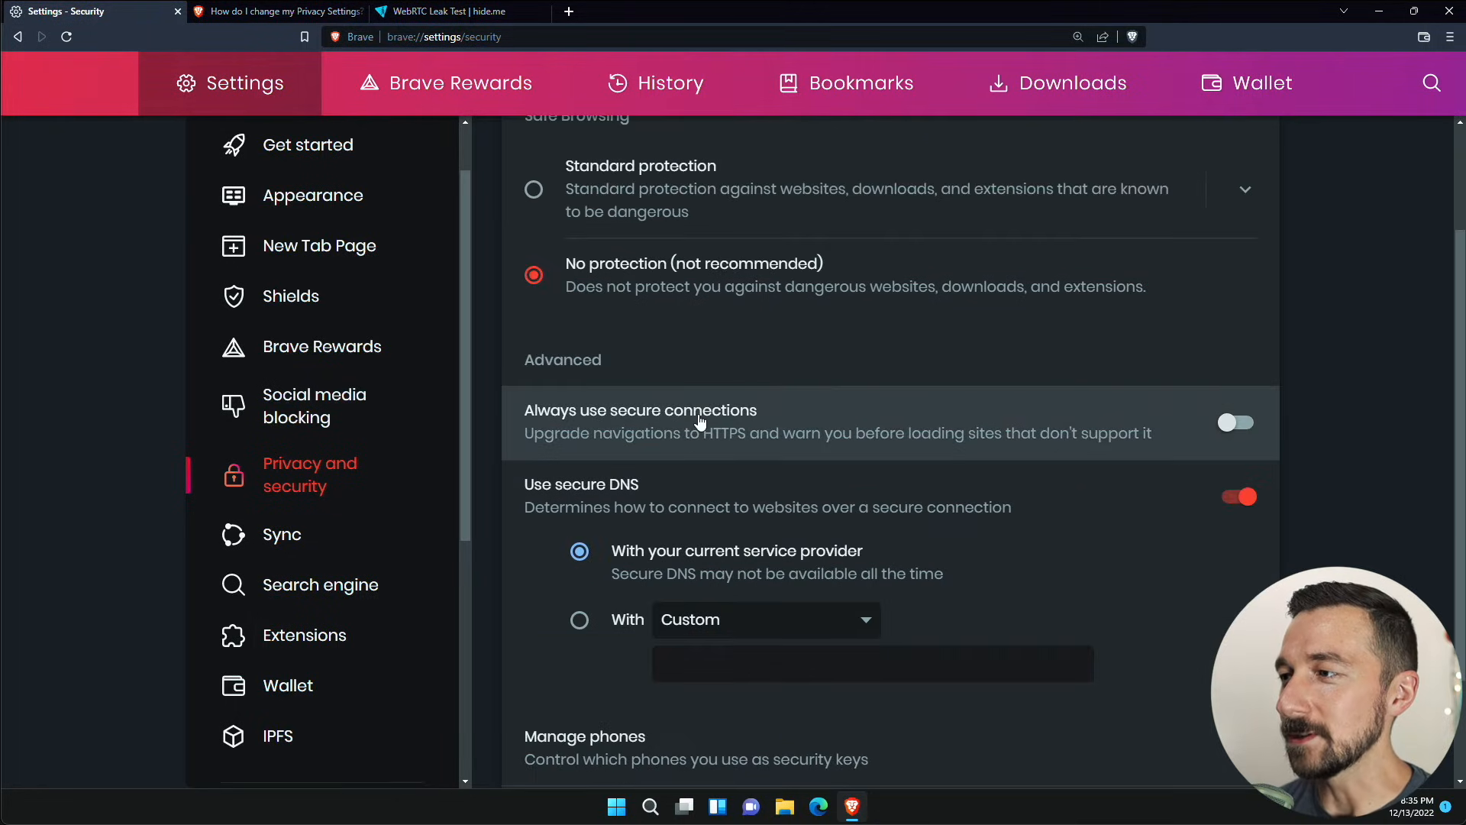
- Turn on Always use secure connections, then return to Privacy and security
click(1237, 423)
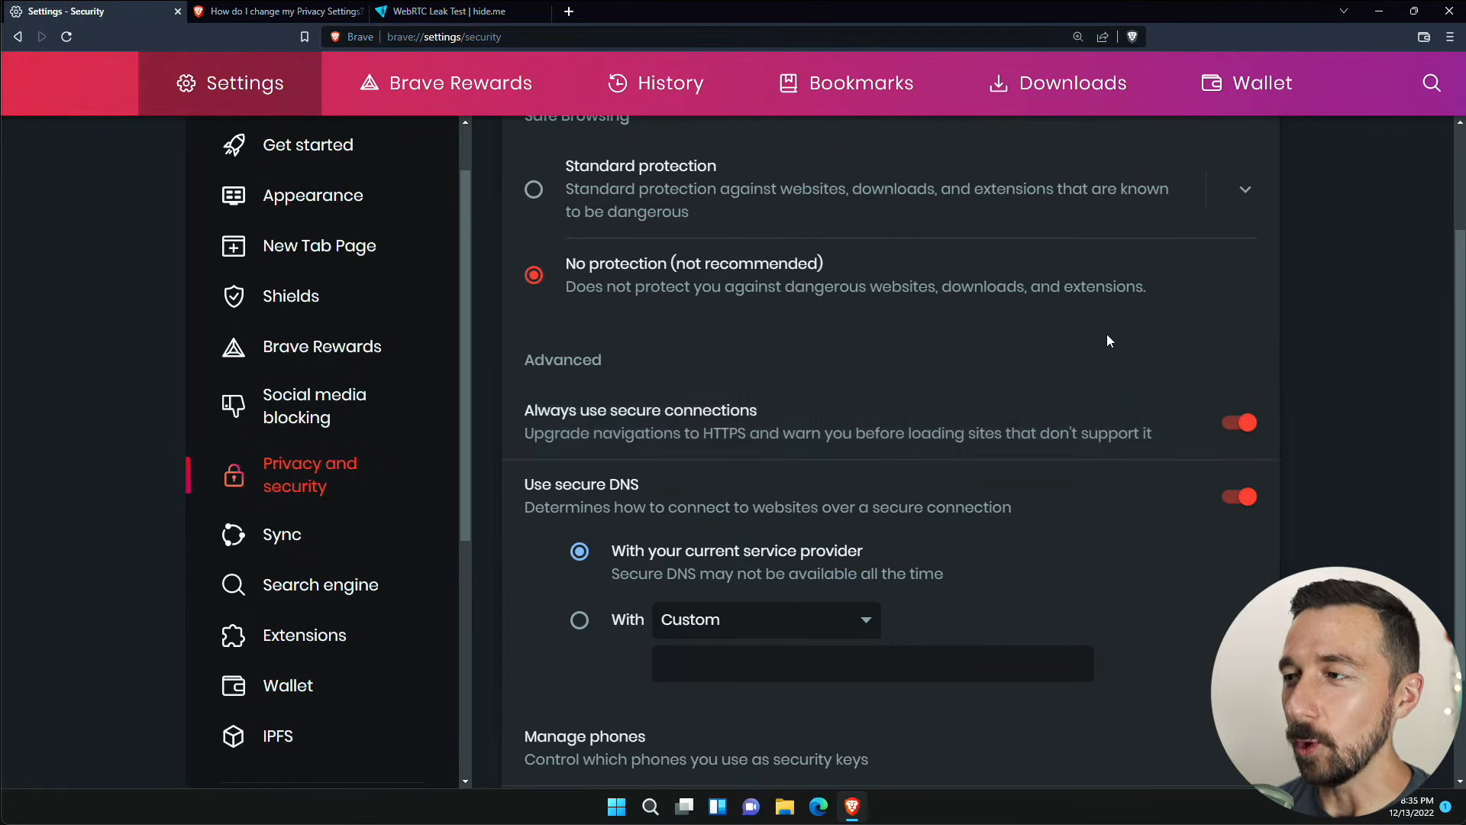
mouse_move(837, 461)
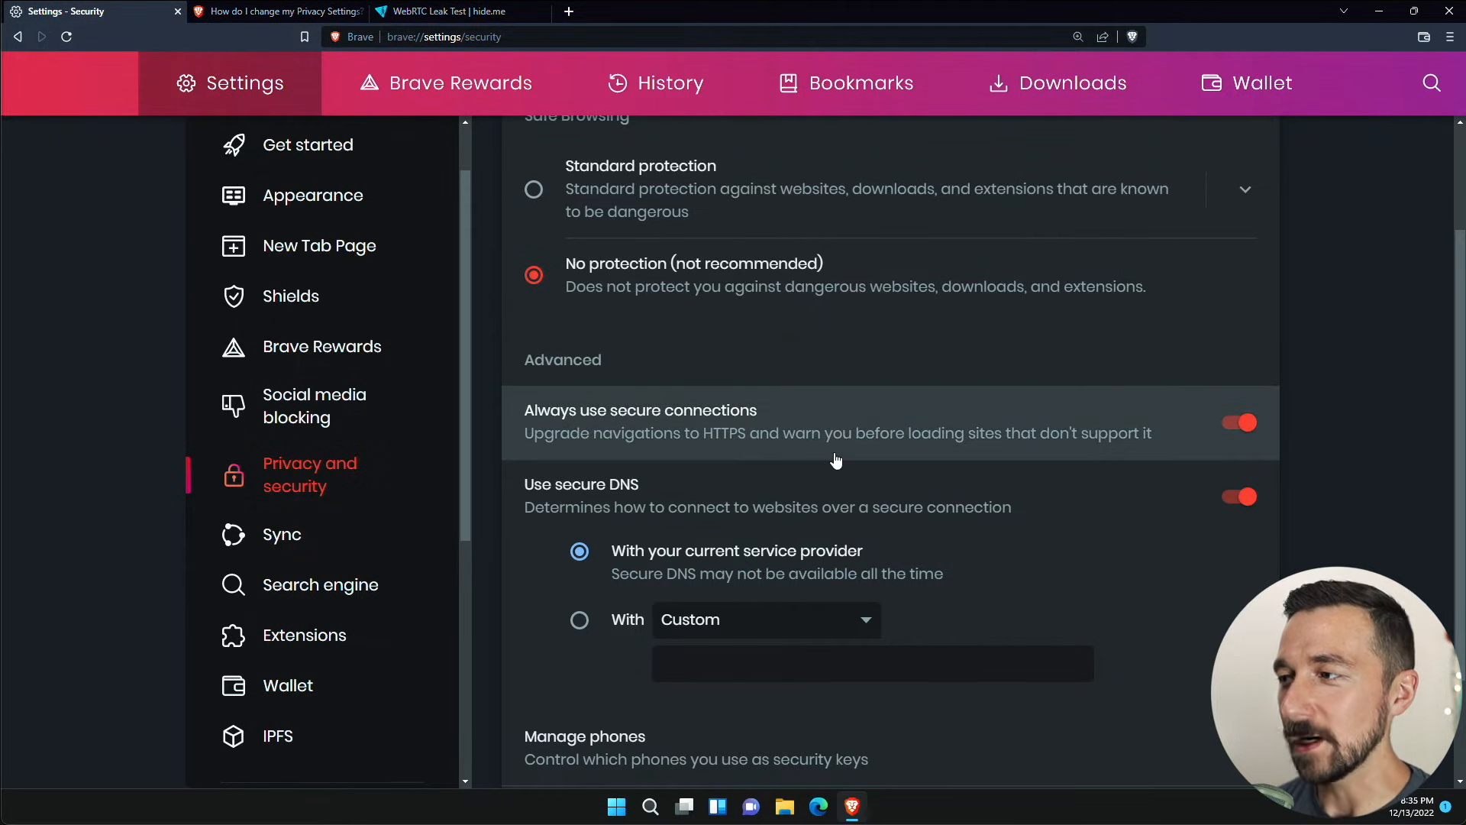
mouse_move(825, 457)
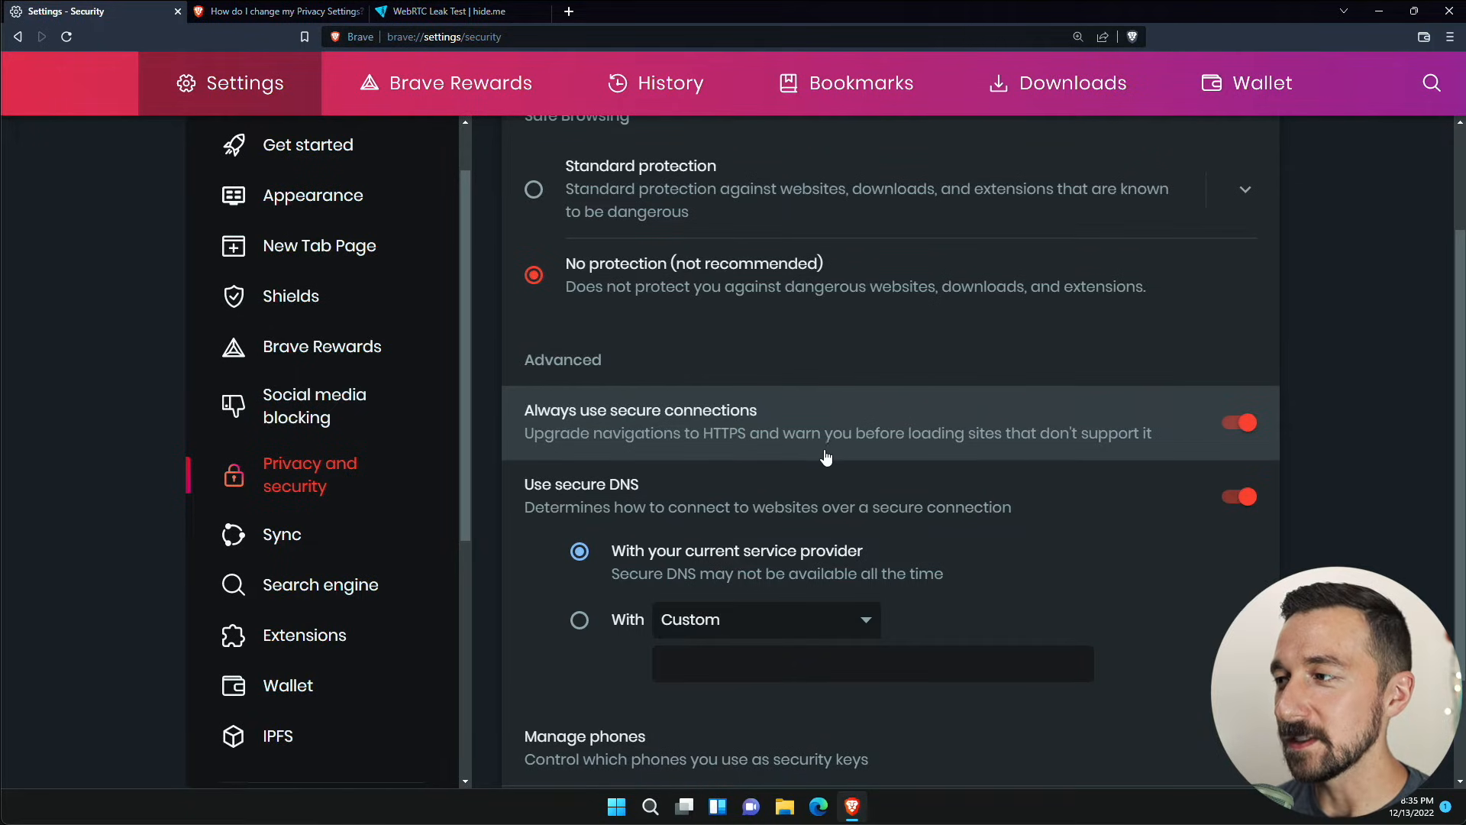
mouse_move(788, 429)
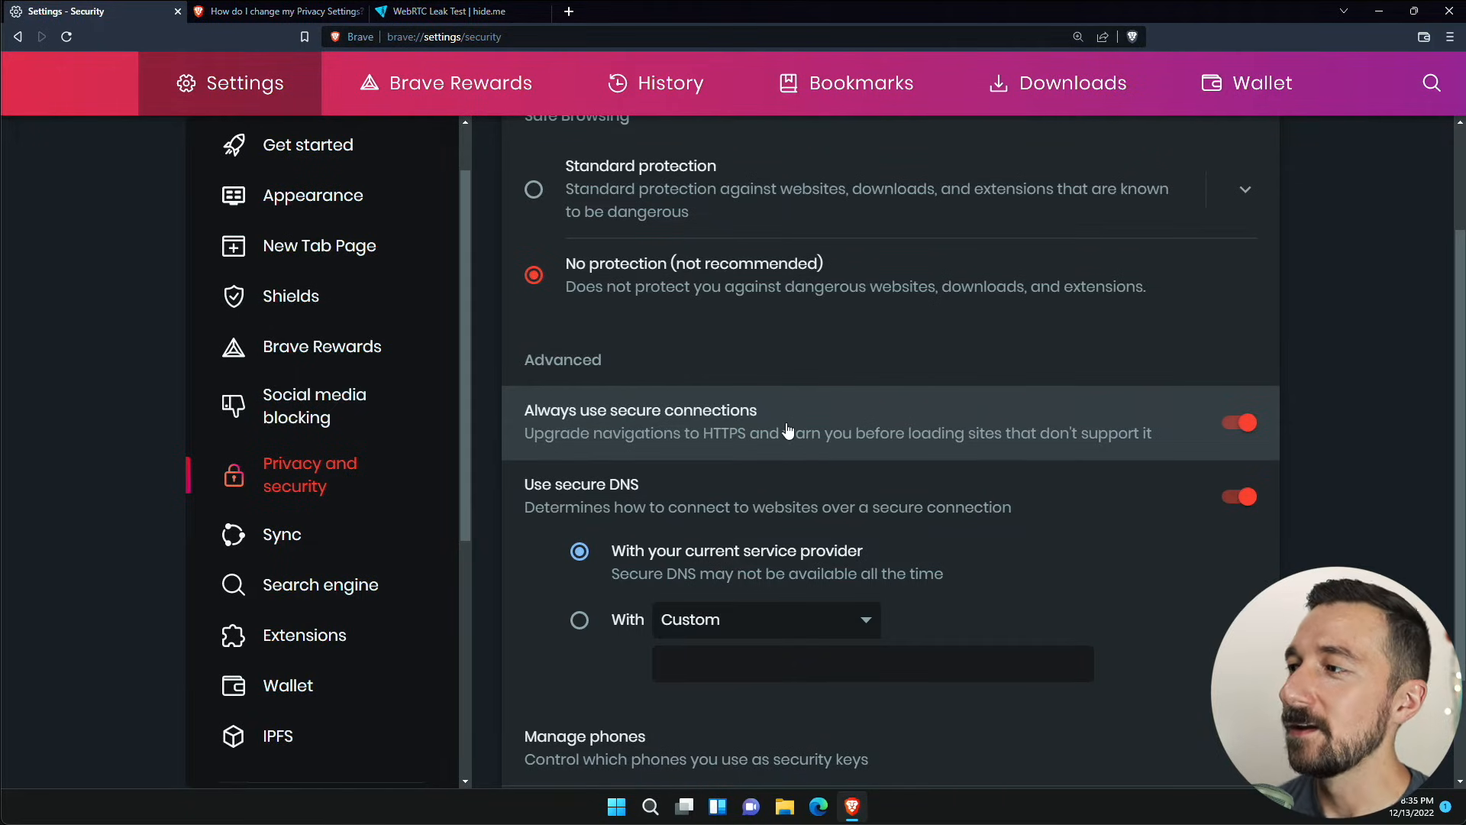
mouse_move(732, 503)
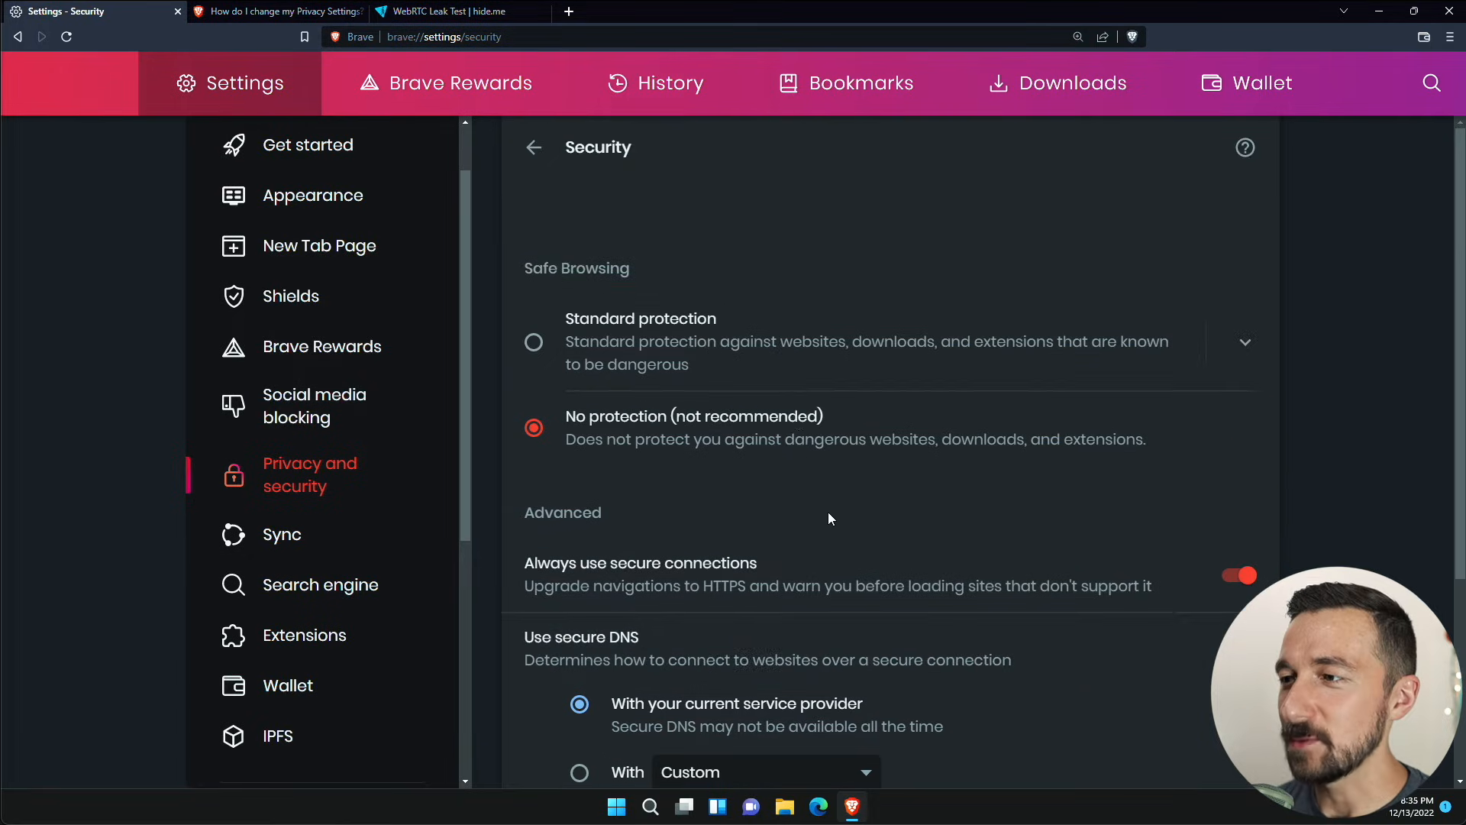
scroll(down, 3)
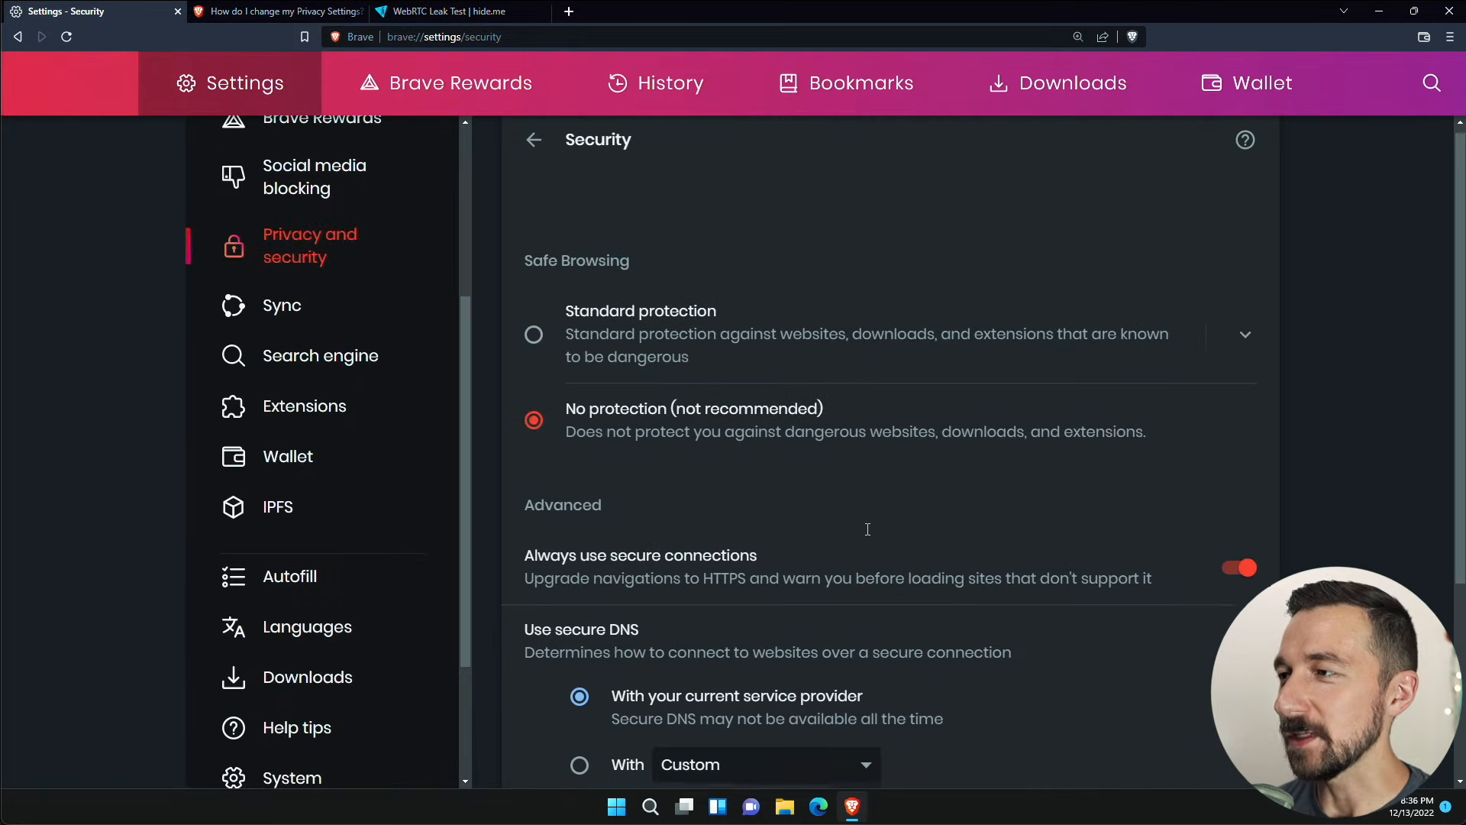
click(533, 140)
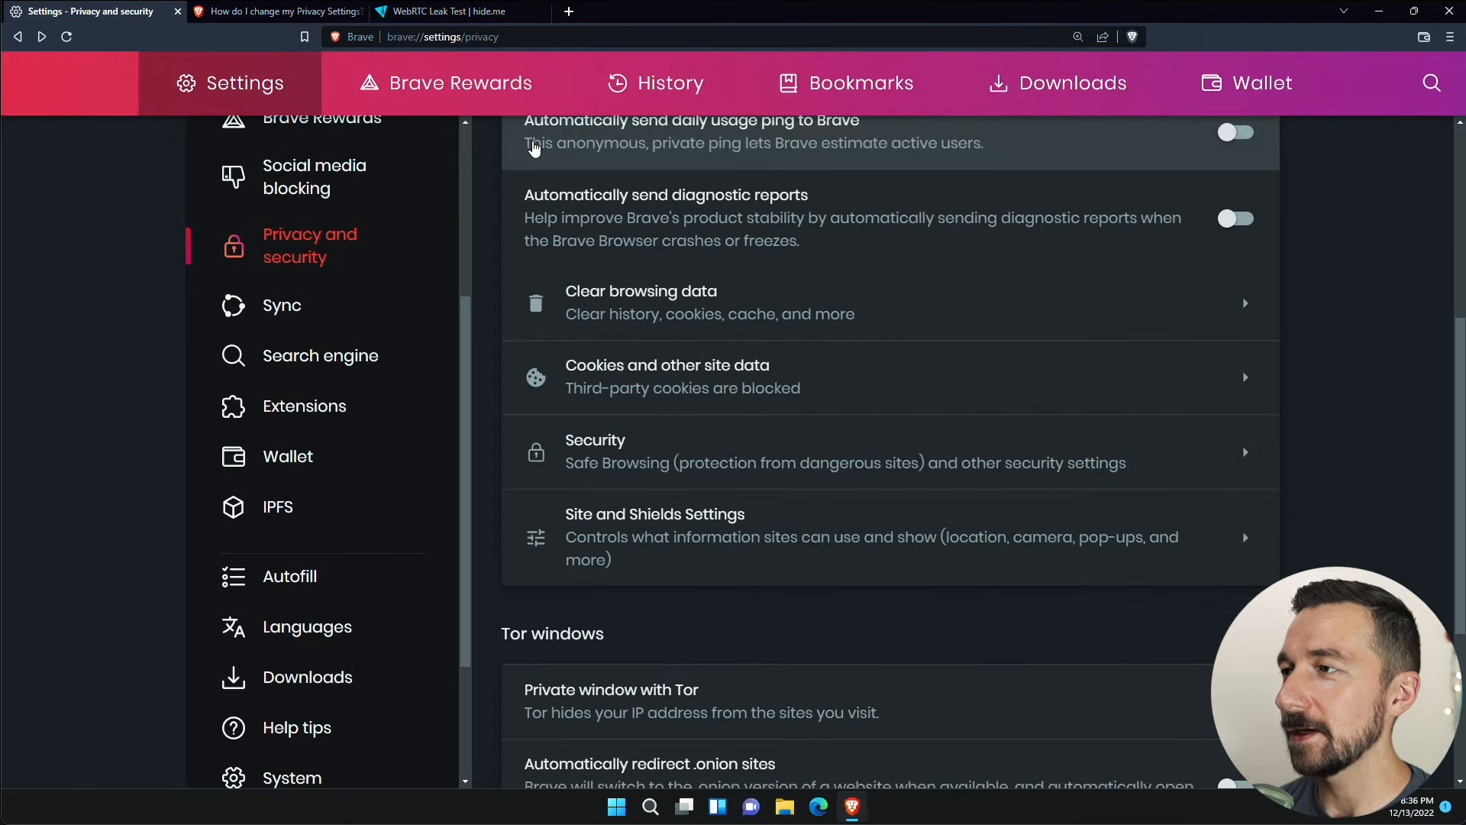
mouse_move(634, 475)
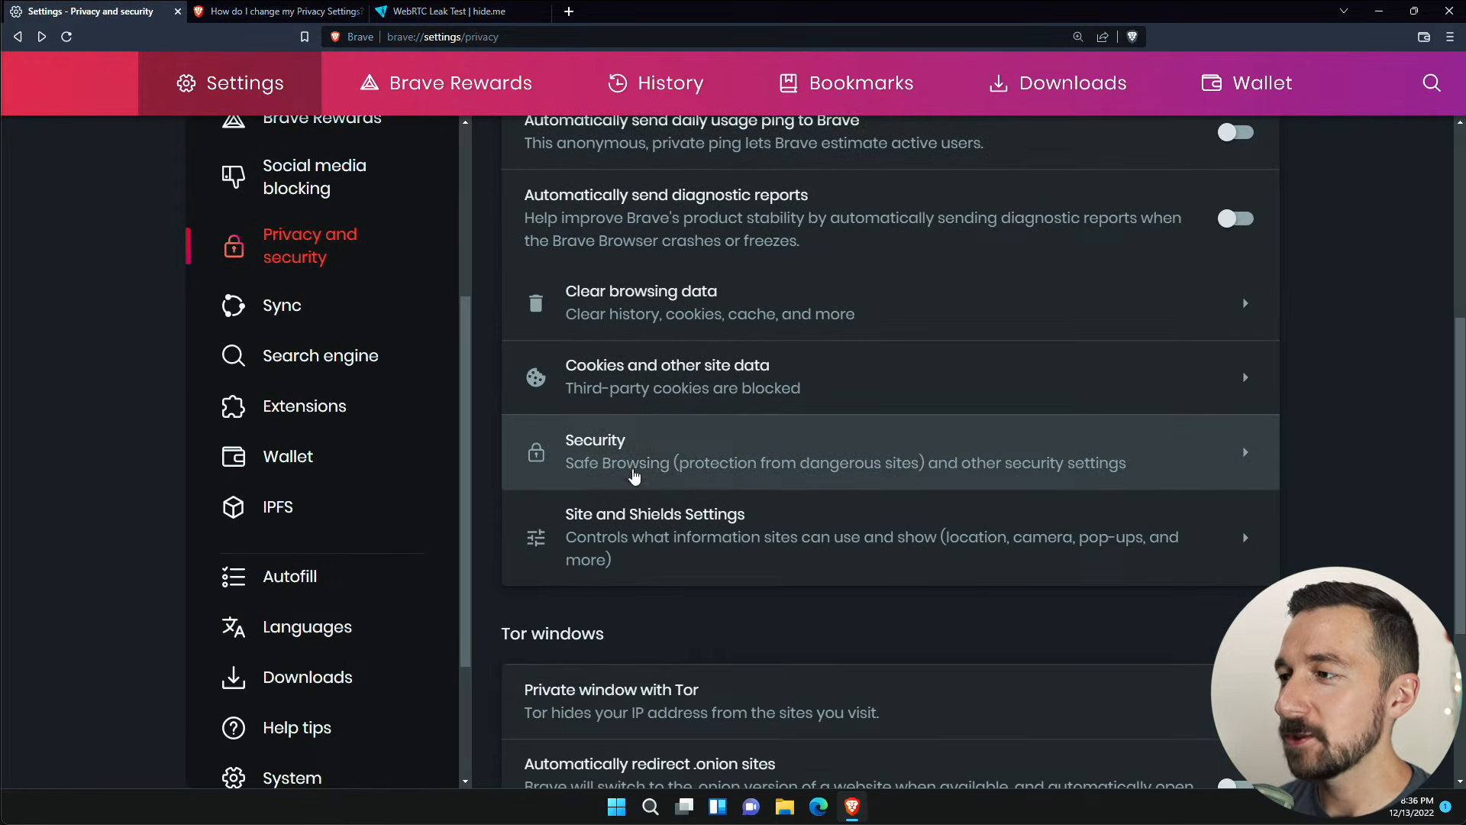
- Set Location to 'Don't allow sites to see your location' in Site and Shields Settings
click(655, 536)
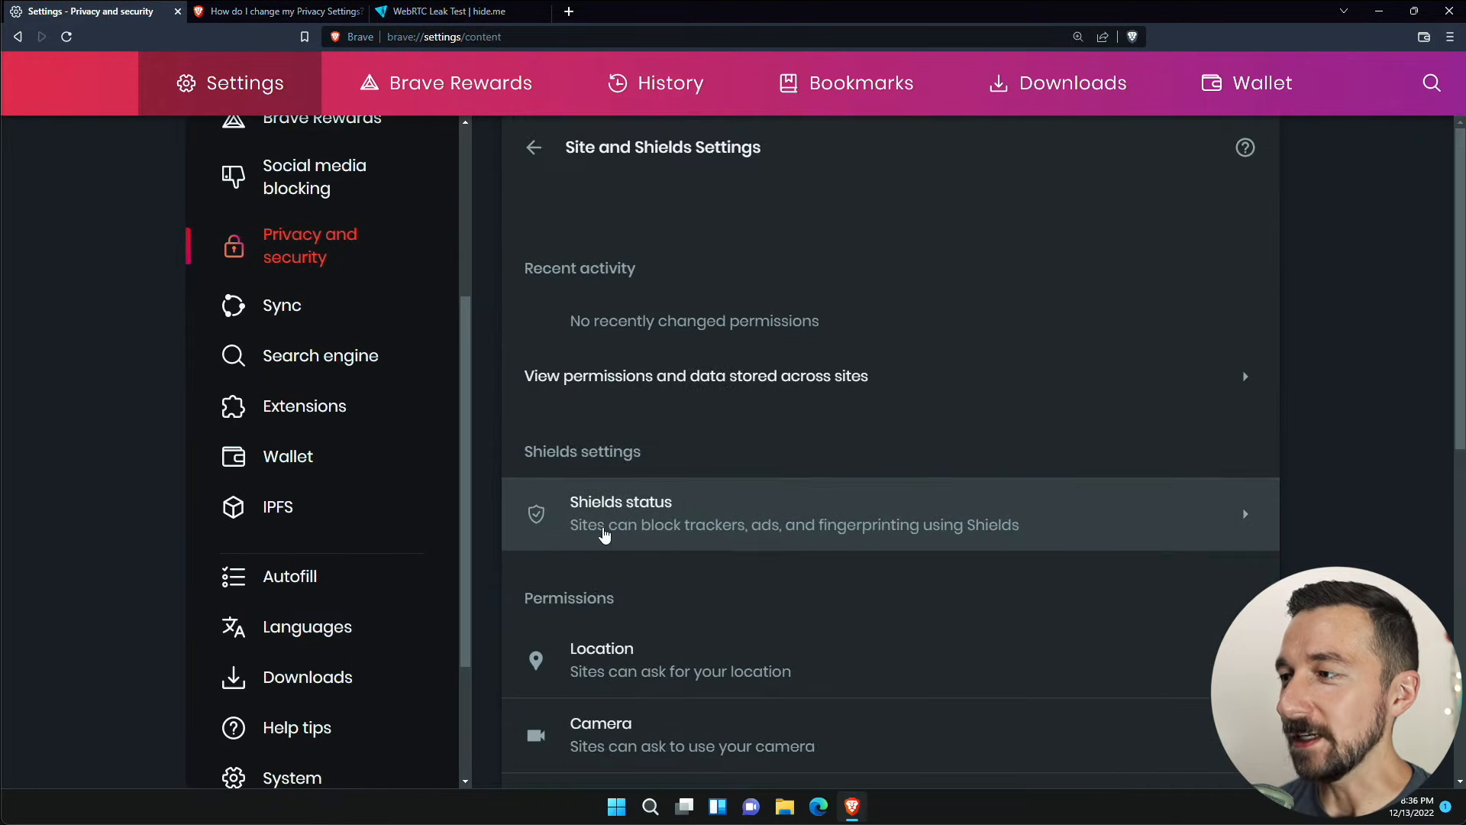
scroll(down, 3)
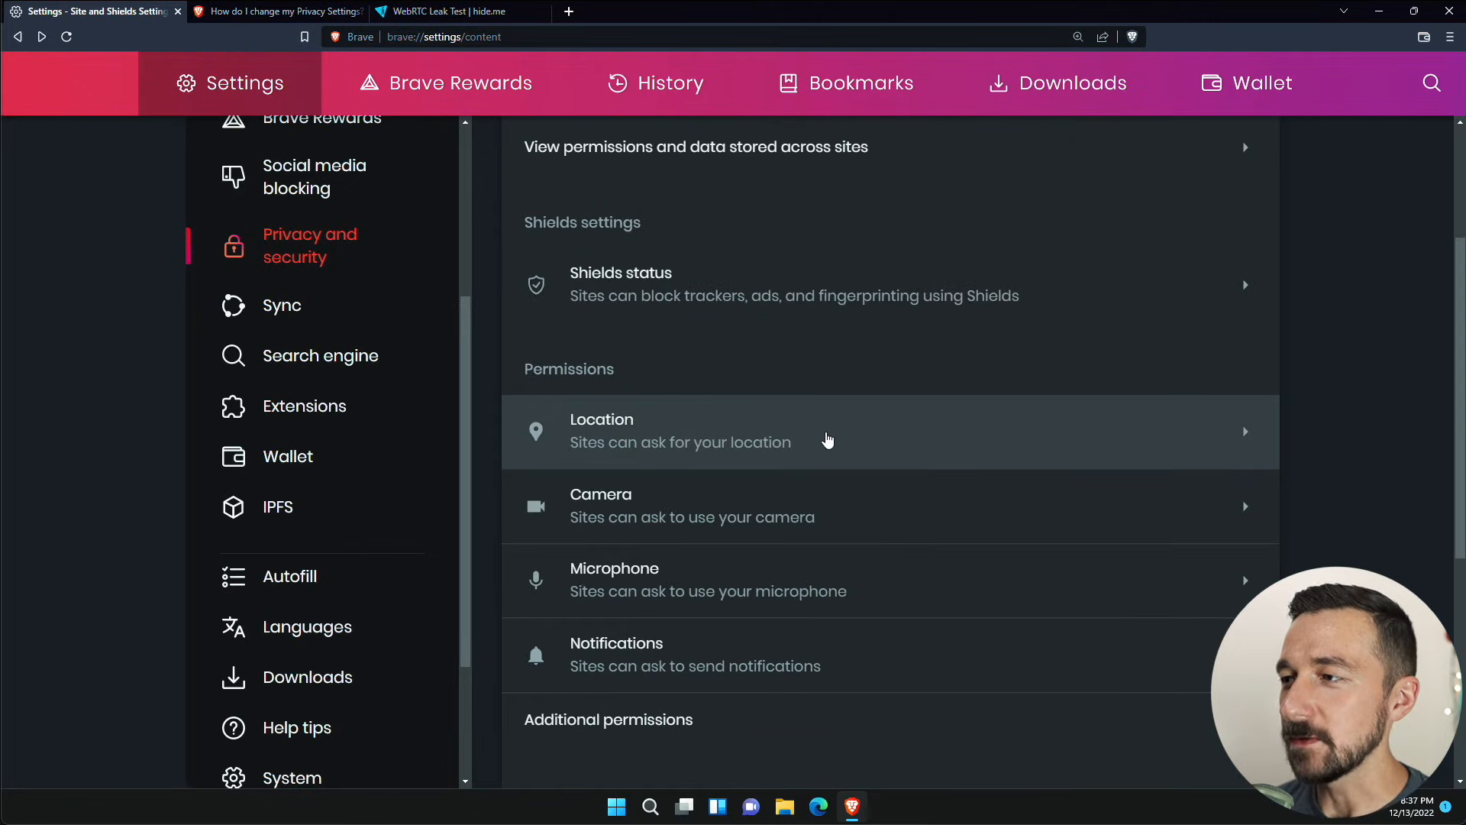
mouse_move(821, 434)
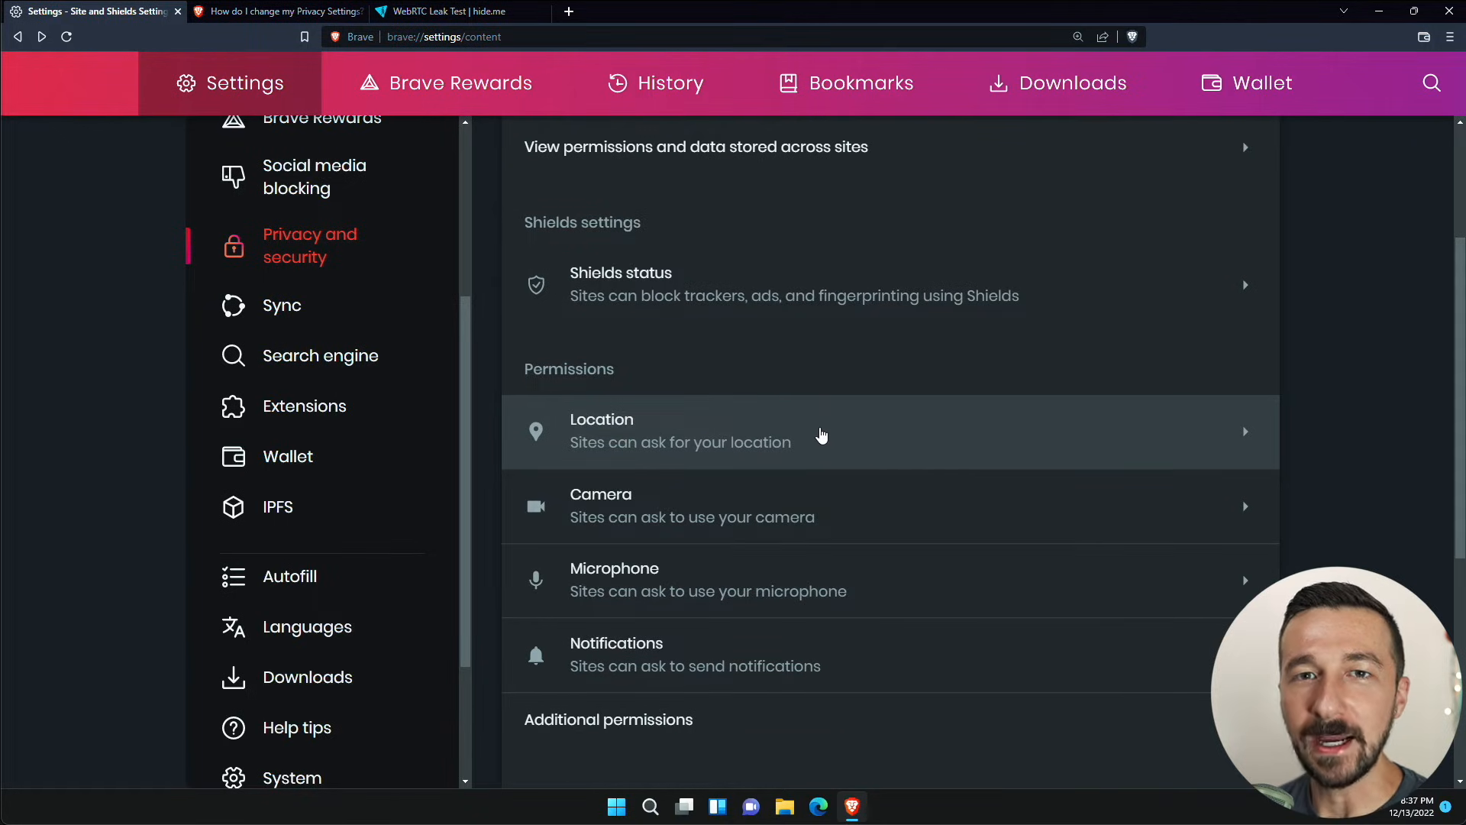
mouse_move(668, 407)
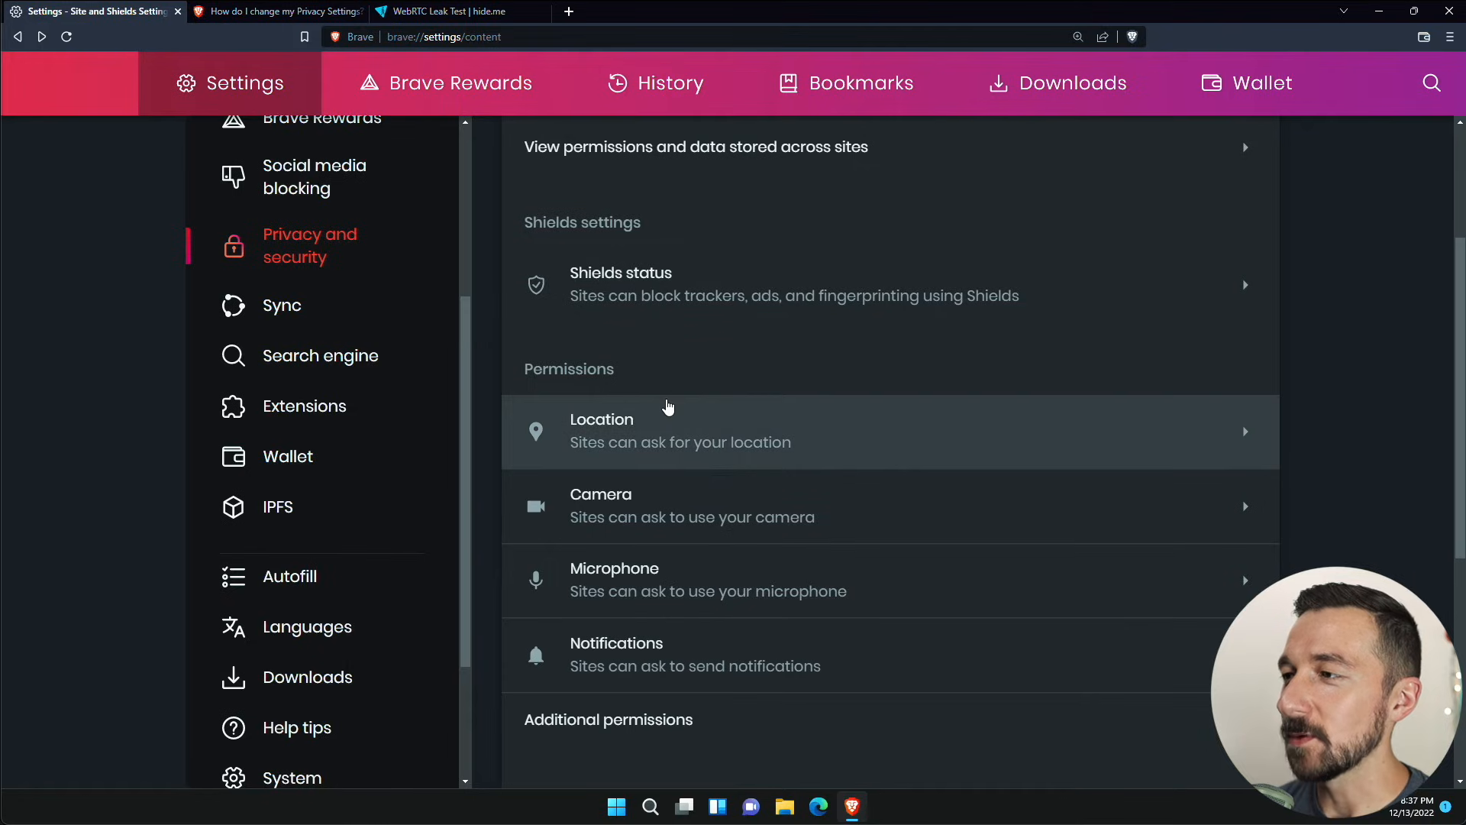
mouse_move(764, 453)
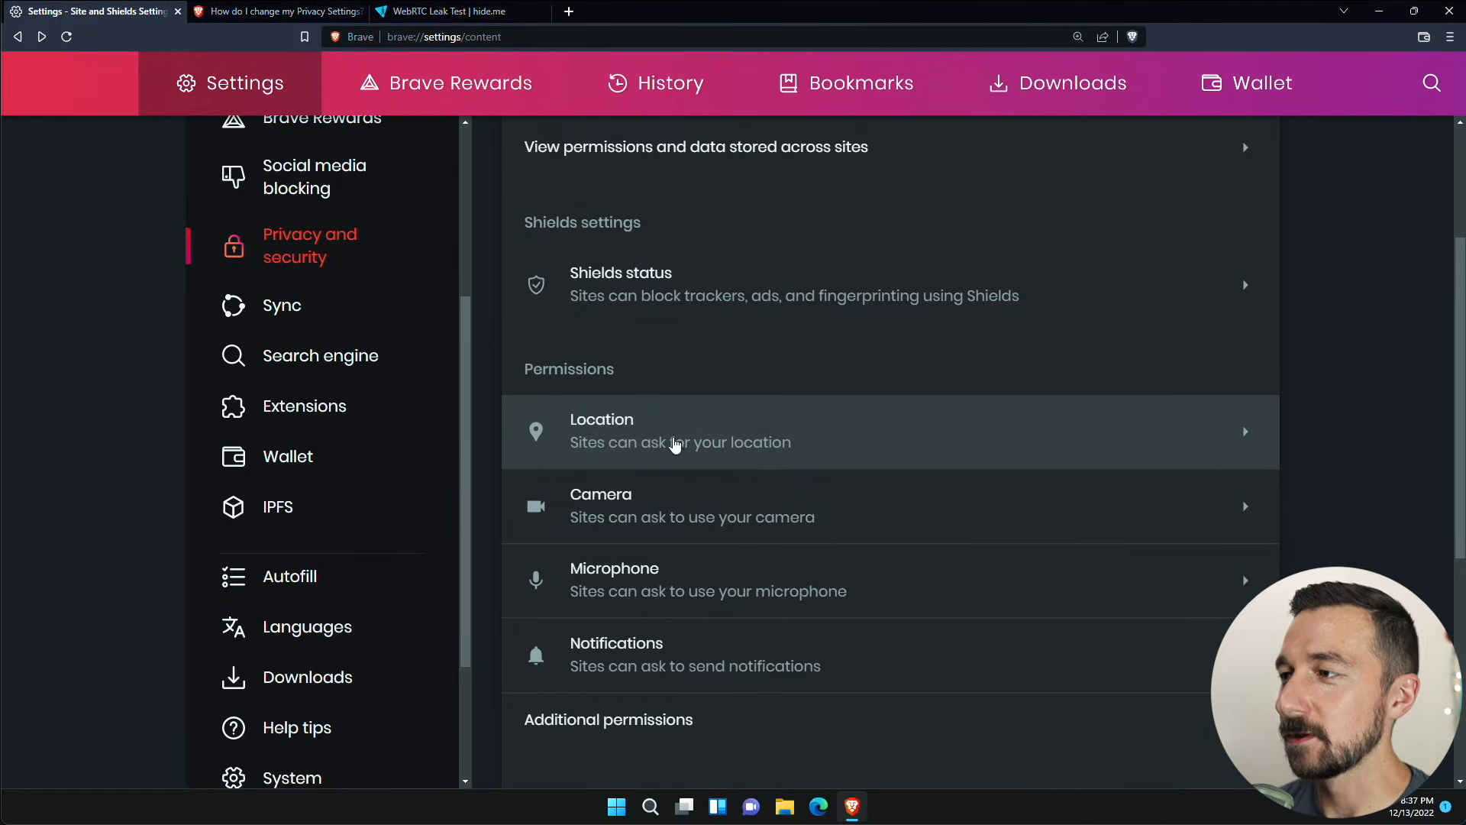
mouse_move(736, 428)
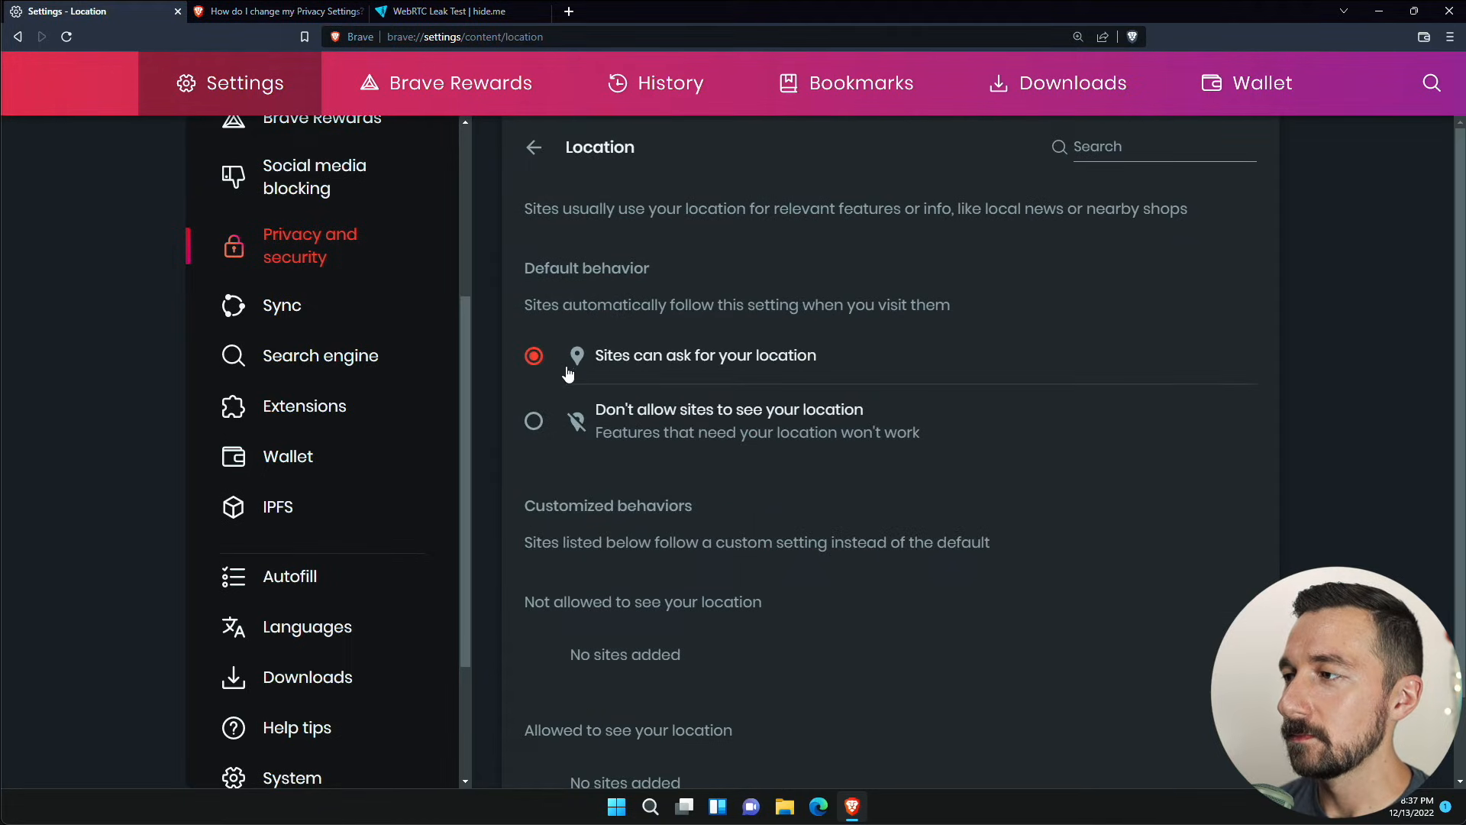
click(533, 421)
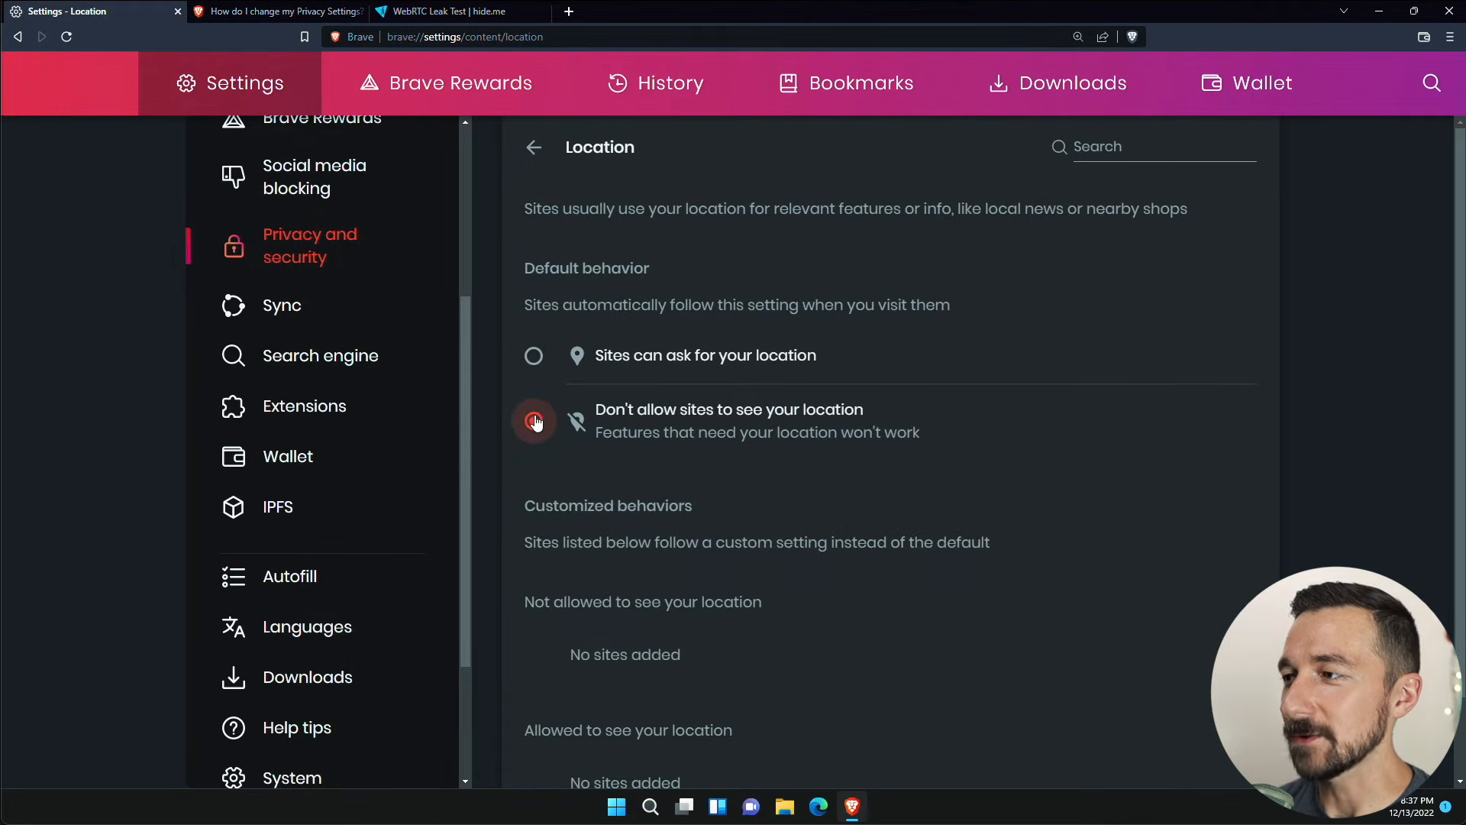
click(534, 420)
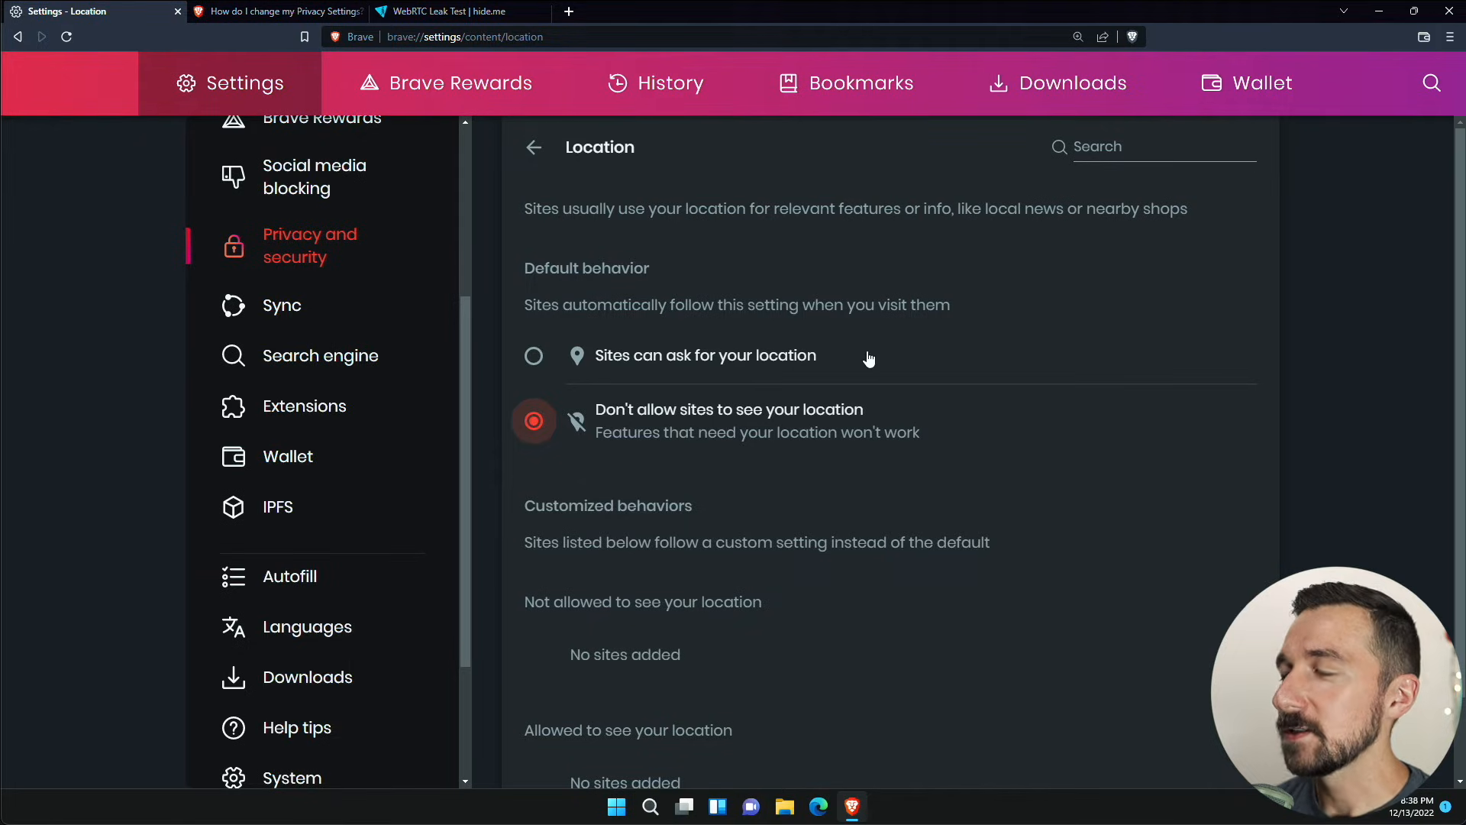
mouse_move(862, 332)
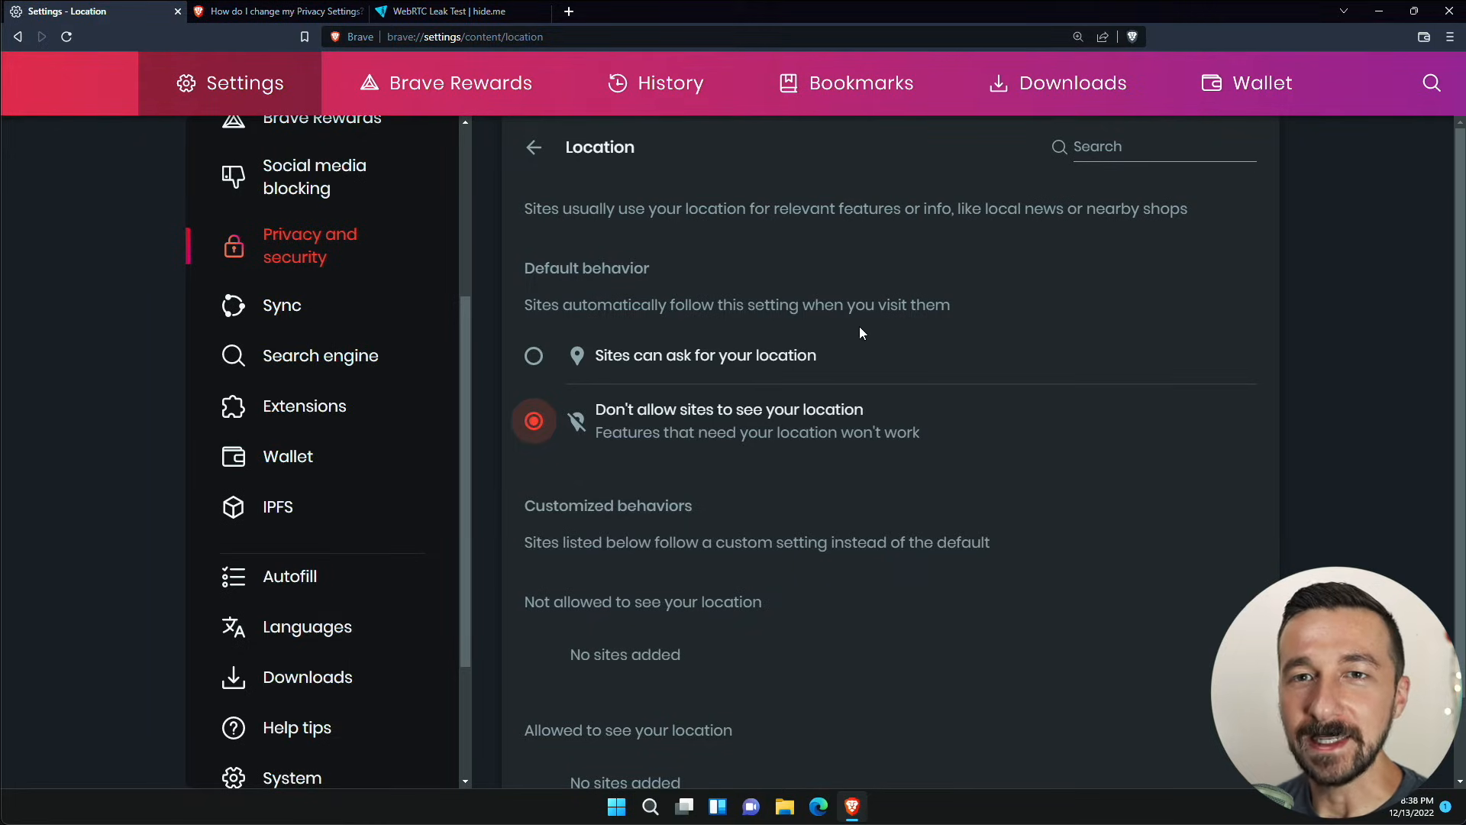
mouse_move(858, 342)
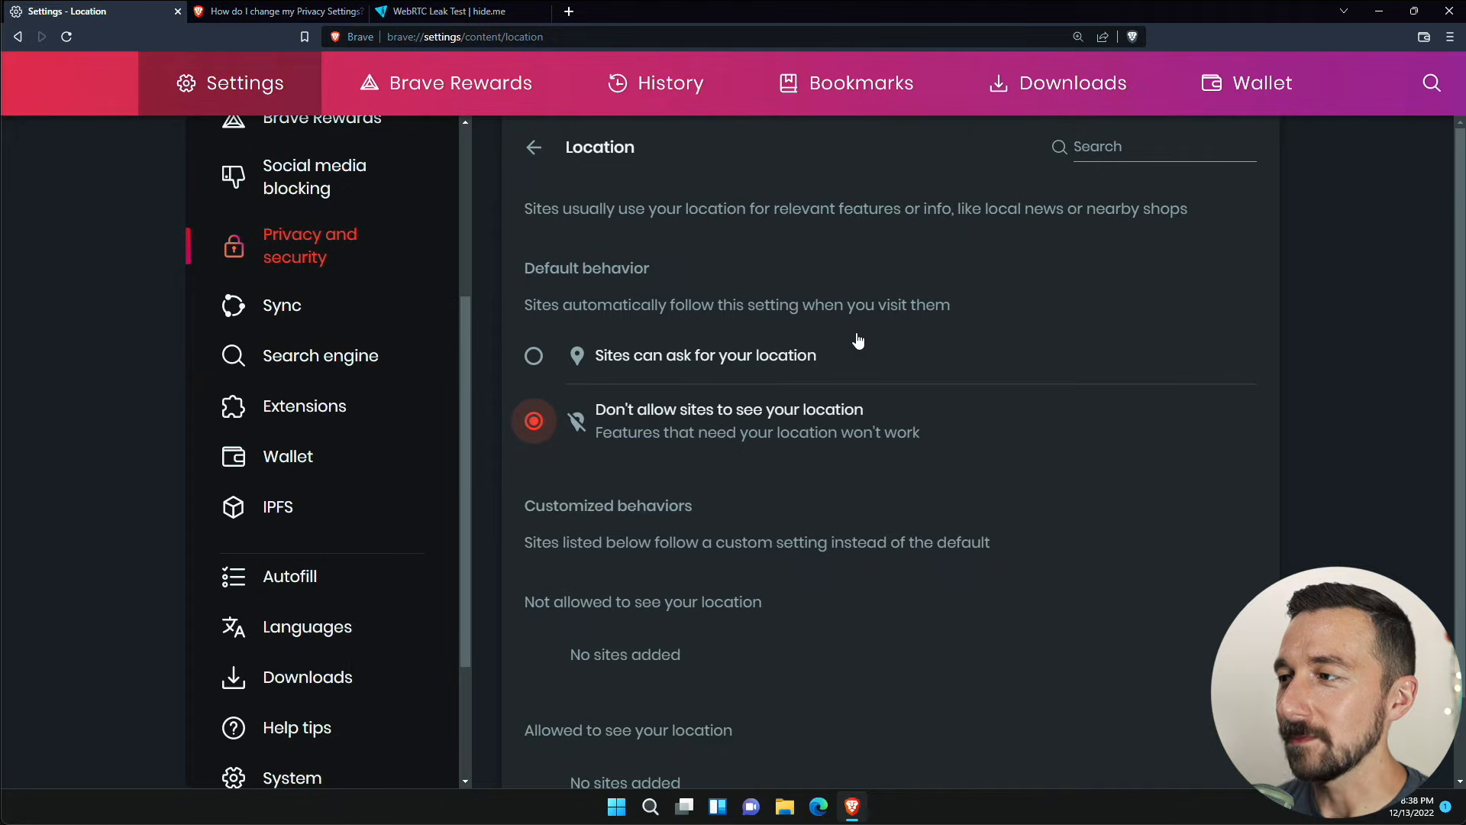
mouse_move(1199, 492)
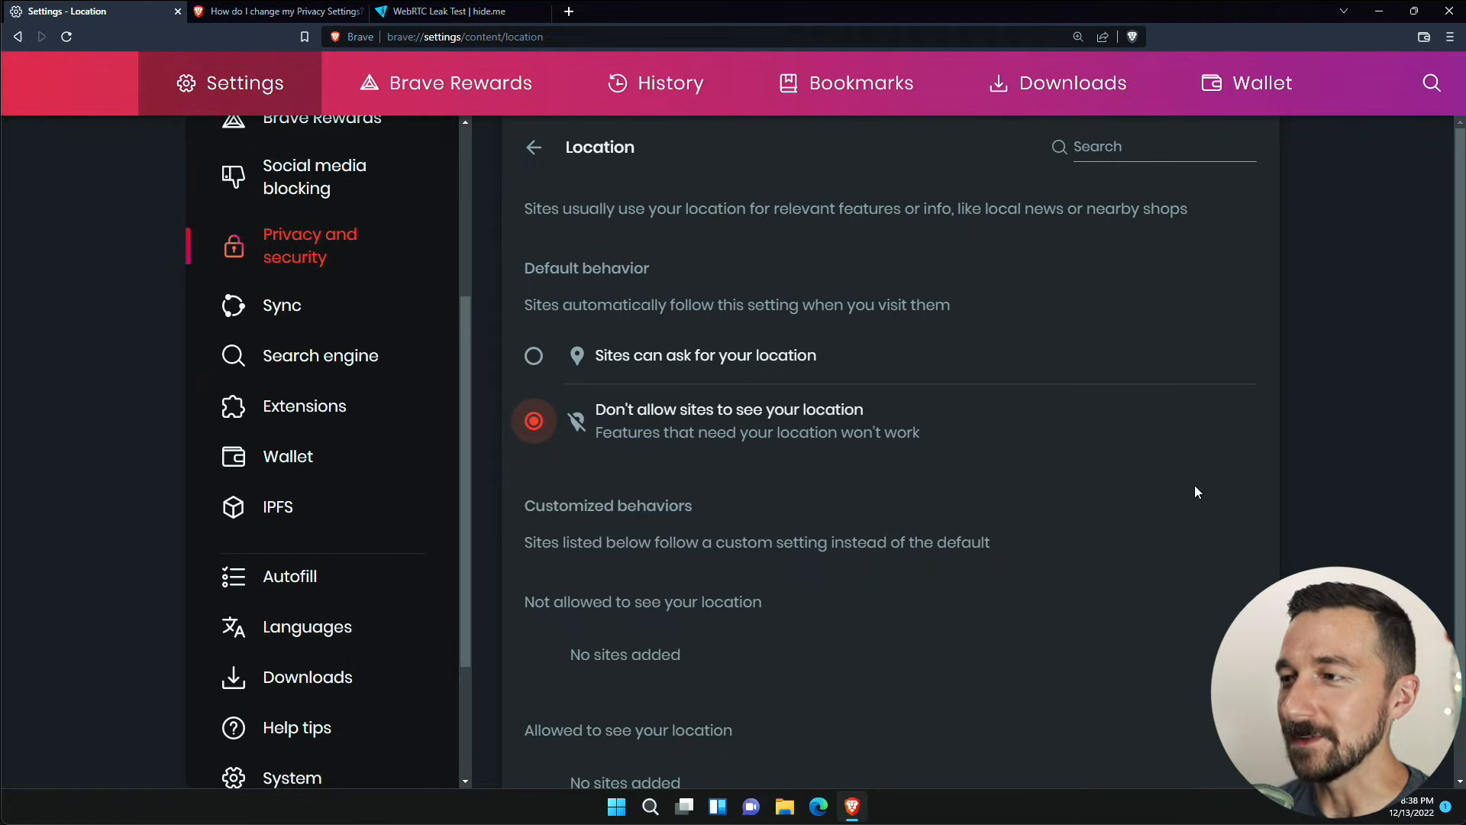
click(533, 147)
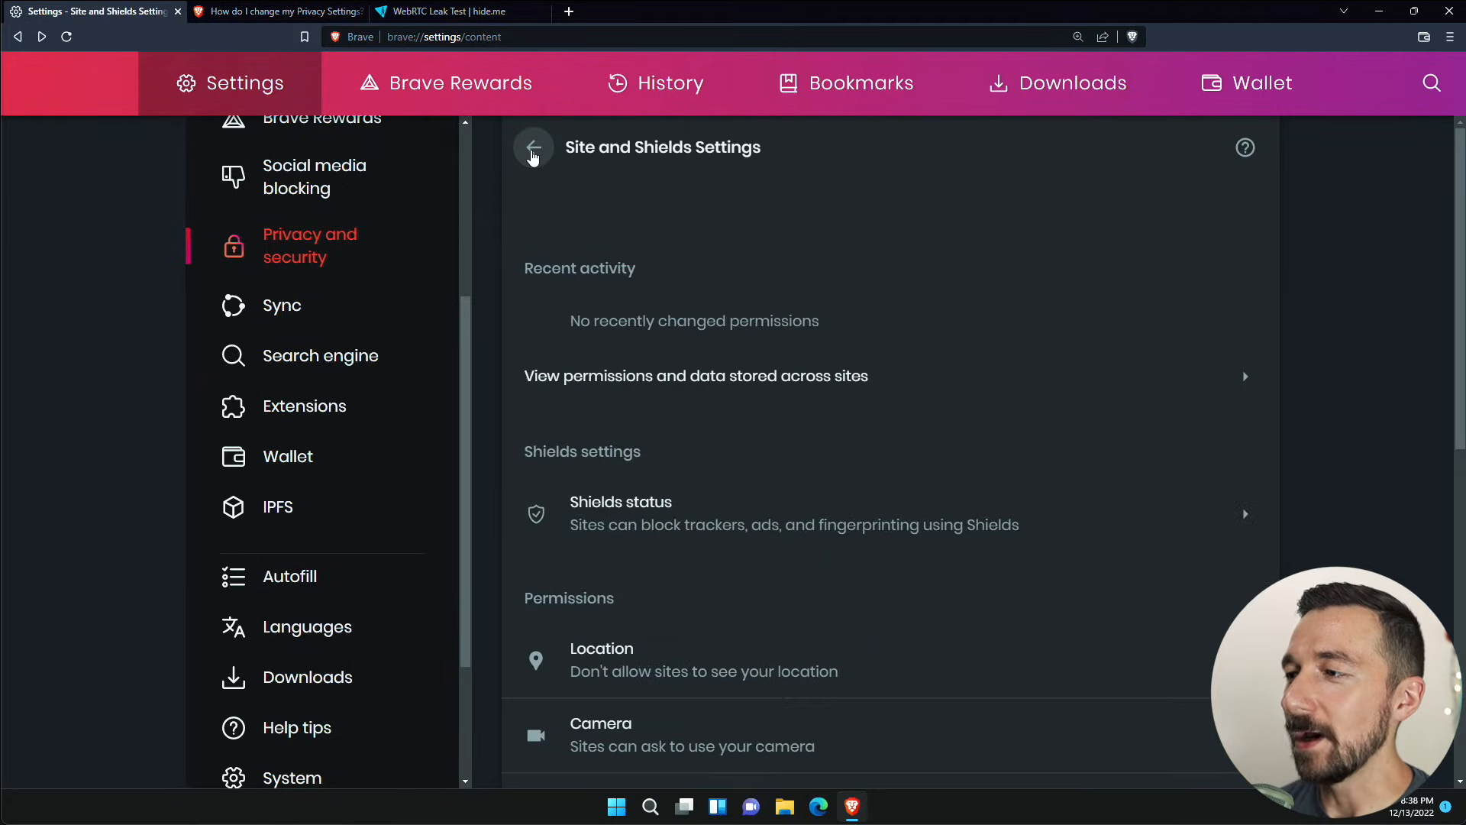
scroll(down, 3)
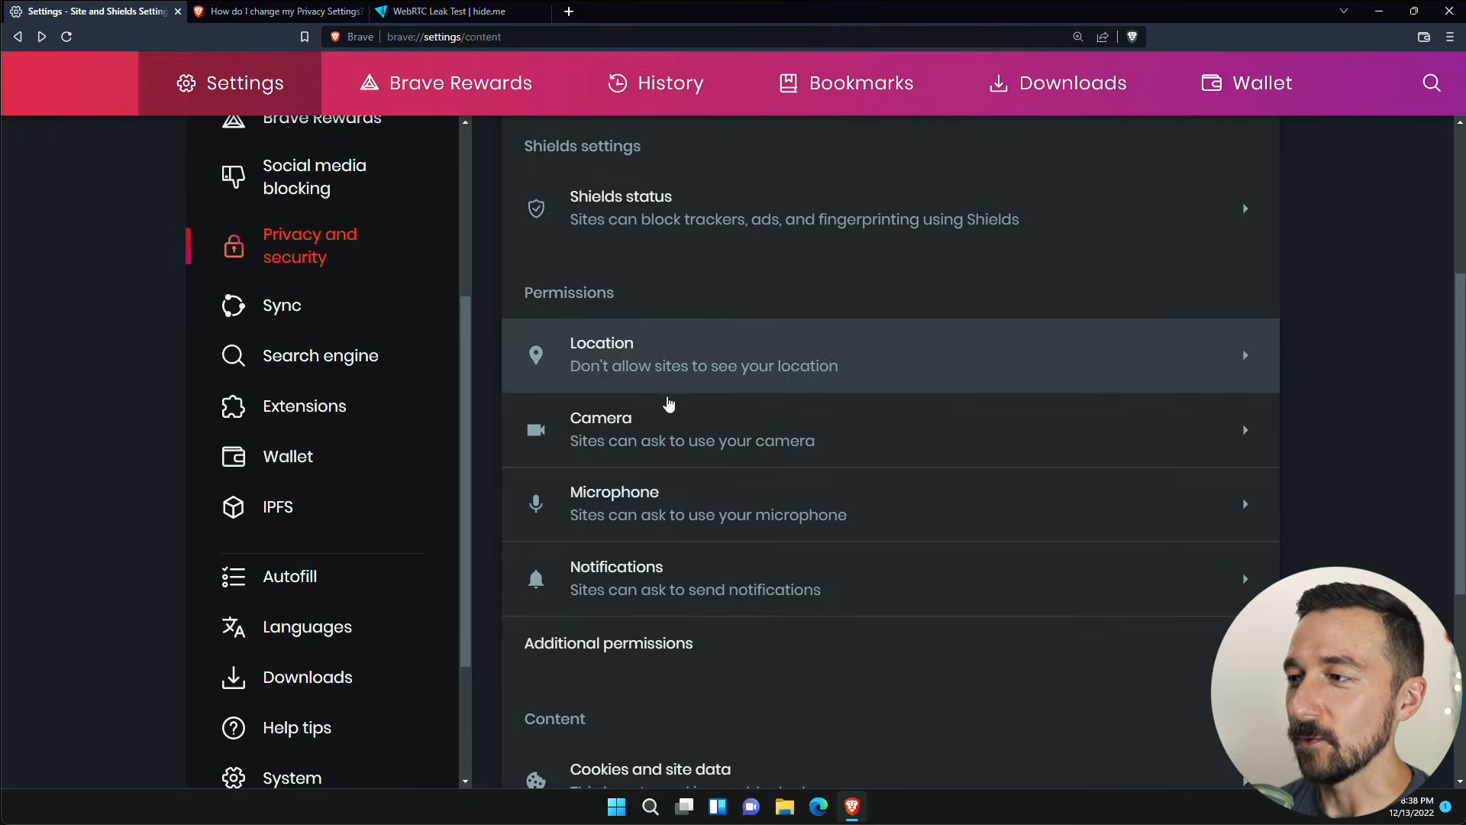
mouse_move(659, 388)
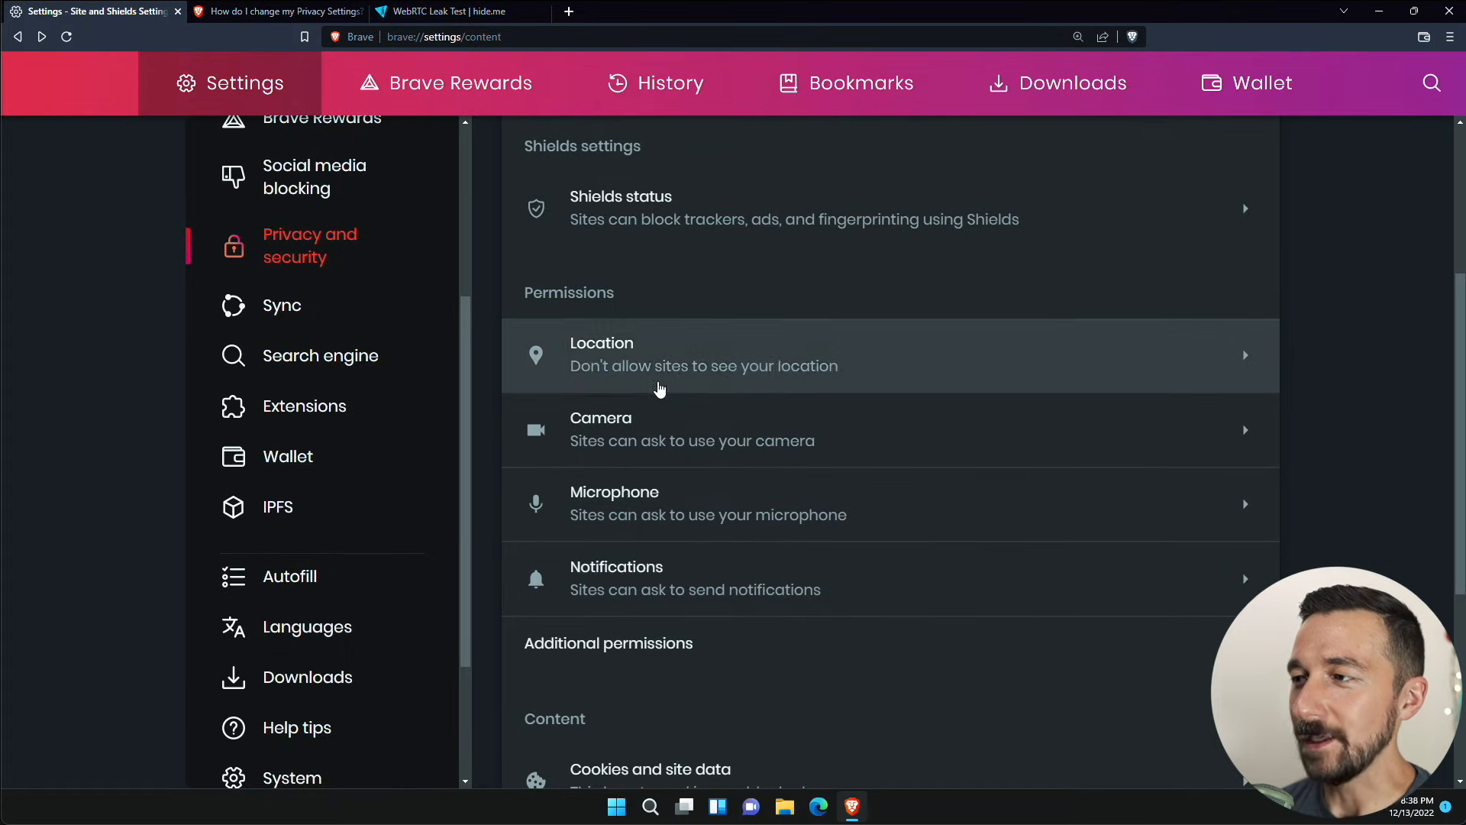
mouse_move(657, 497)
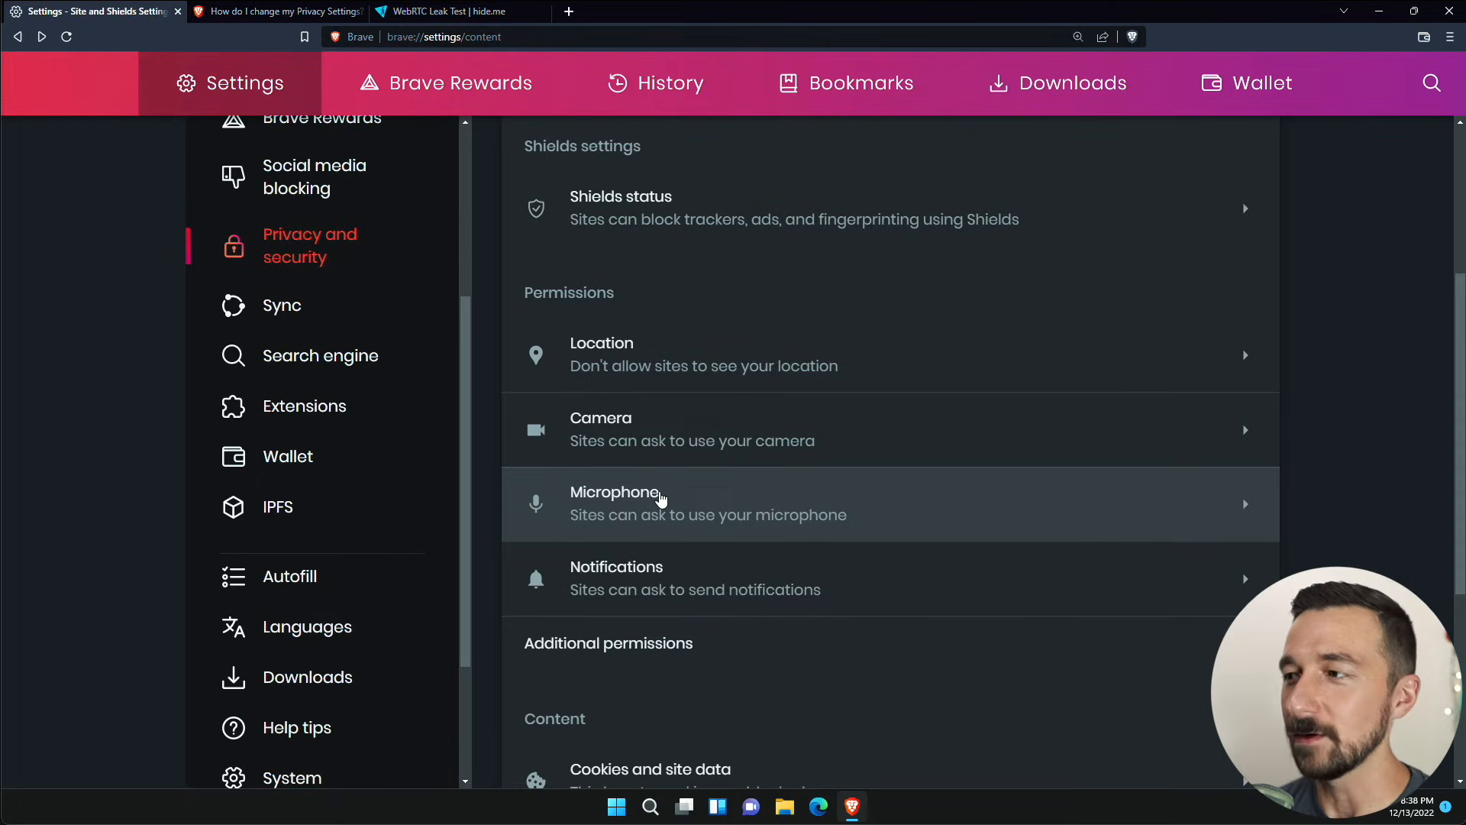
mouse_move(607, 516)
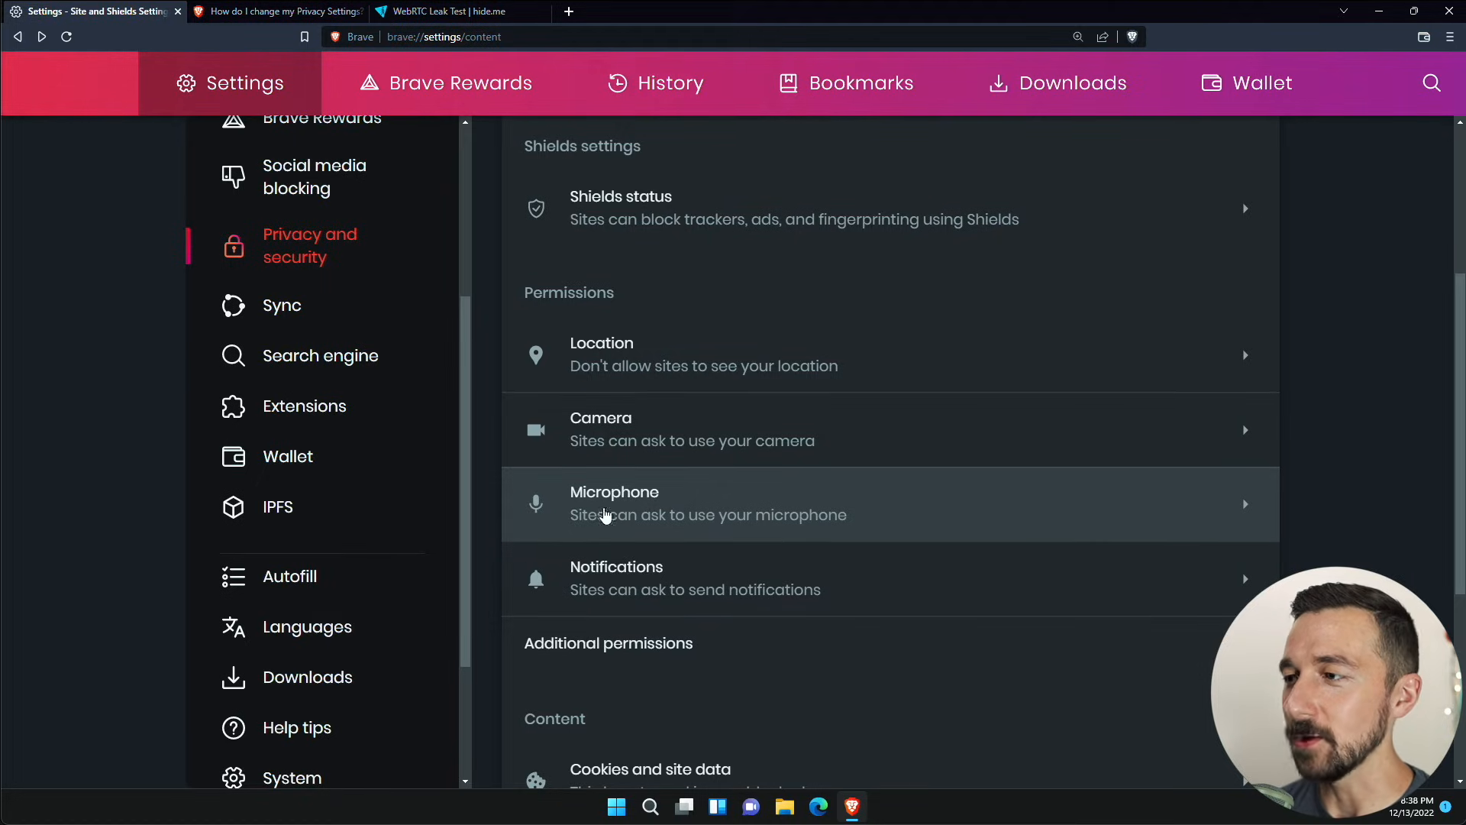
mouse_move(690, 581)
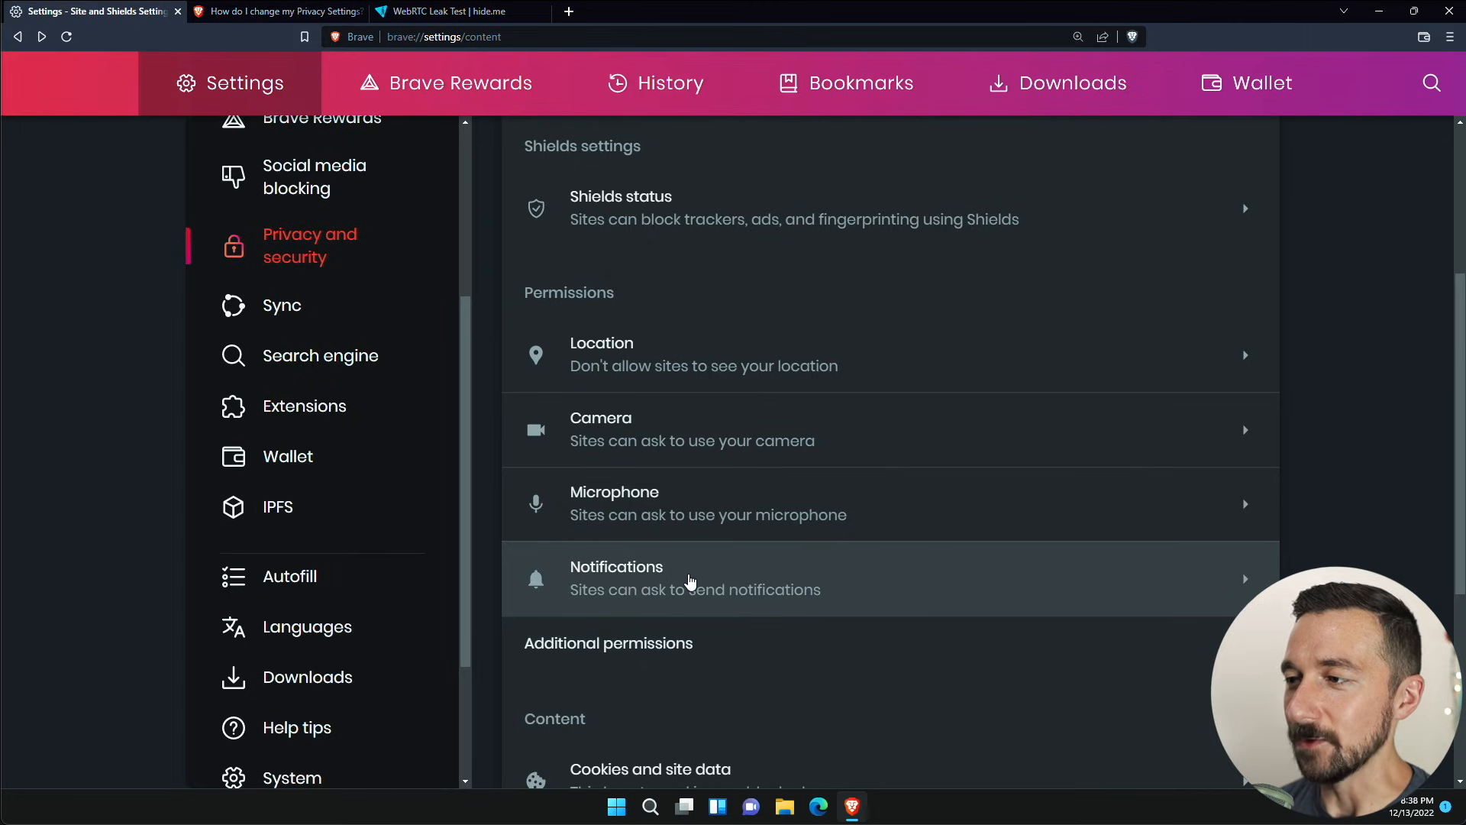
scroll(down, 3)
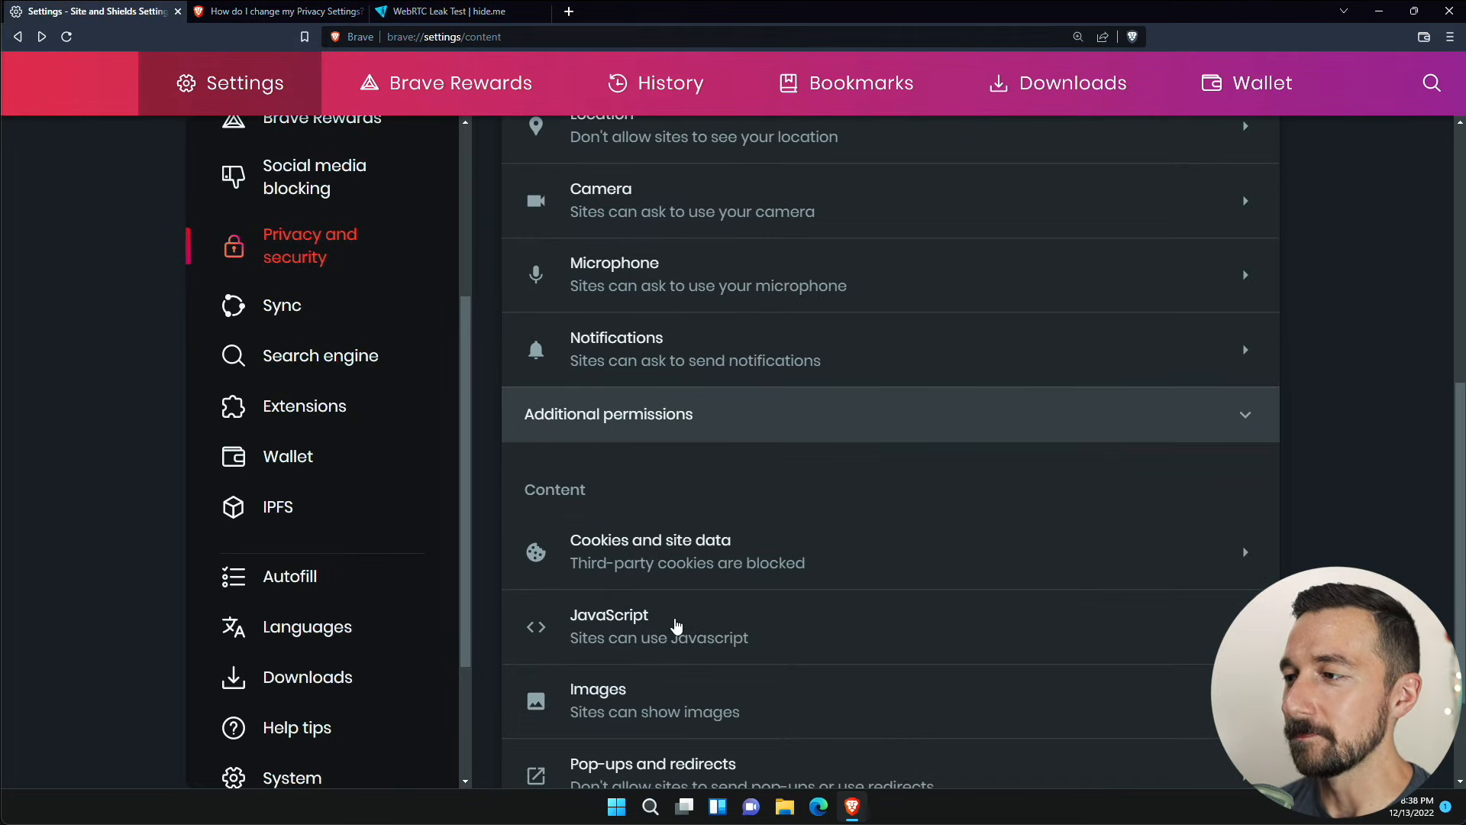
scroll(down, 3)
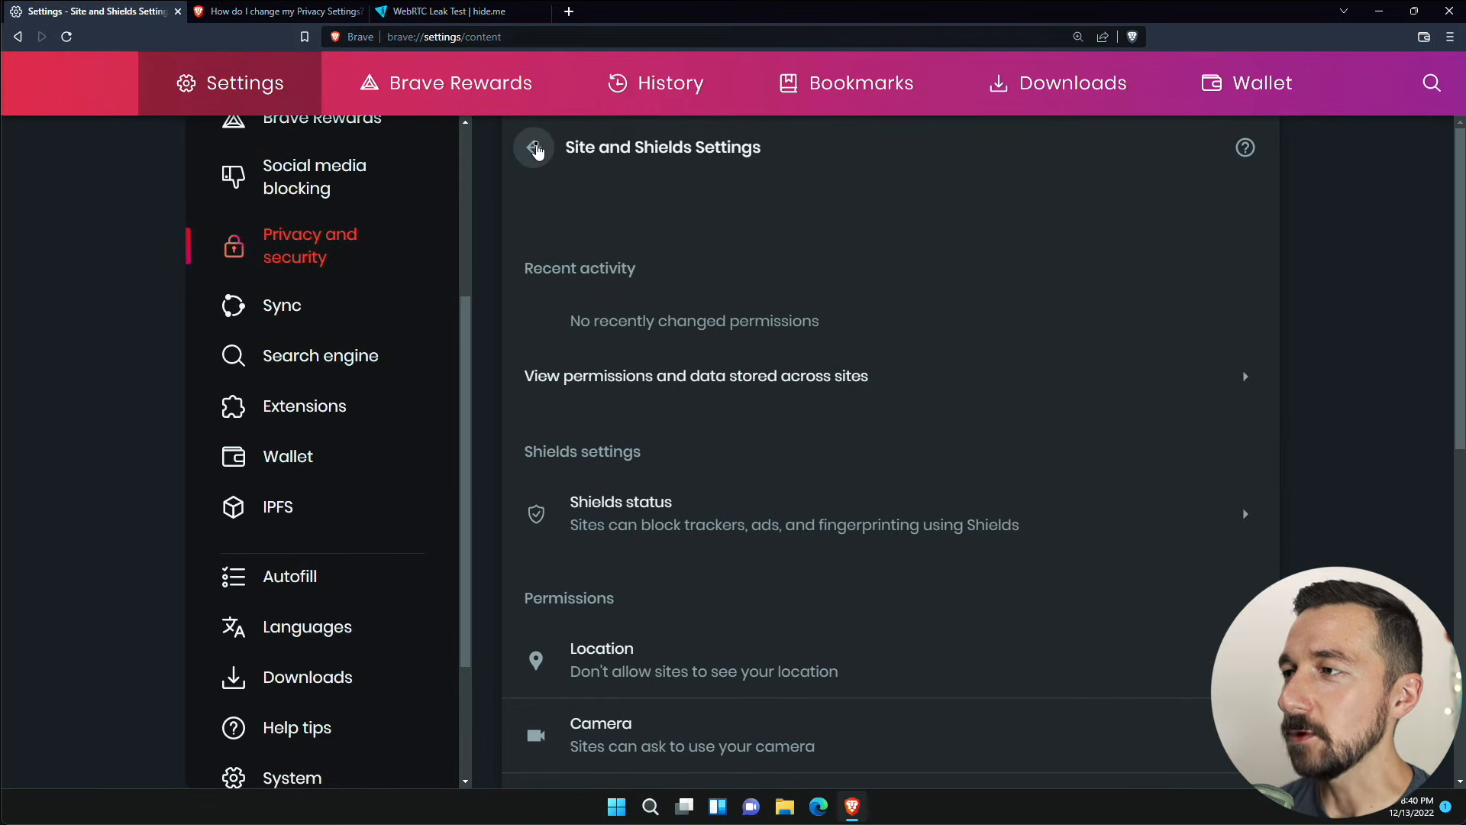
click(534, 147)
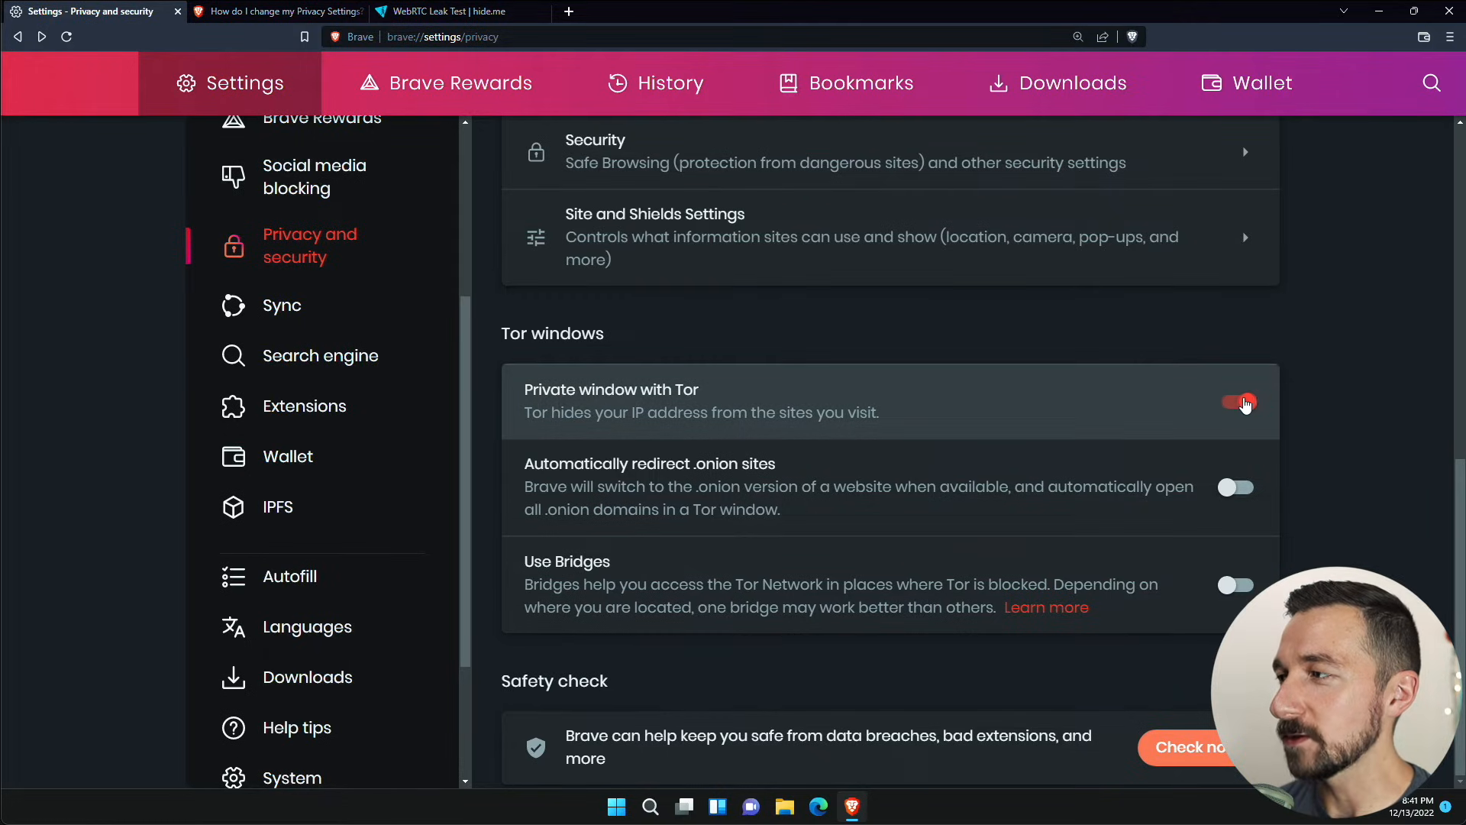
click(1237, 402)
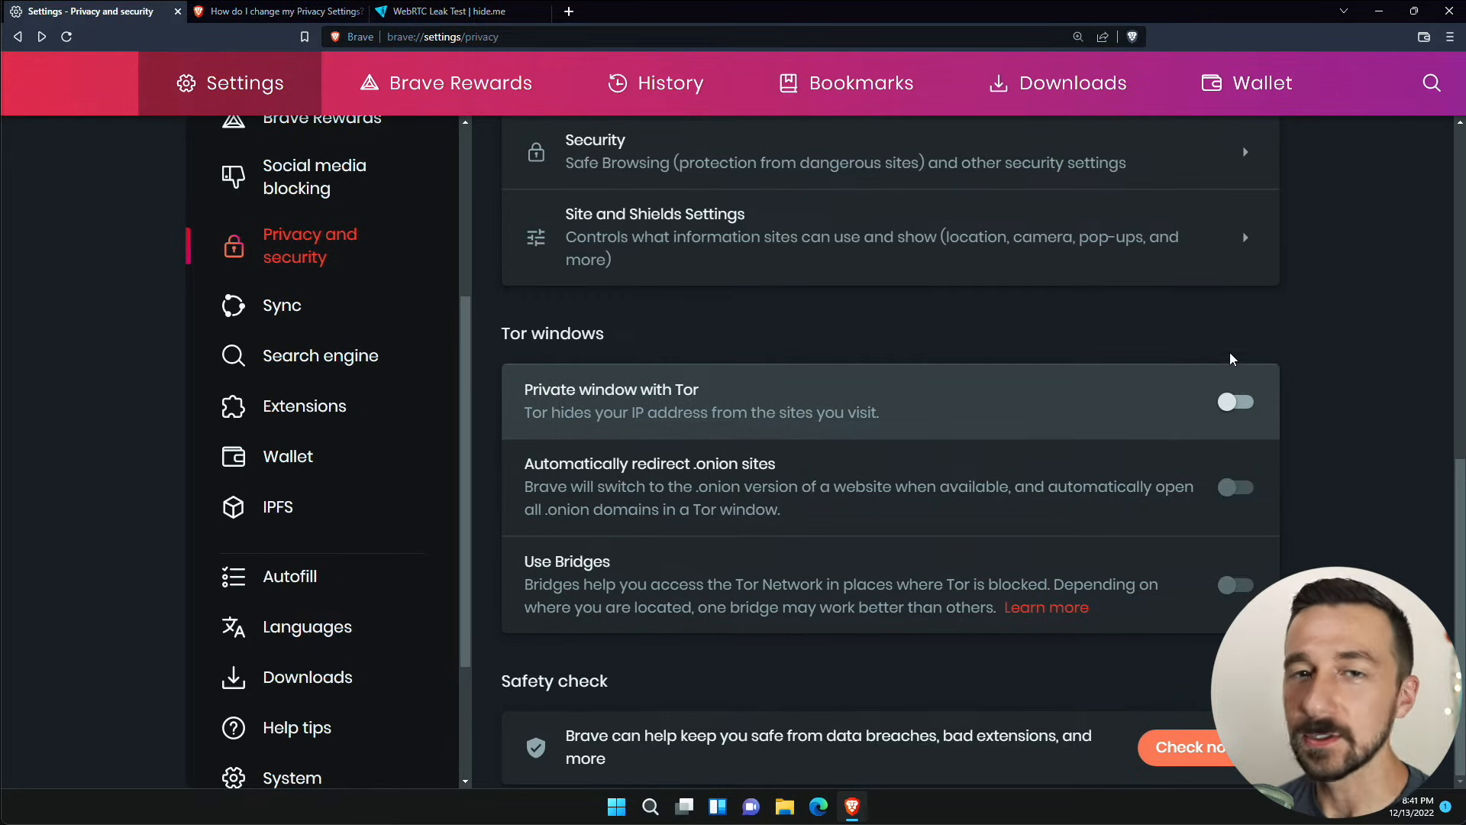
mouse_move(1148, 554)
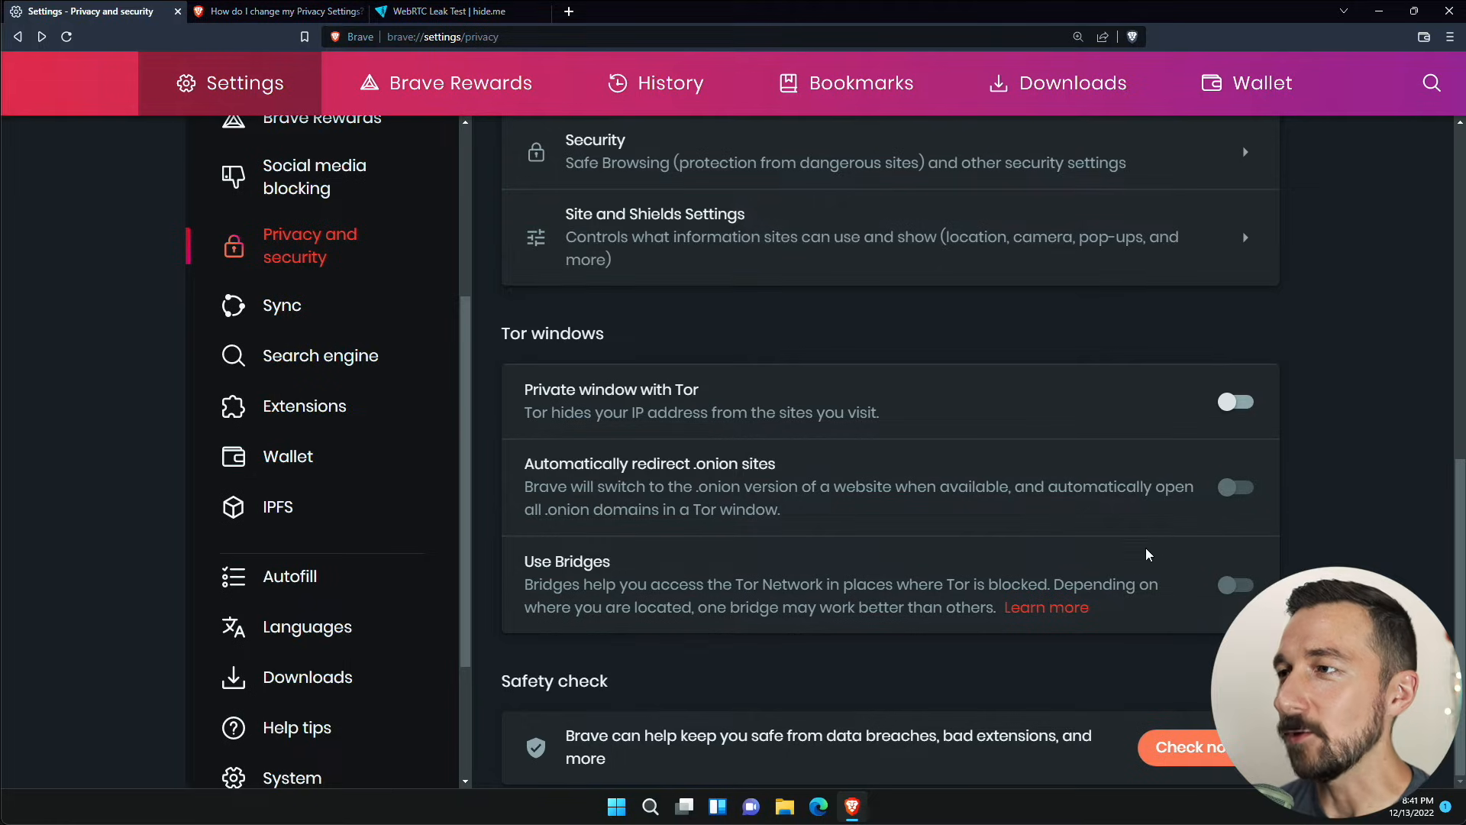
mouse_move(1183, 443)
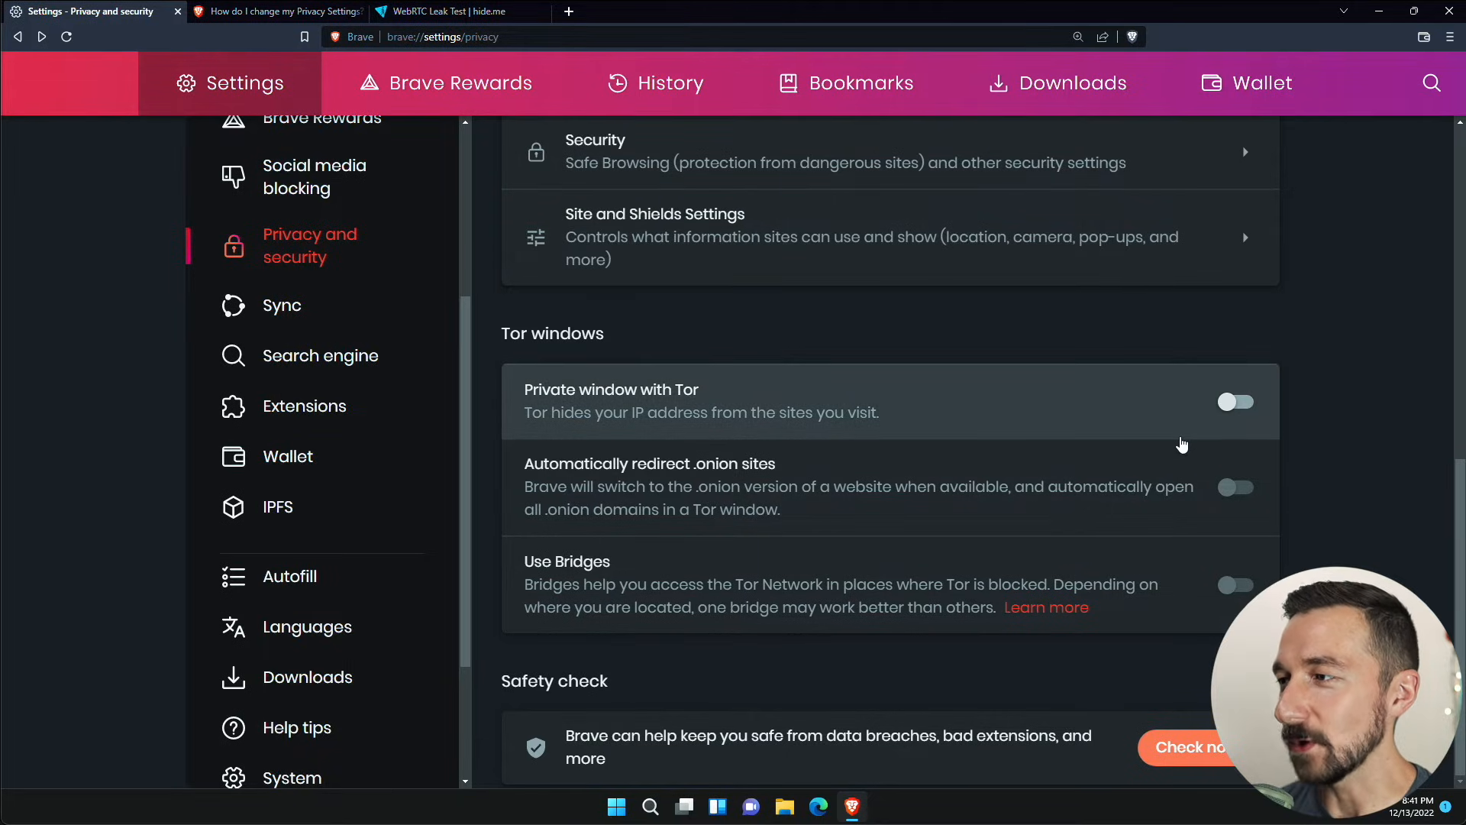
scroll(up, 3)
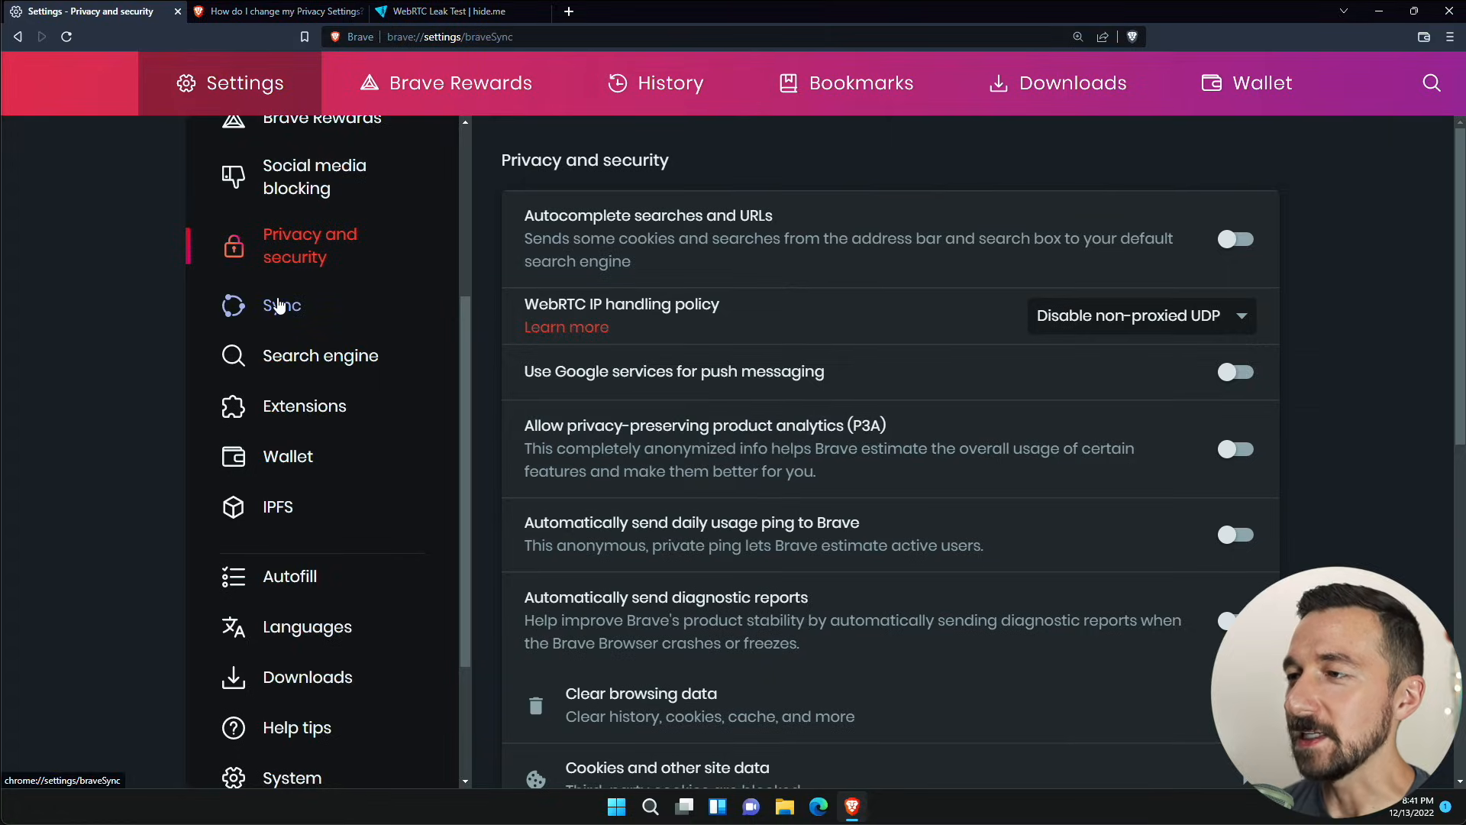
- Check the Normal Window search engine list, keeping Brave as the address bar engine
click(282, 306)
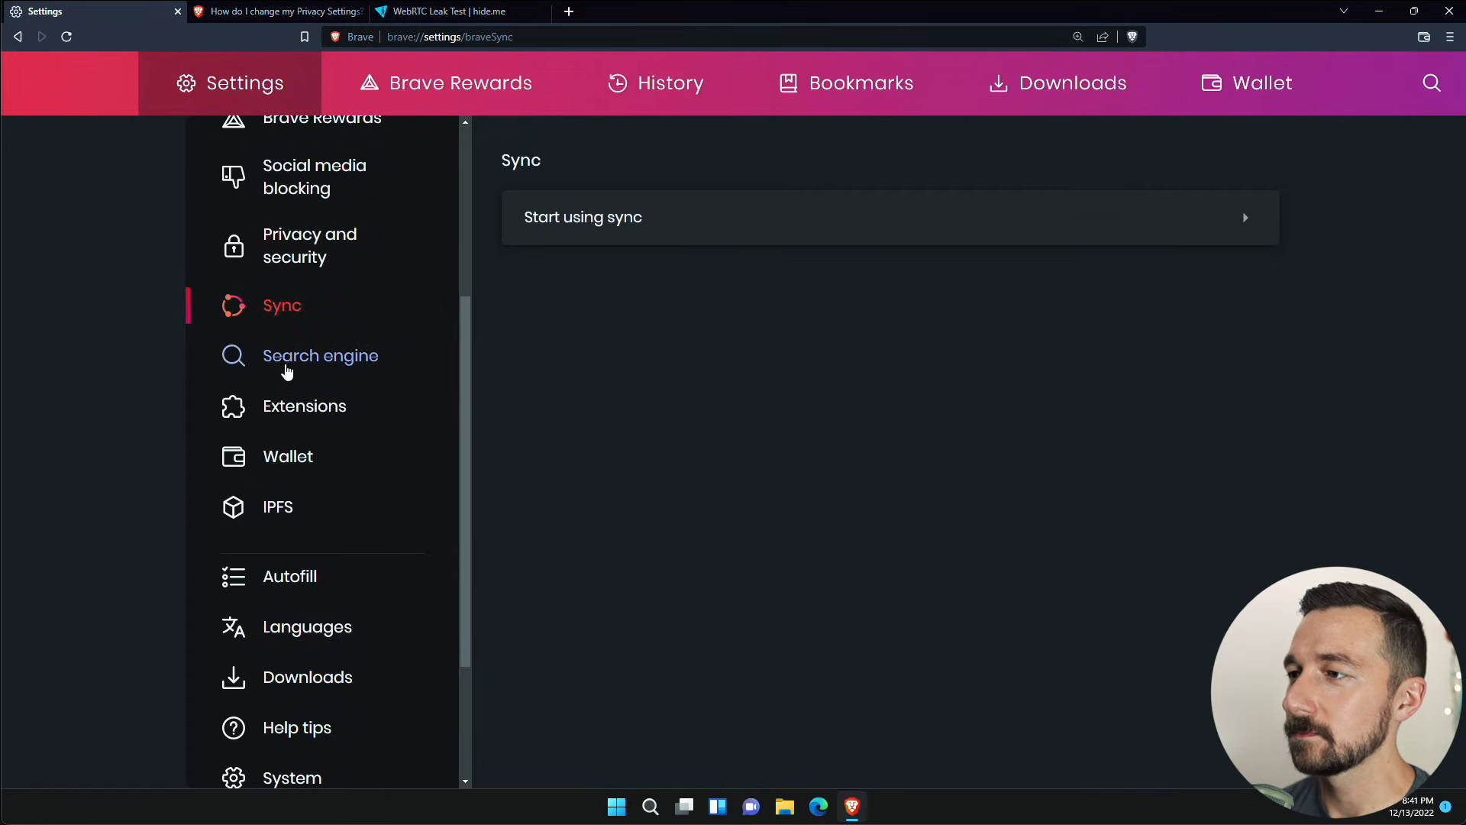
click(320, 356)
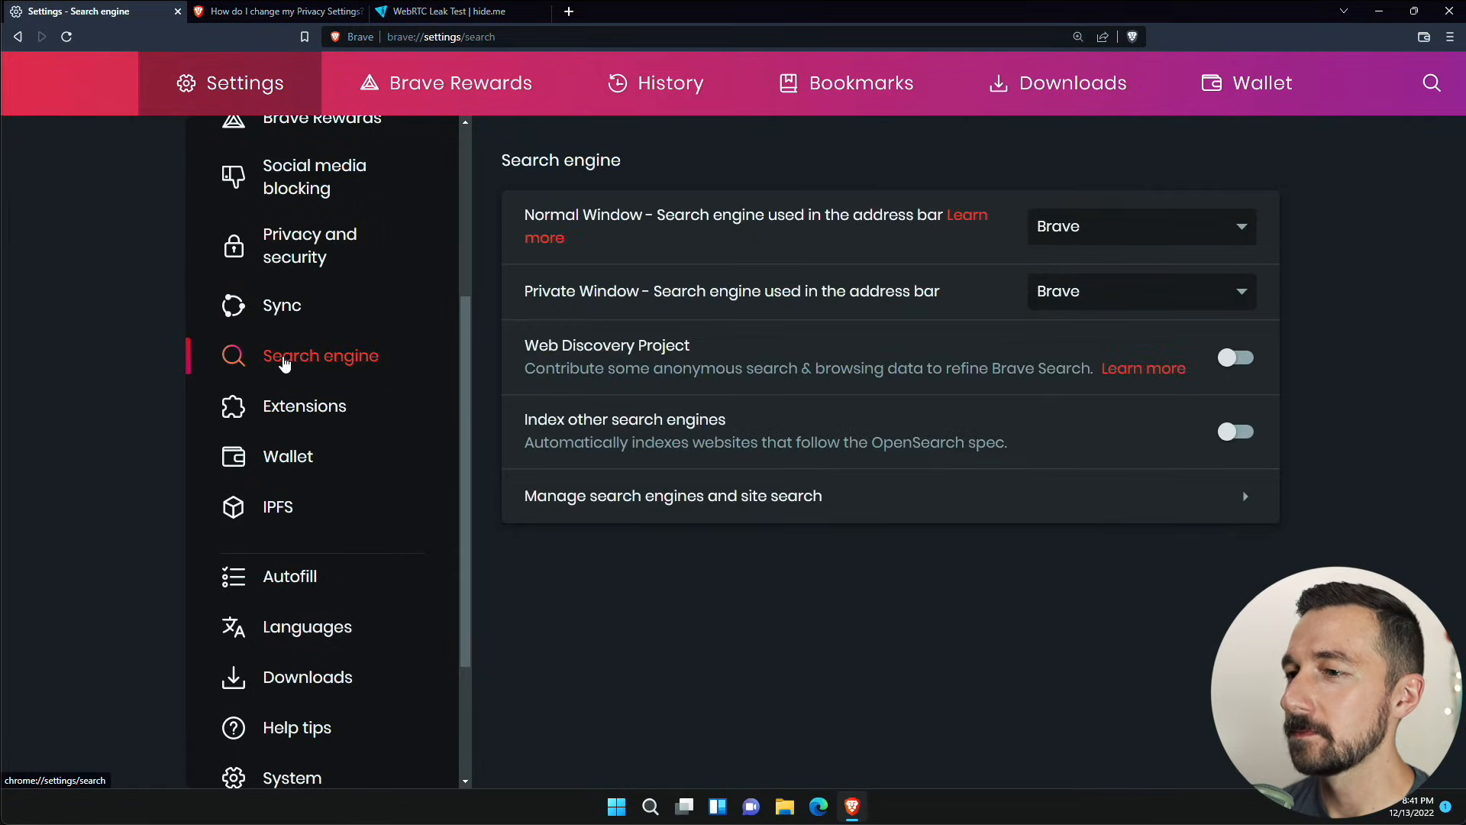
mouse_move(1111, 222)
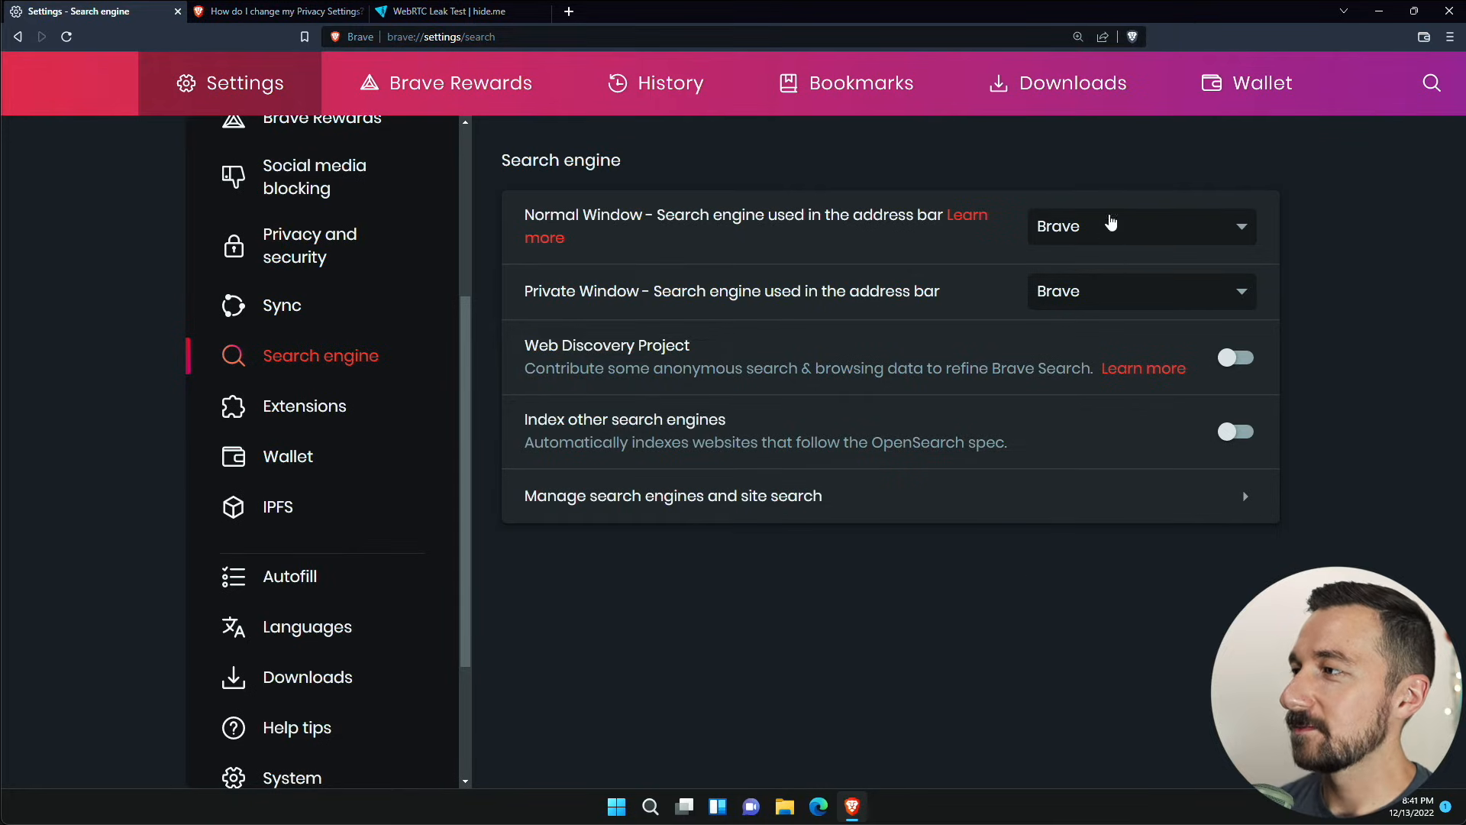
click(1140, 226)
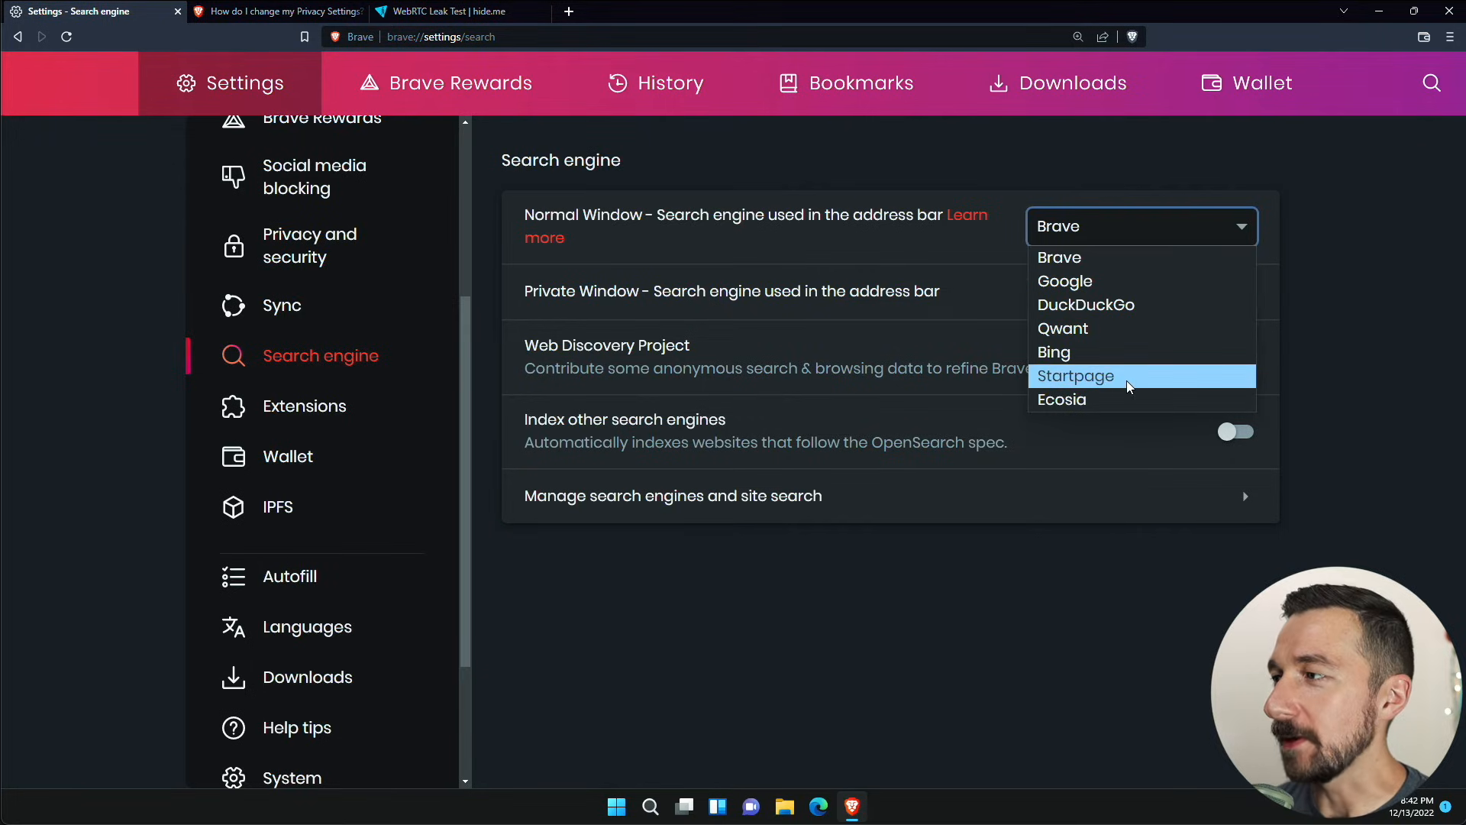
mouse_move(1125, 304)
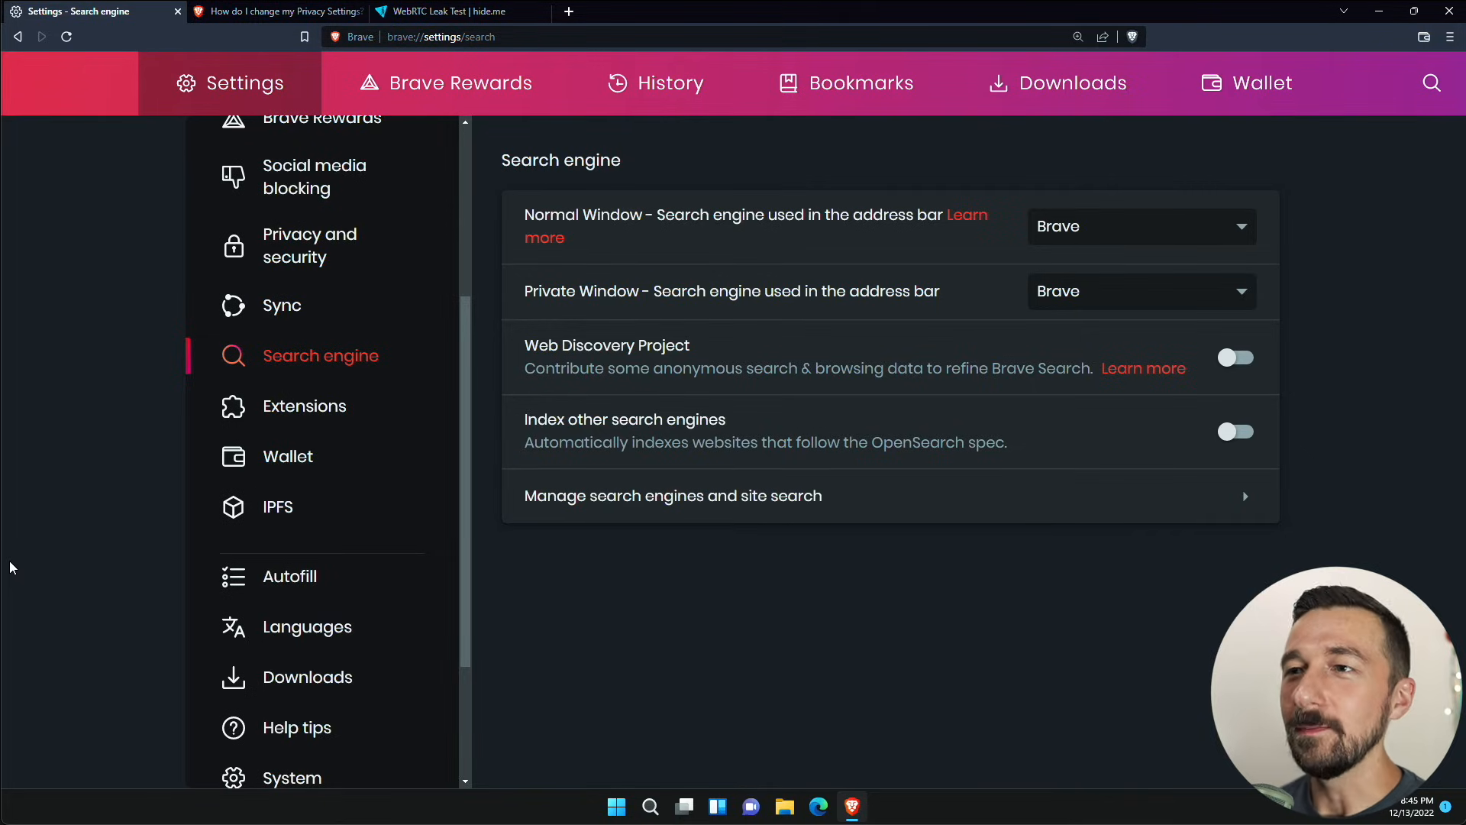
mouse_move(330, 411)
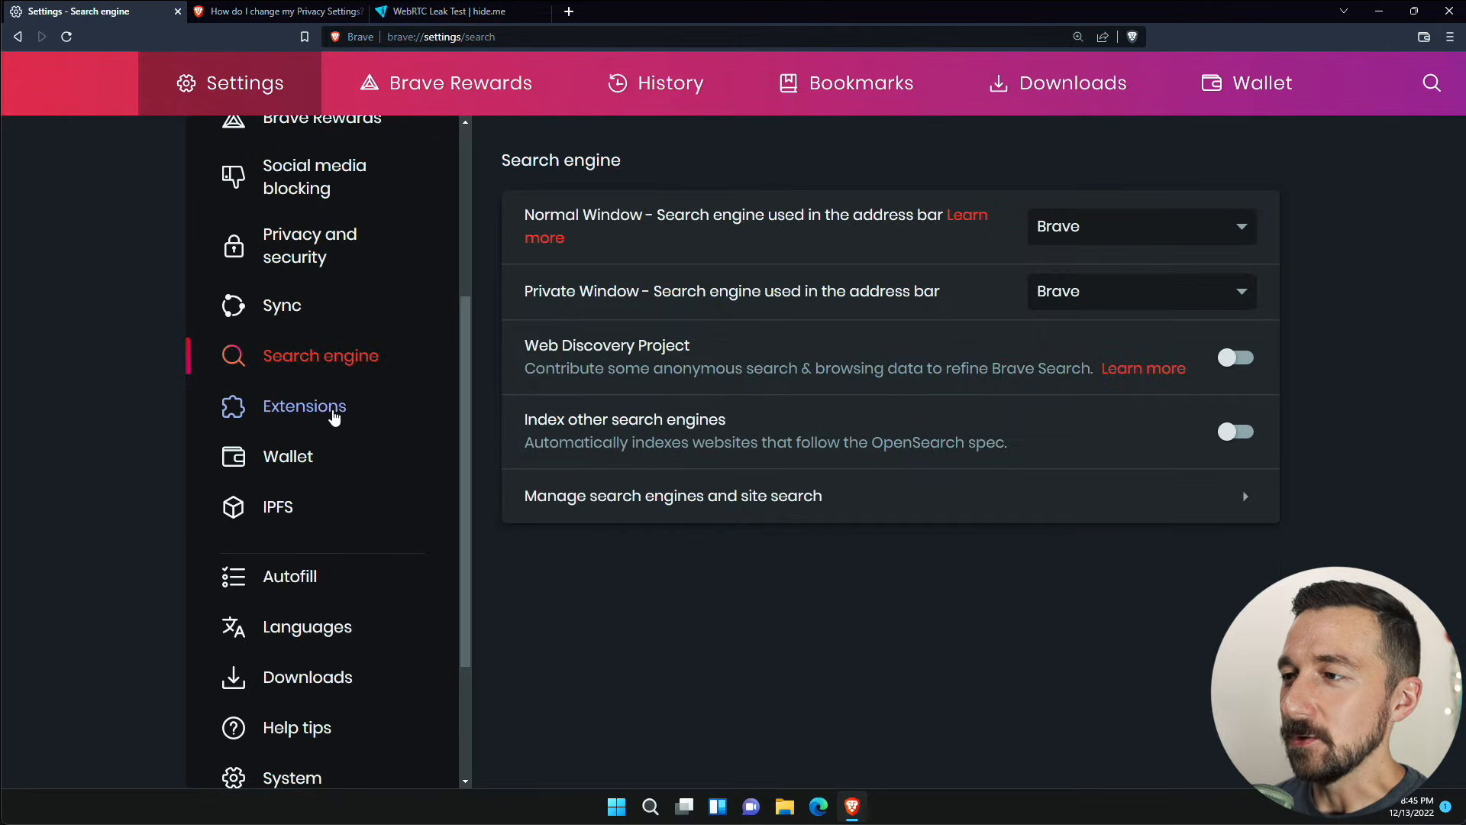
- Turn off the Hangouts component and set Unstoppable Domains resolution to Disabled
click(305, 406)
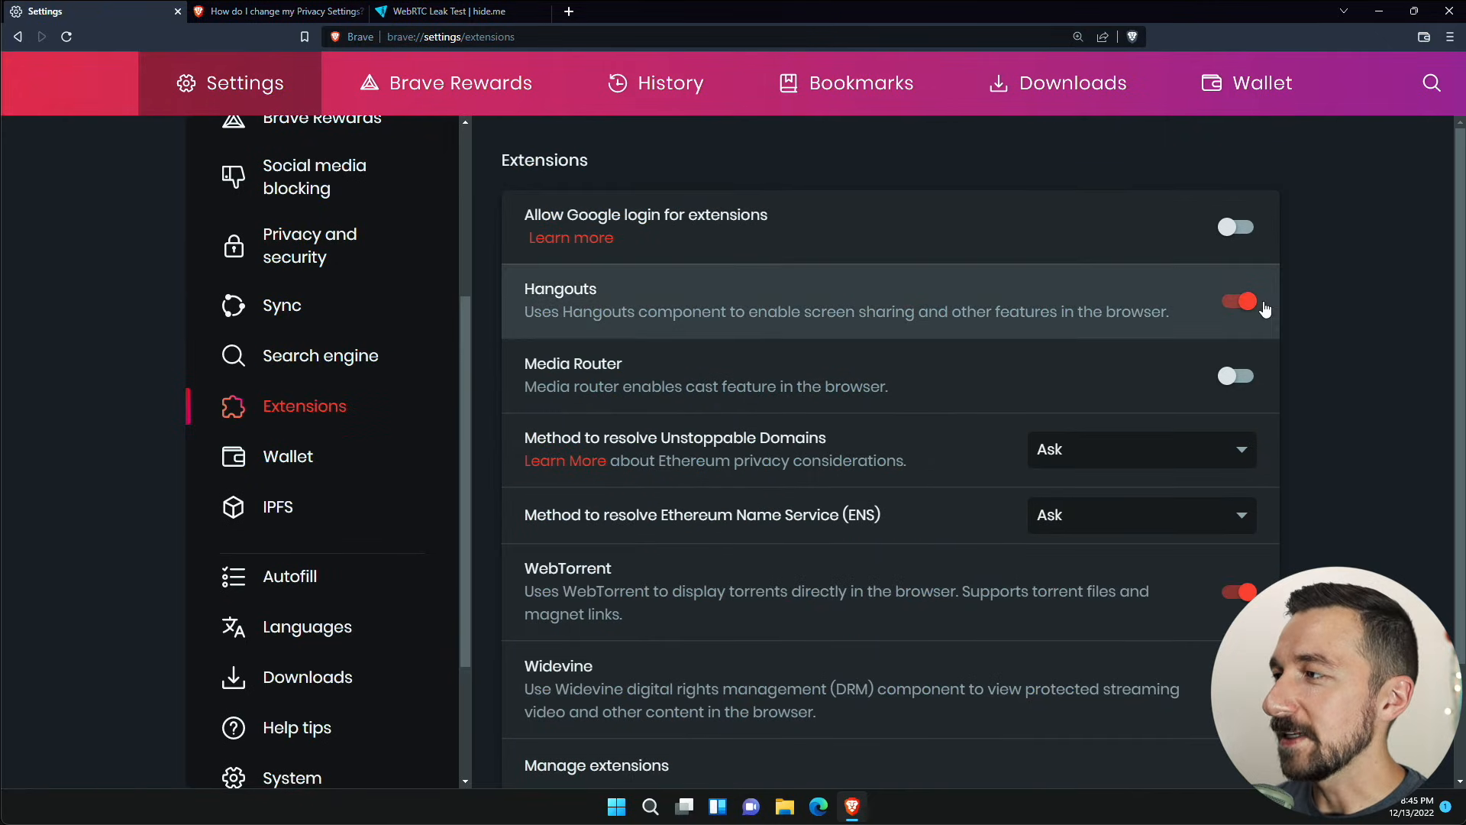
click(1237, 301)
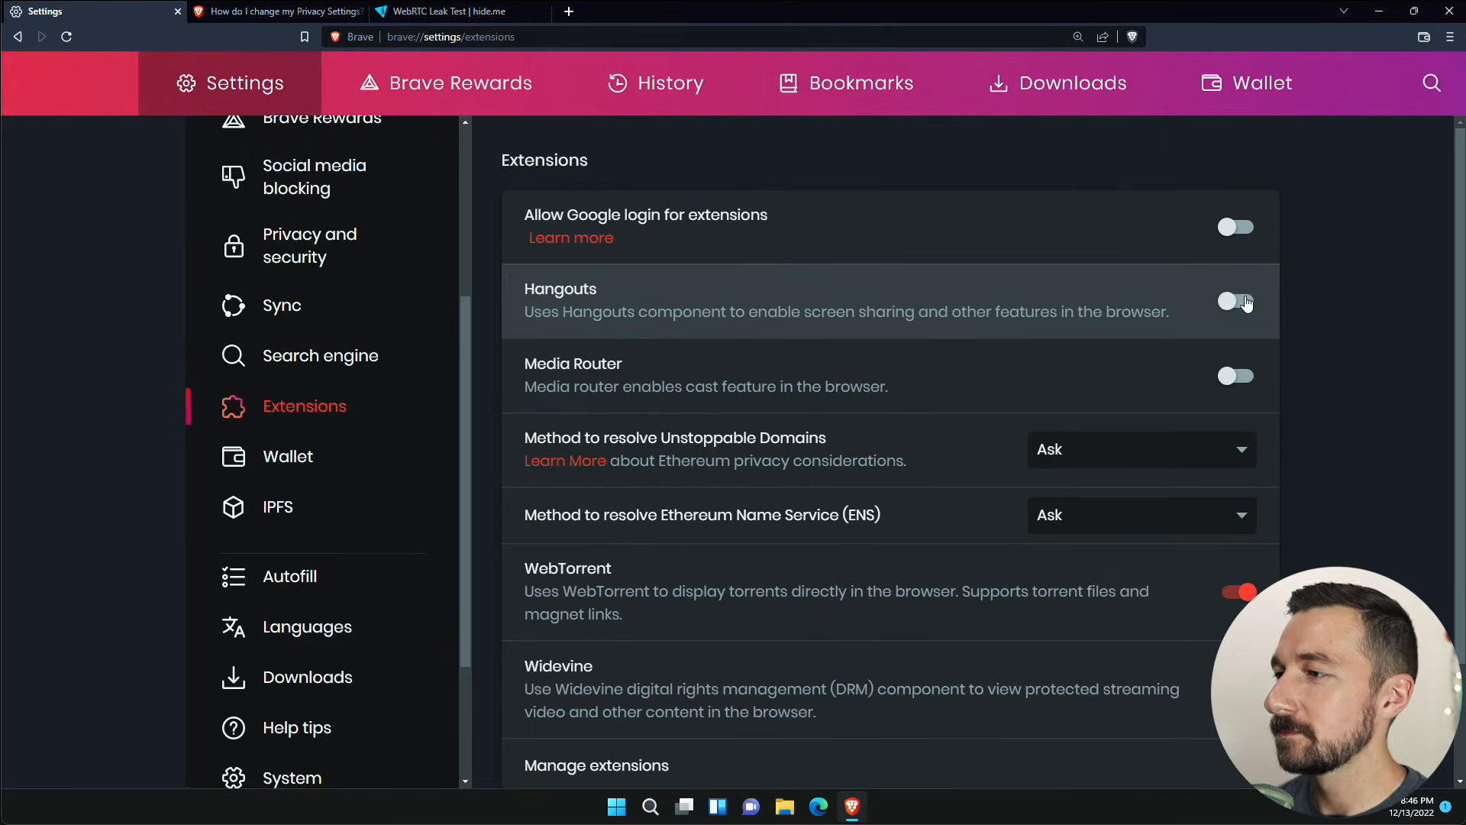
scroll(down, 3)
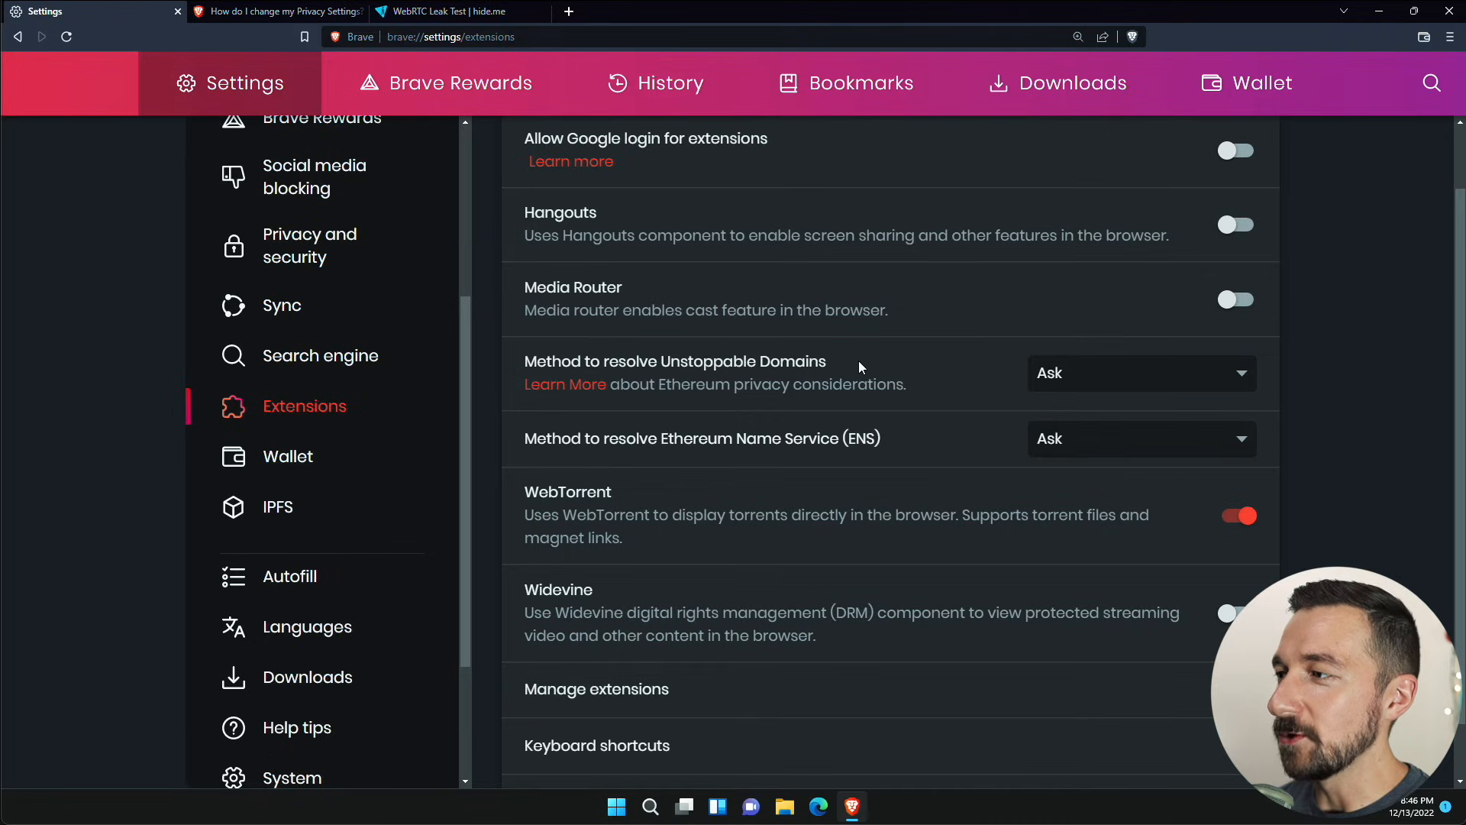
click(1142, 373)
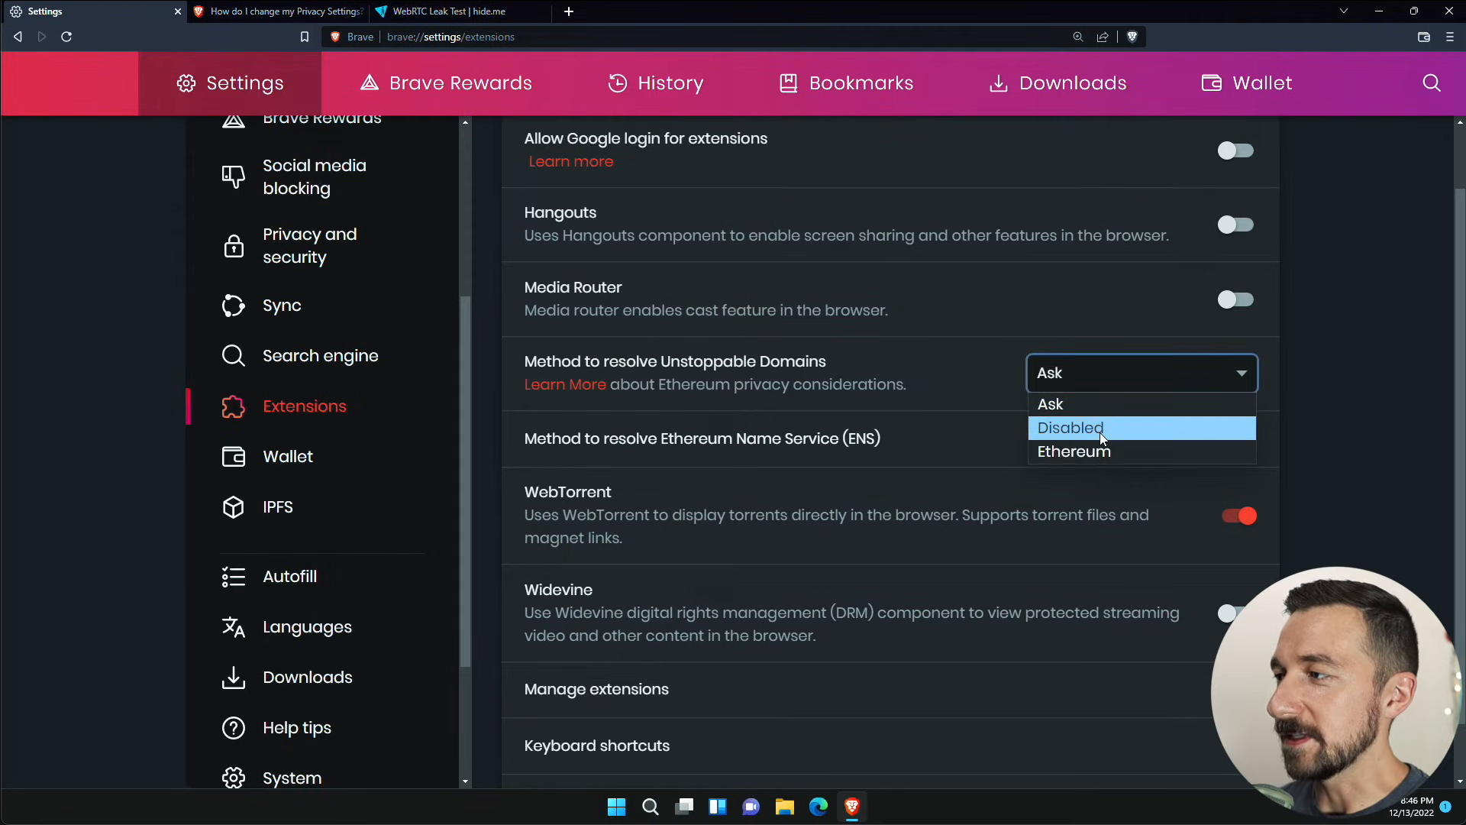
click(1071, 428)
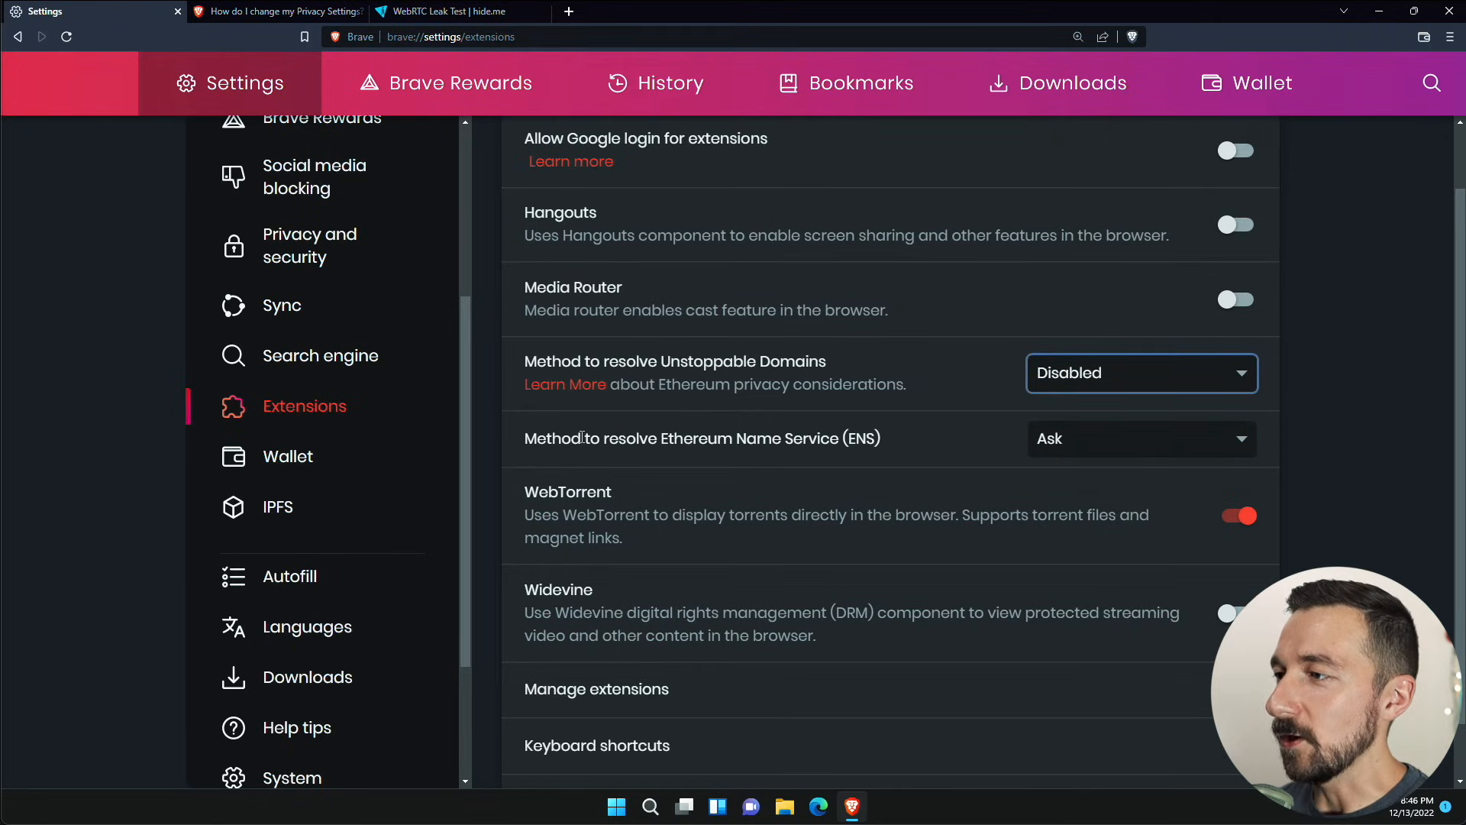
mouse_move(1081, 441)
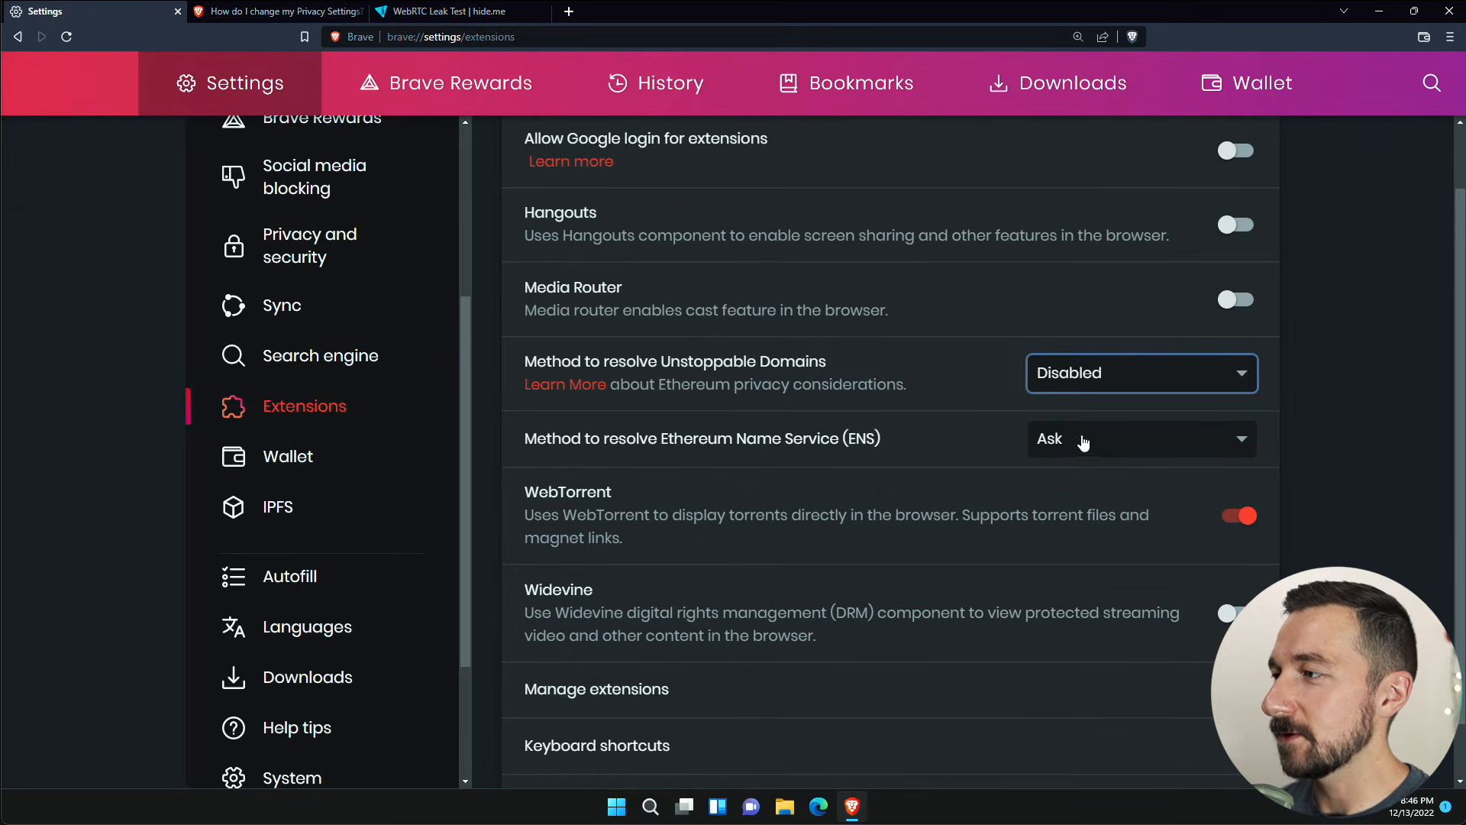
- Set ENS name resolution to Disabled and turn off WebTorrent
click(1142, 438)
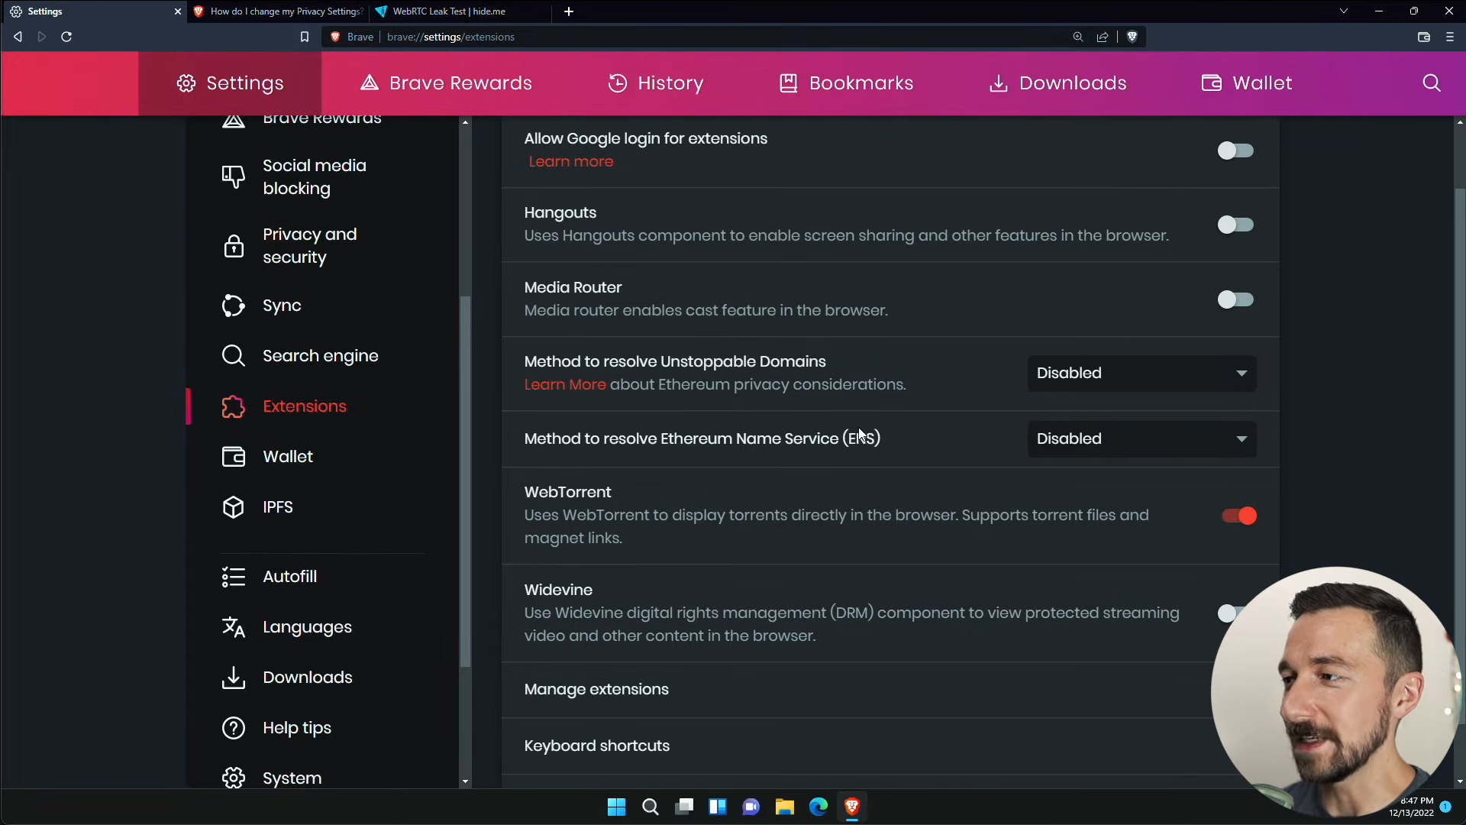
scroll(down, 3)
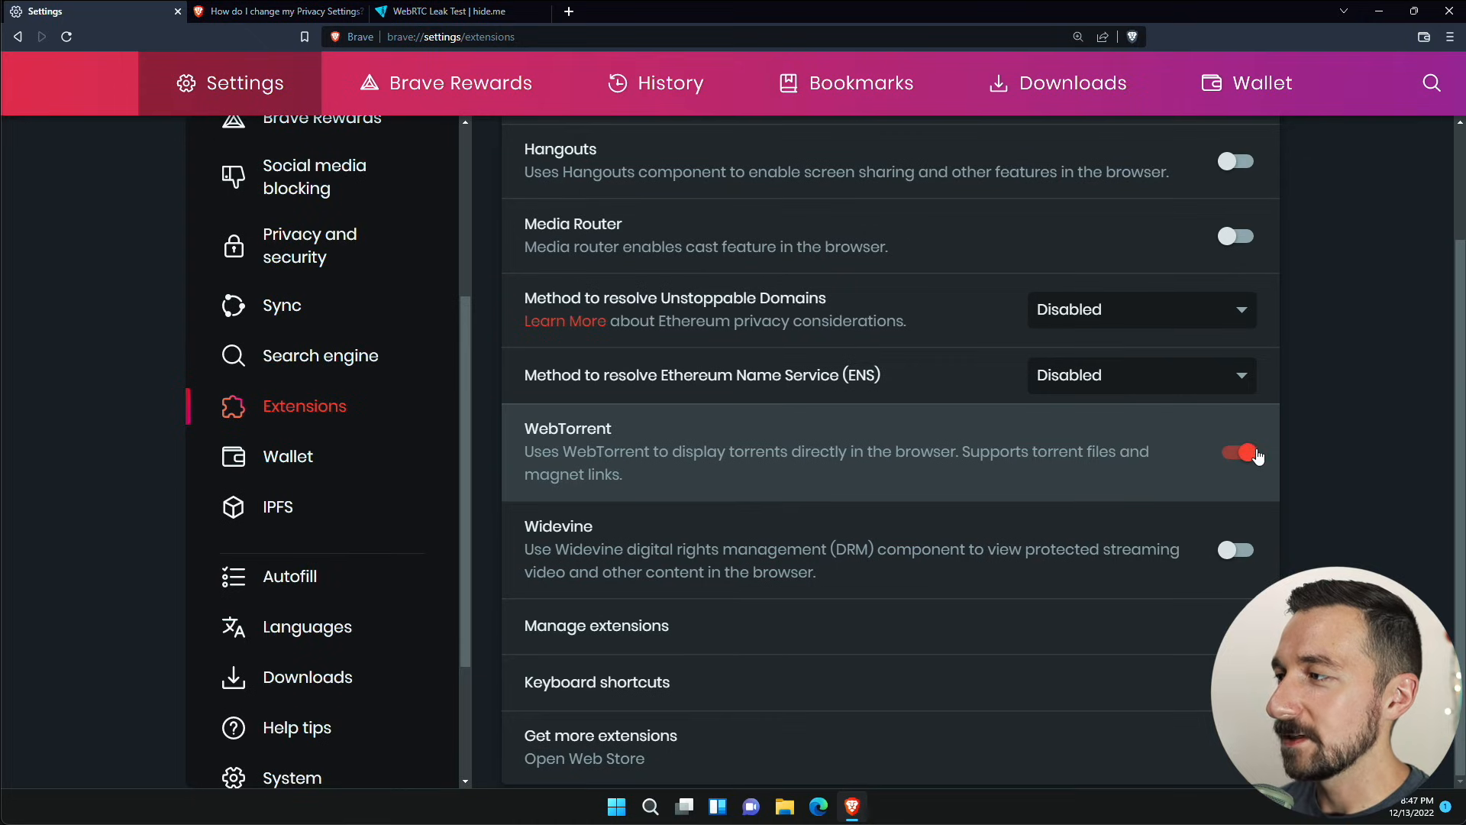
click(1237, 452)
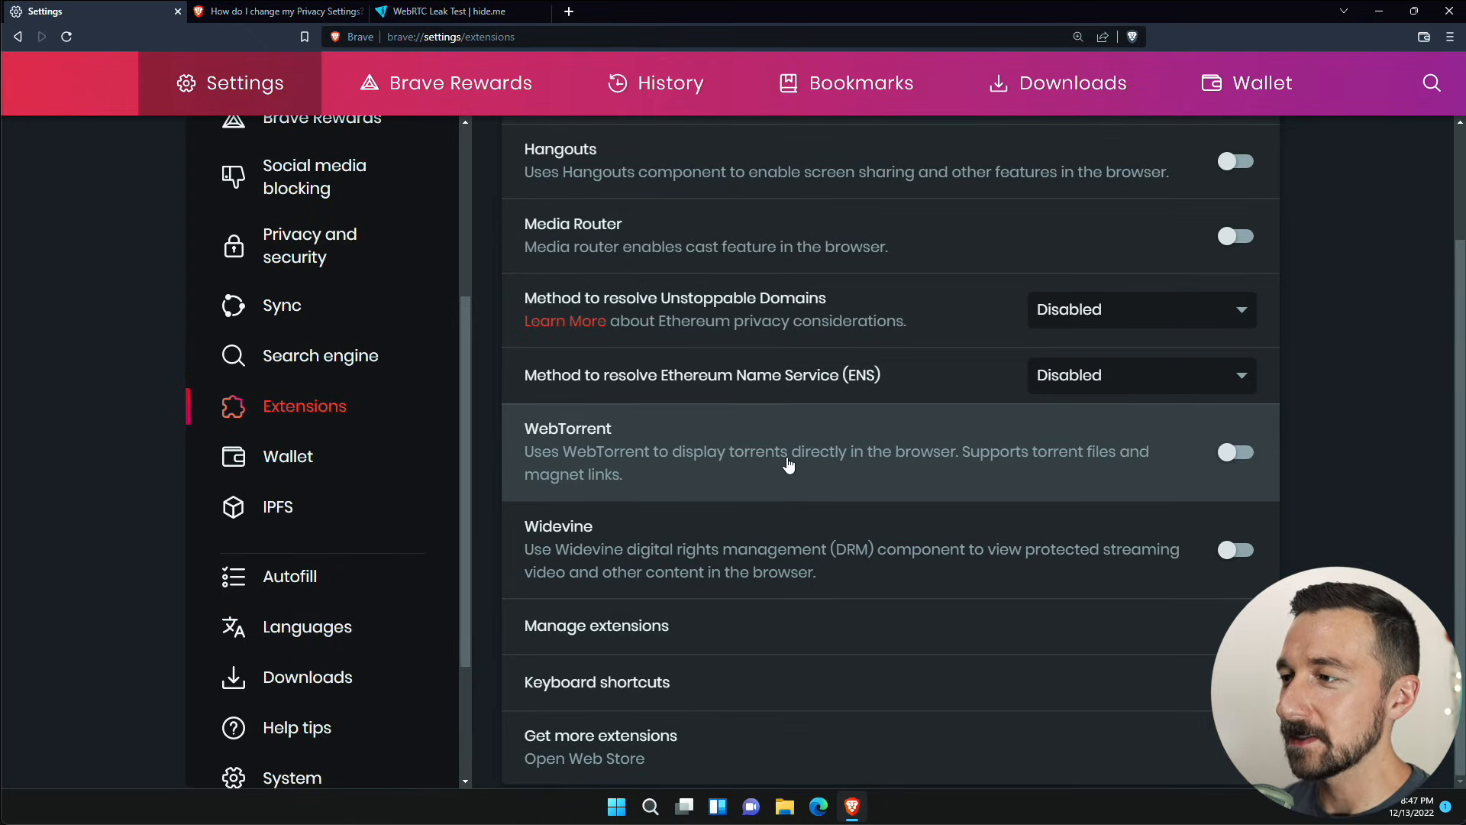
mouse_move(546, 575)
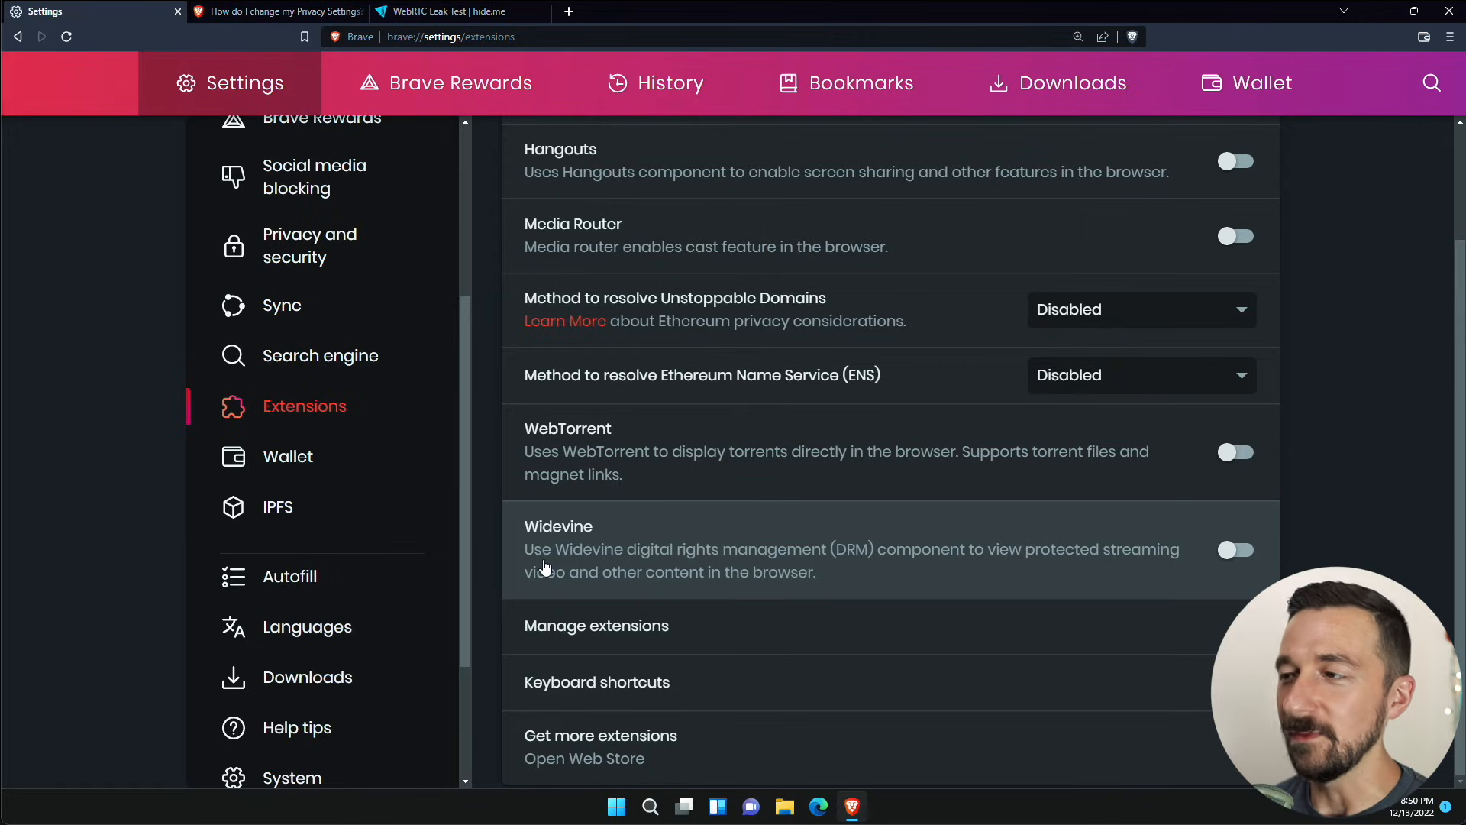
mouse_move(1264, 563)
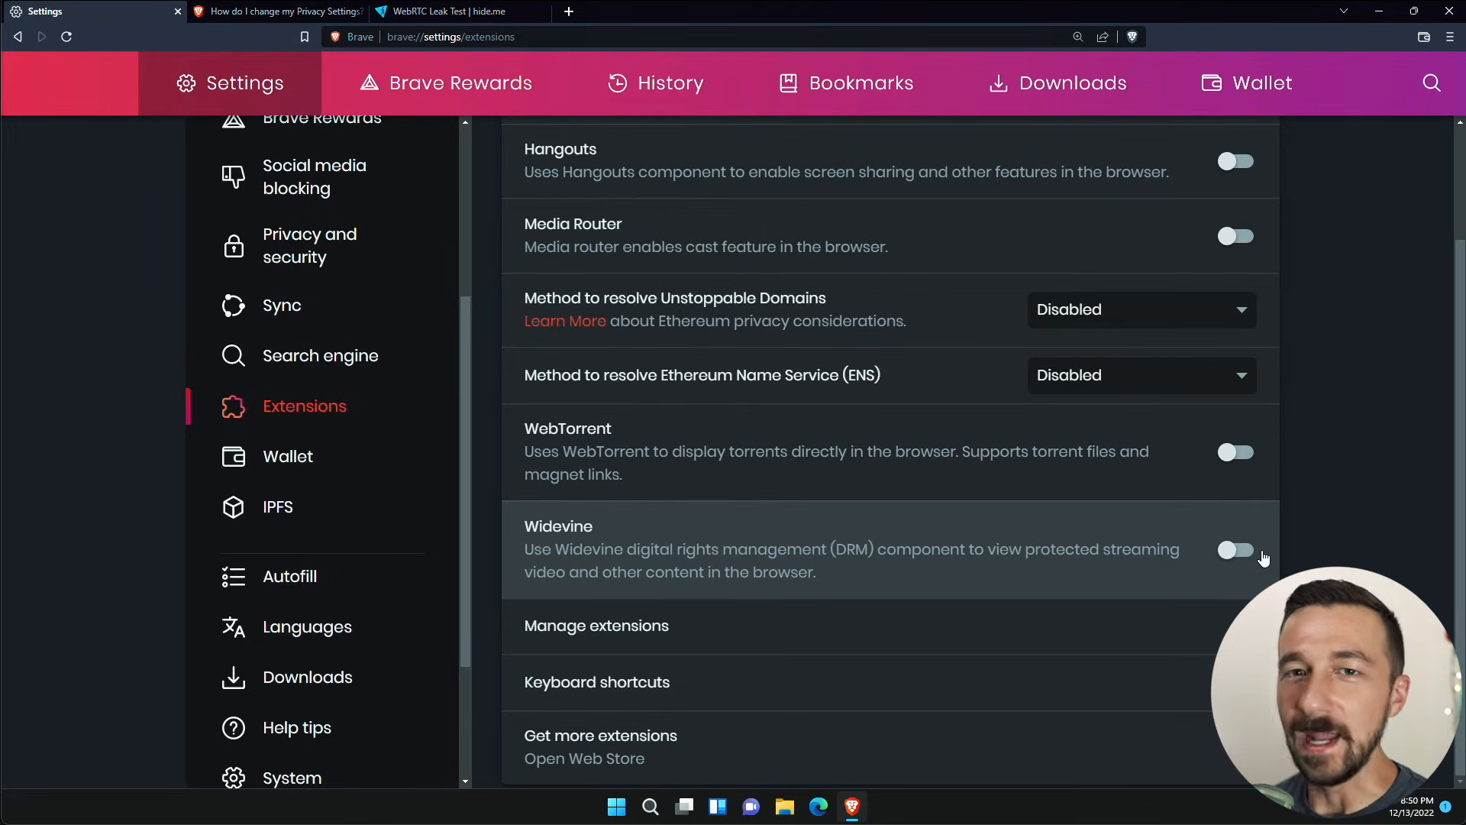
mouse_move(1258, 552)
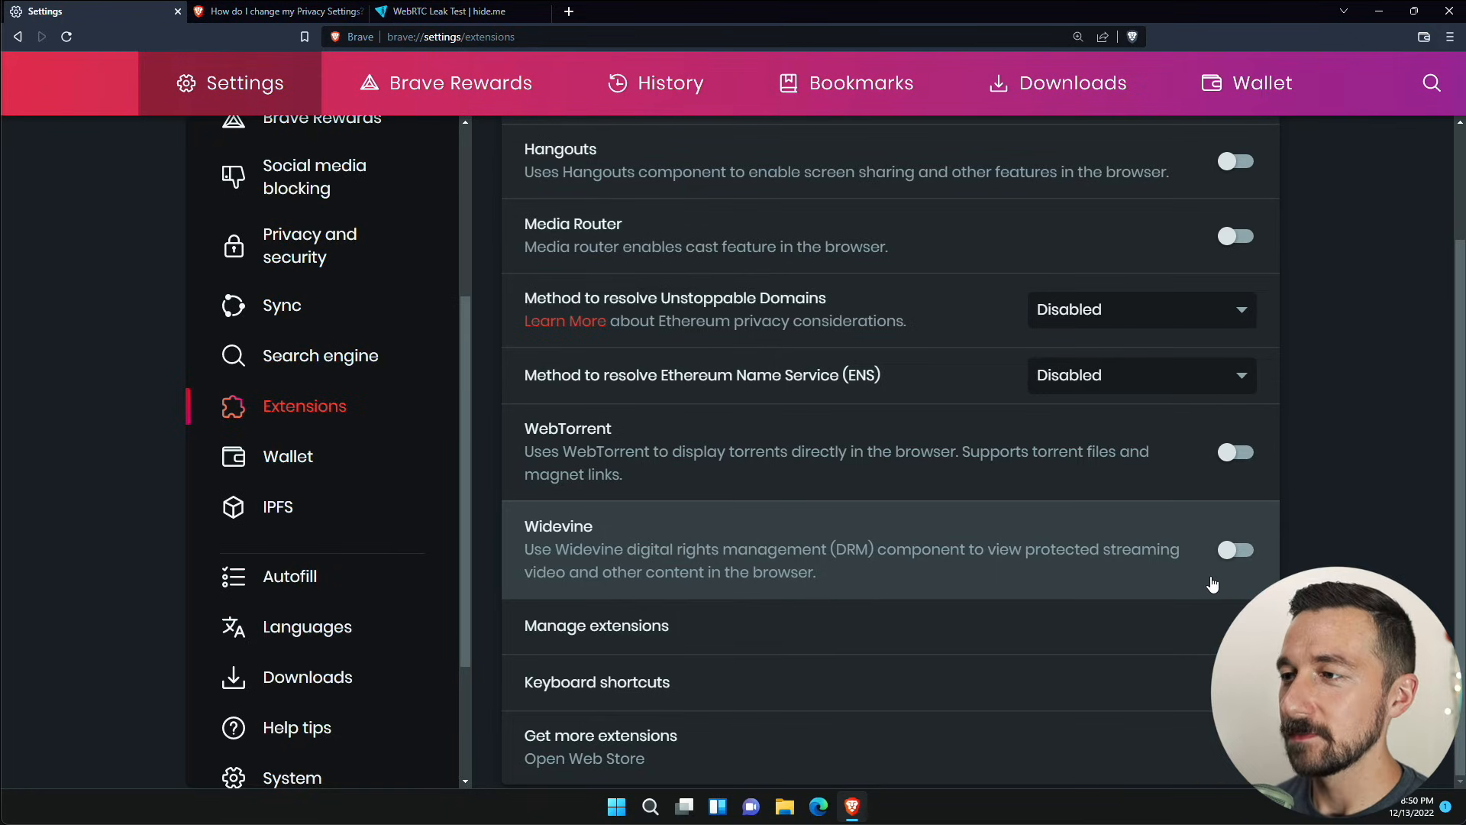
mouse_move(593, 552)
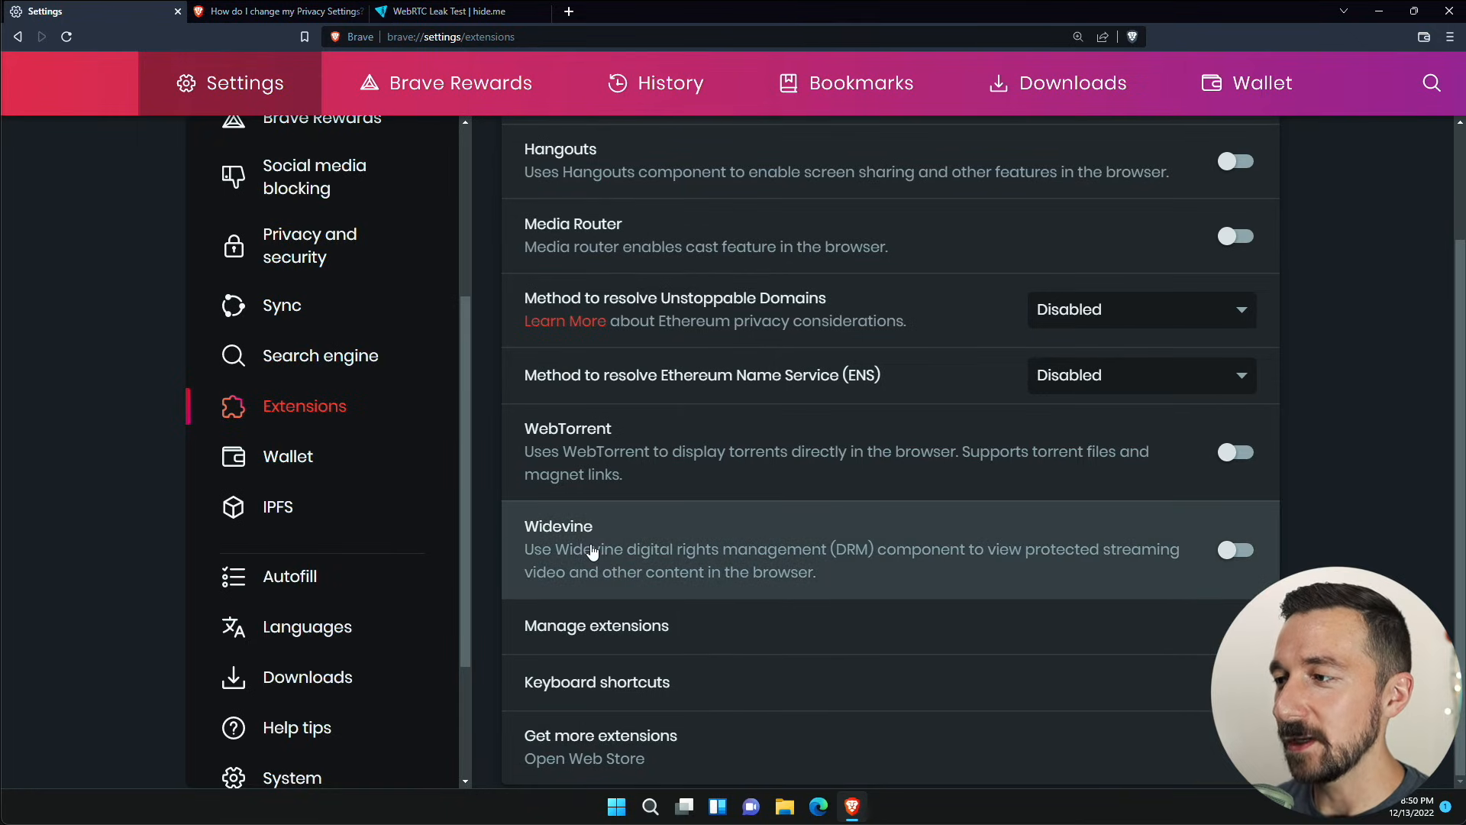
mouse_move(316, 461)
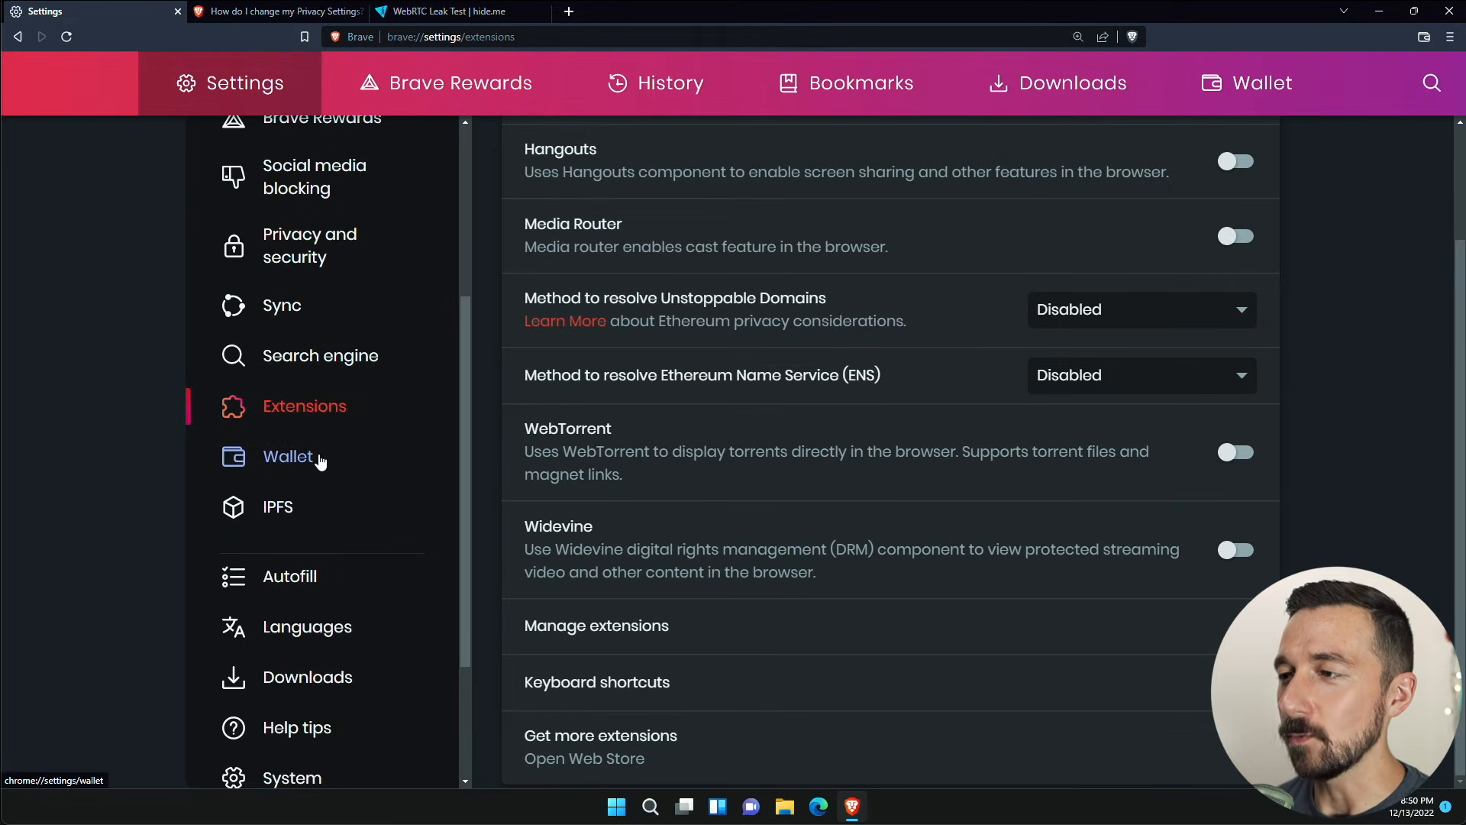
- Hide the Brave Wallet toolbar icon, leaving default wallets at None, and go to IPFS settings
click(288, 456)
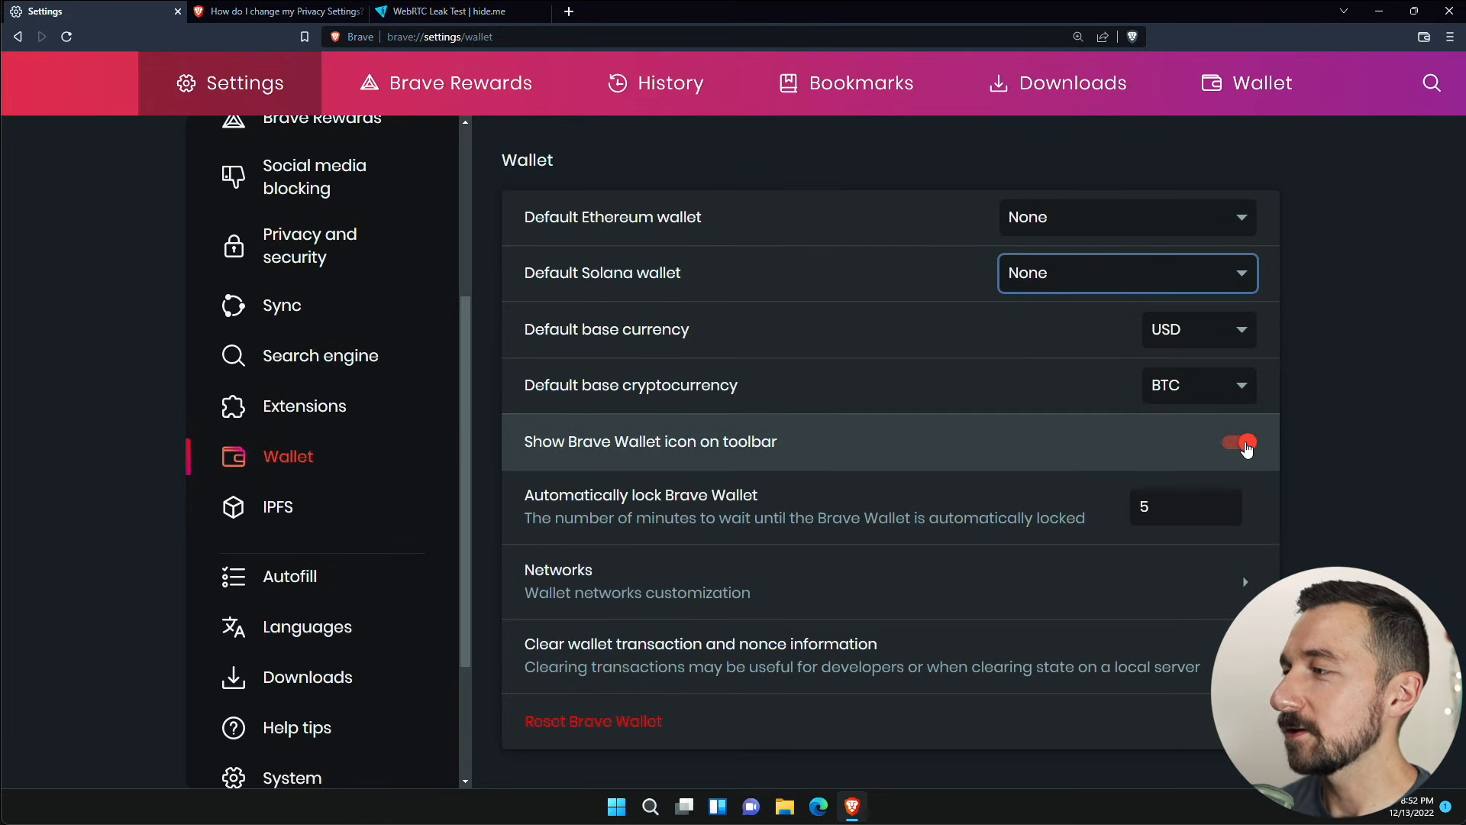
click(1237, 443)
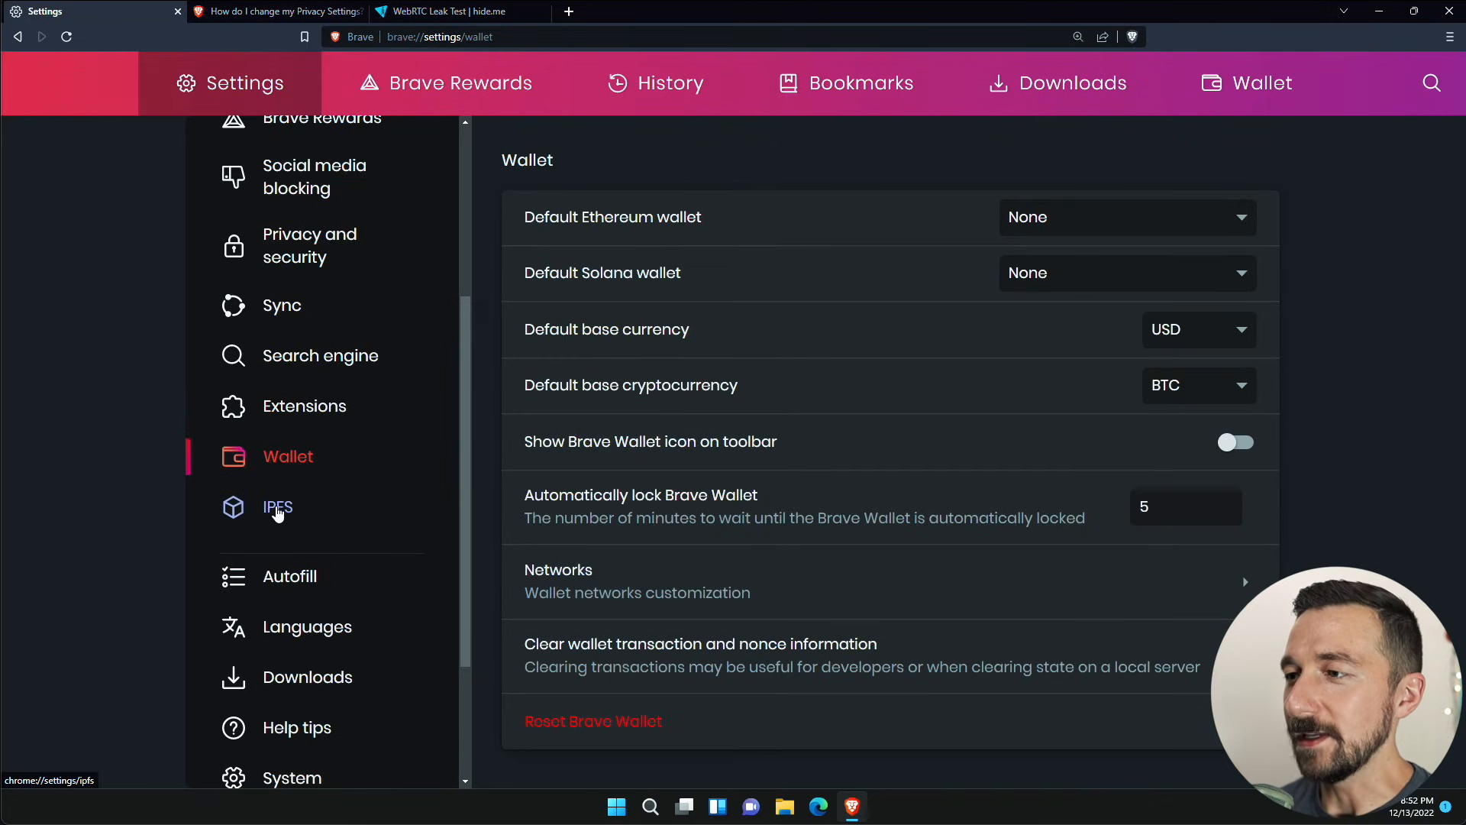
click(277, 507)
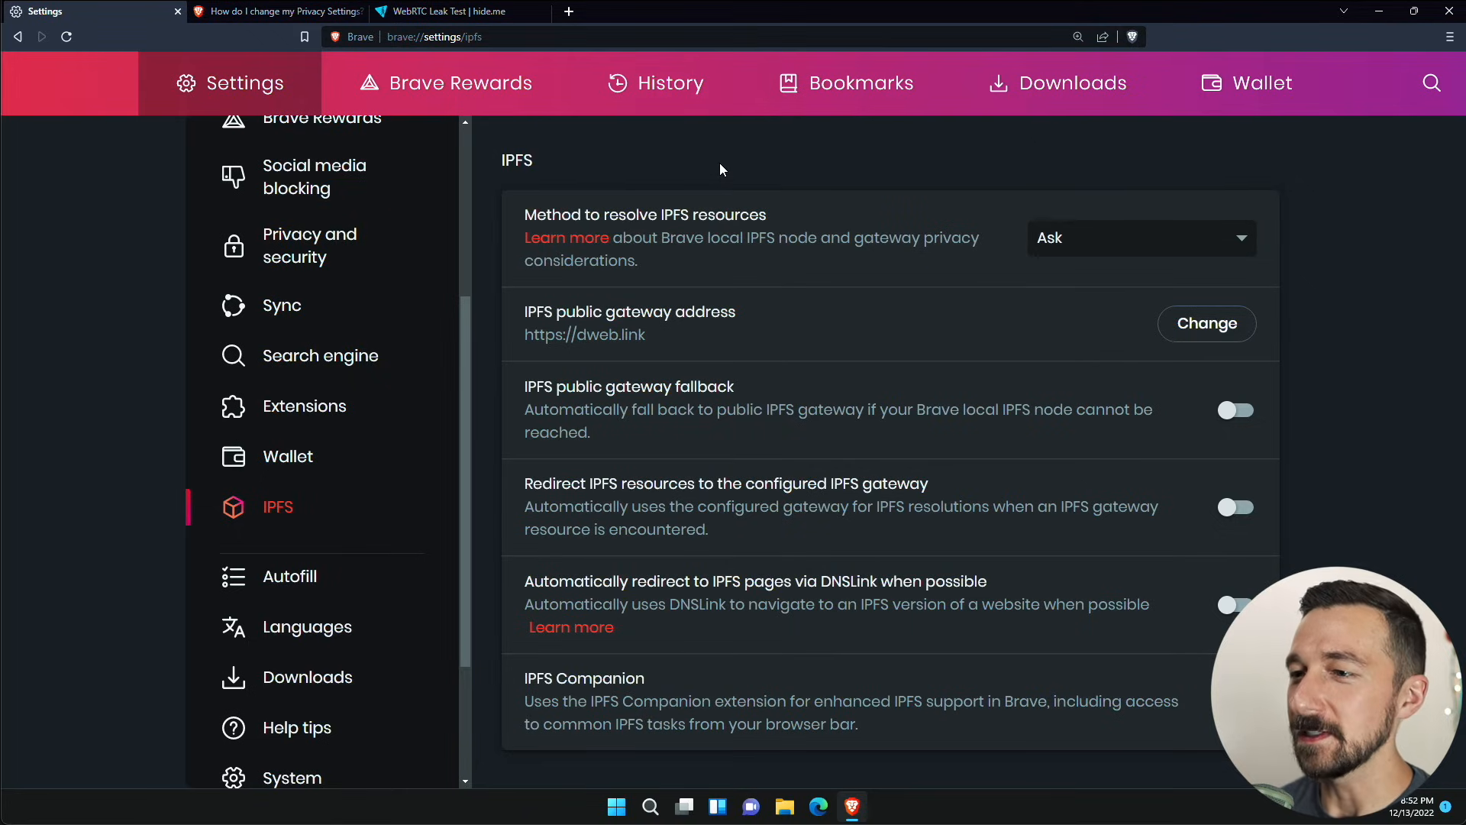
mouse_move(596, 242)
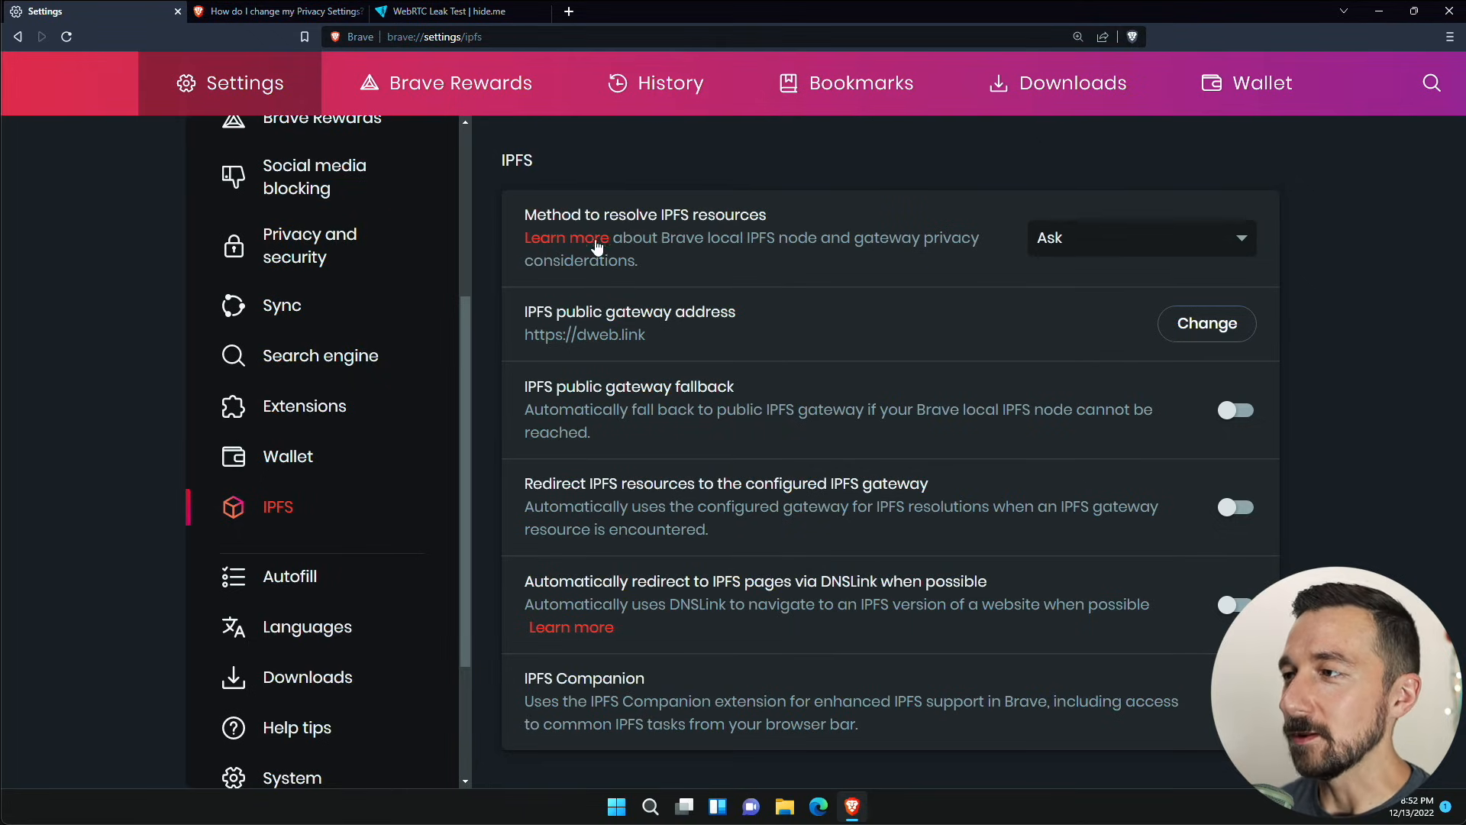
mouse_move(1155, 248)
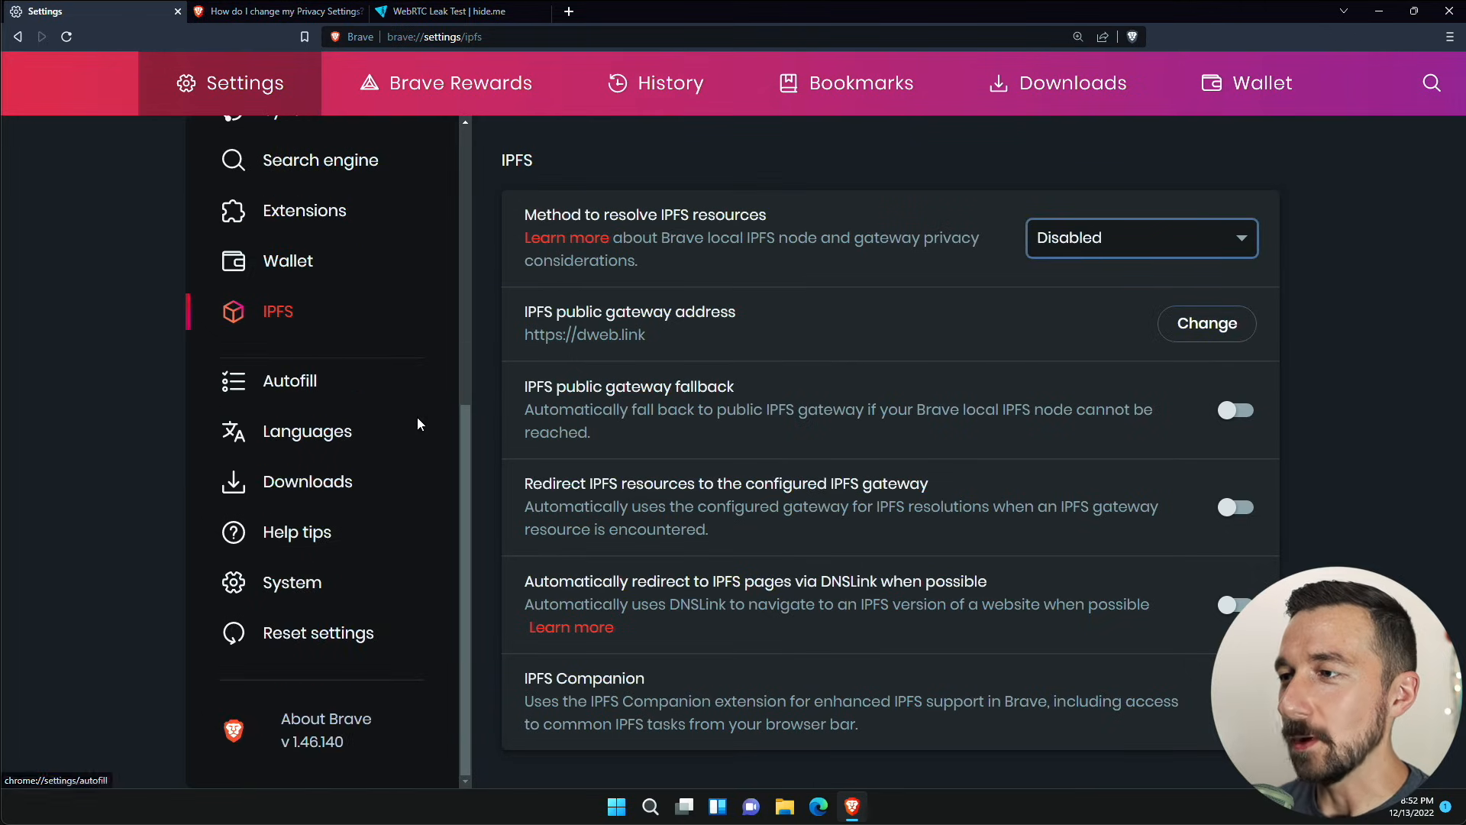
- In Password Manager, stop offering to save passwords and turn off auto sign-in
click(289, 381)
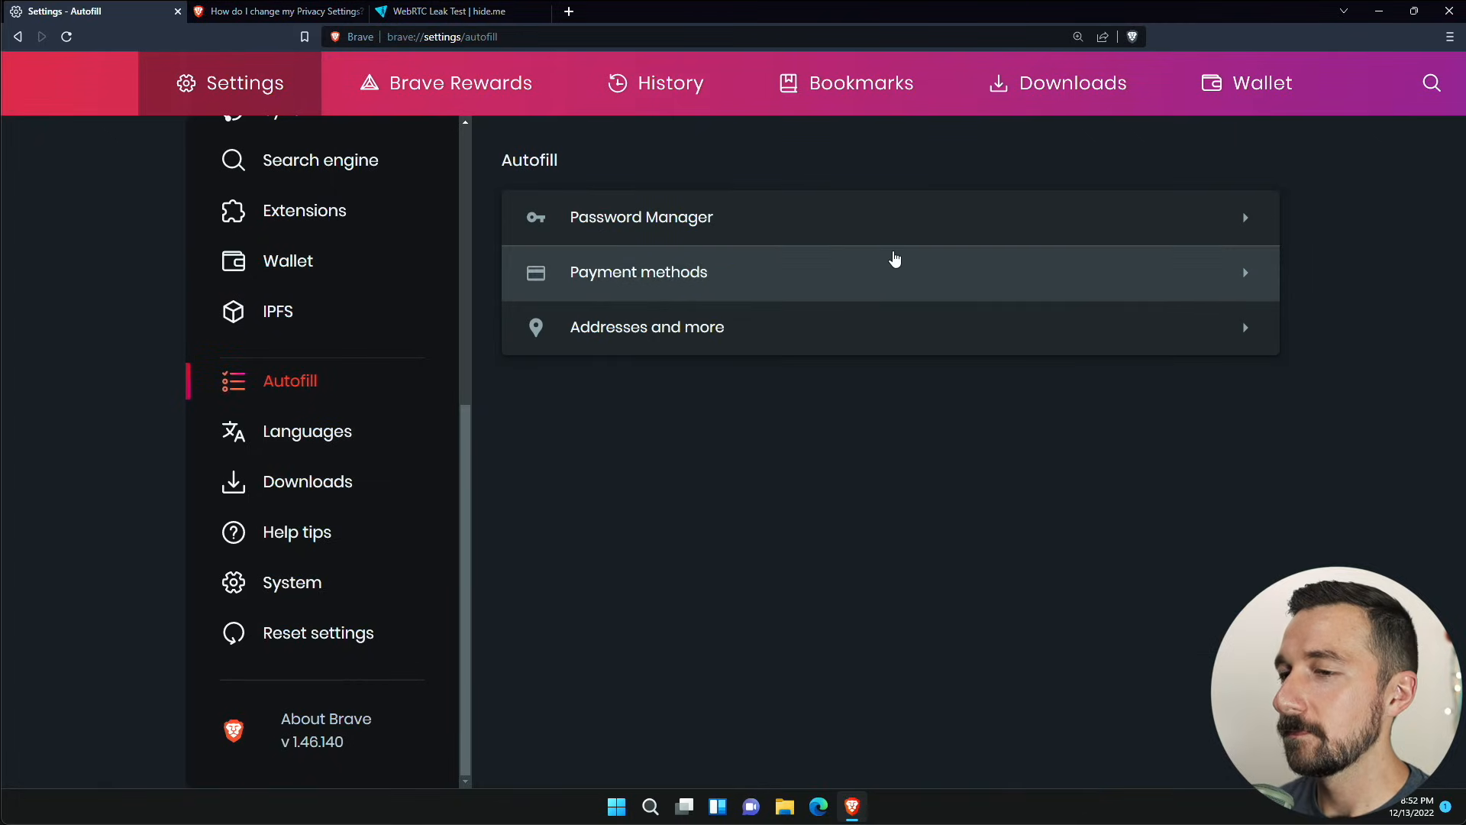
mouse_move(875, 235)
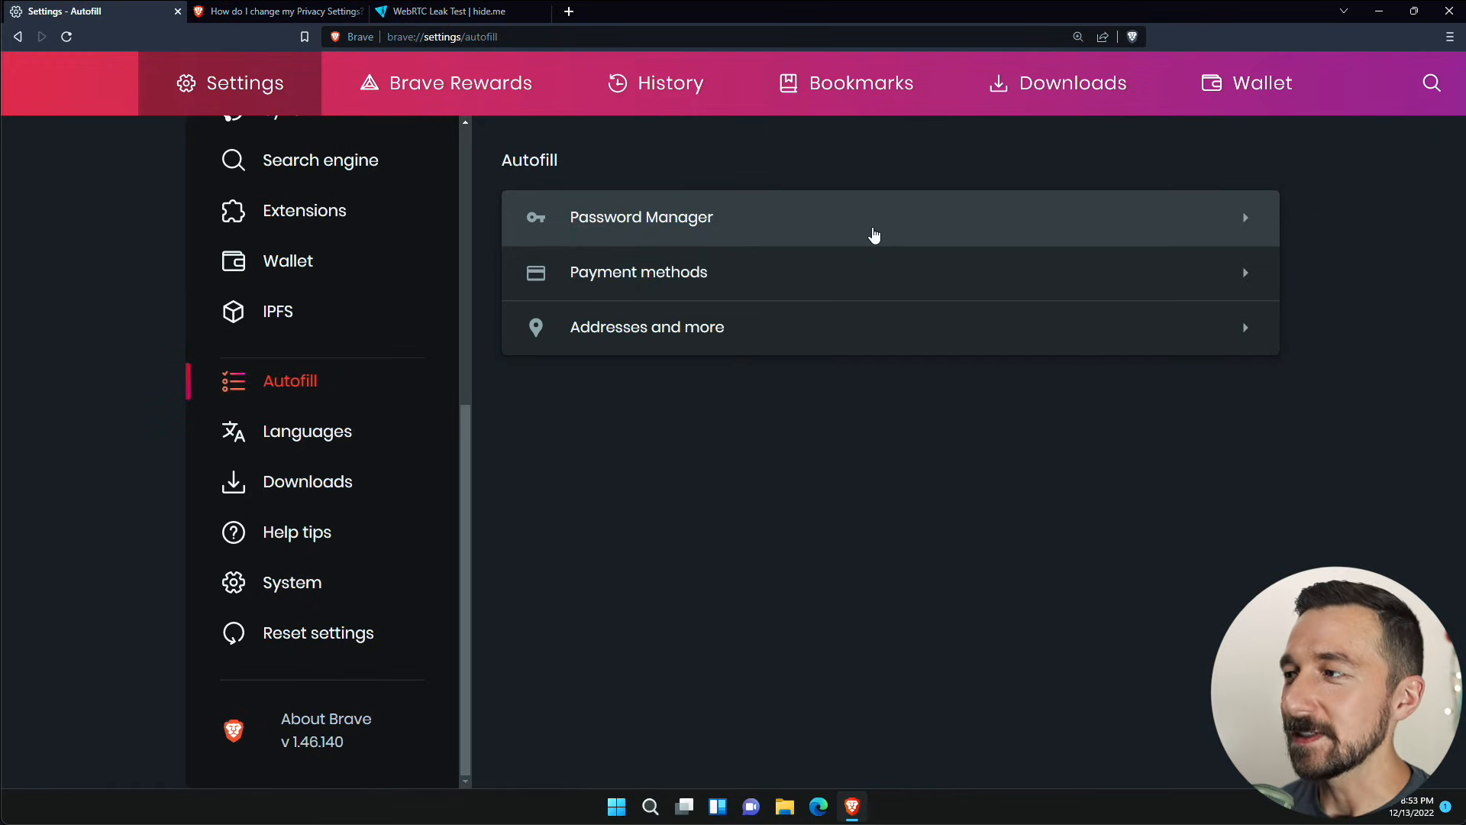
mouse_move(1121, 218)
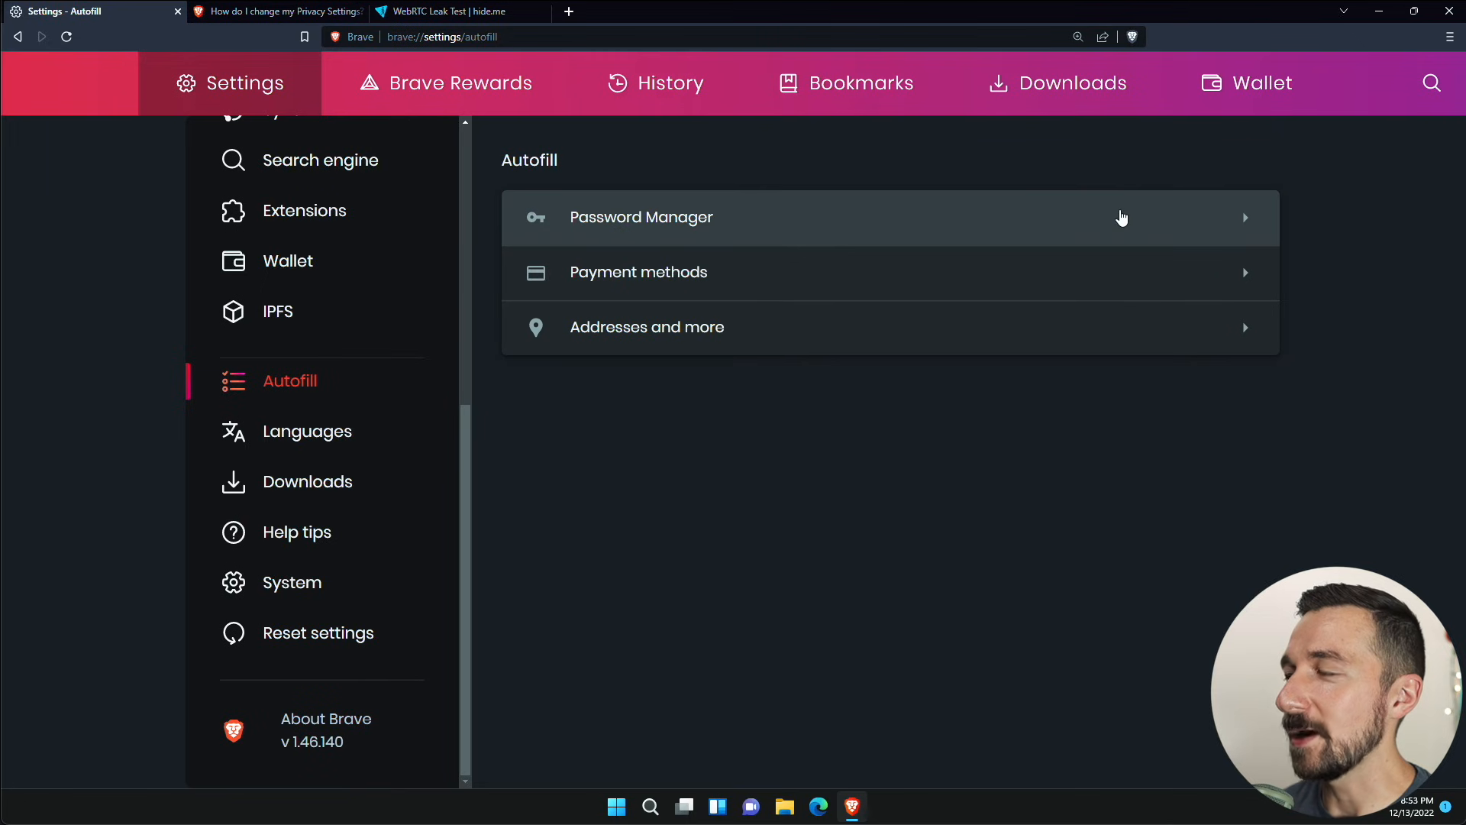
click(640, 217)
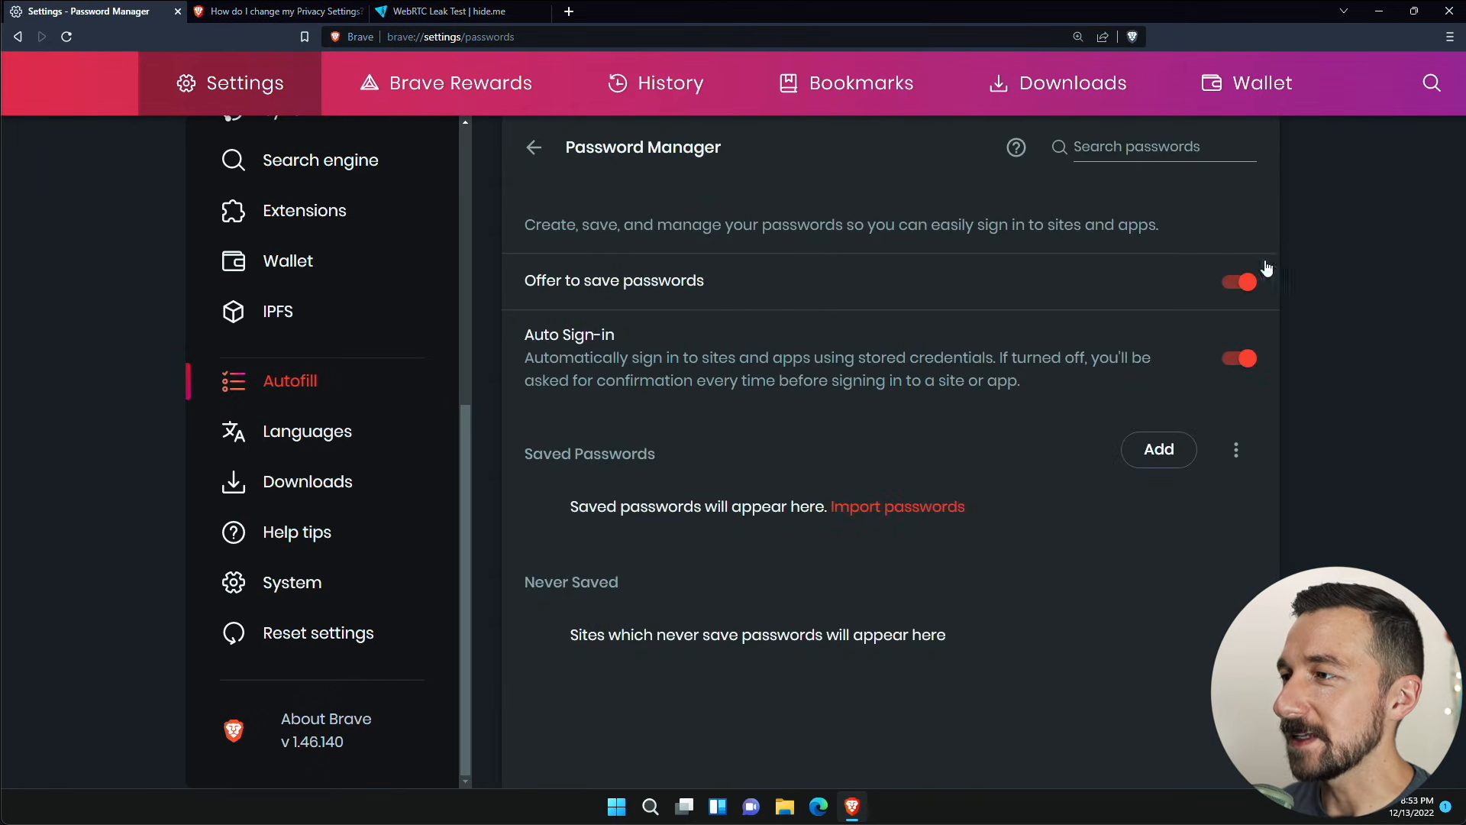
click(1239, 282)
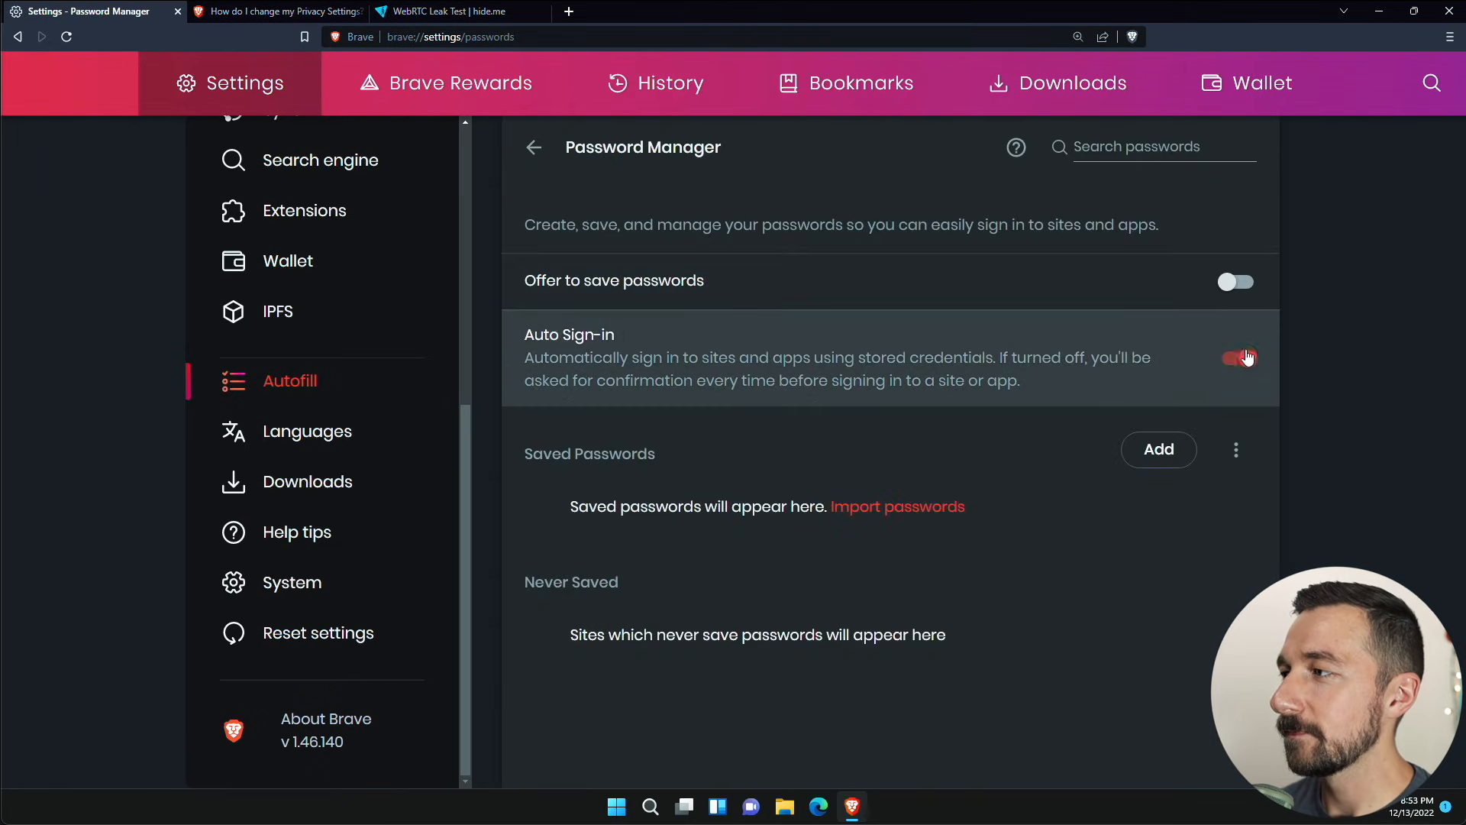
click(1237, 358)
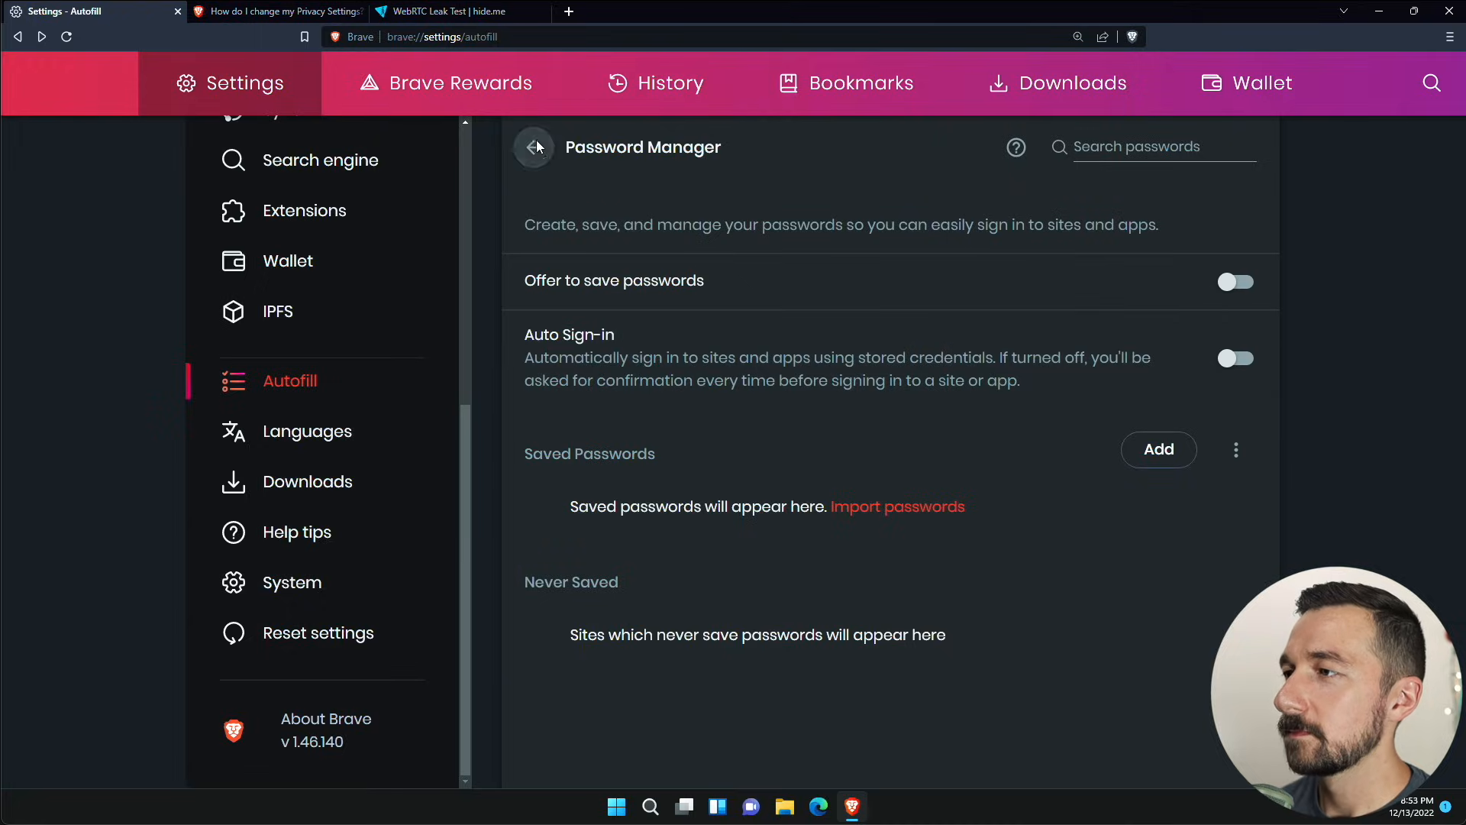
click(535, 147)
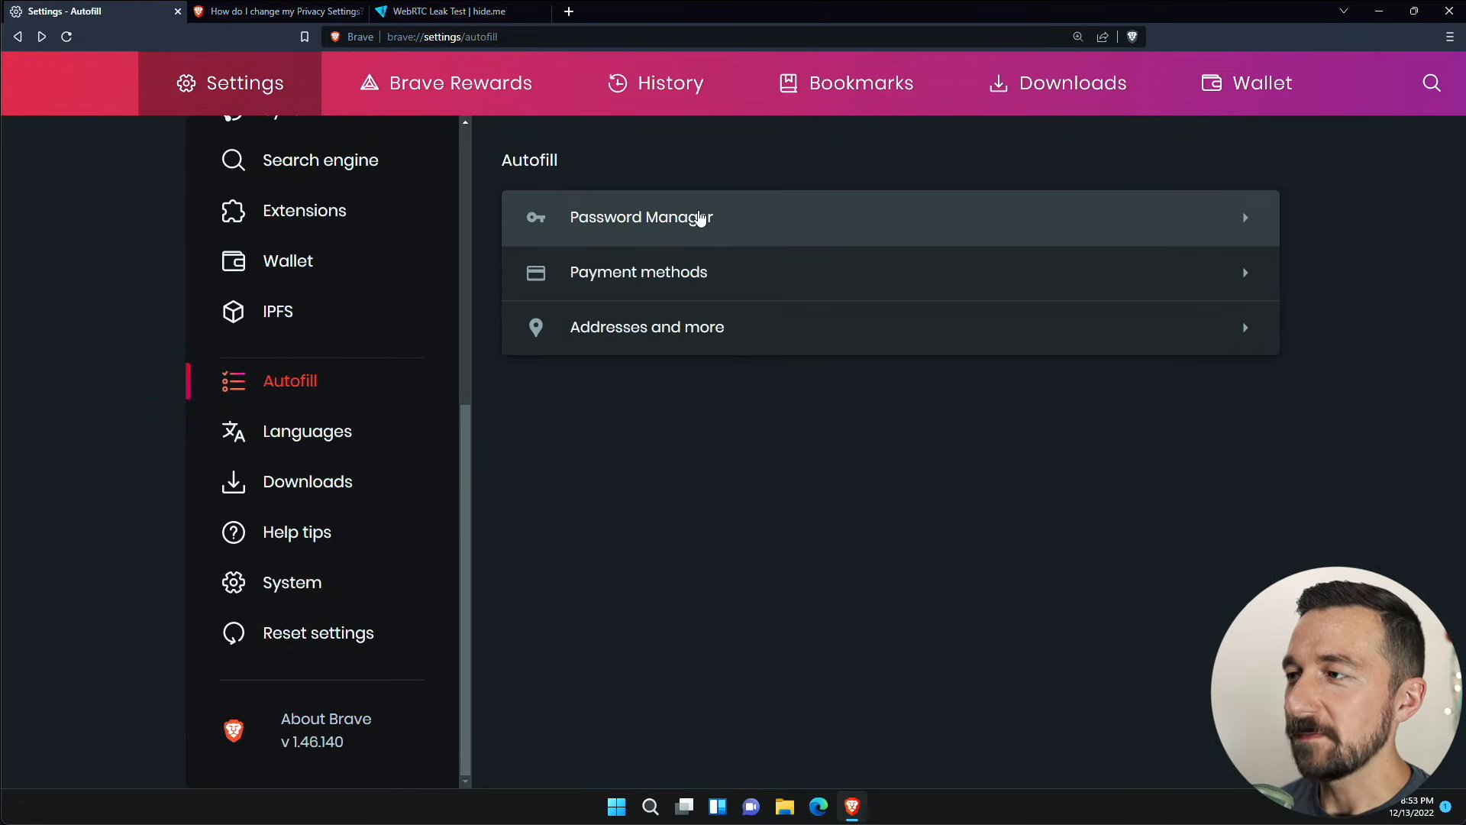
mouse_move(794, 265)
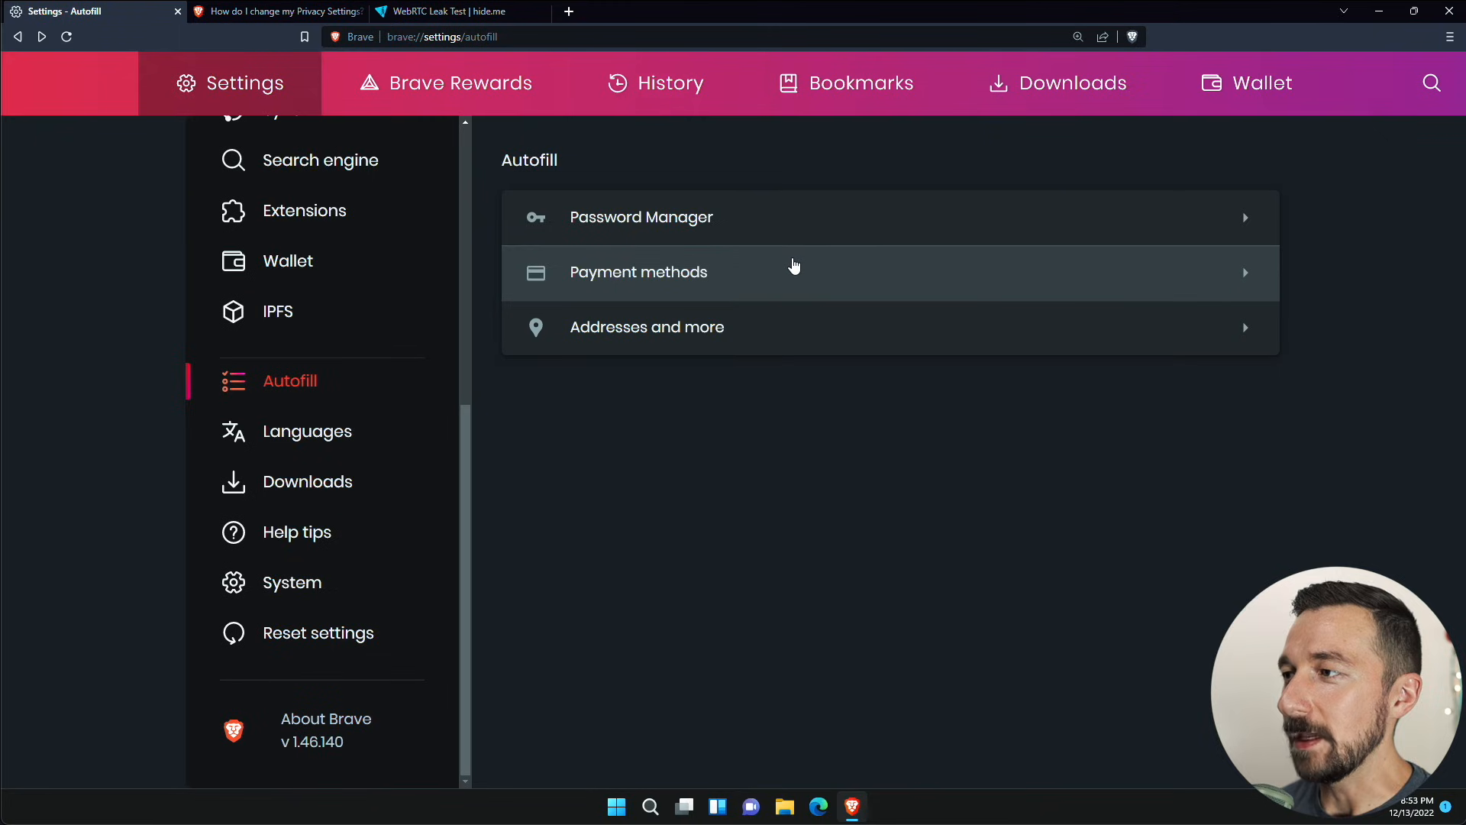
- Turn off saving and filling of payment methods and addresses
click(639, 272)
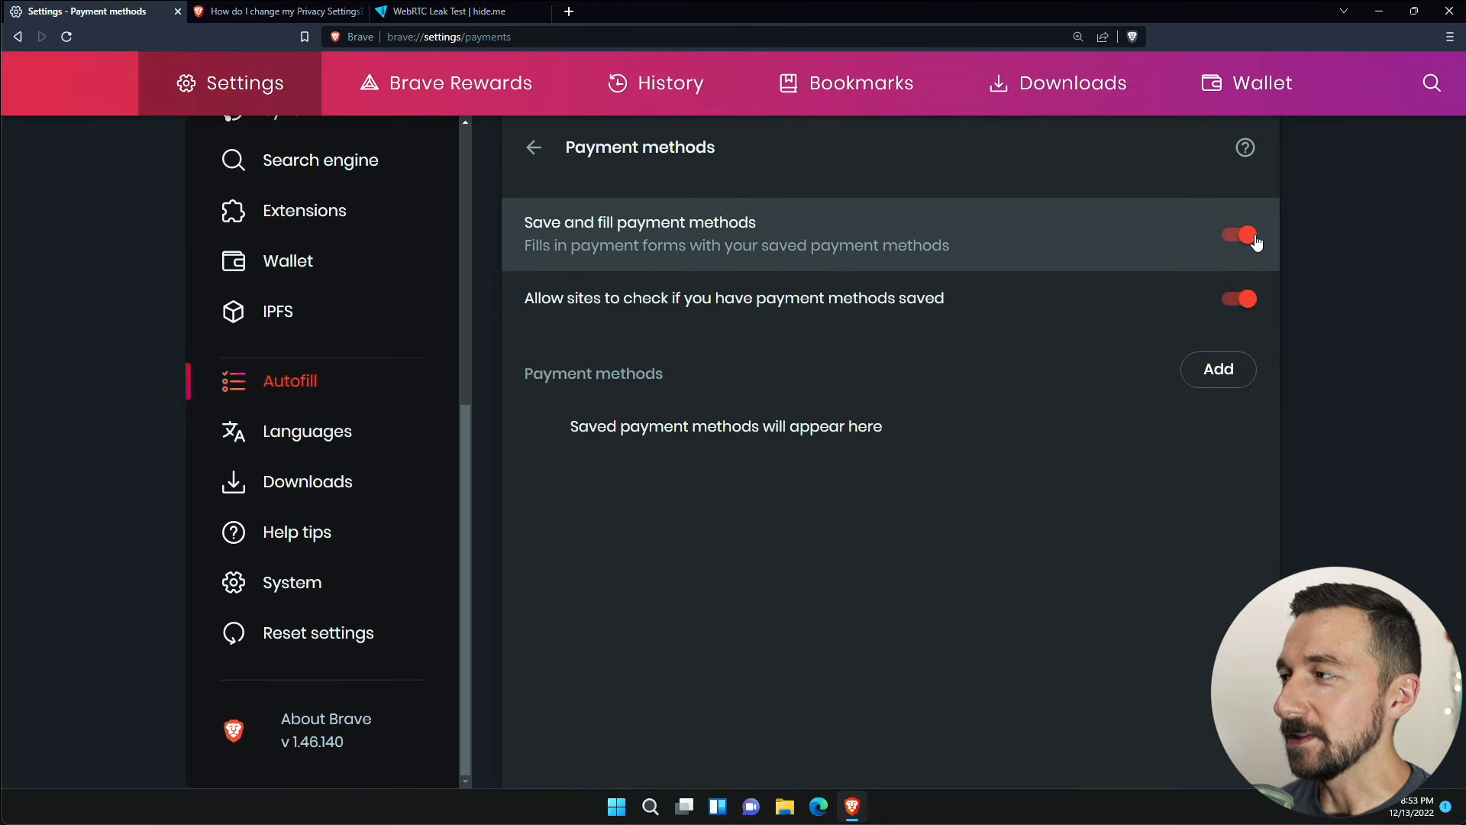
click(1238, 234)
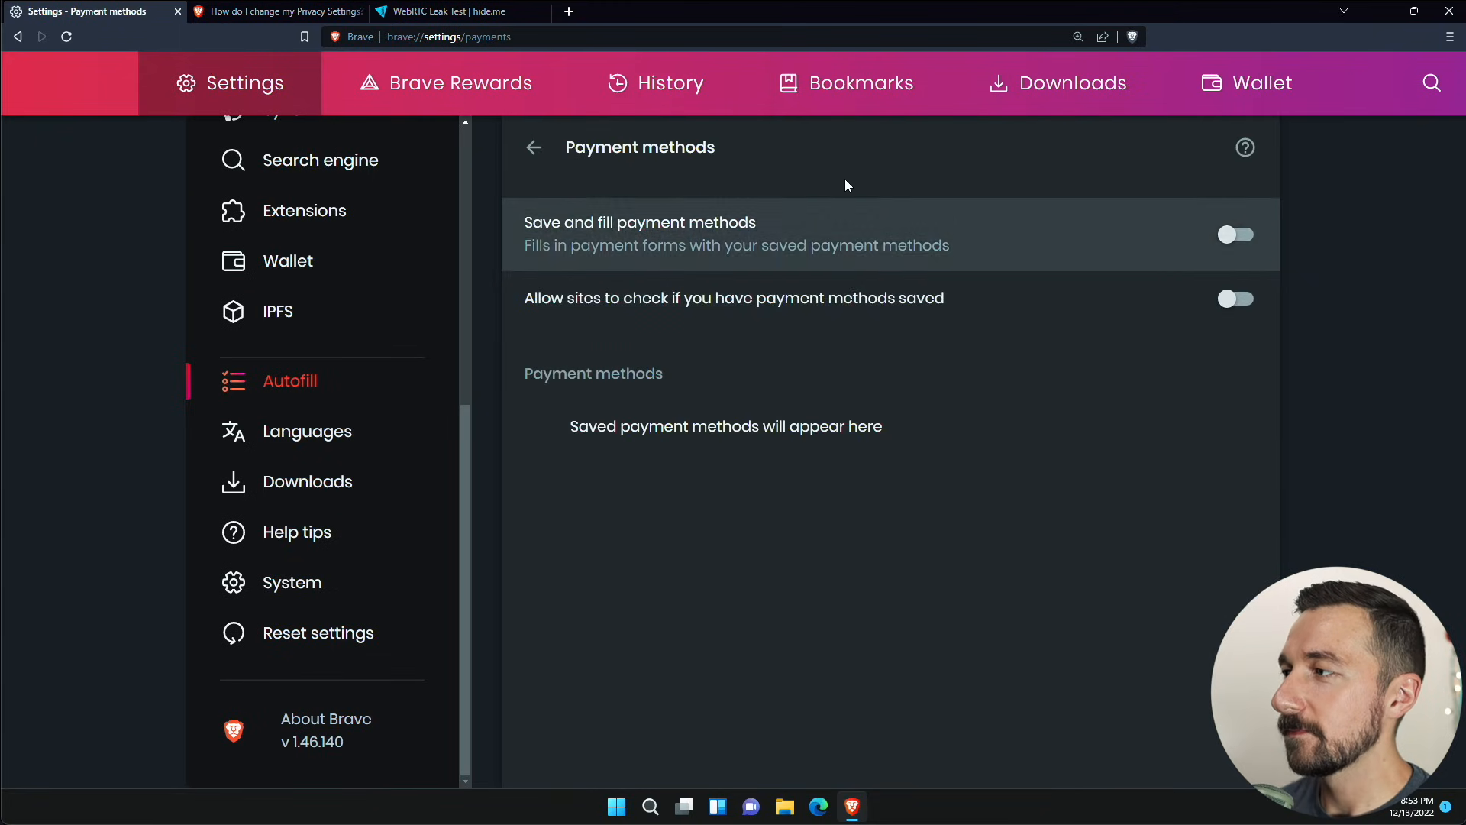
click(532, 147)
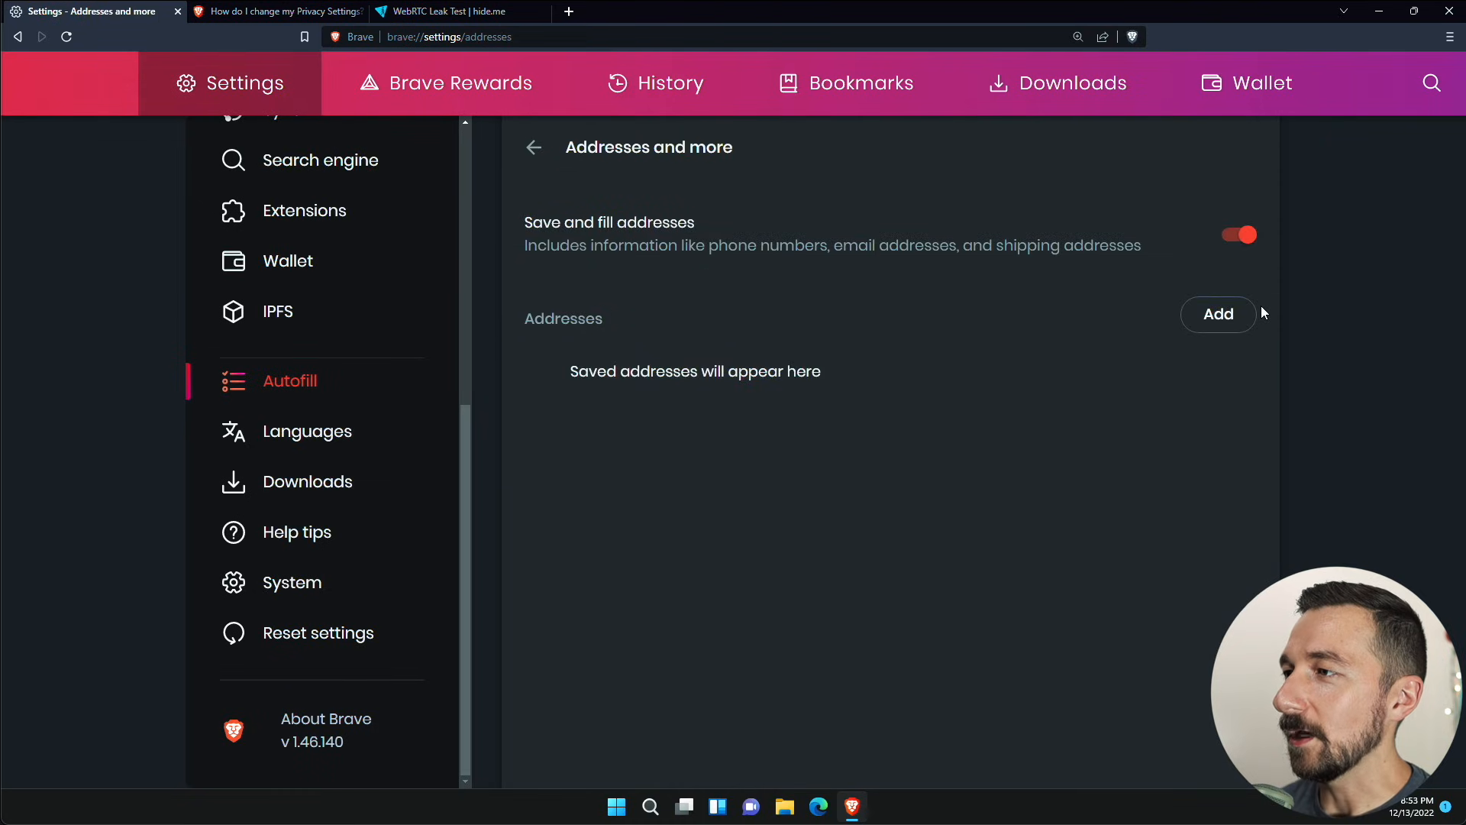
mouse_move(1246, 237)
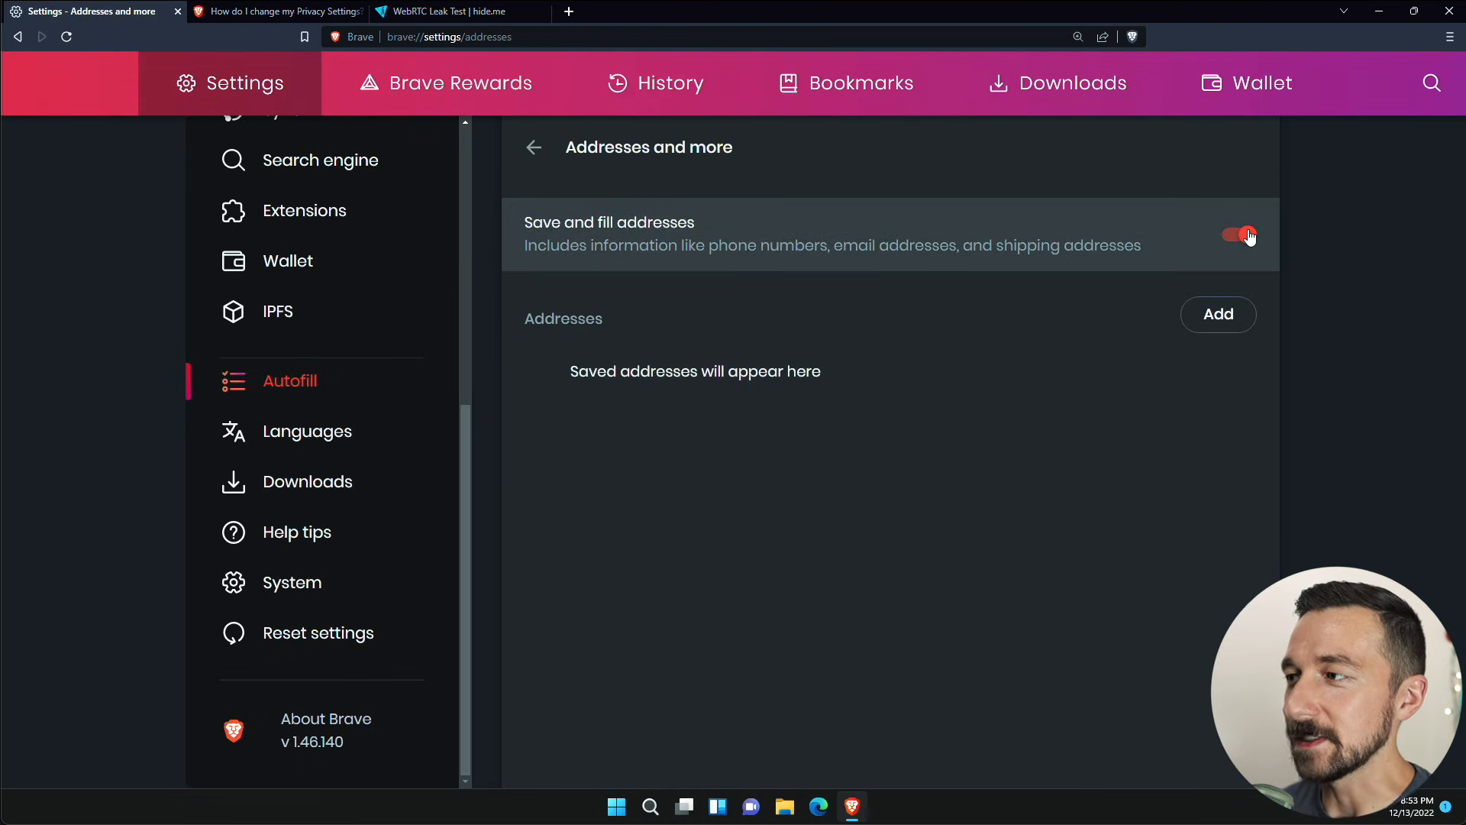
click(1236, 234)
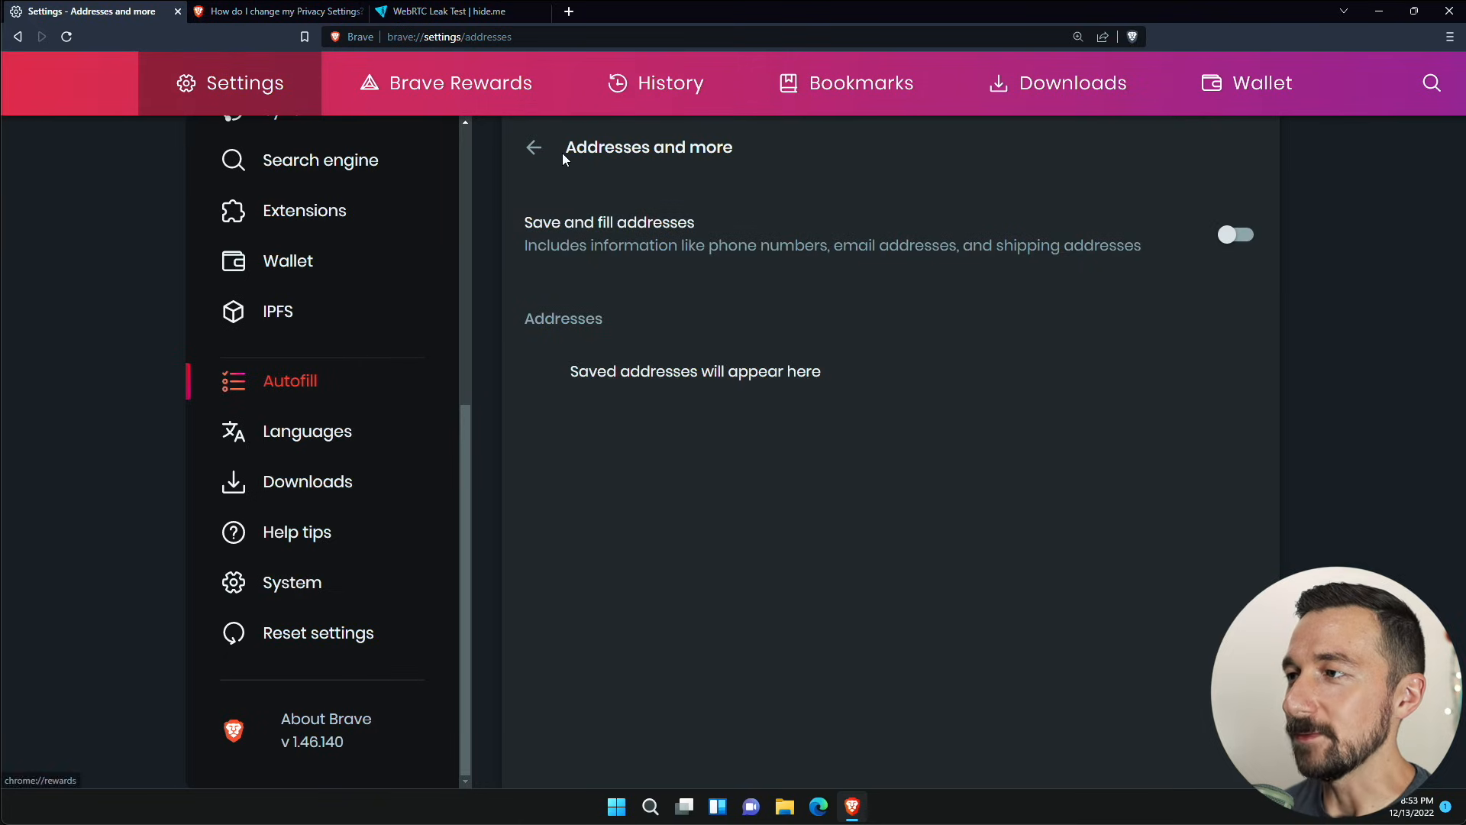
click(534, 146)
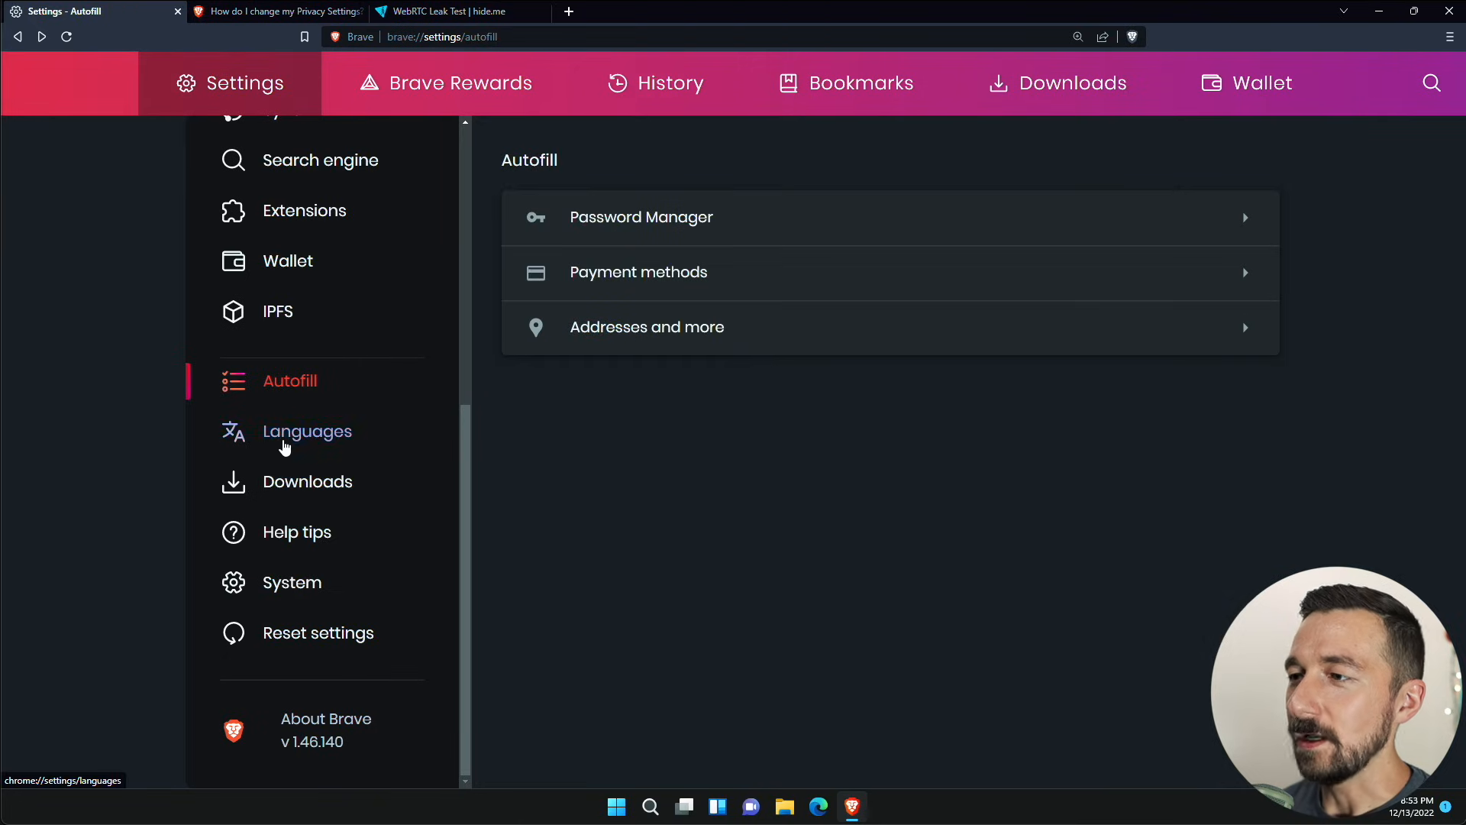
- Switch off Use Brave Translate in Languages, then view Downloads and Help tips settings
click(307, 431)
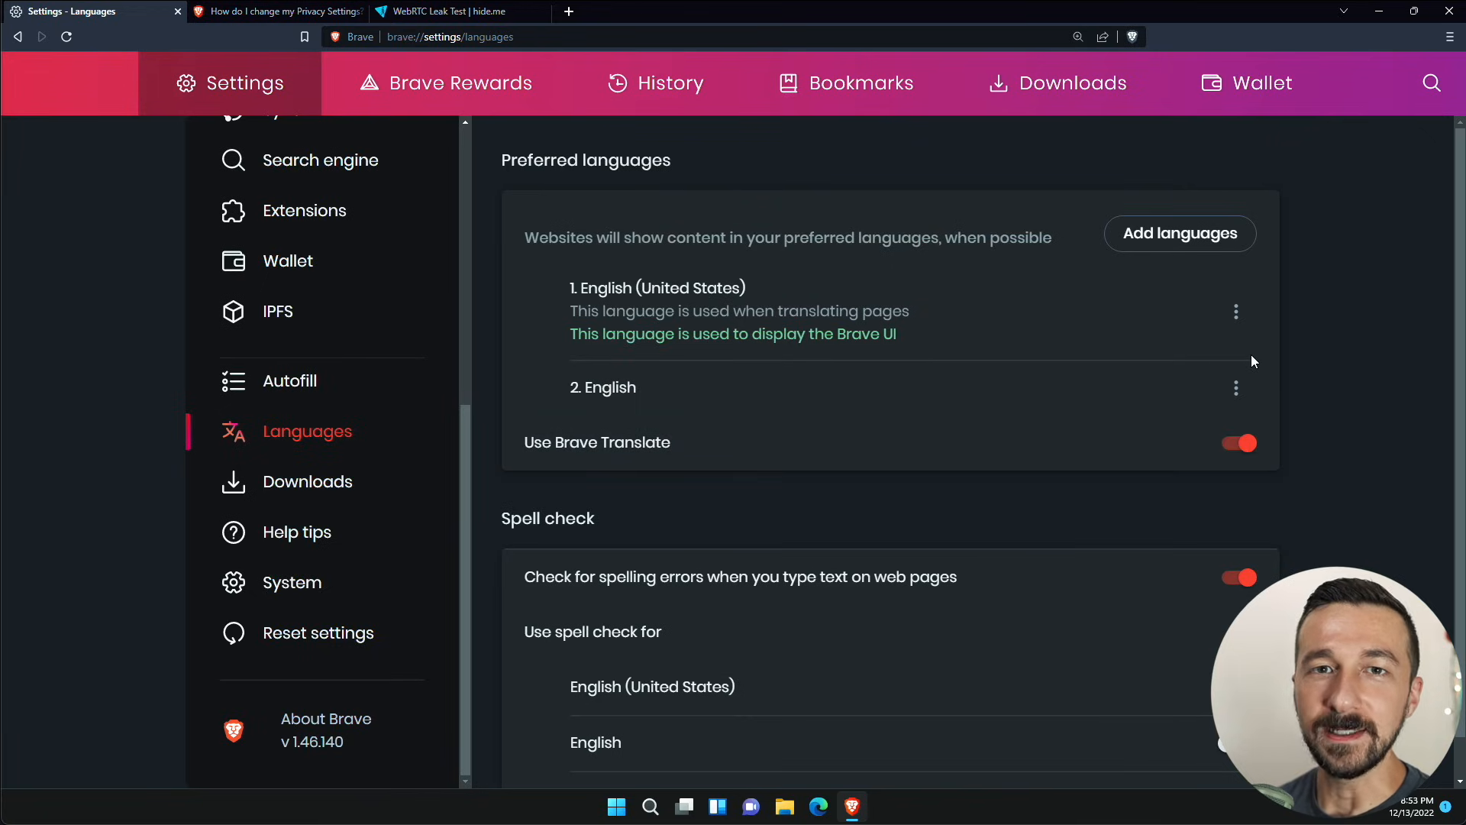
click(1239, 443)
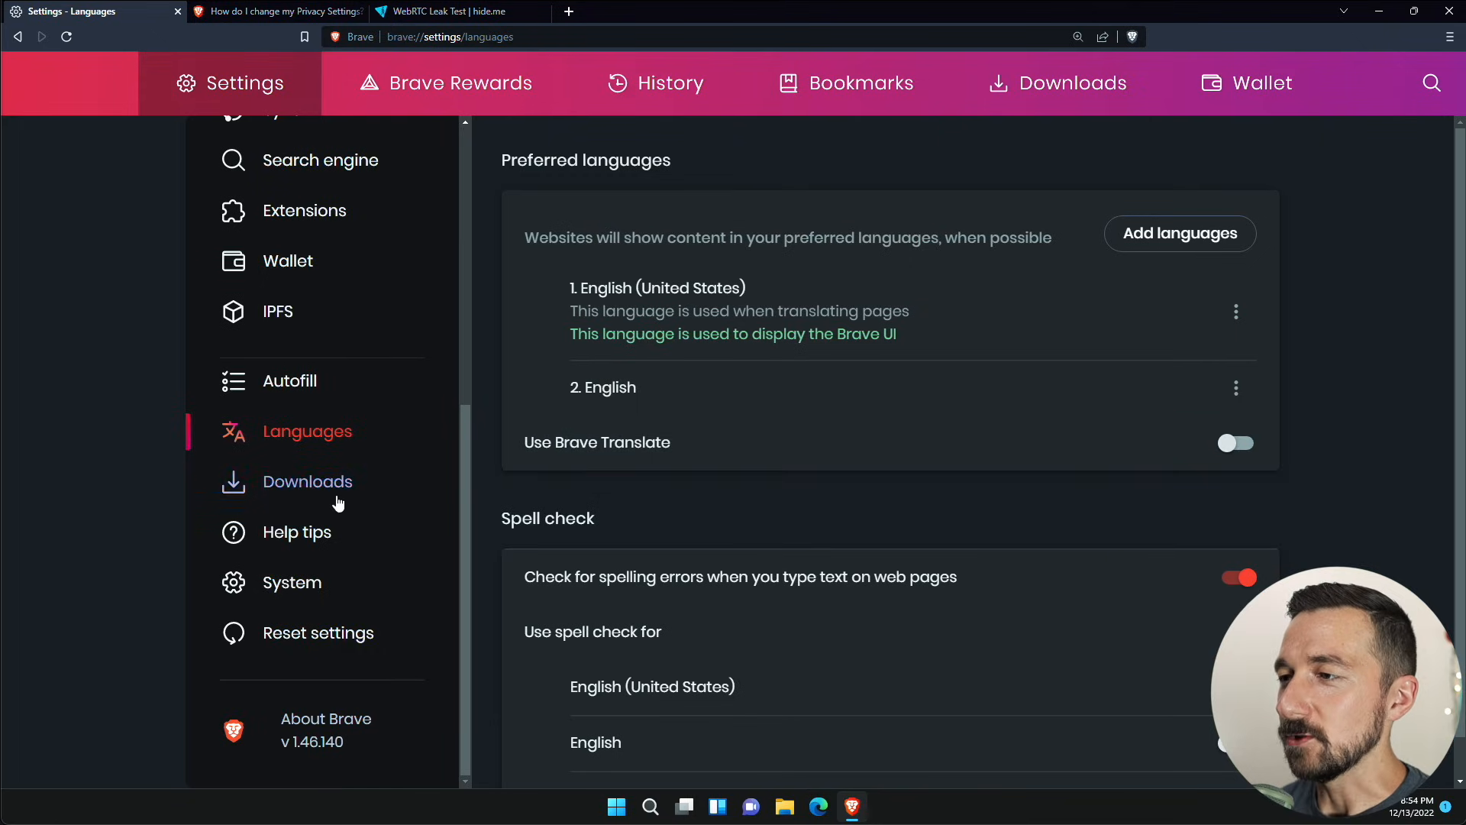
click(308, 481)
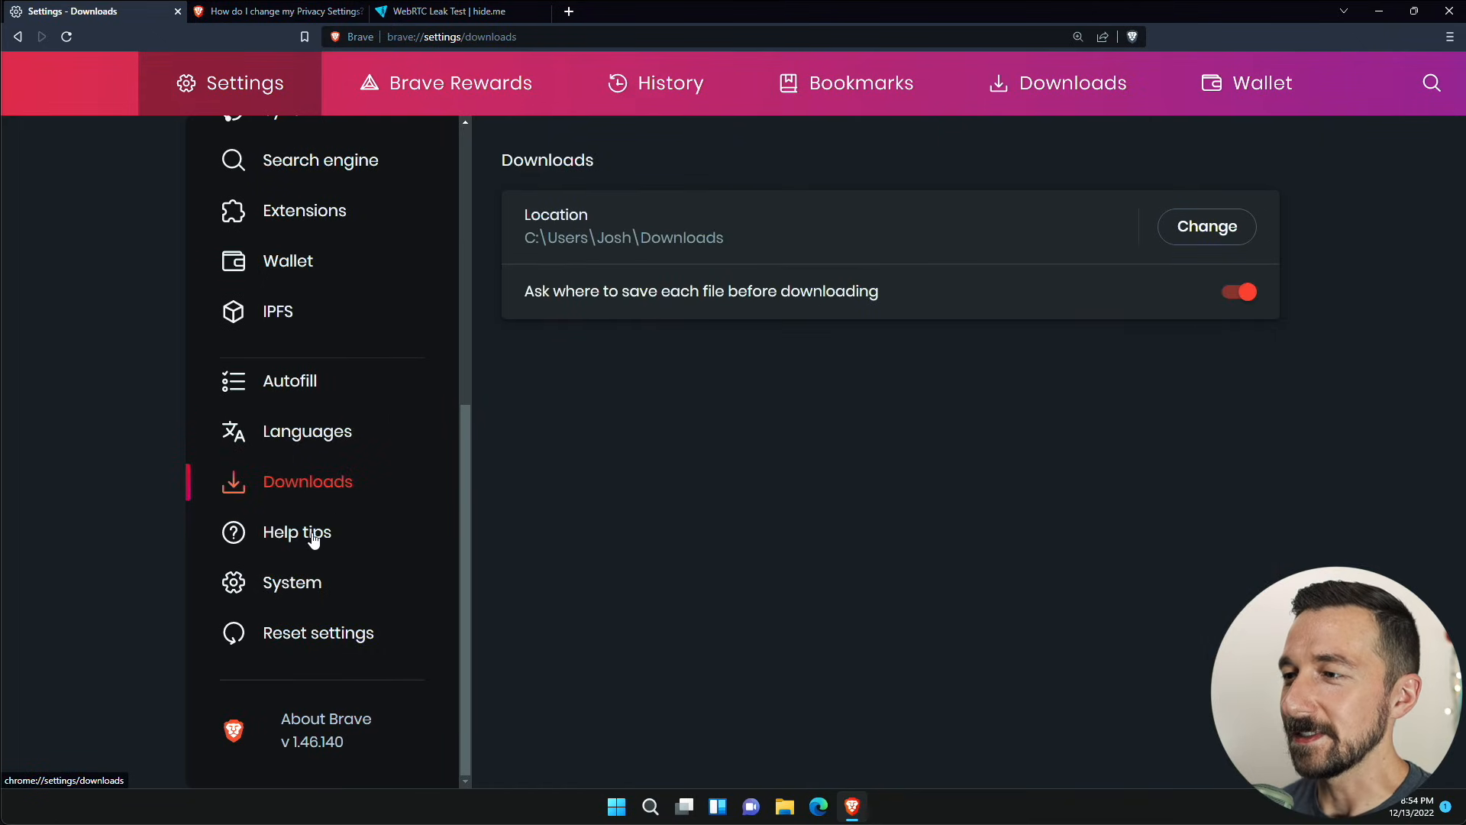
click(297, 532)
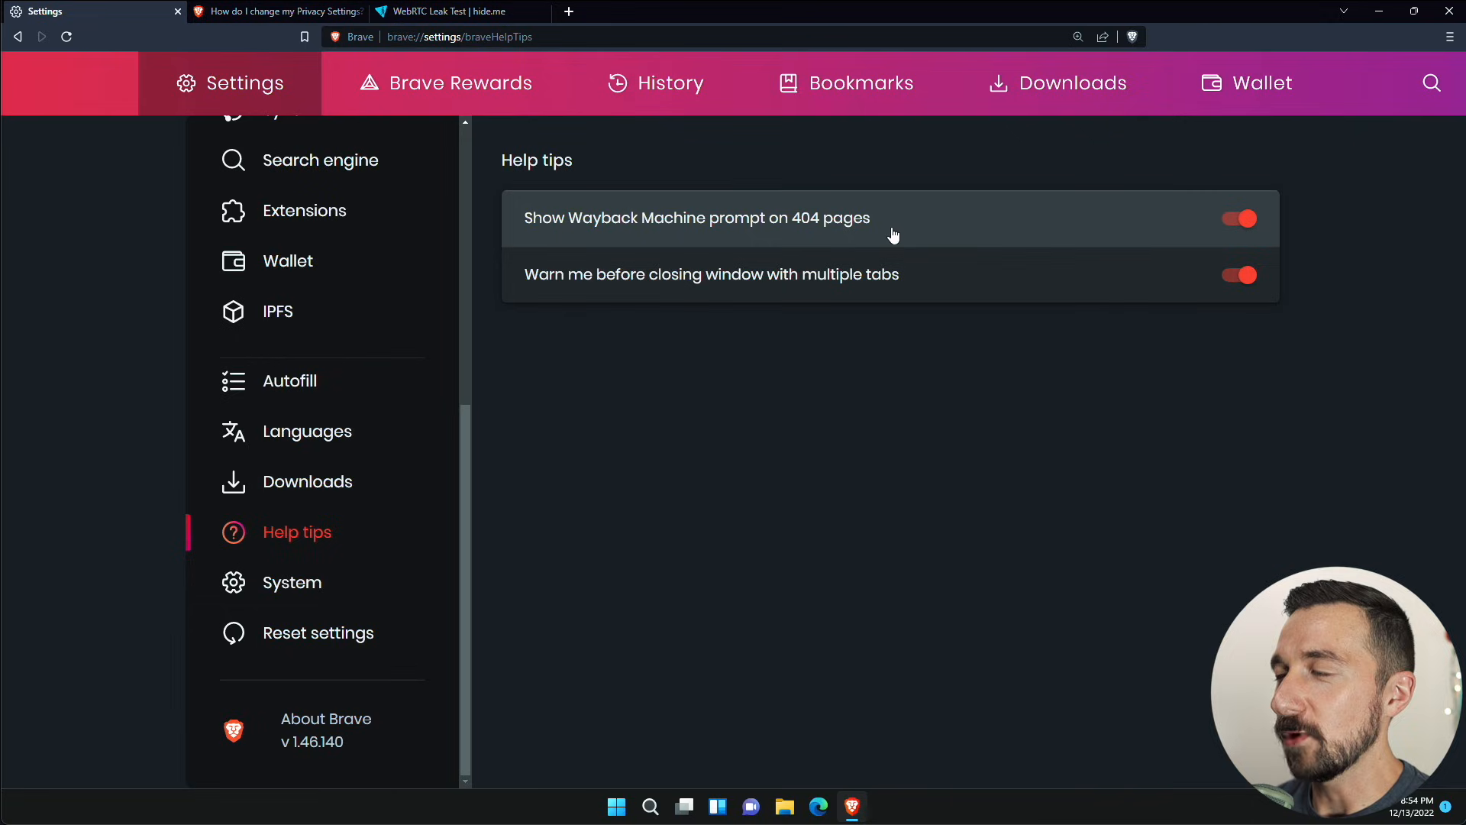
mouse_move(764, 174)
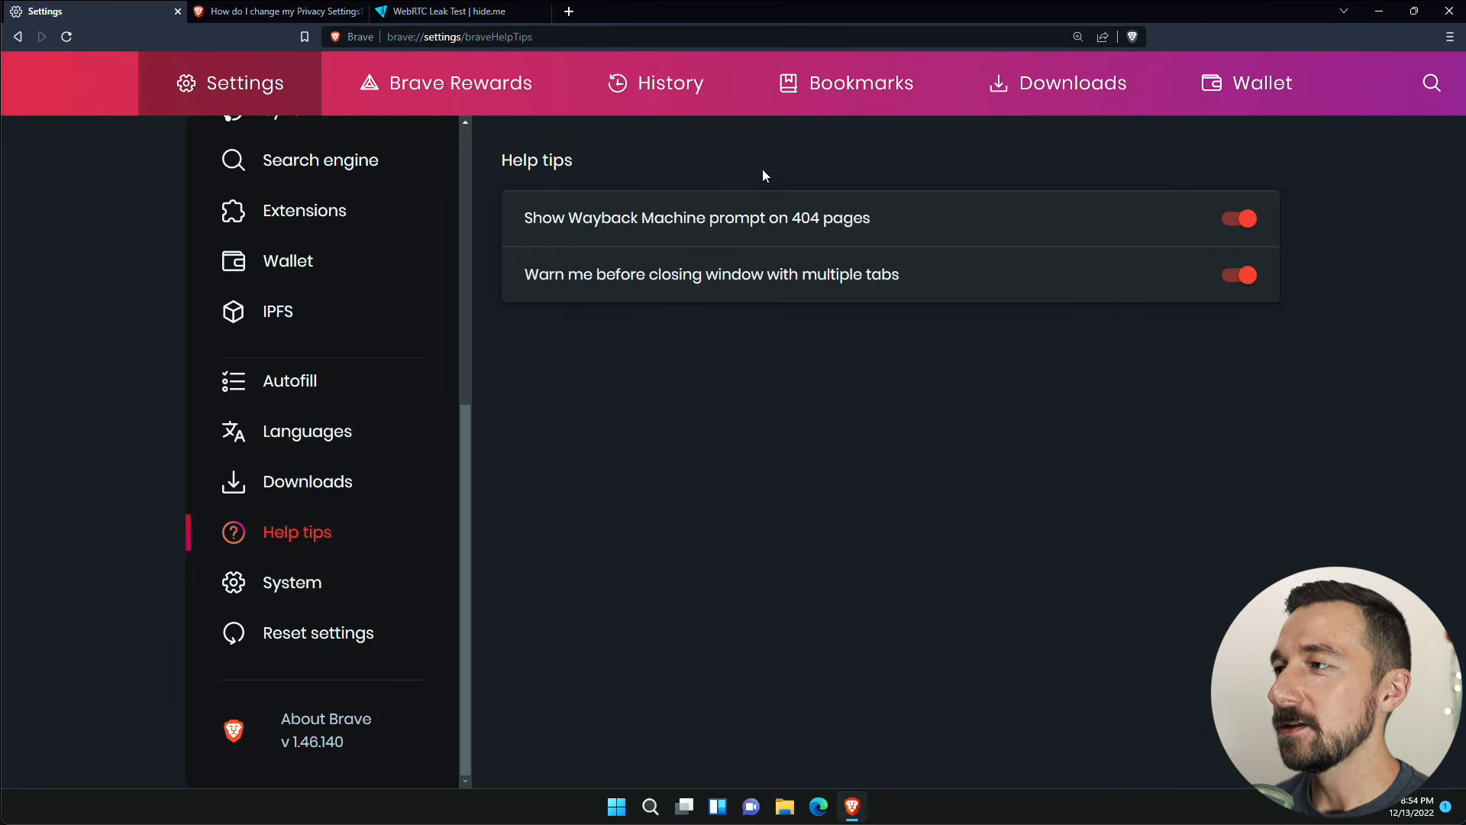
mouse_move(746, 168)
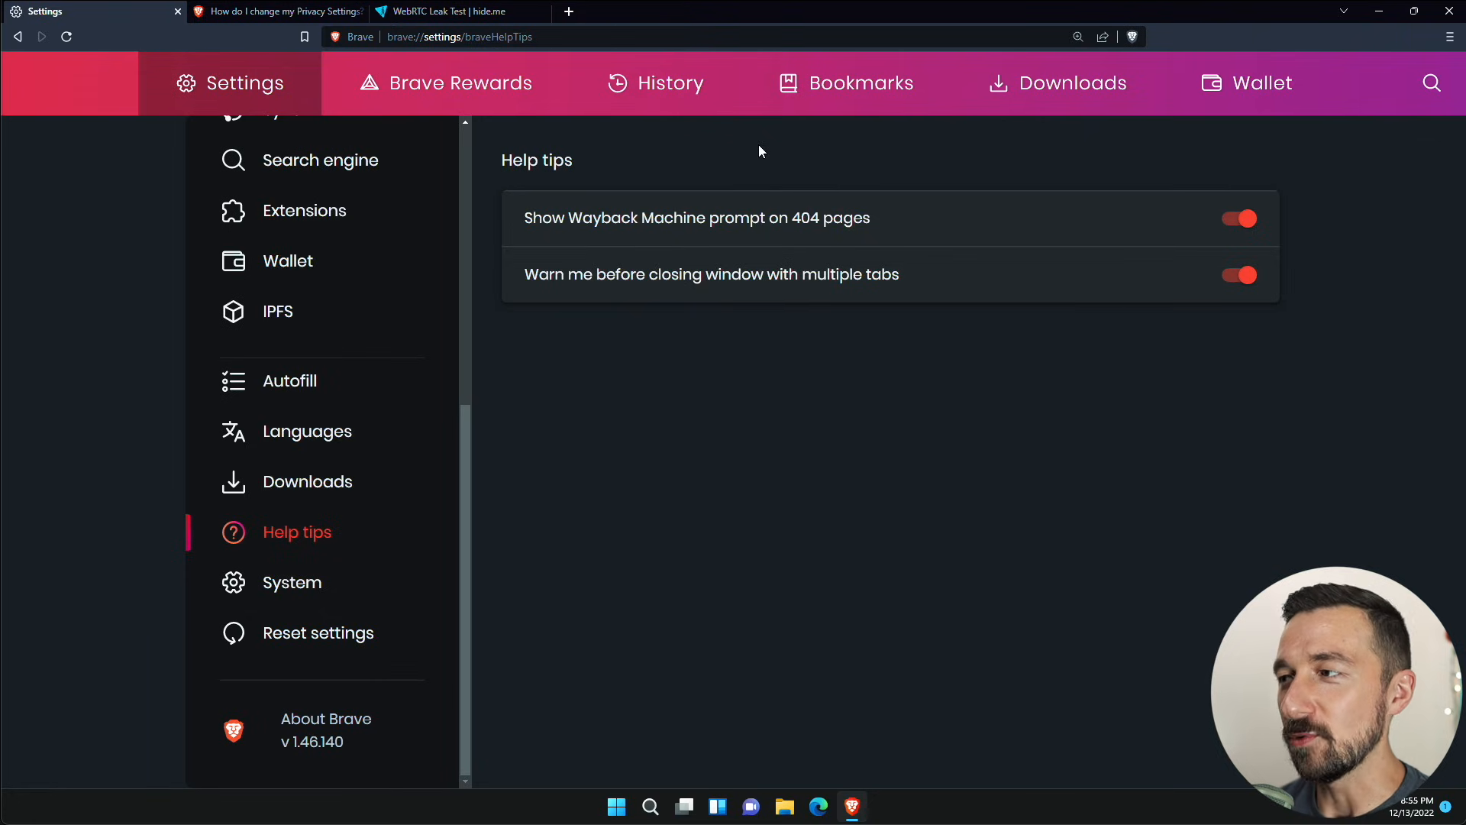
mouse_move(1262, 227)
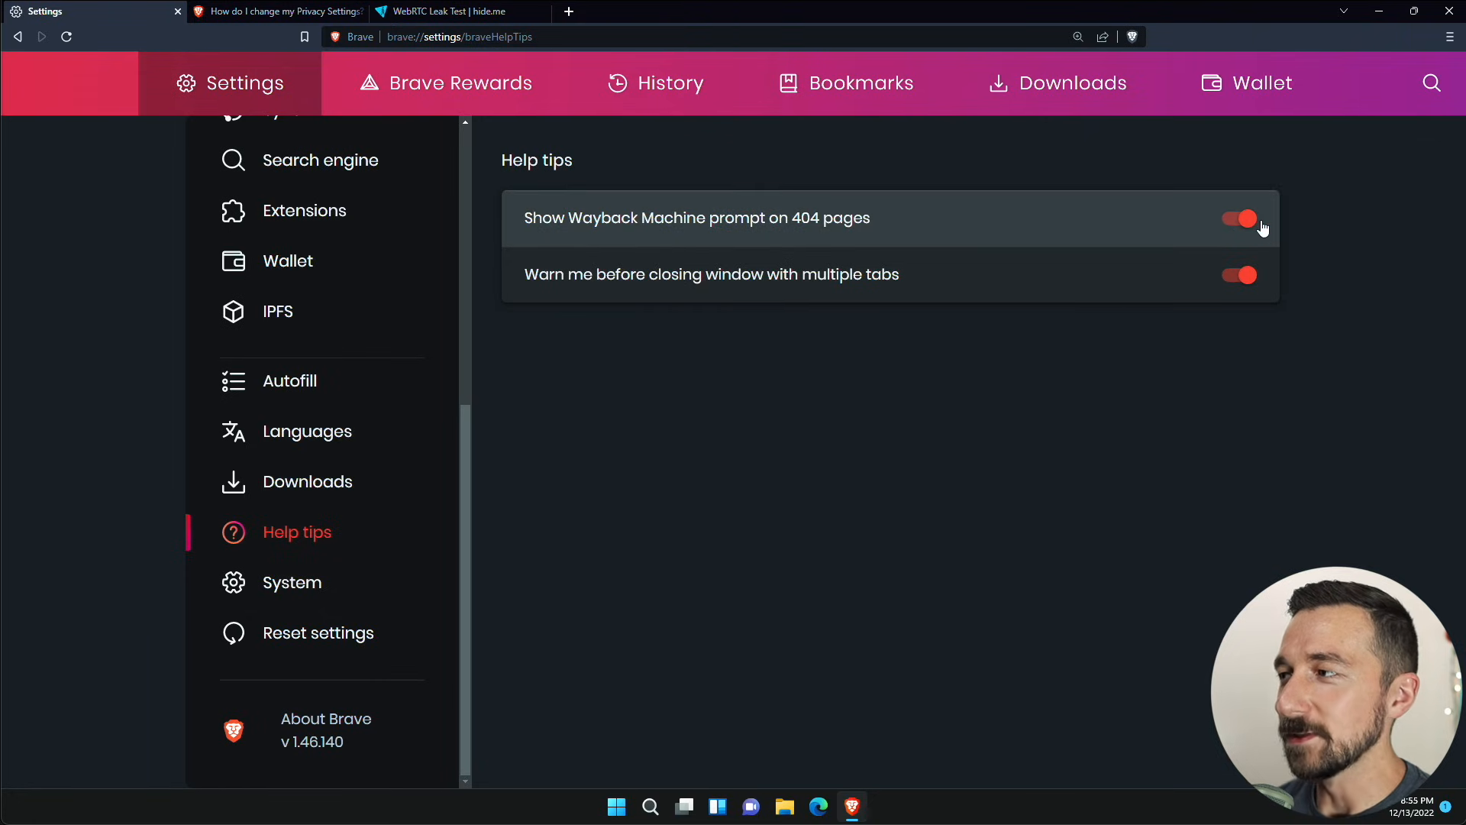
- In System settings, turn off running background apps after Brave closes
click(292, 582)
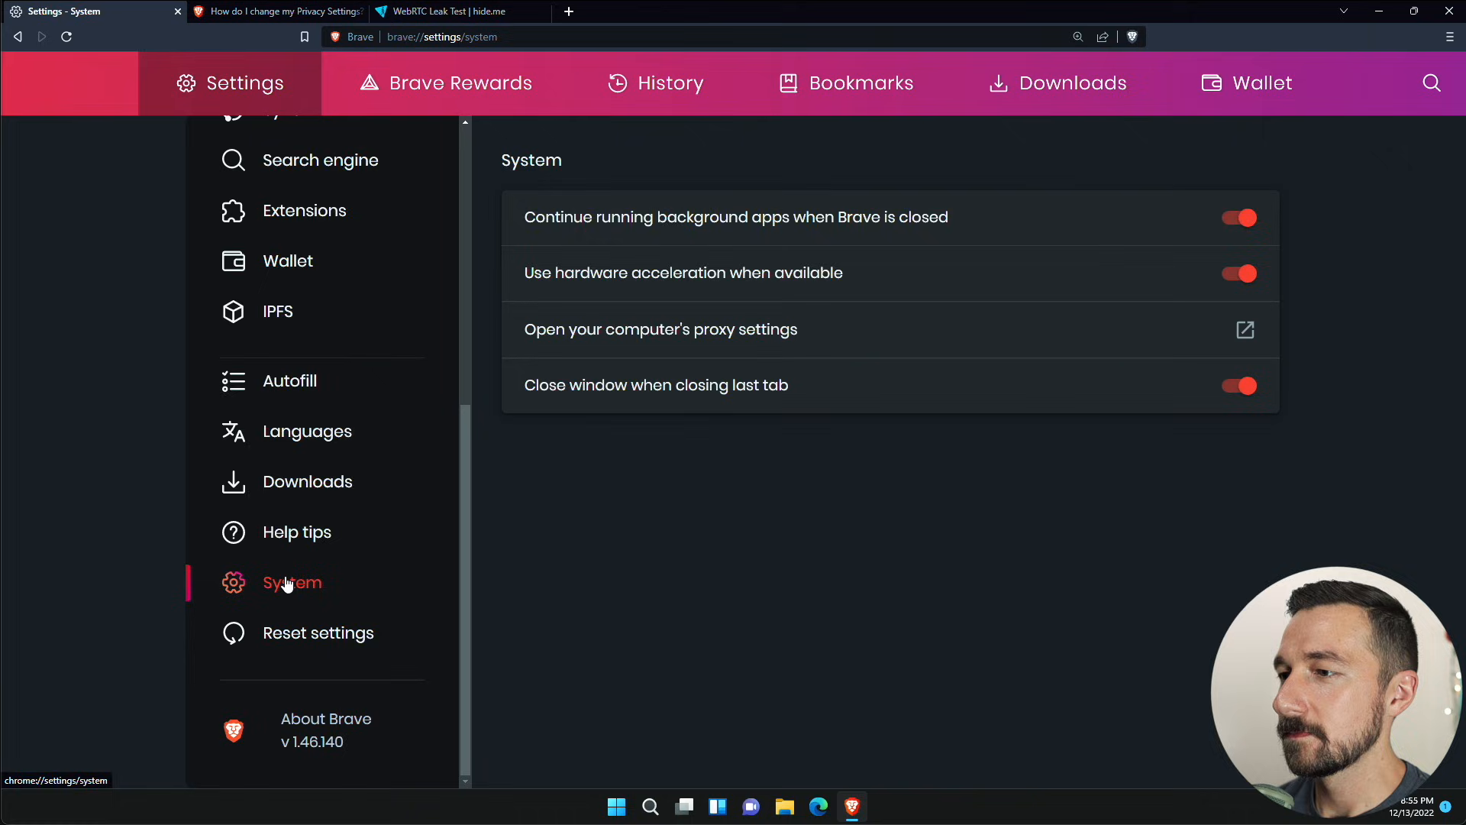
mouse_move(850, 243)
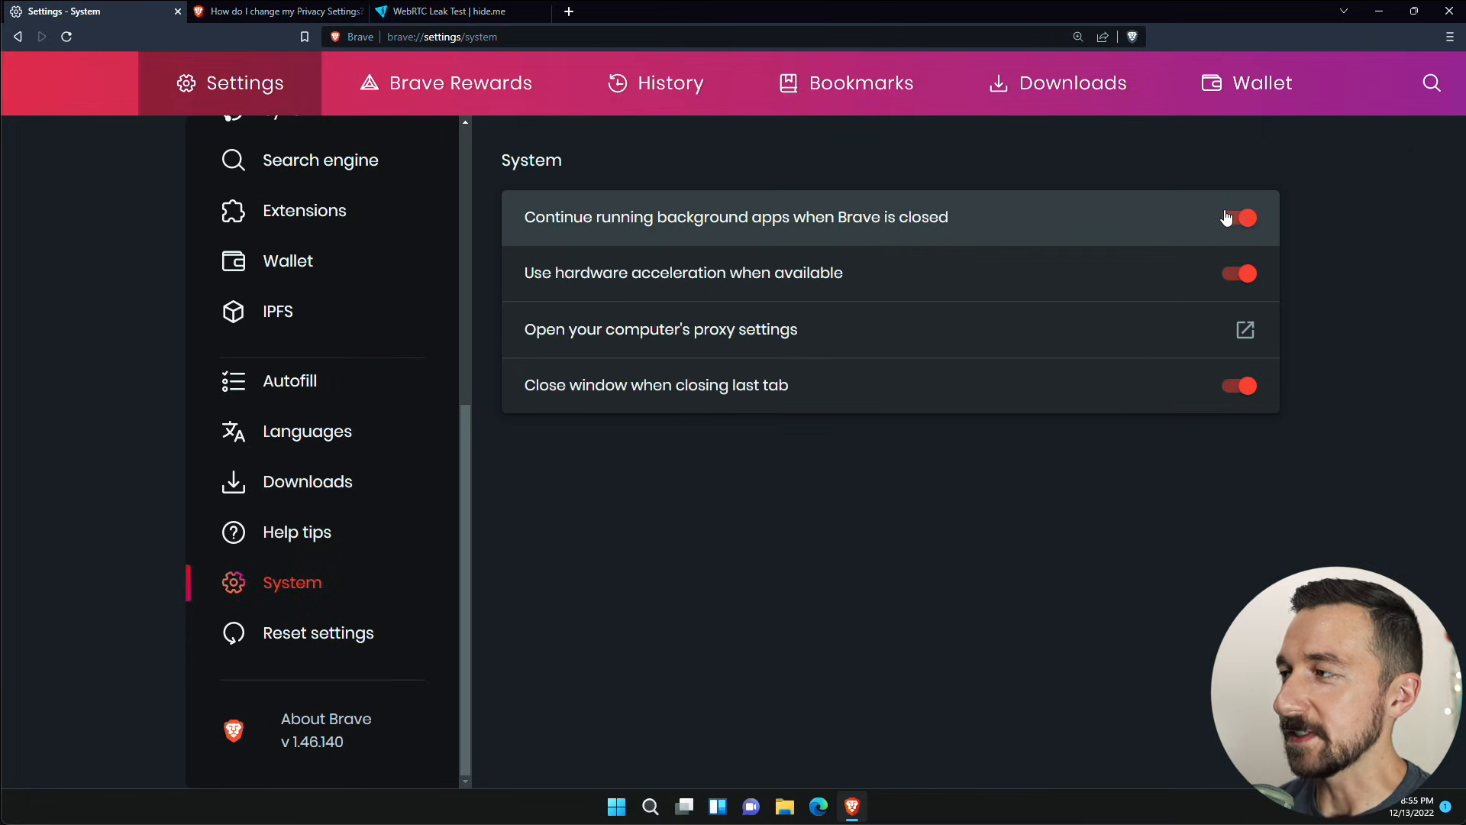
click(1237, 218)
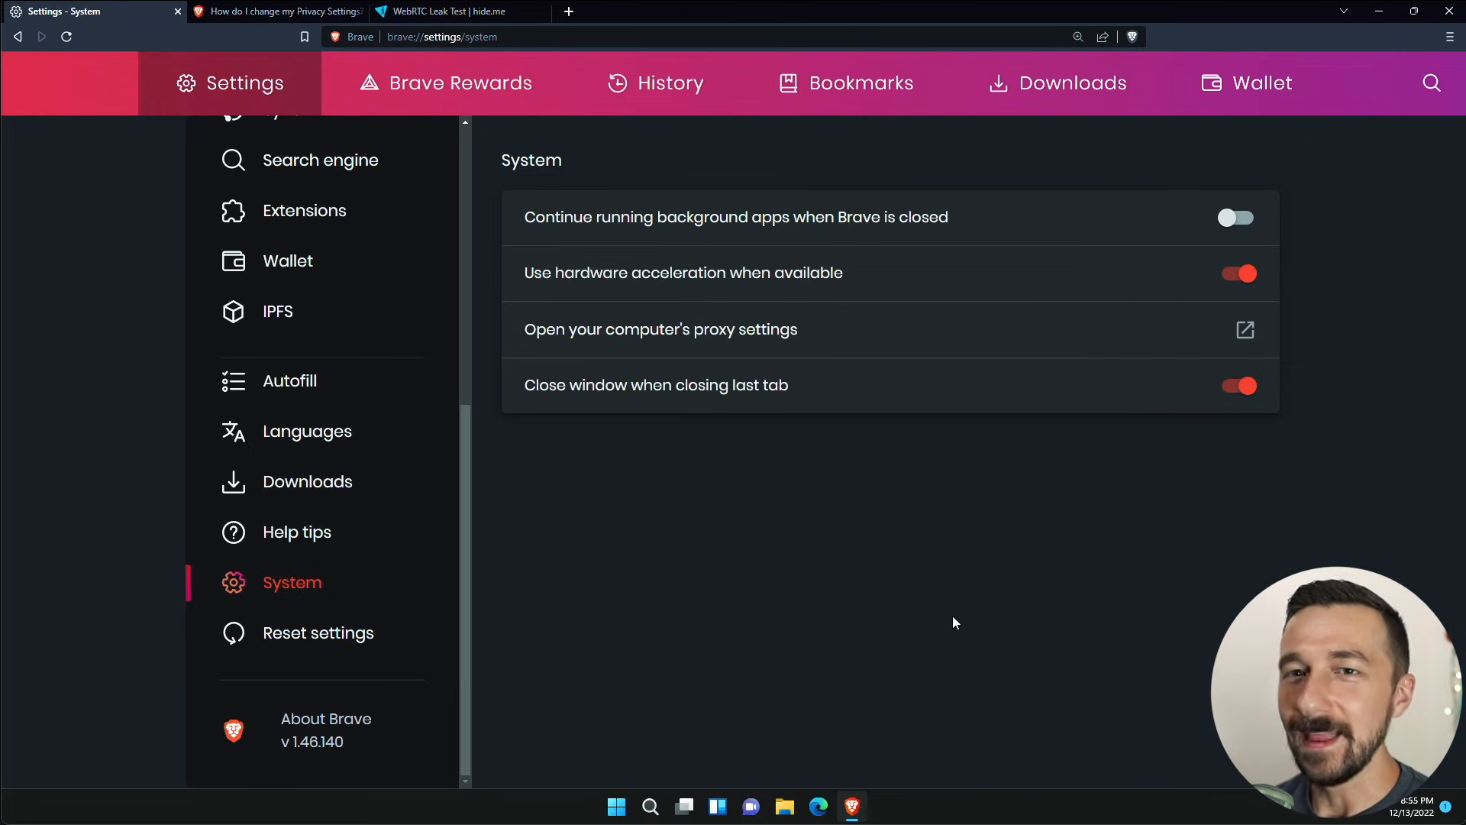
mouse_move(150, 547)
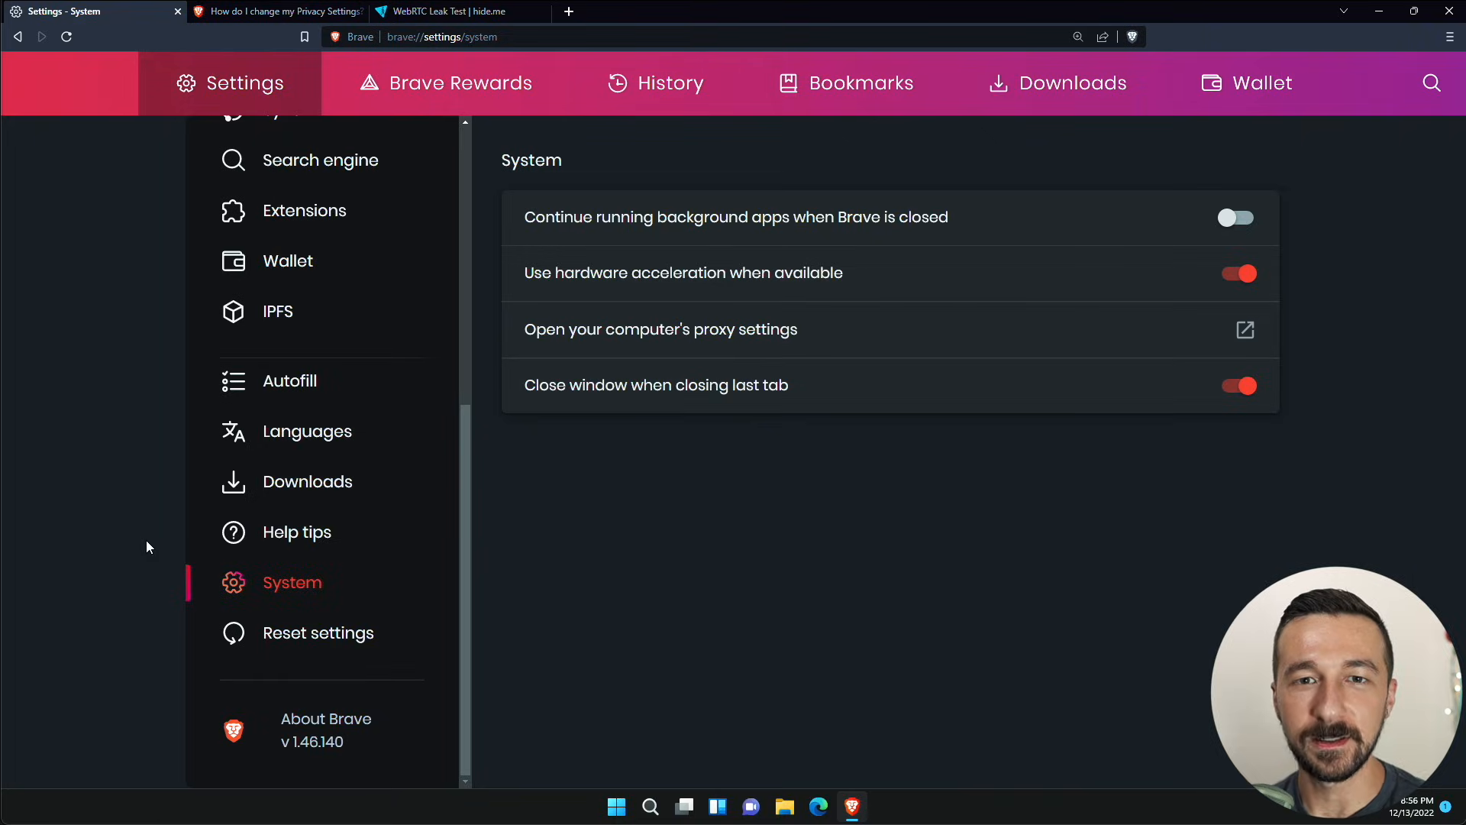
- Search 'bypasswalls', open the bypass-paywalls-chrome GitHub repository, then return to Settings
text(by)
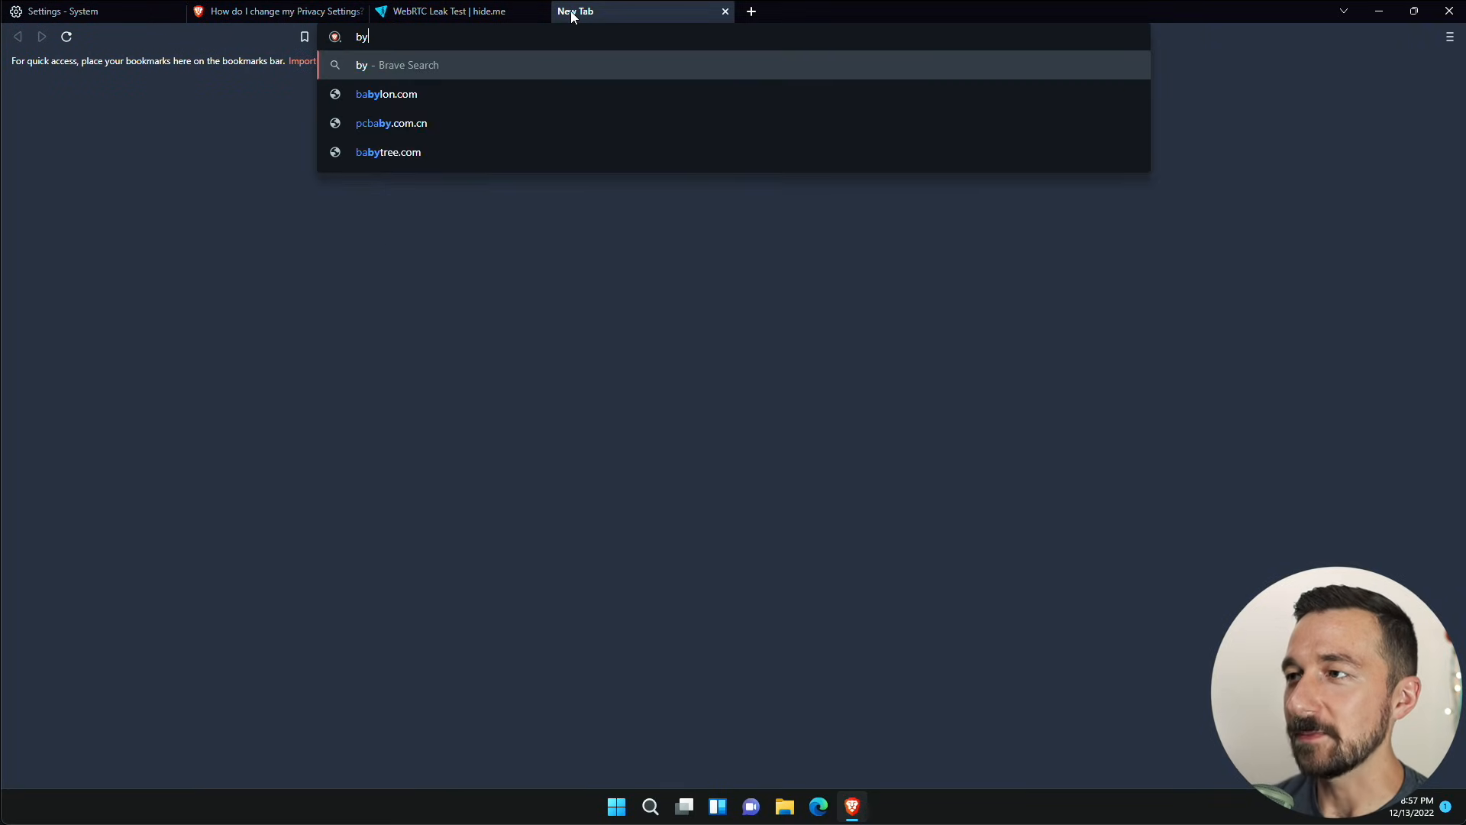
text(bypasswalls&source=desktop)
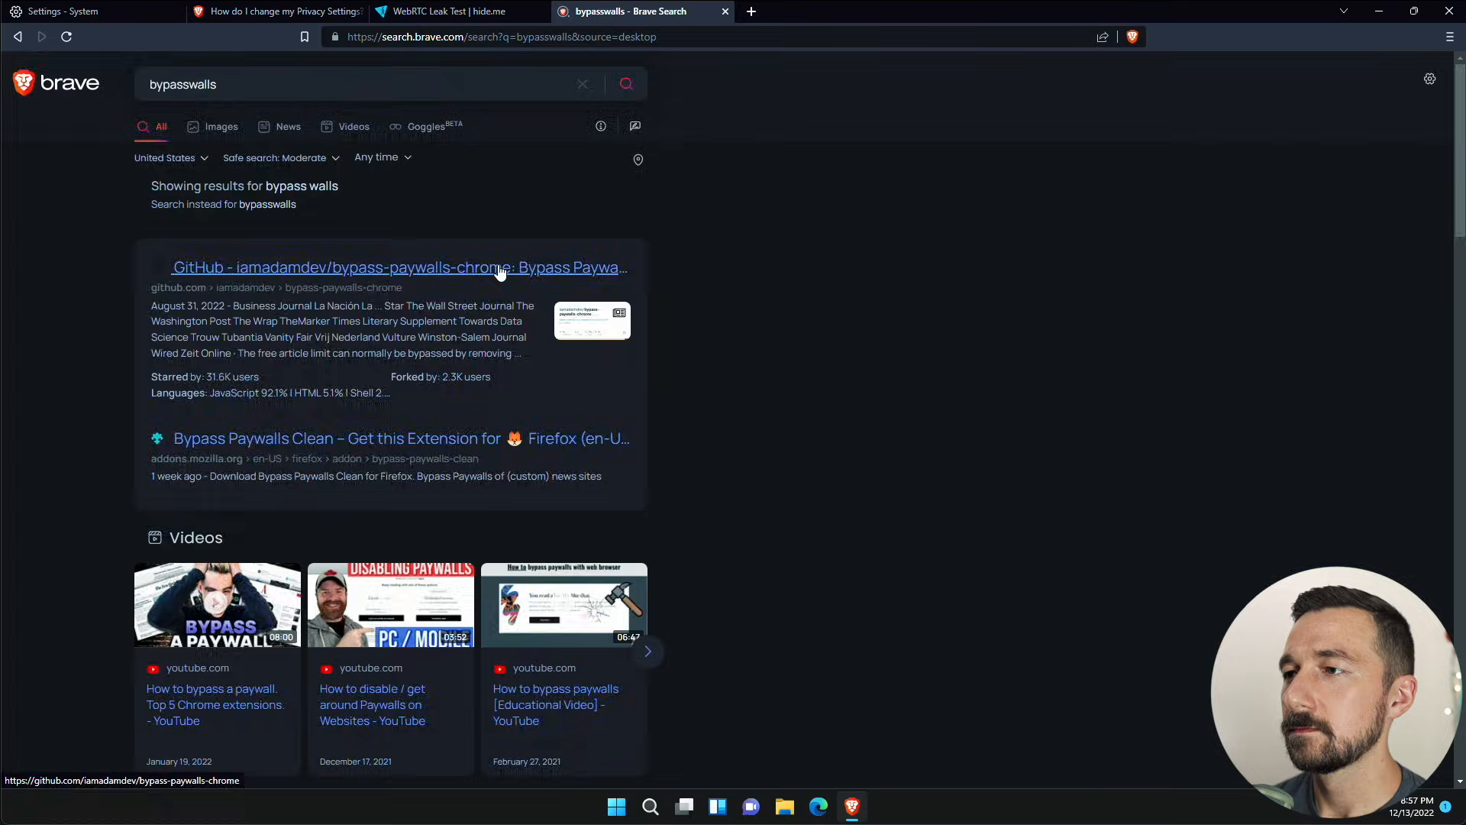
click(399, 267)
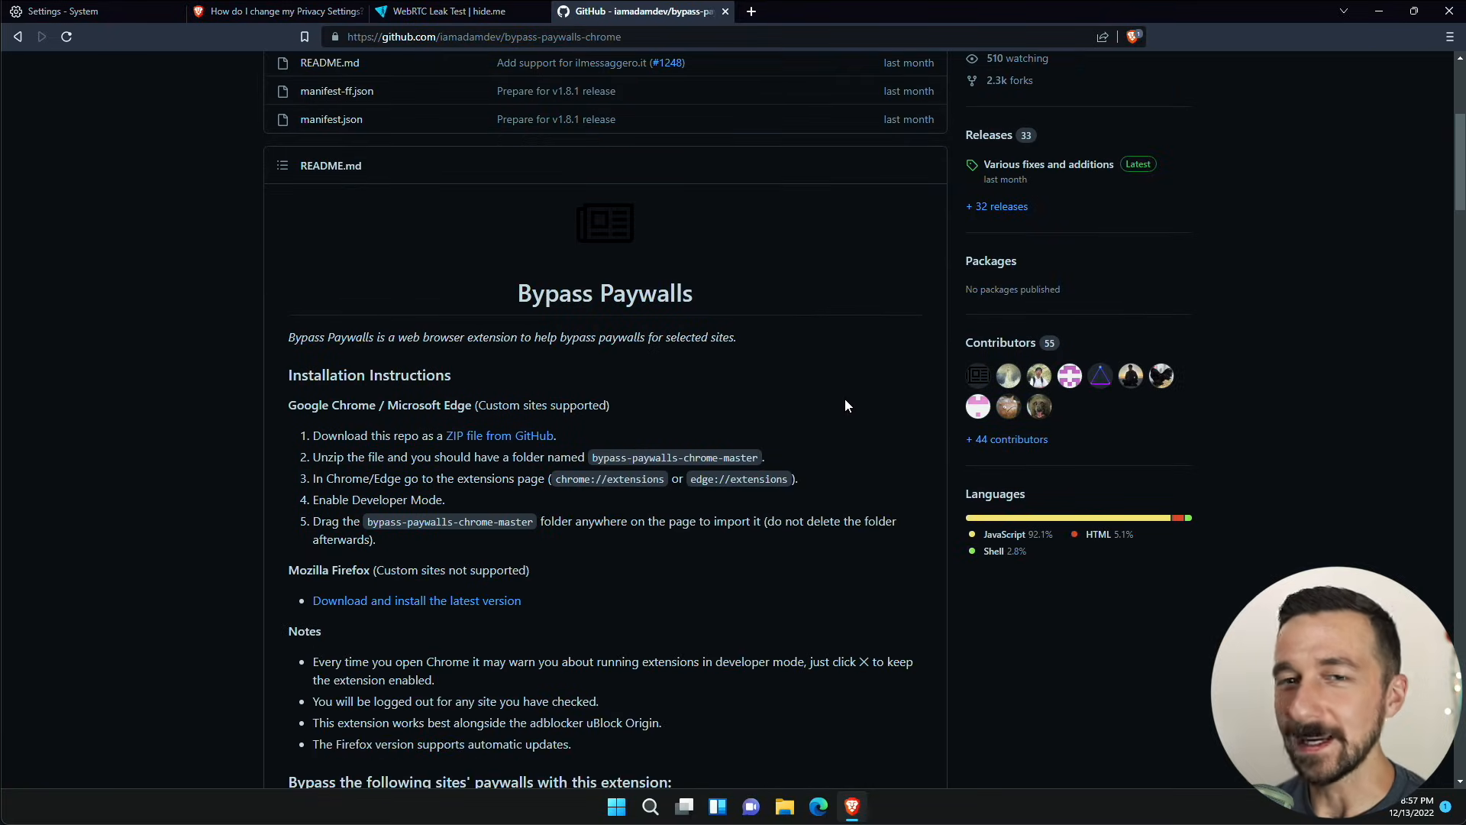
click(69, 13)
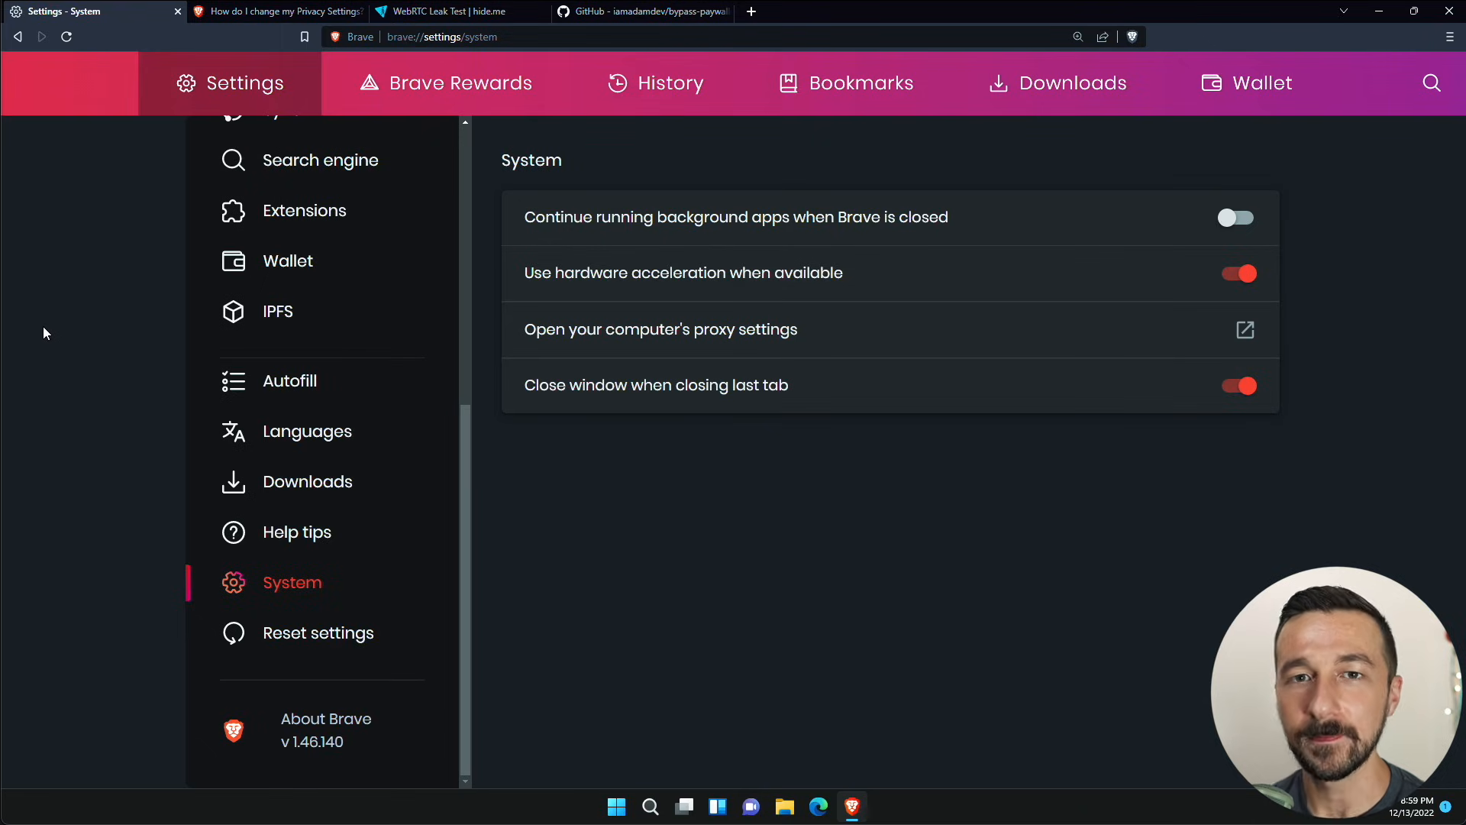
mouse_move(650, 11)
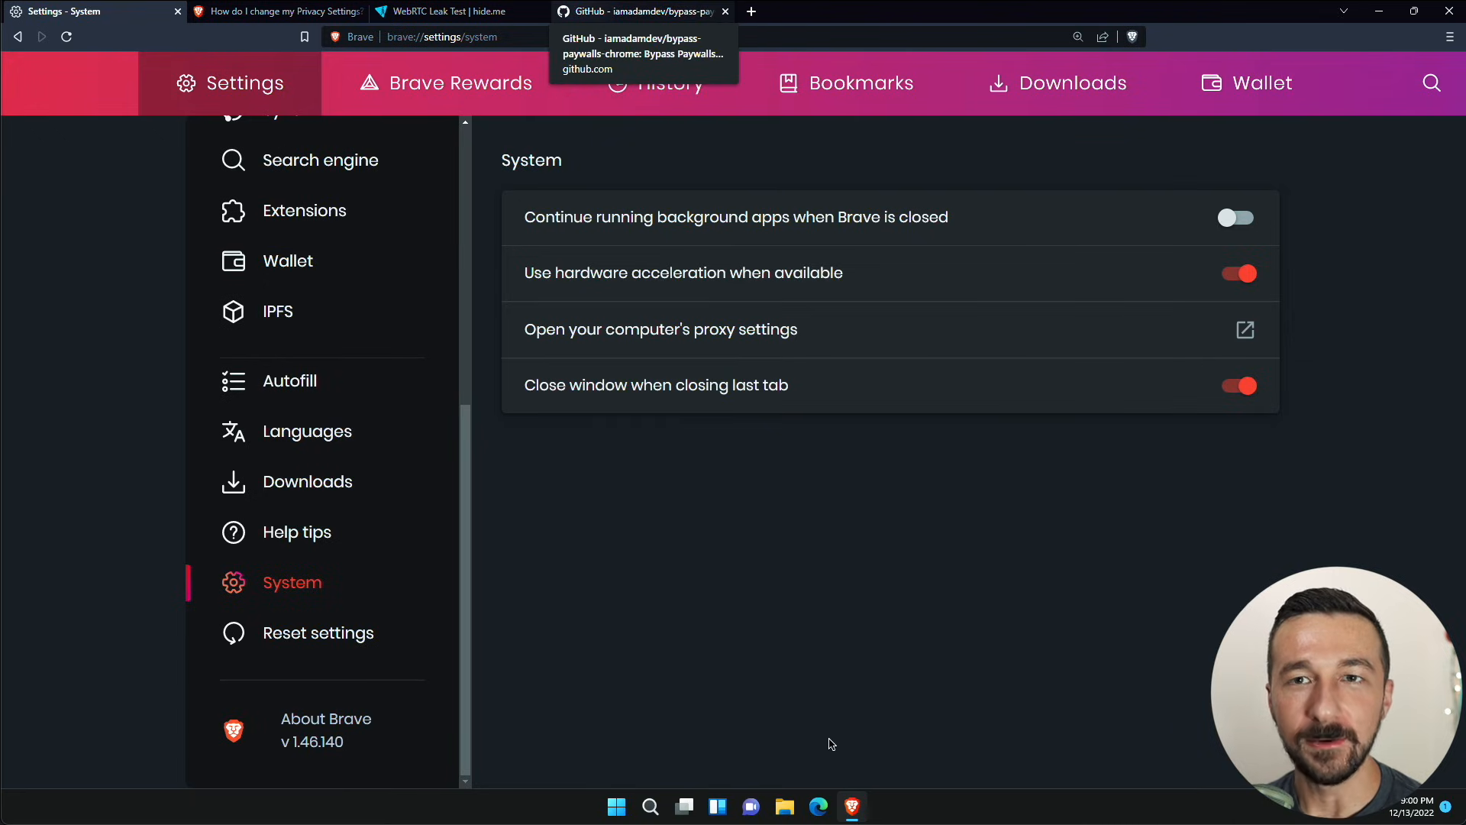